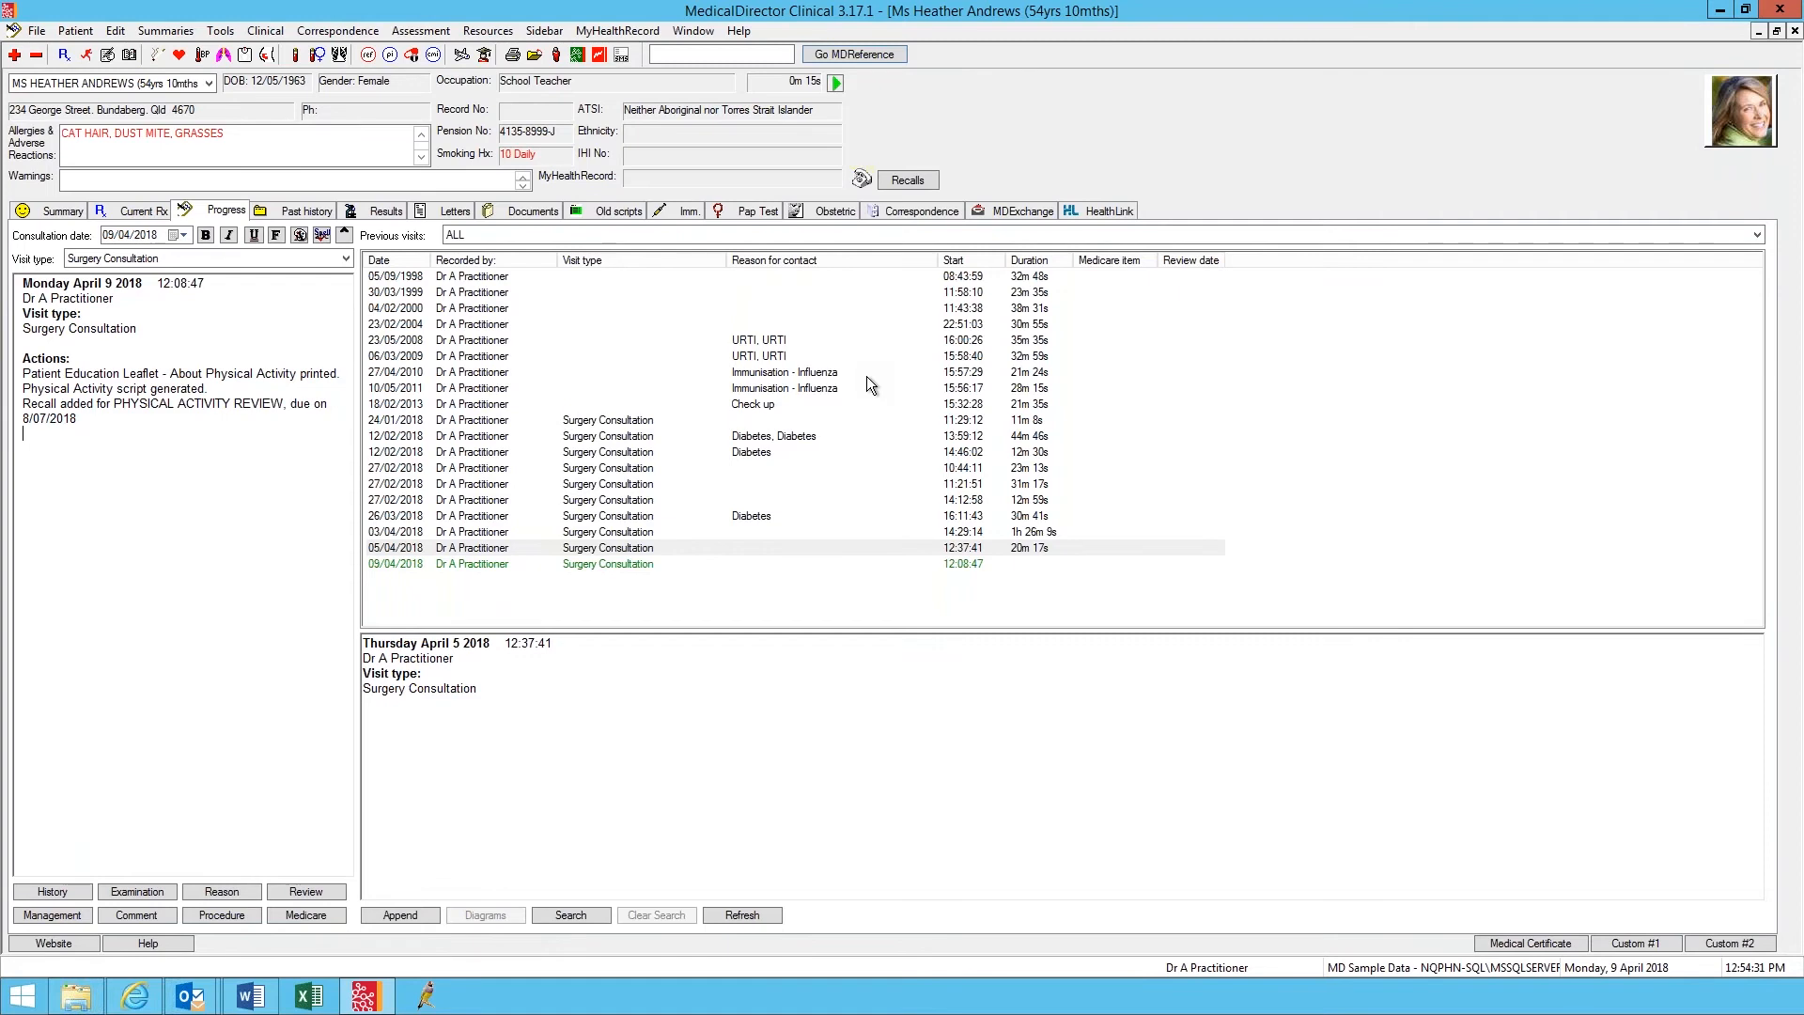
{"action": "mouse_move", "coordinate": [680, 734]}
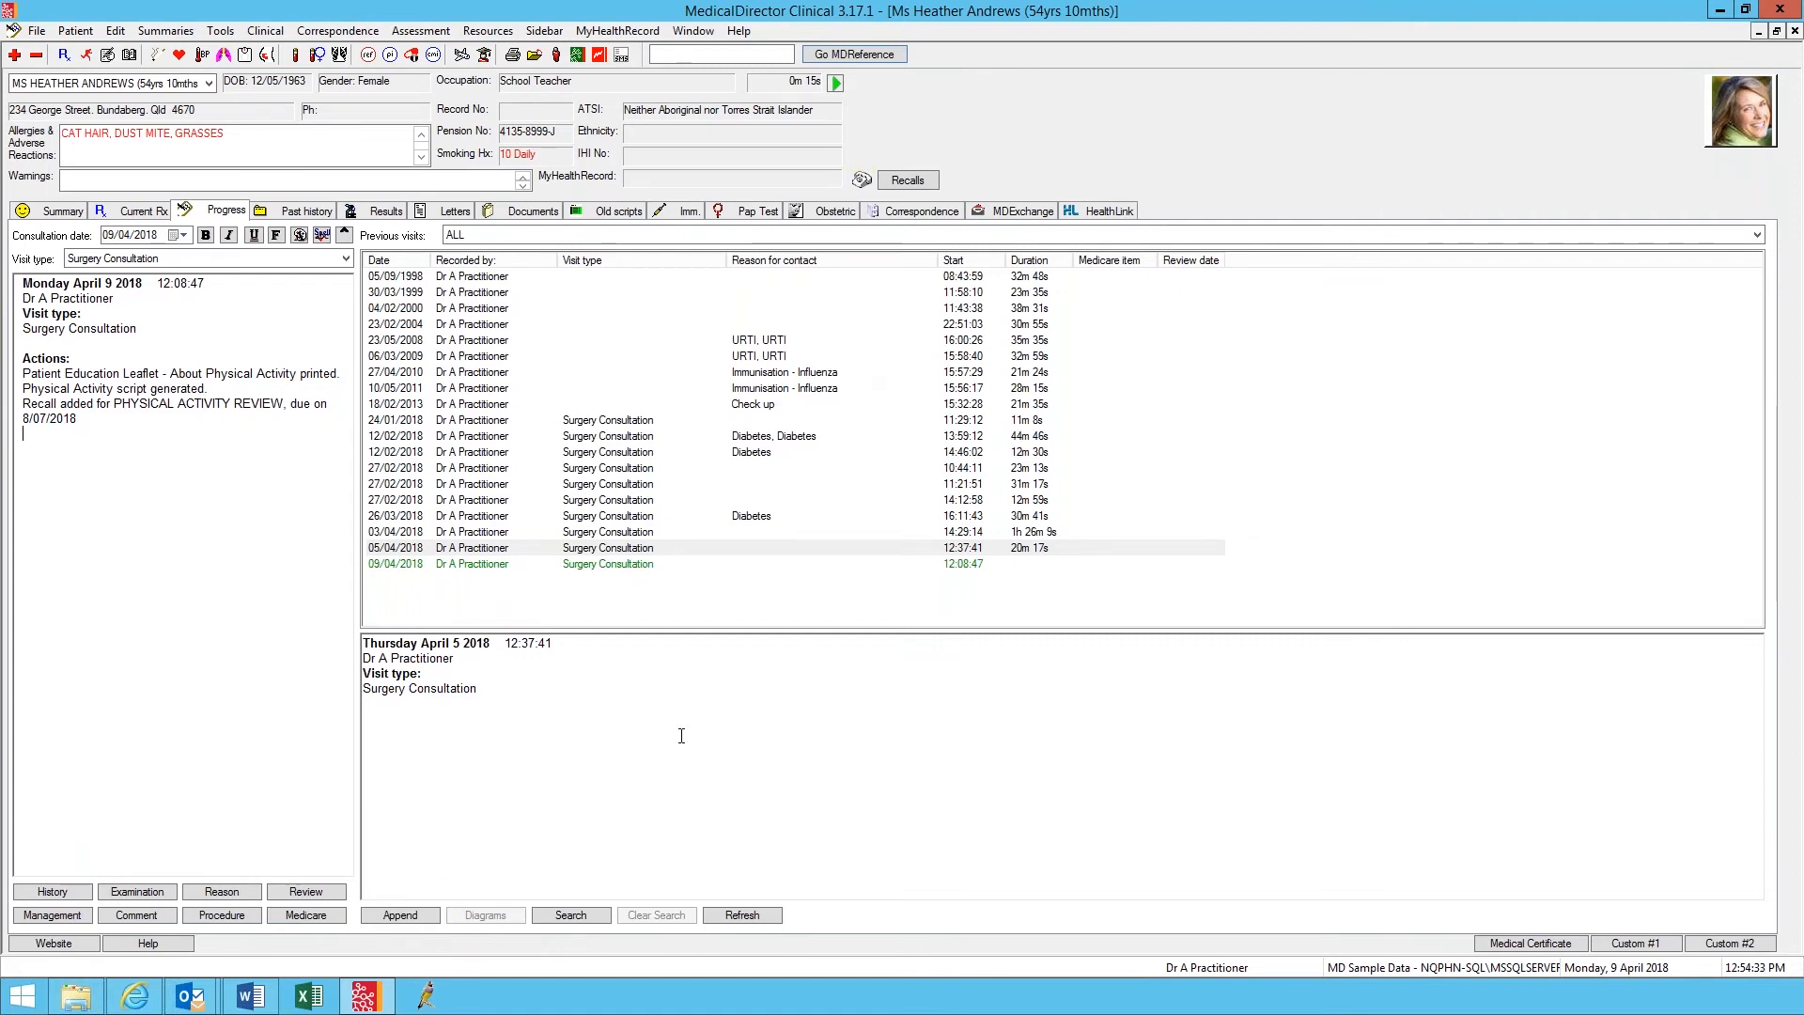
{"action": "mouse_move", "coordinate": [612, 695]}
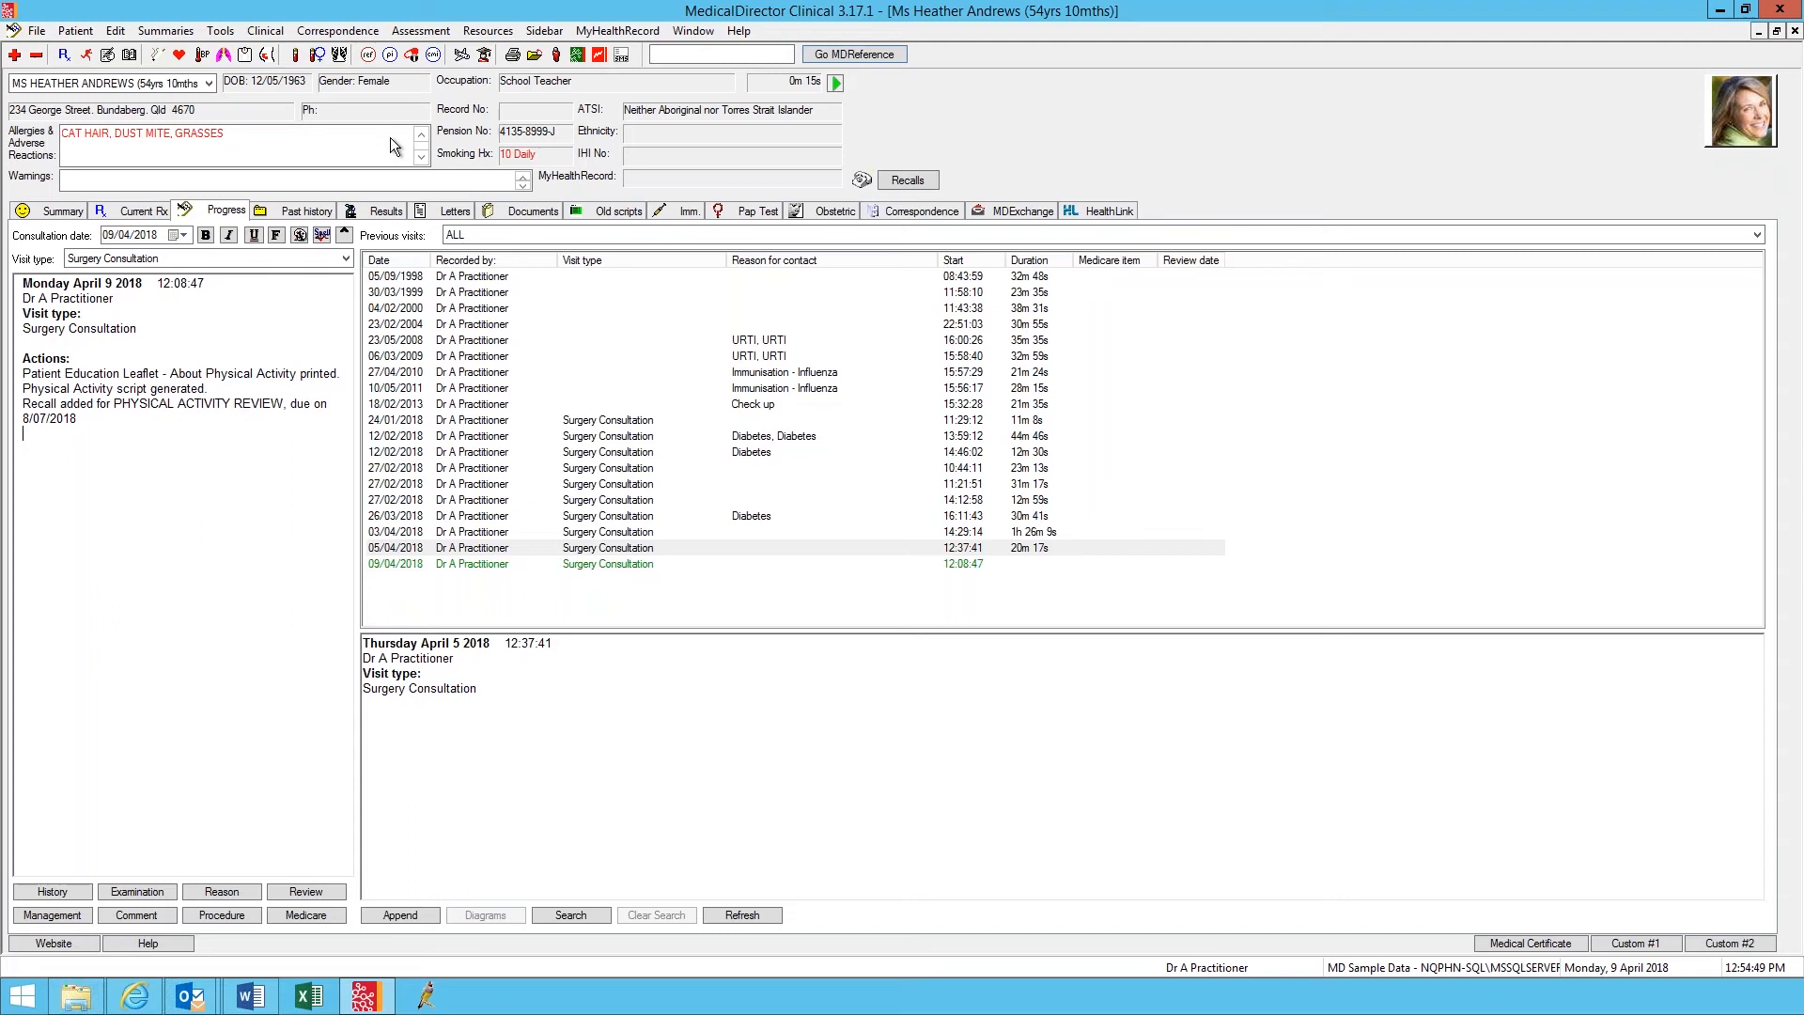
Step: Open the patient's Physical Activity records via Assessment > Physical Activity
{"action": "left_click", "coordinate": [419, 30]}
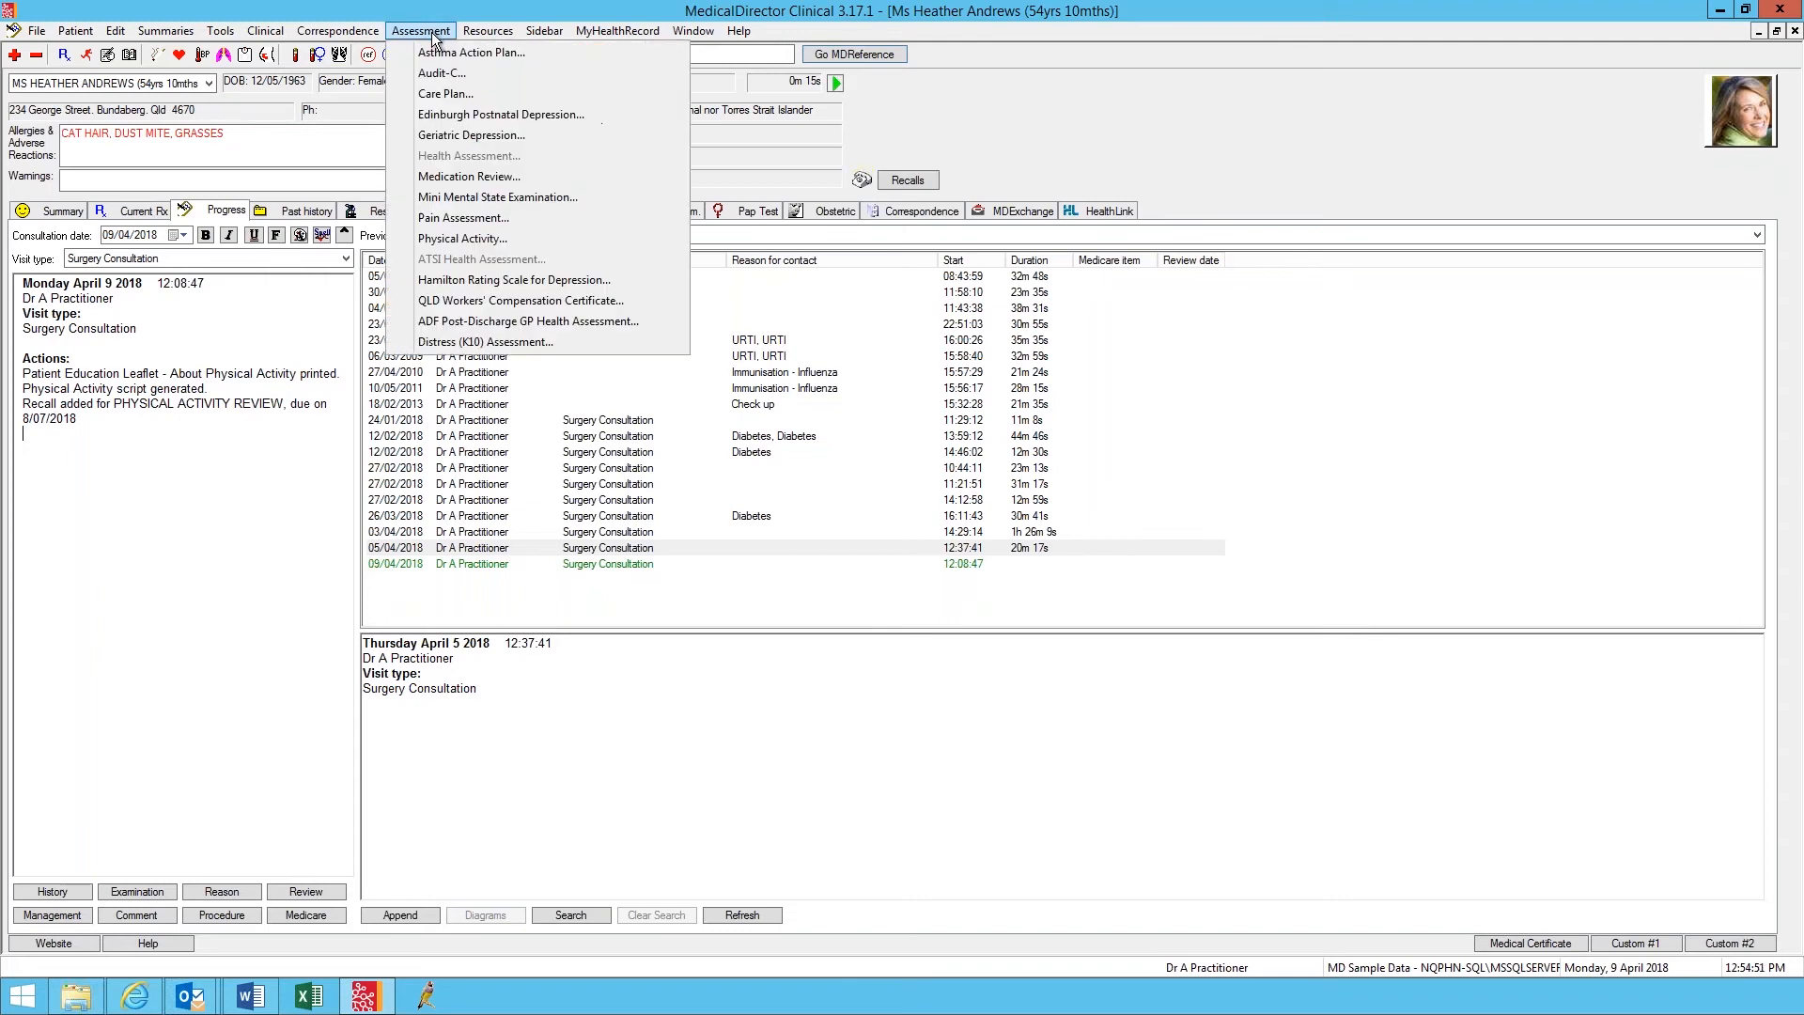
{"action": "mouse_move", "coordinate": [333, 32]}
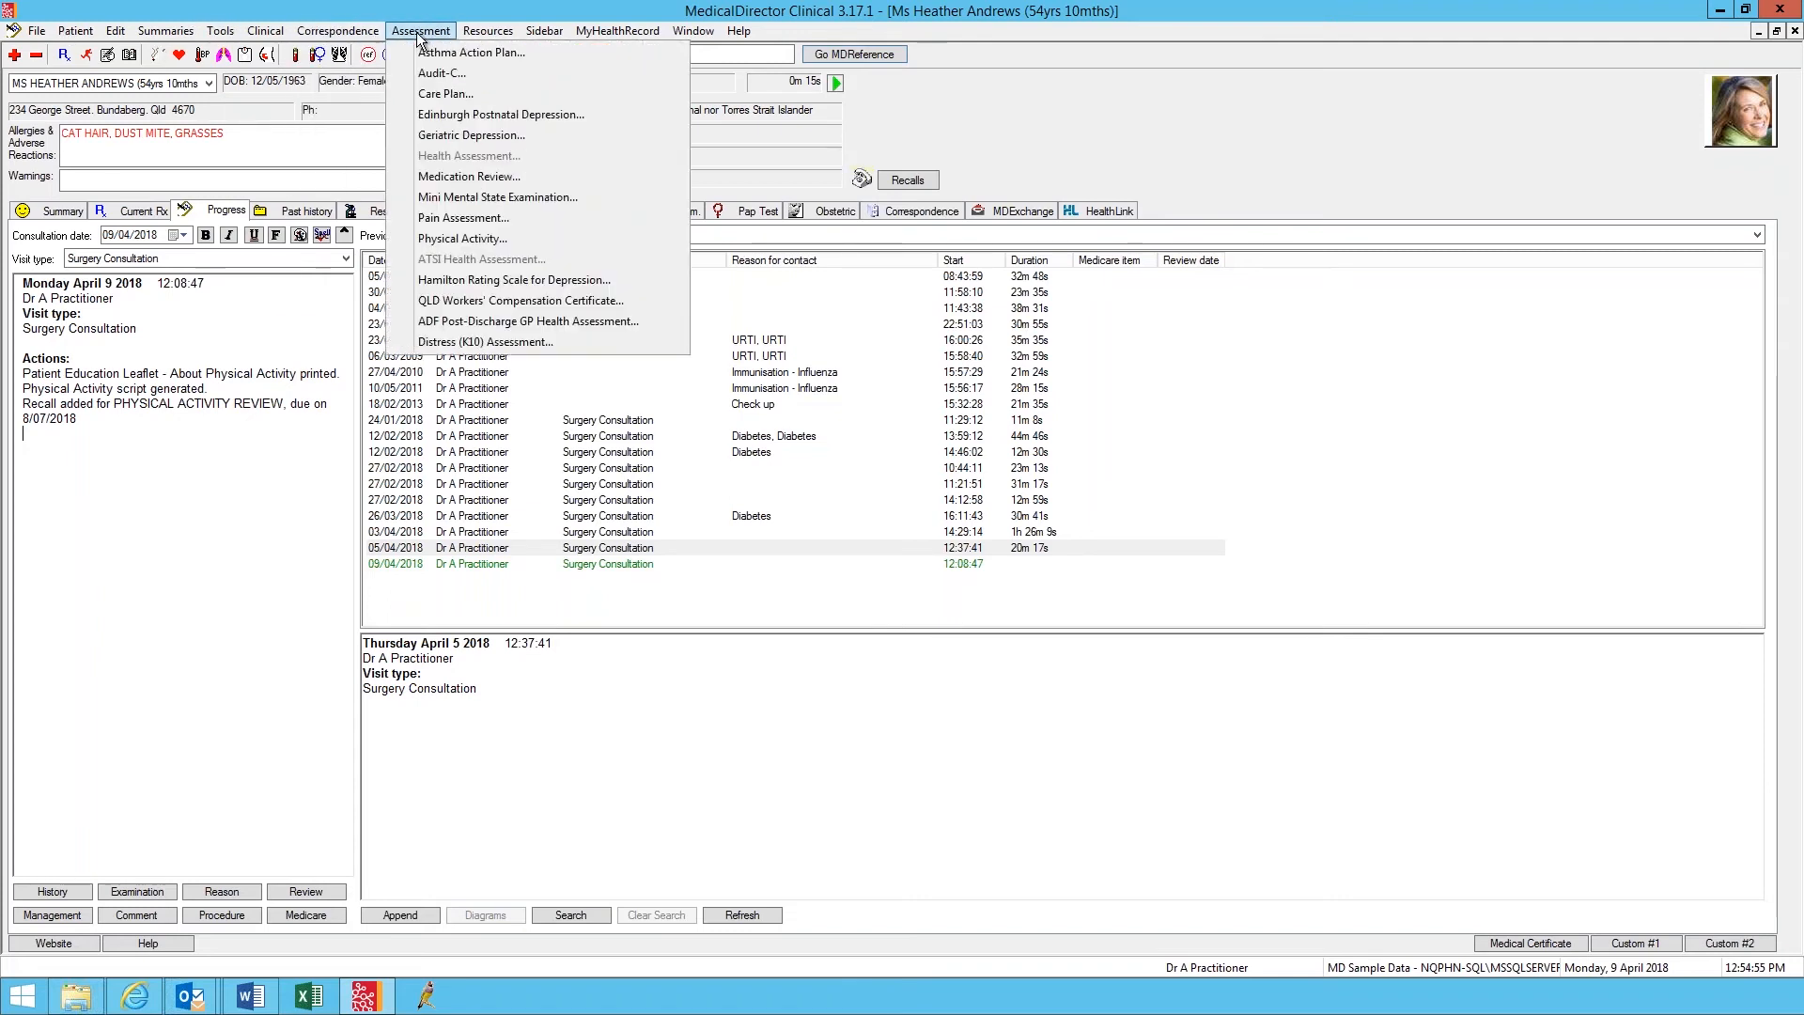
{"action": "mouse_move", "coordinate": [462, 239]}
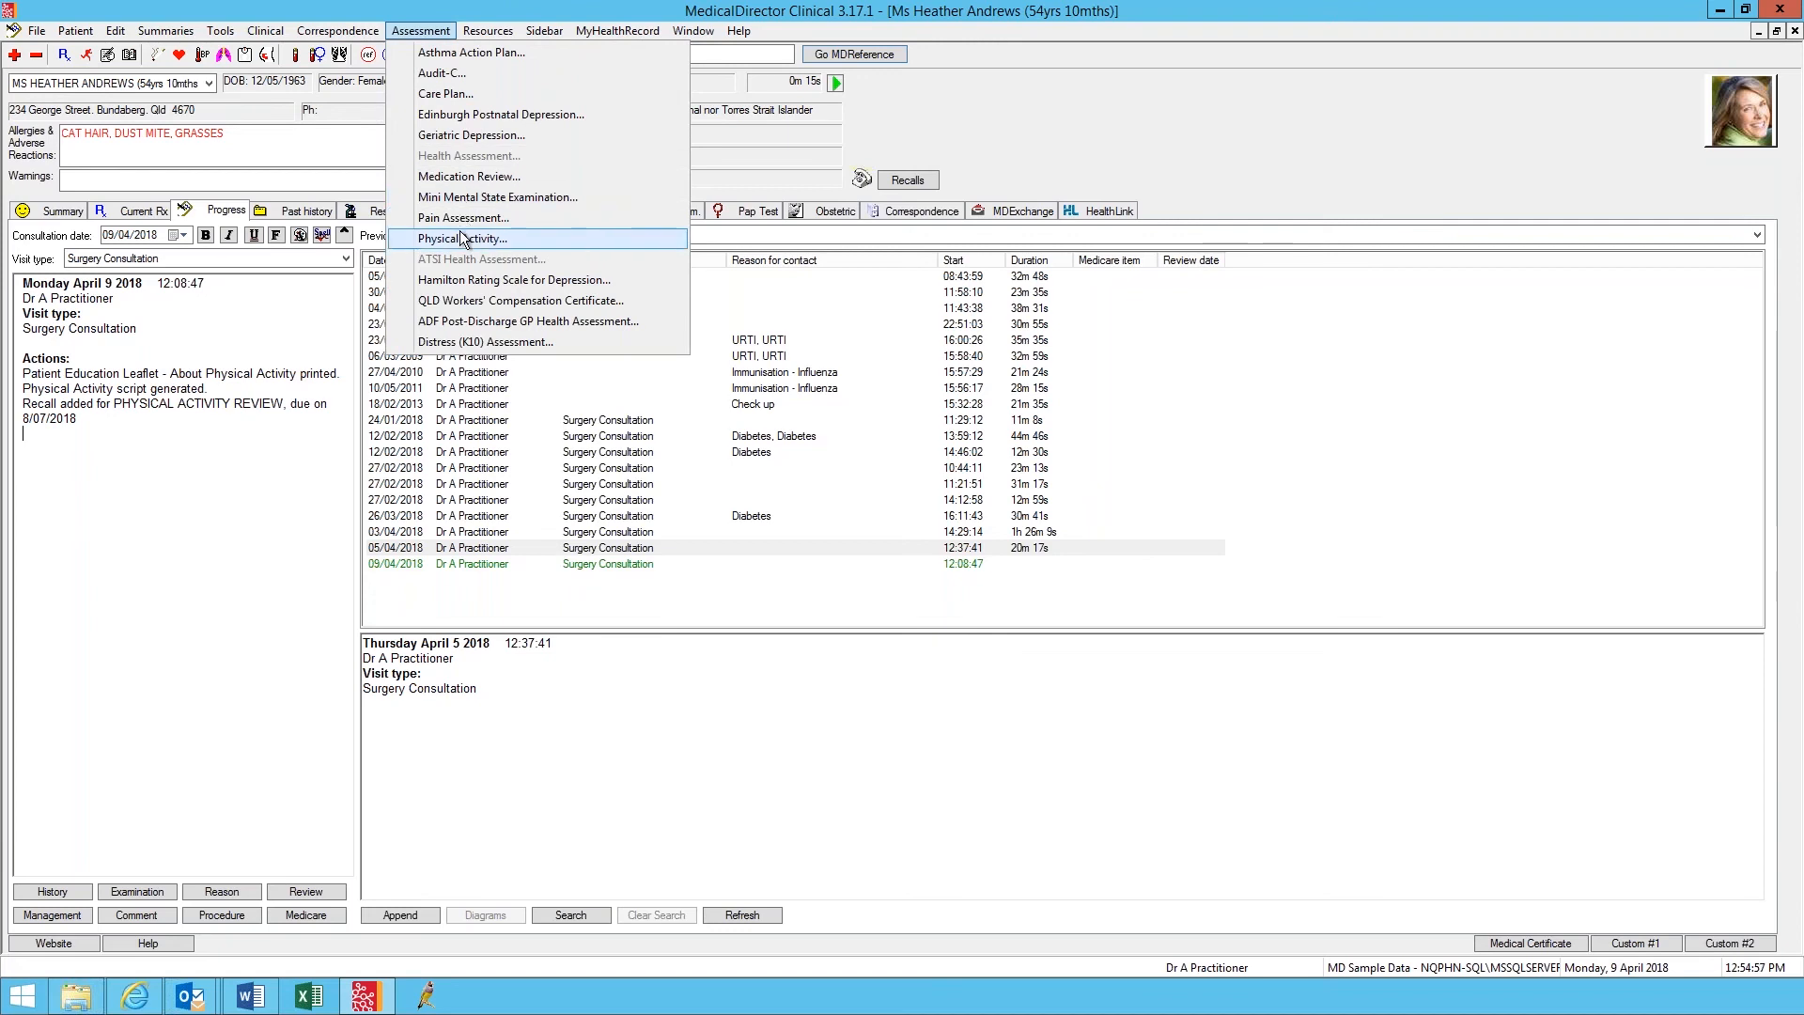
{"action": "left_click", "coordinate": [459, 239]}
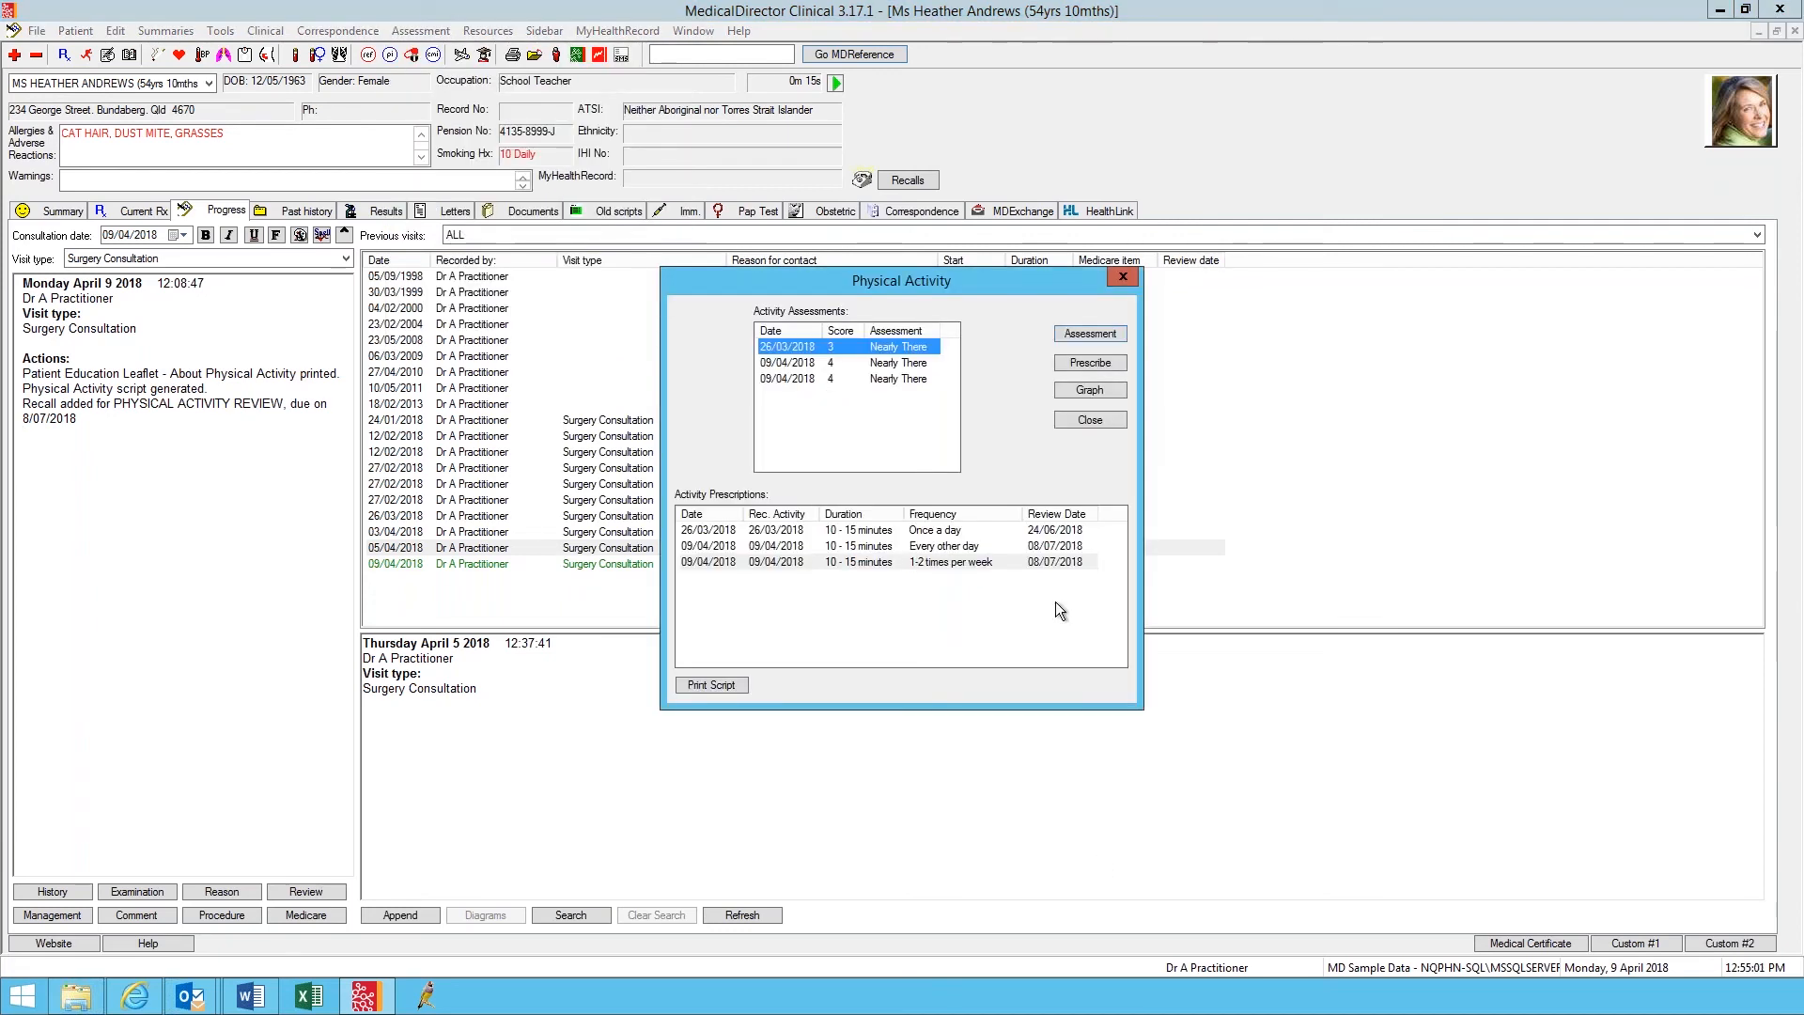
{"action": "mouse_move", "coordinate": [1422, 513]}
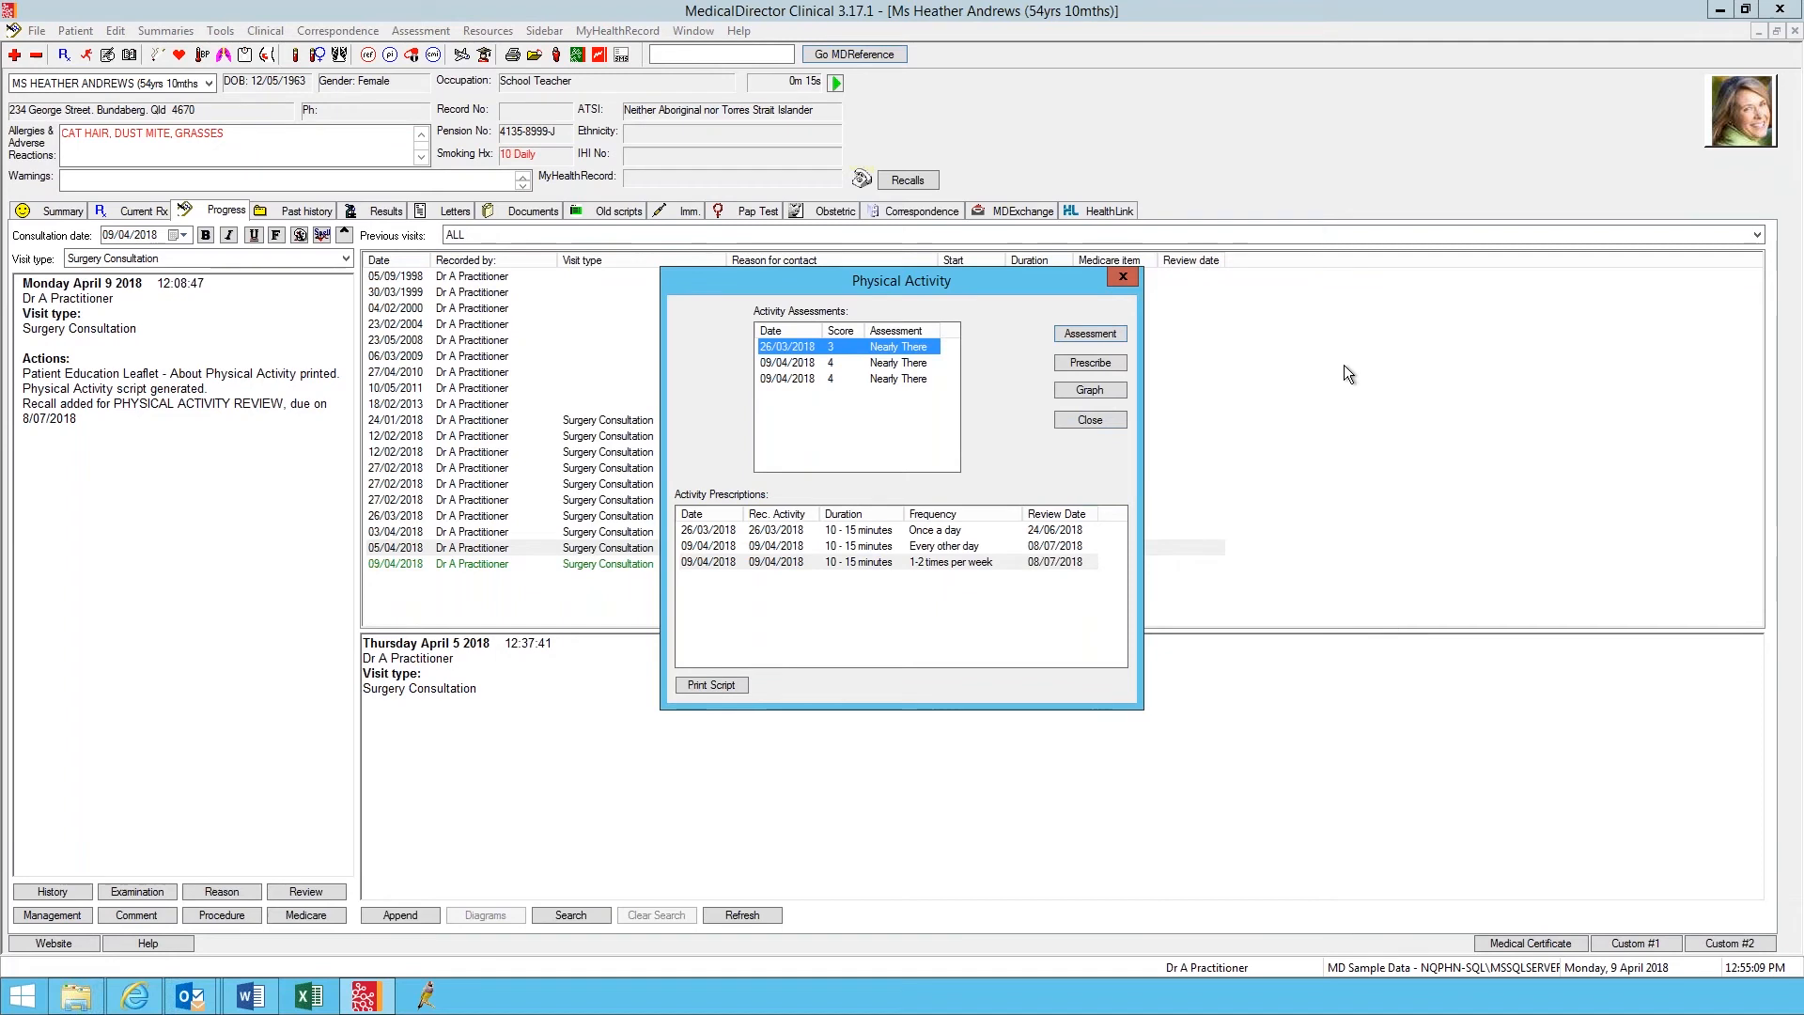
{"action": "mouse_move", "coordinate": [1281, 298]}
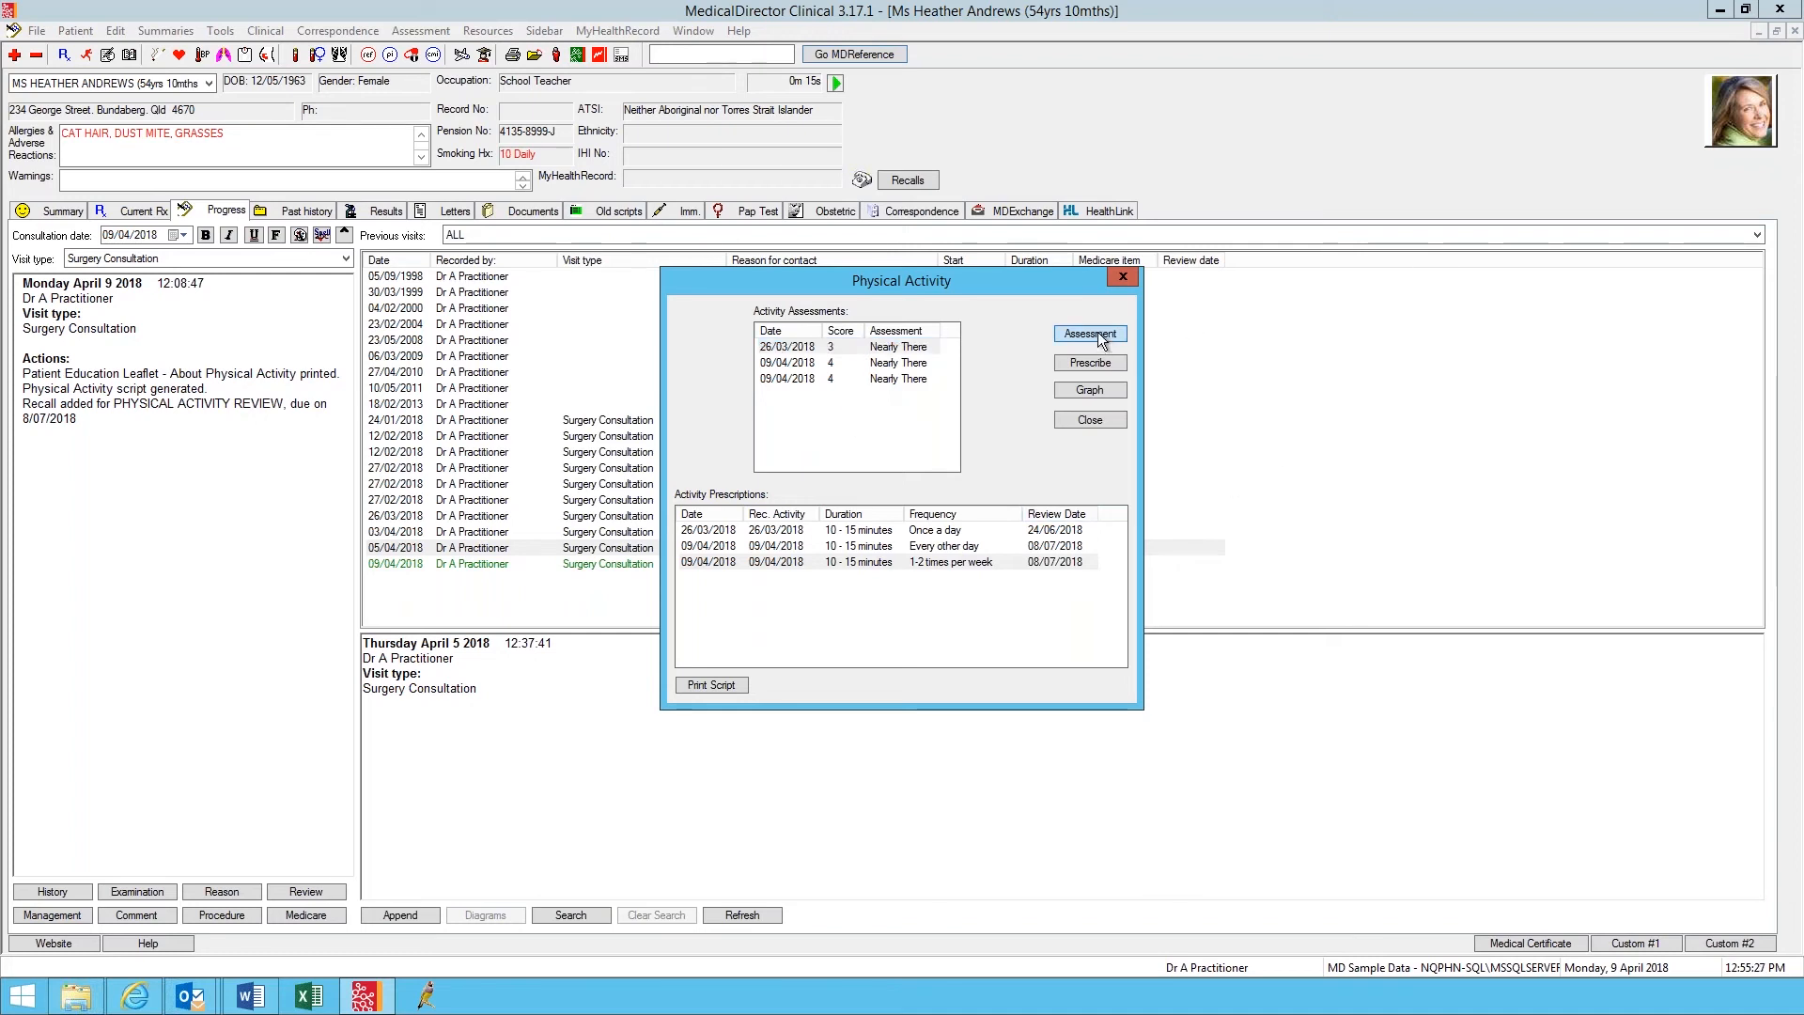
Step: Start a new assessment with vigorous activity at 2 times a week, scoring 2 (Low)
{"action": "left_click", "coordinate": [1088, 335]}
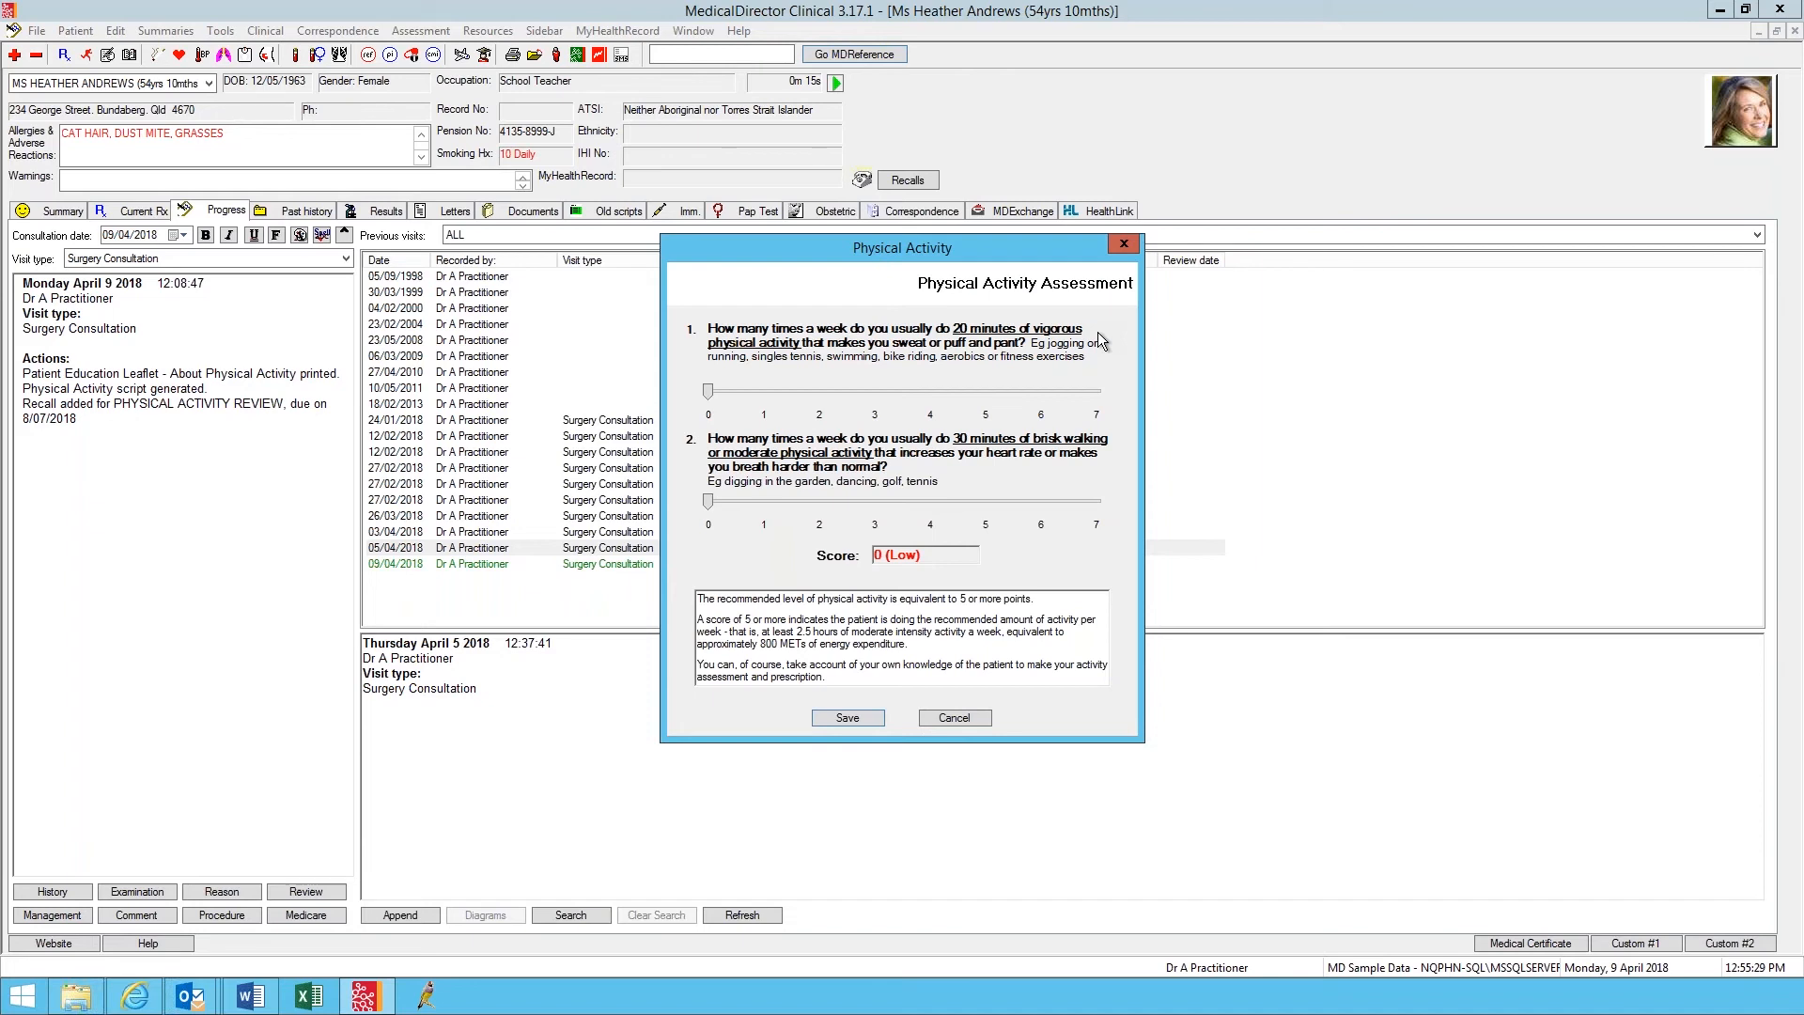
{"action": "mouse_move", "coordinate": [693, 412]}
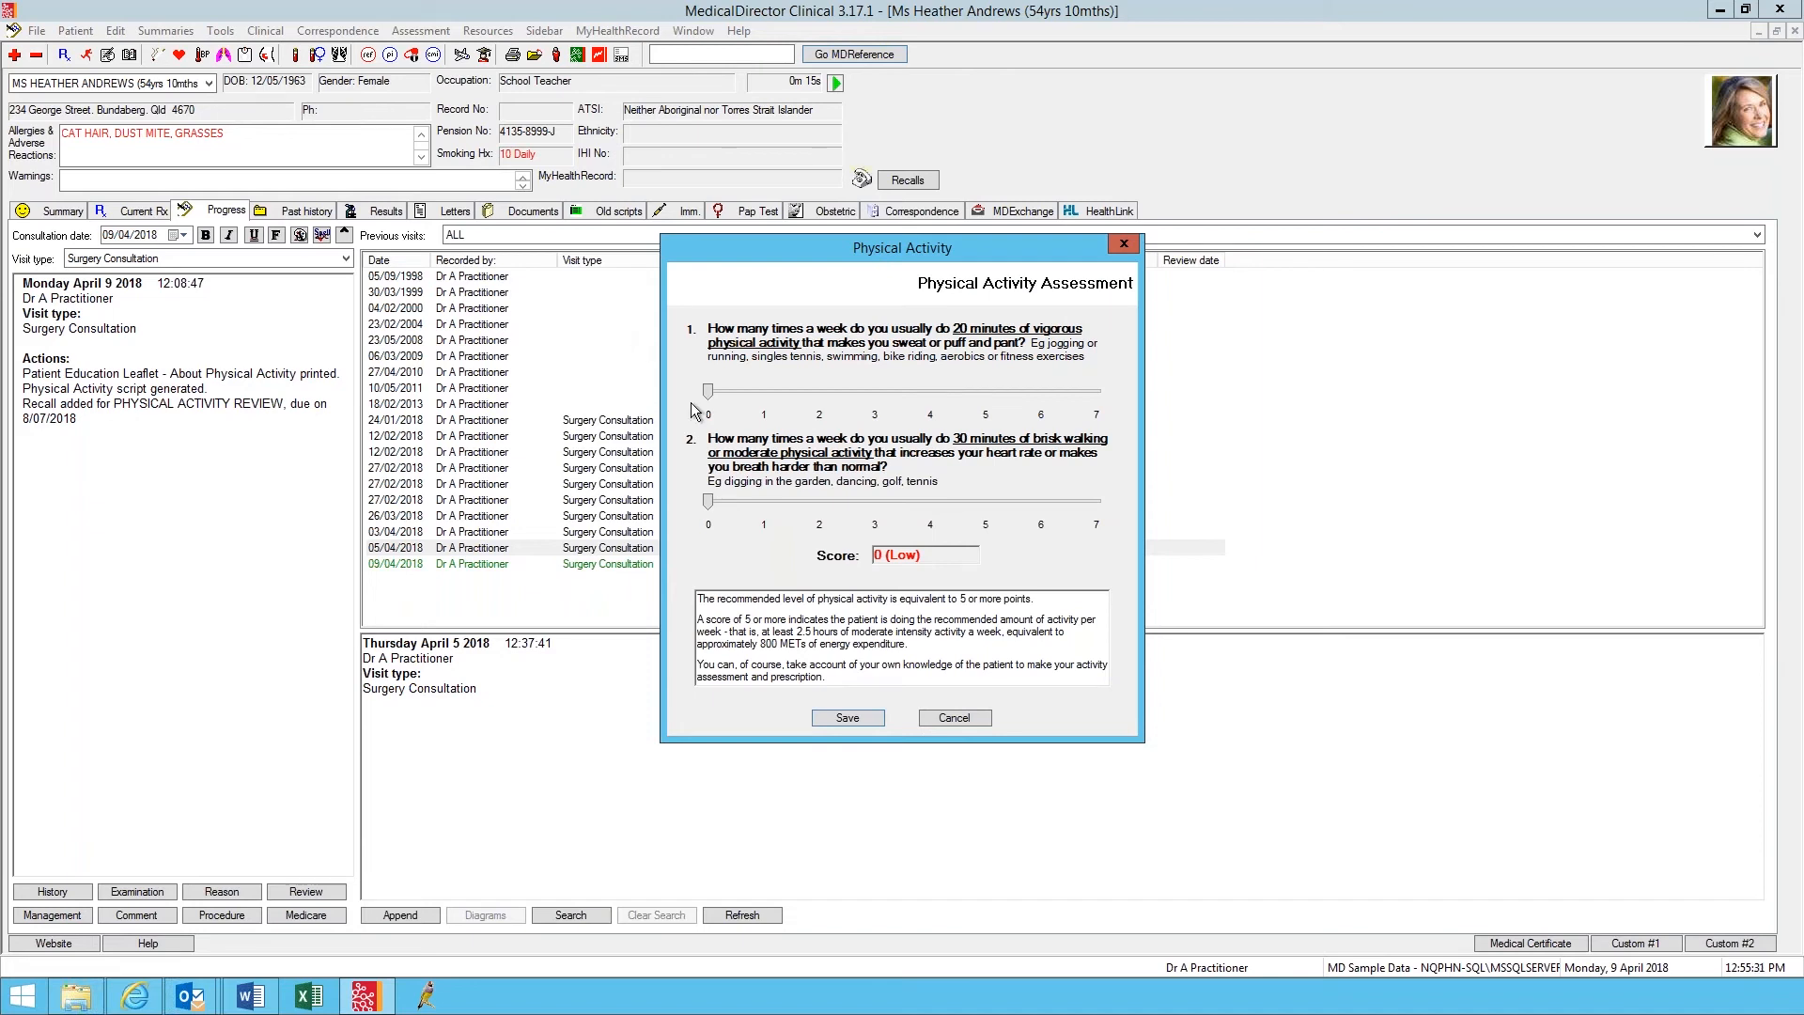
{"action": "left_click_drag", "start_coordinate": [709, 390], "coordinate": [817, 390]}
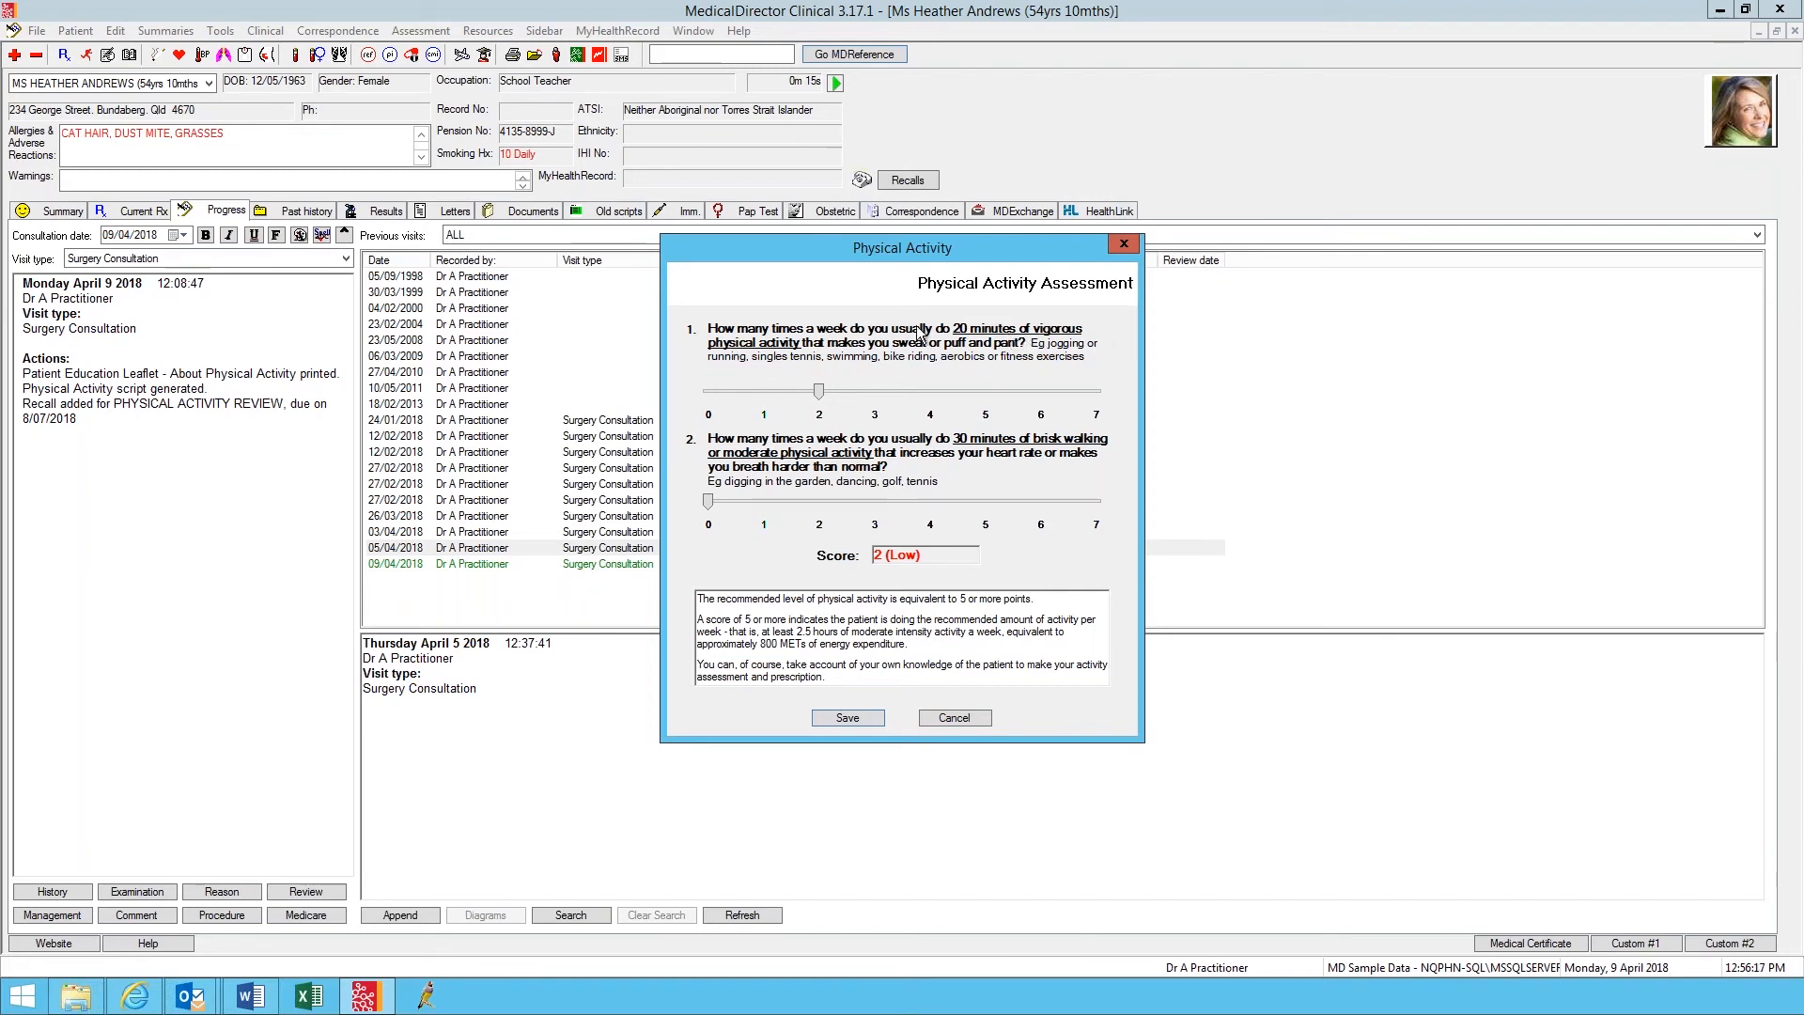
{"action": "mouse_move", "coordinate": [906, 387]}
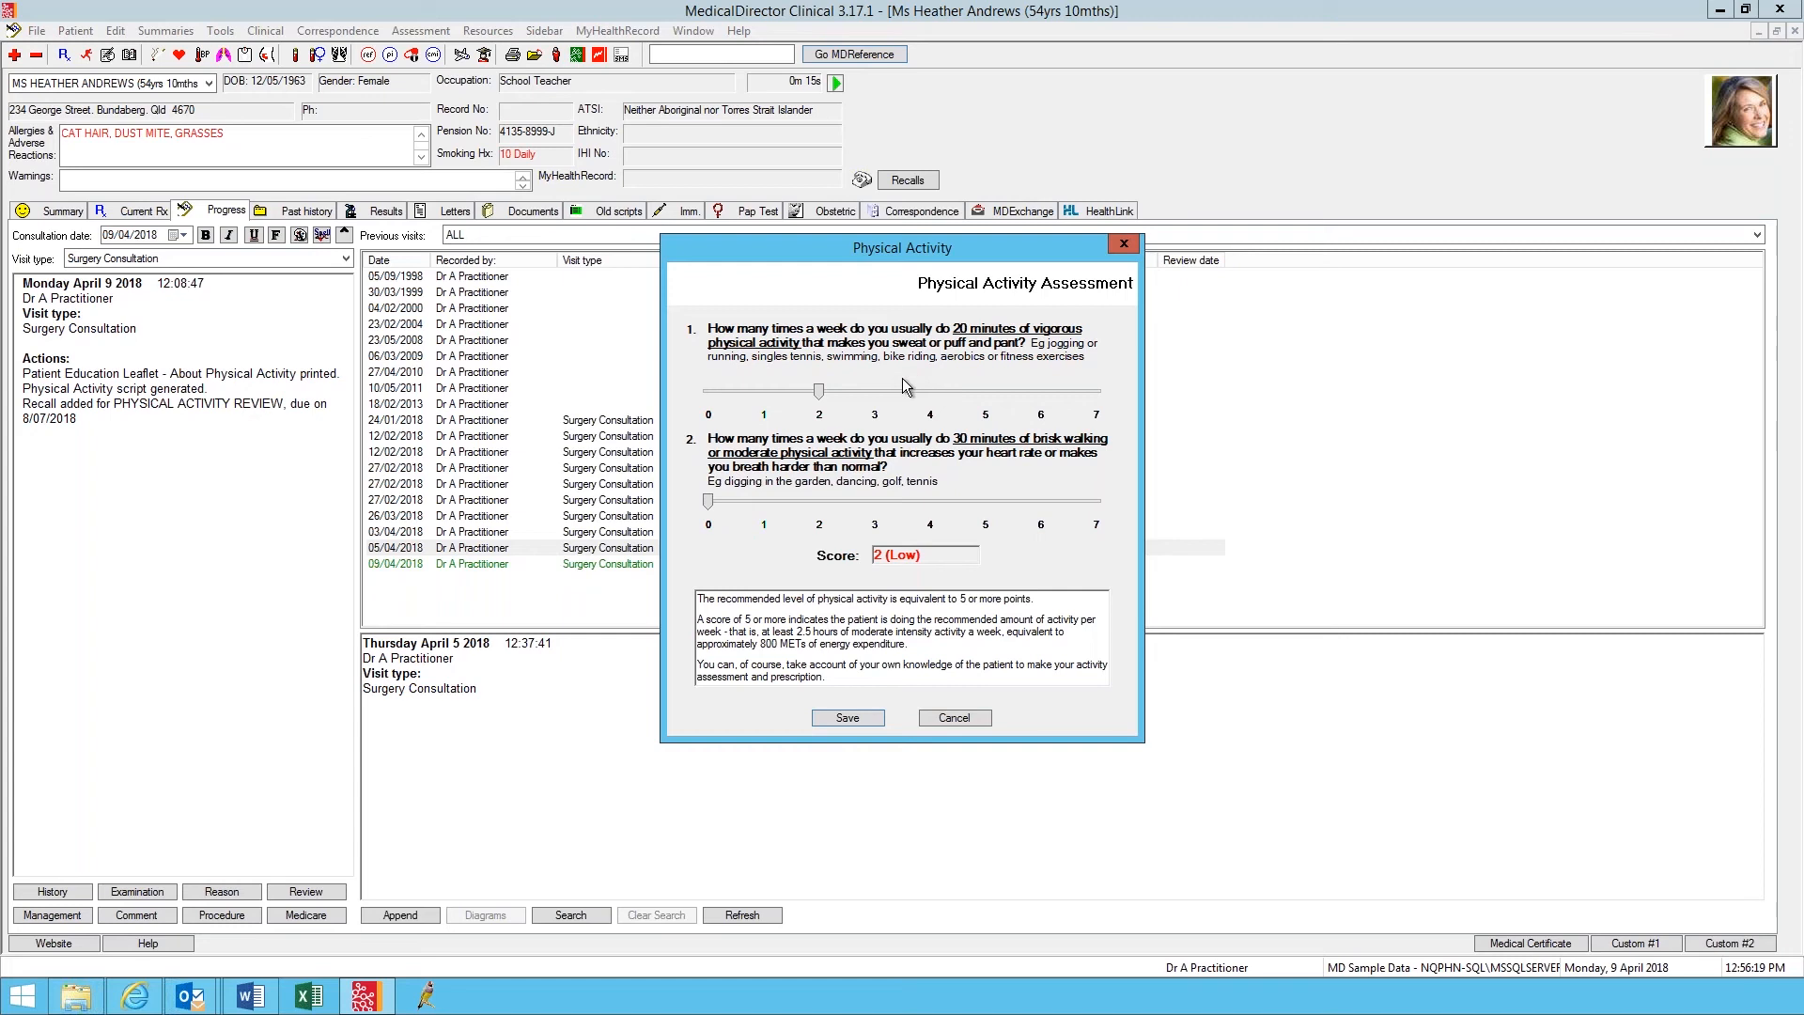
{"action": "mouse_move", "coordinate": [921, 380]}
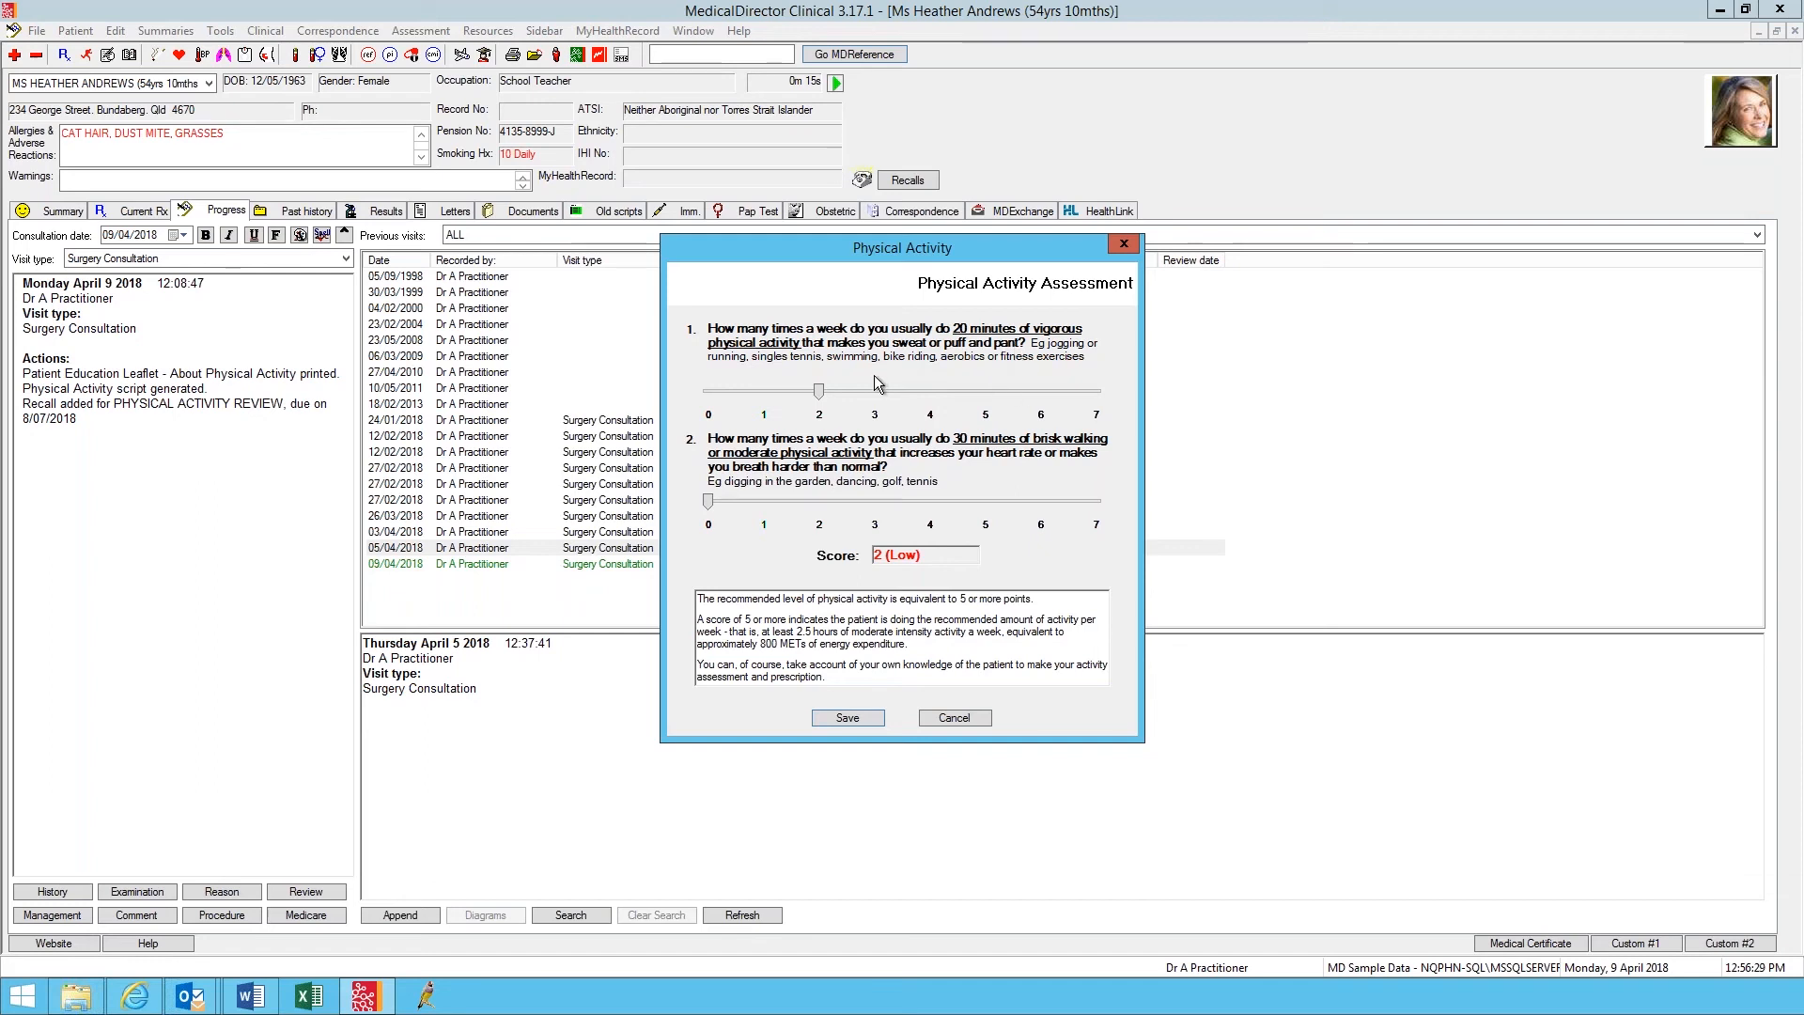
{"action": "mouse_move", "coordinate": [746, 371]}
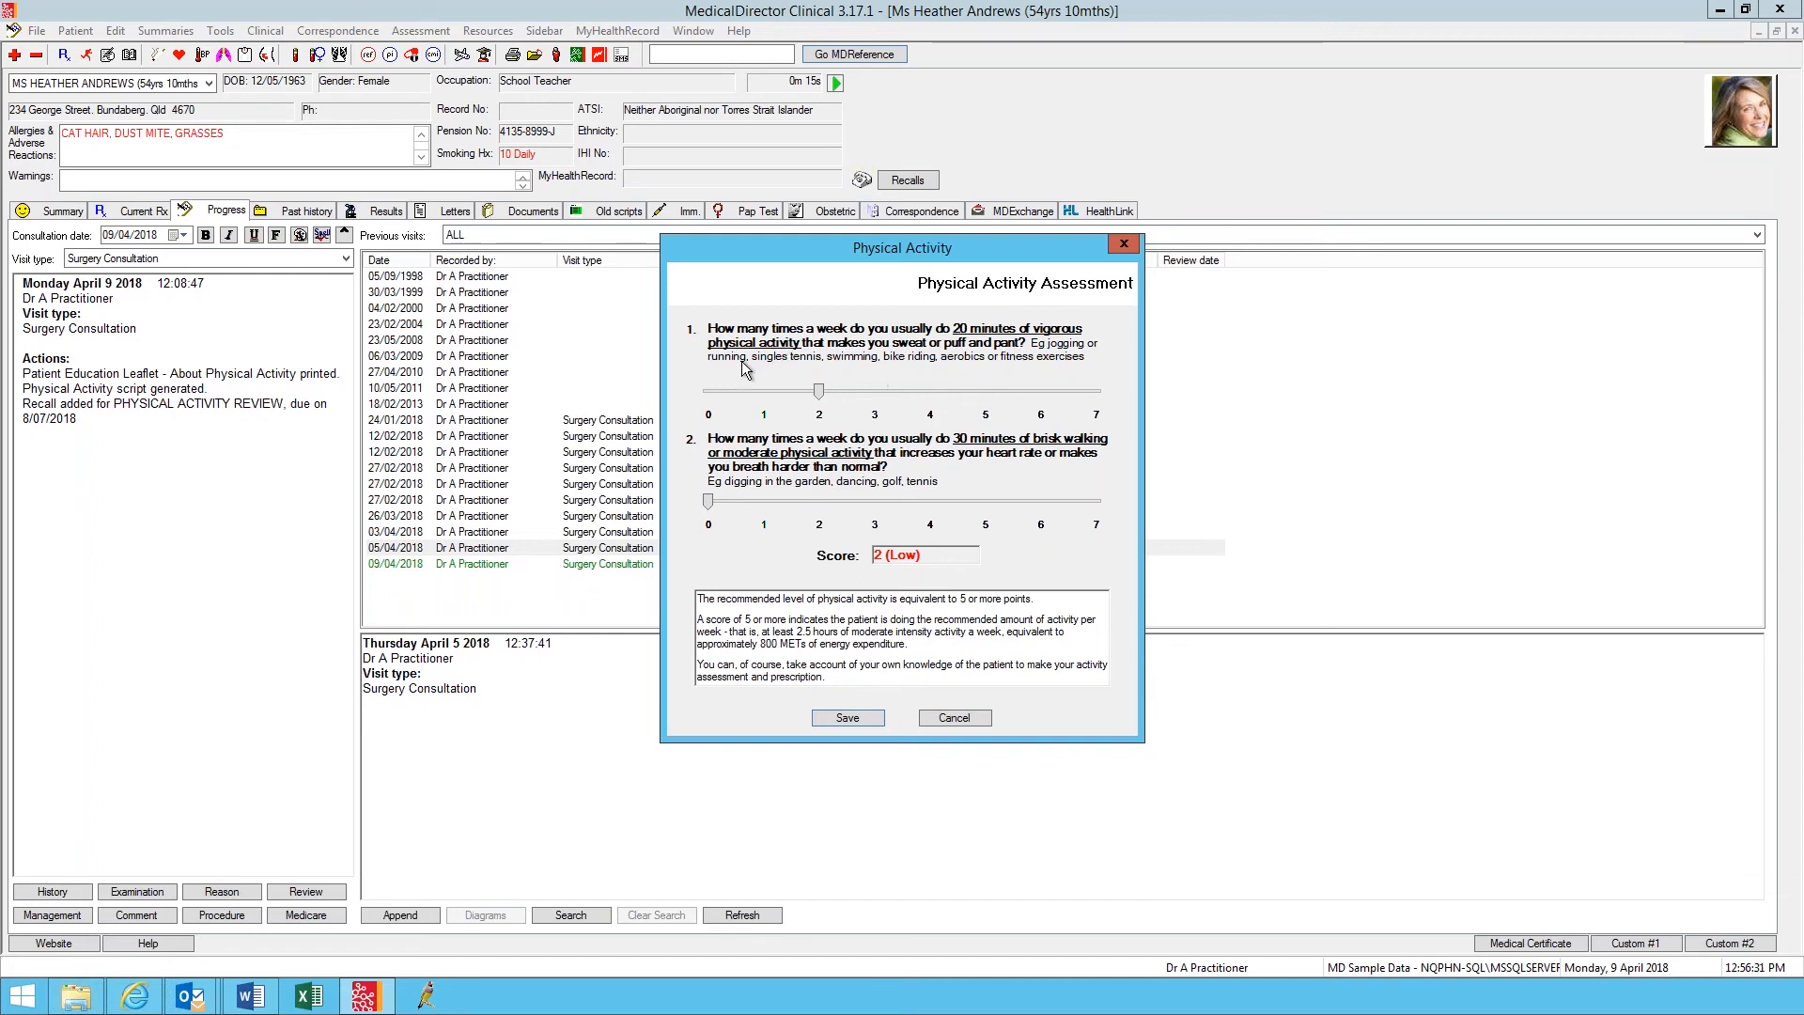
{"action": "mouse_move", "coordinate": [848, 366]}
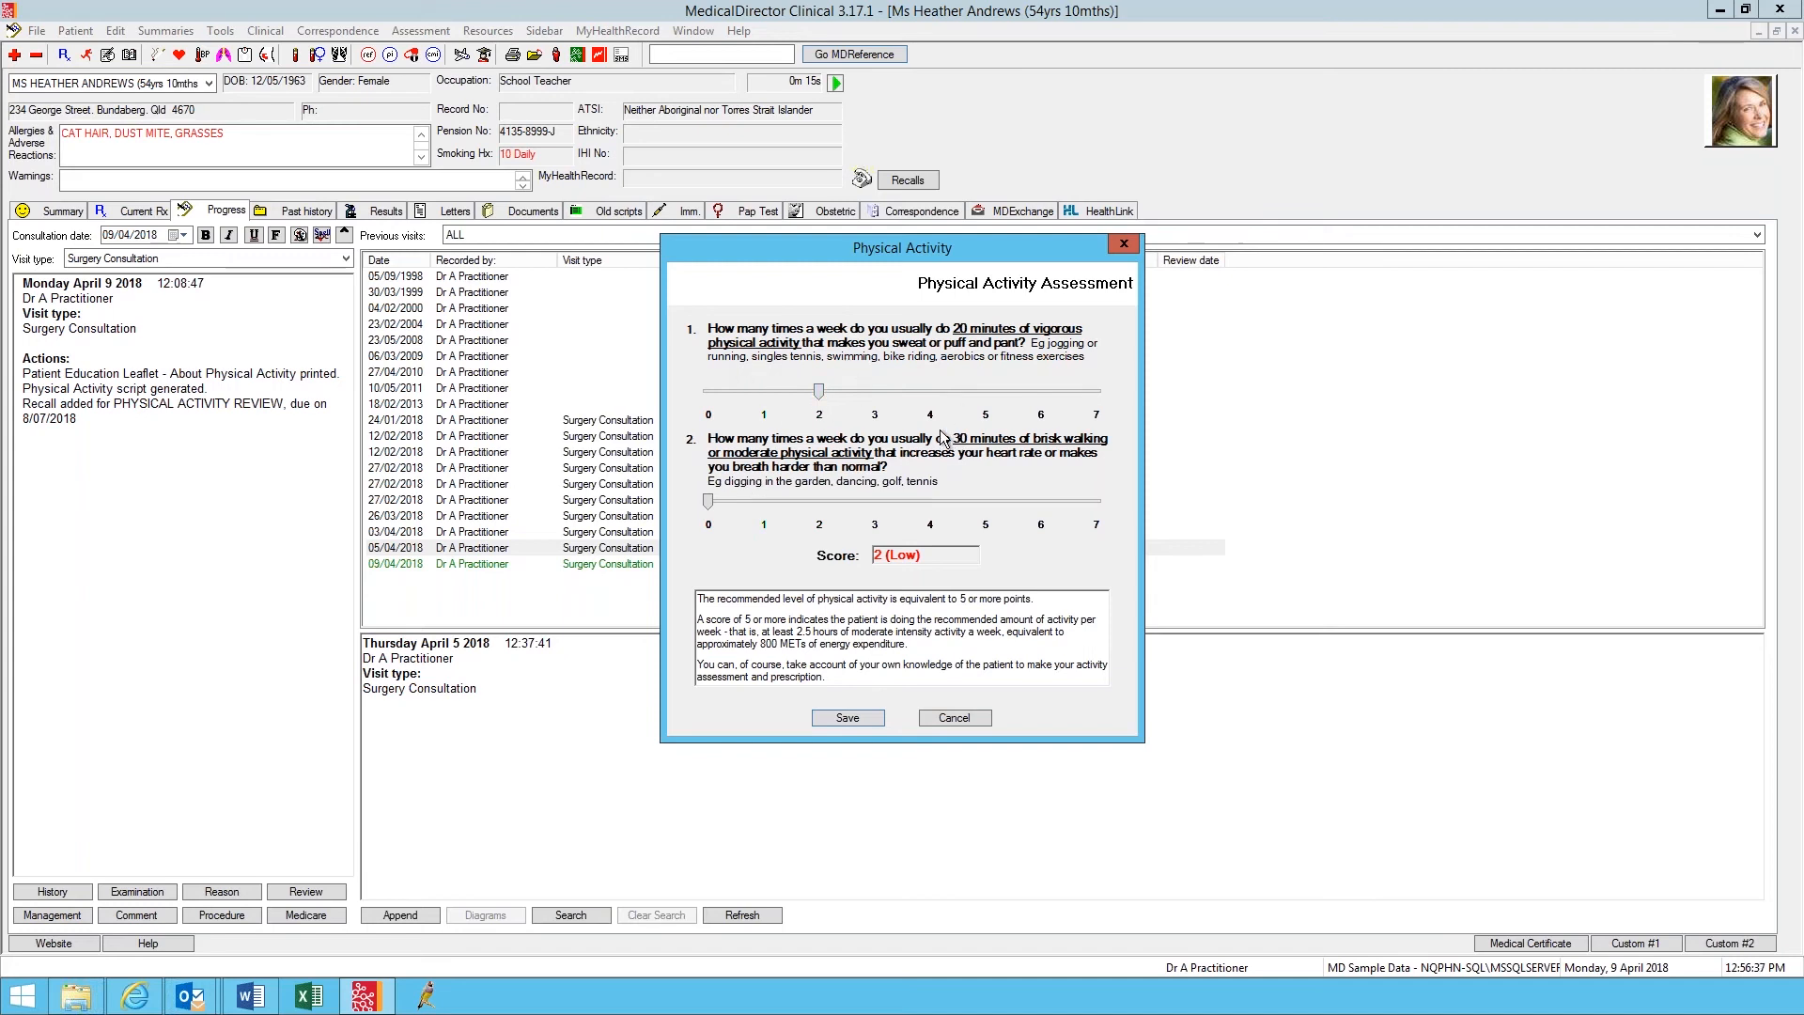
{"action": "mouse_move", "coordinate": [1011, 489]}
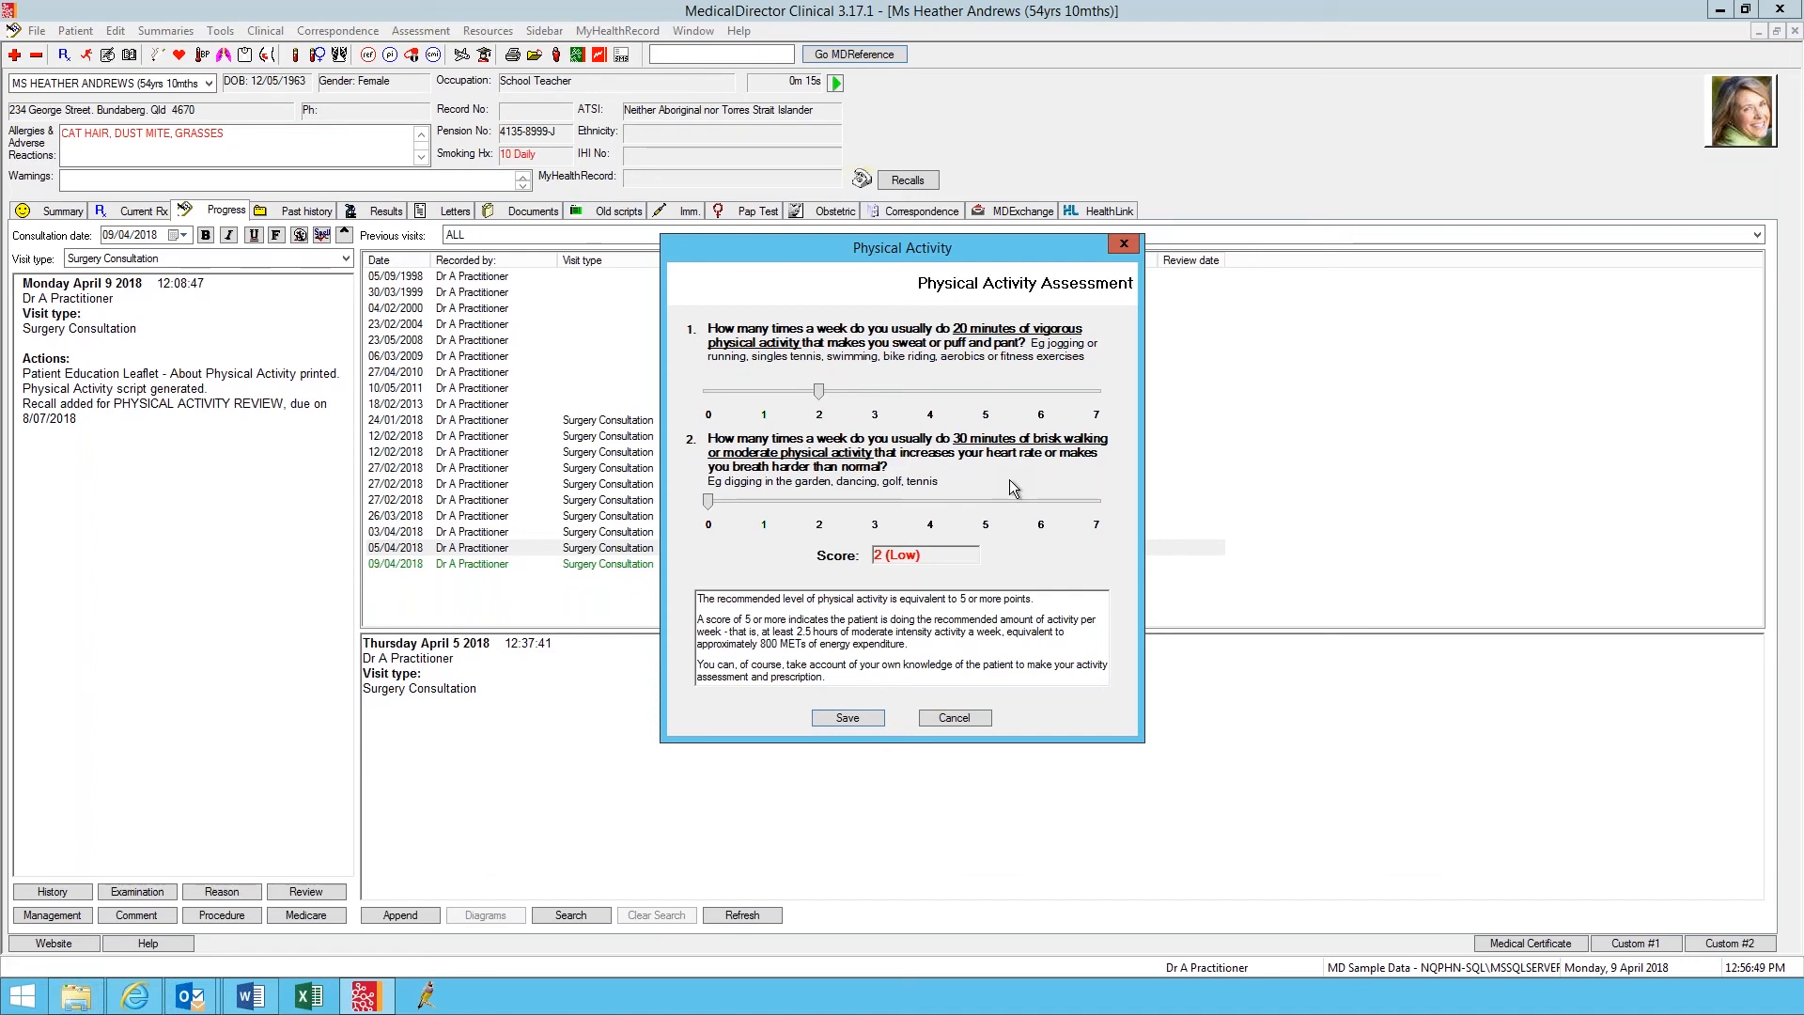
{"action": "mouse_move", "coordinate": [921, 526]}
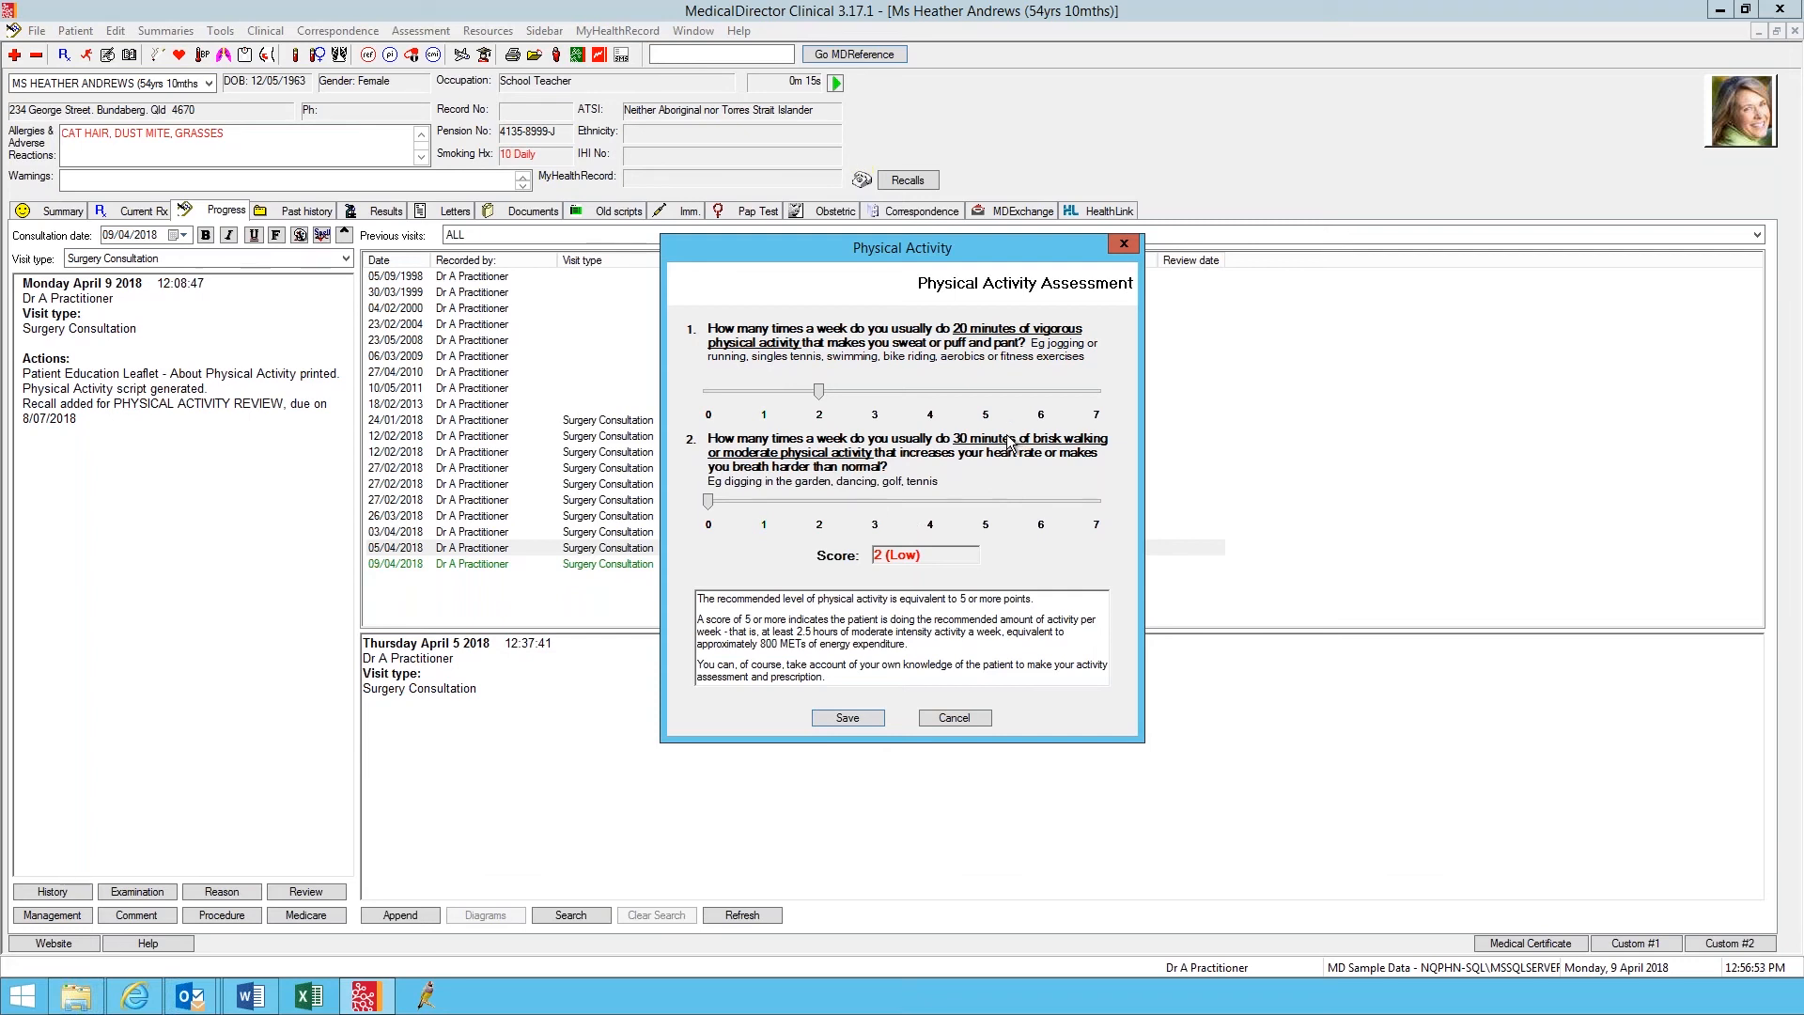
{"action": "mouse_move", "coordinate": [1041, 447]}
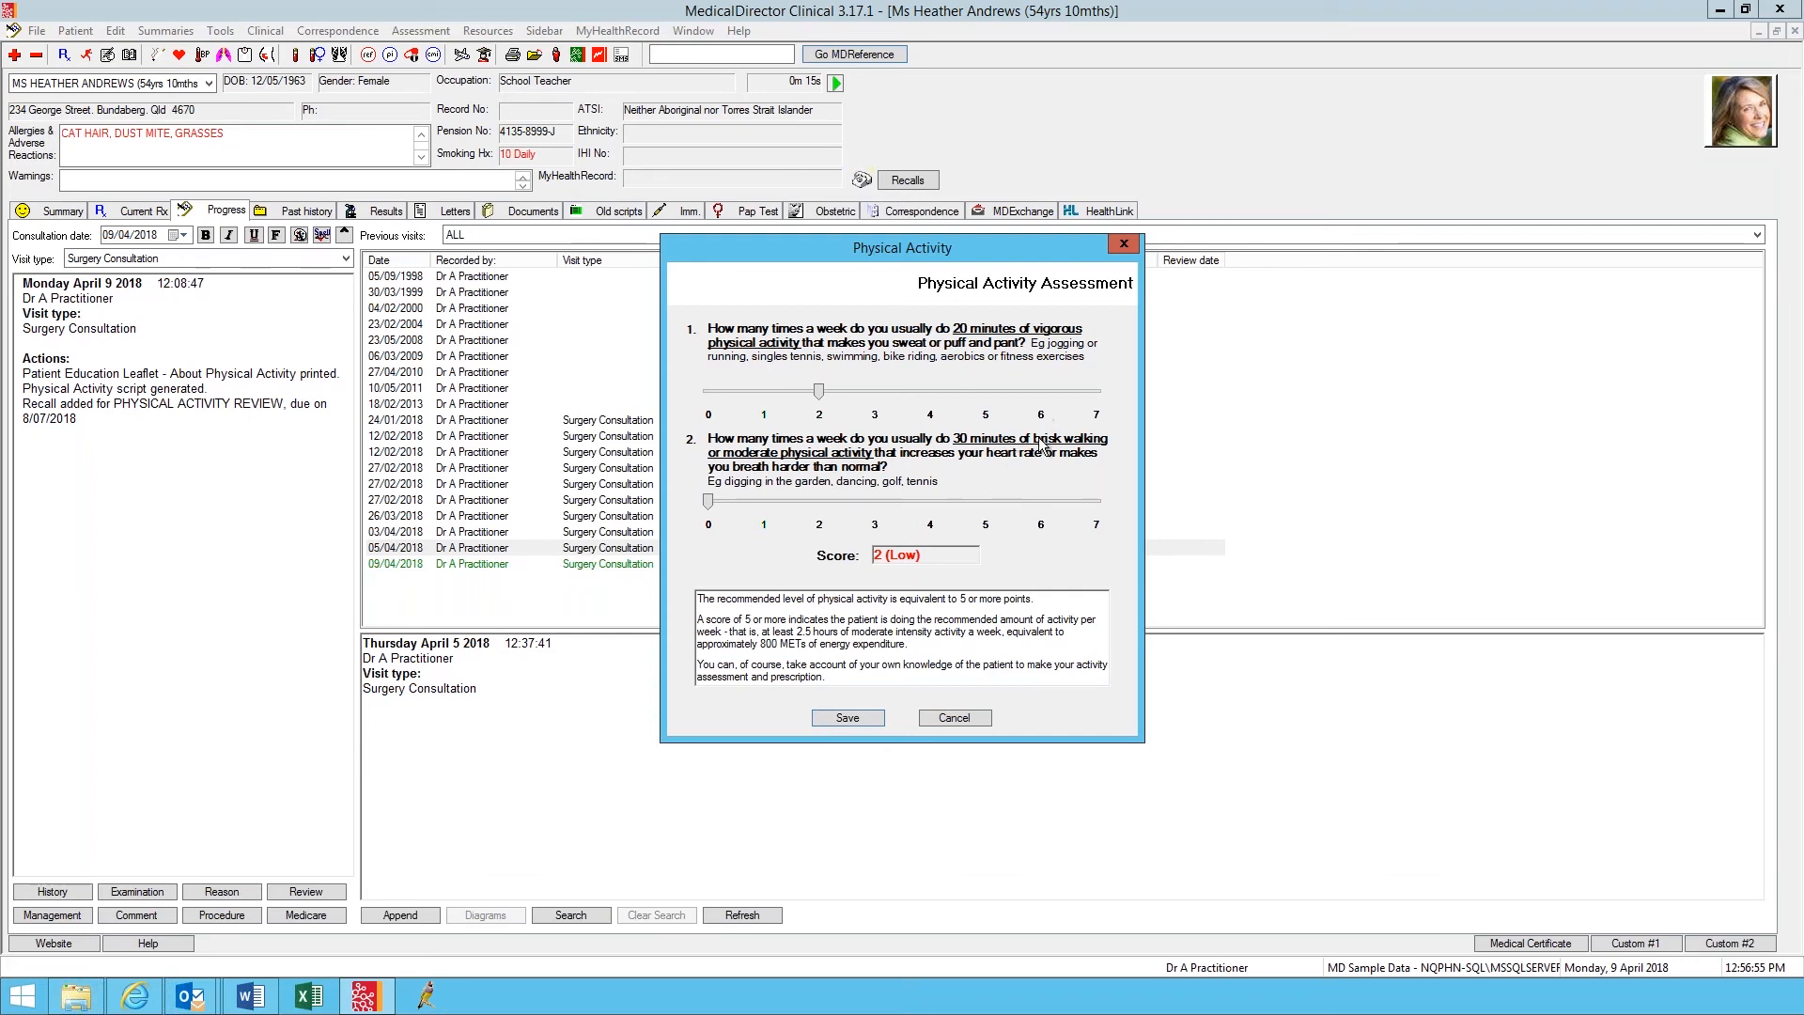
{"action": "mouse_move", "coordinate": [1068, 410]}
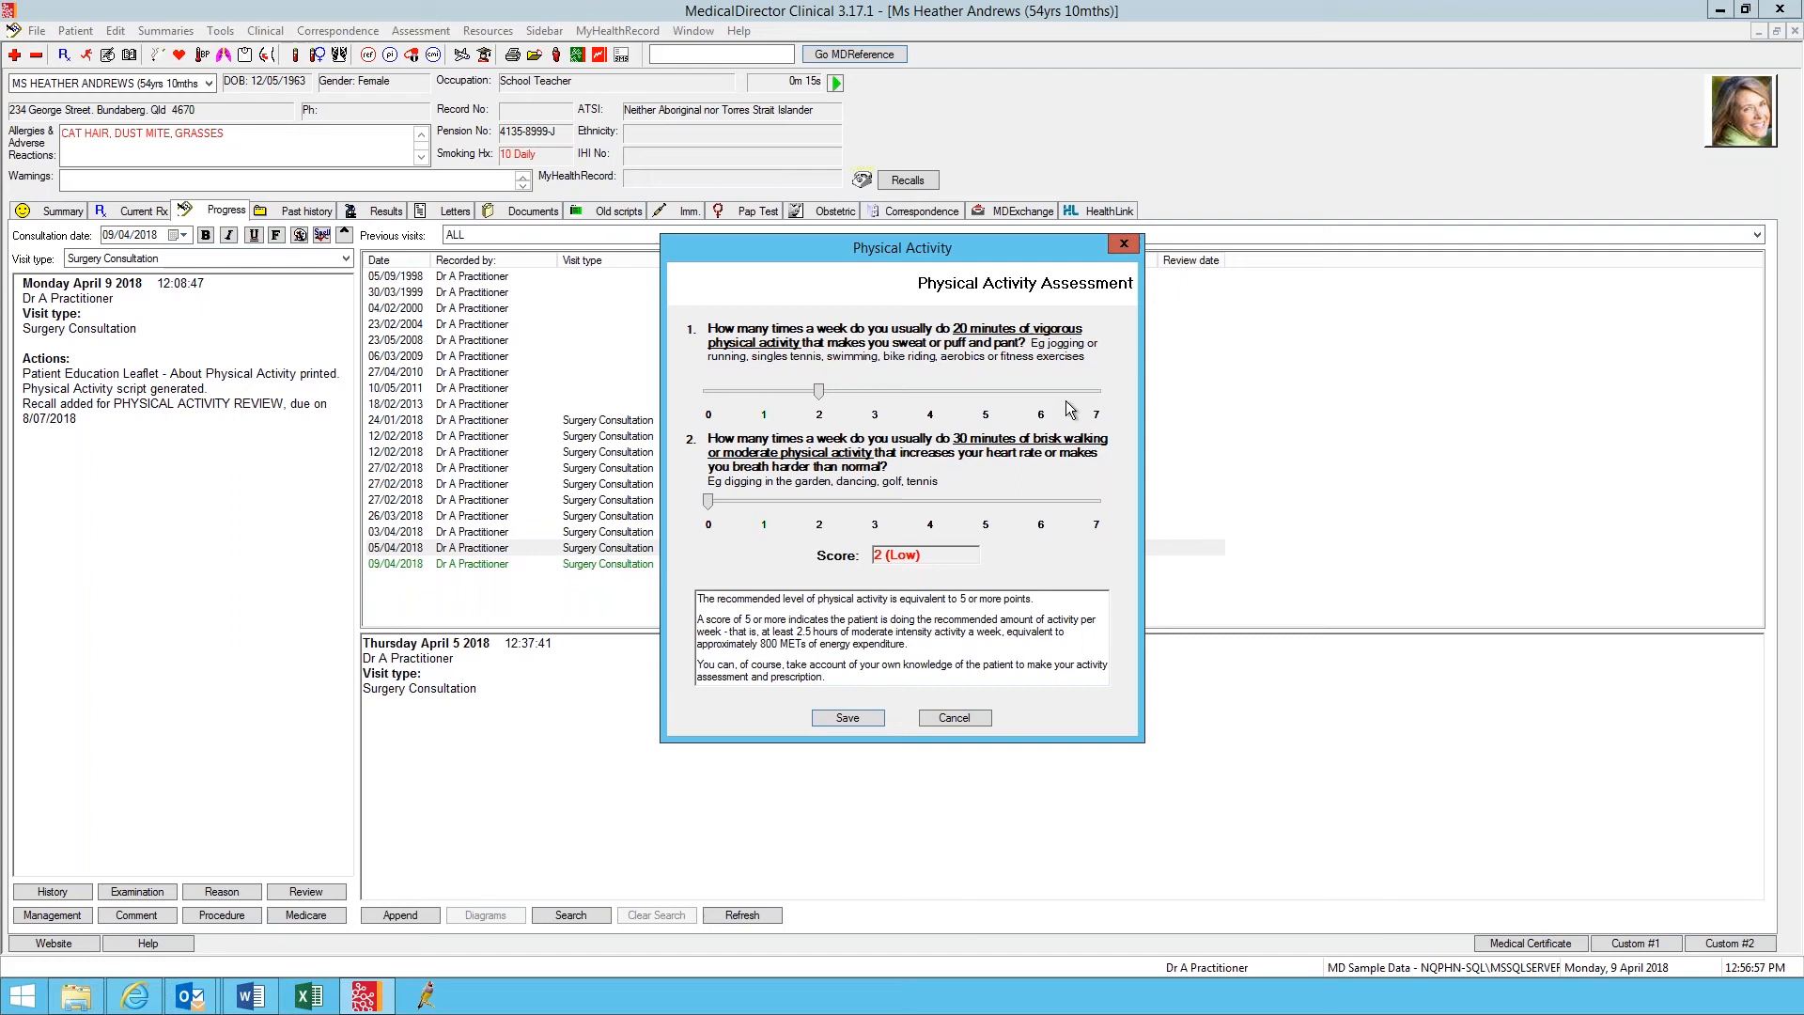
{"action": "mouse_move", "coordinate": [900, 494]}
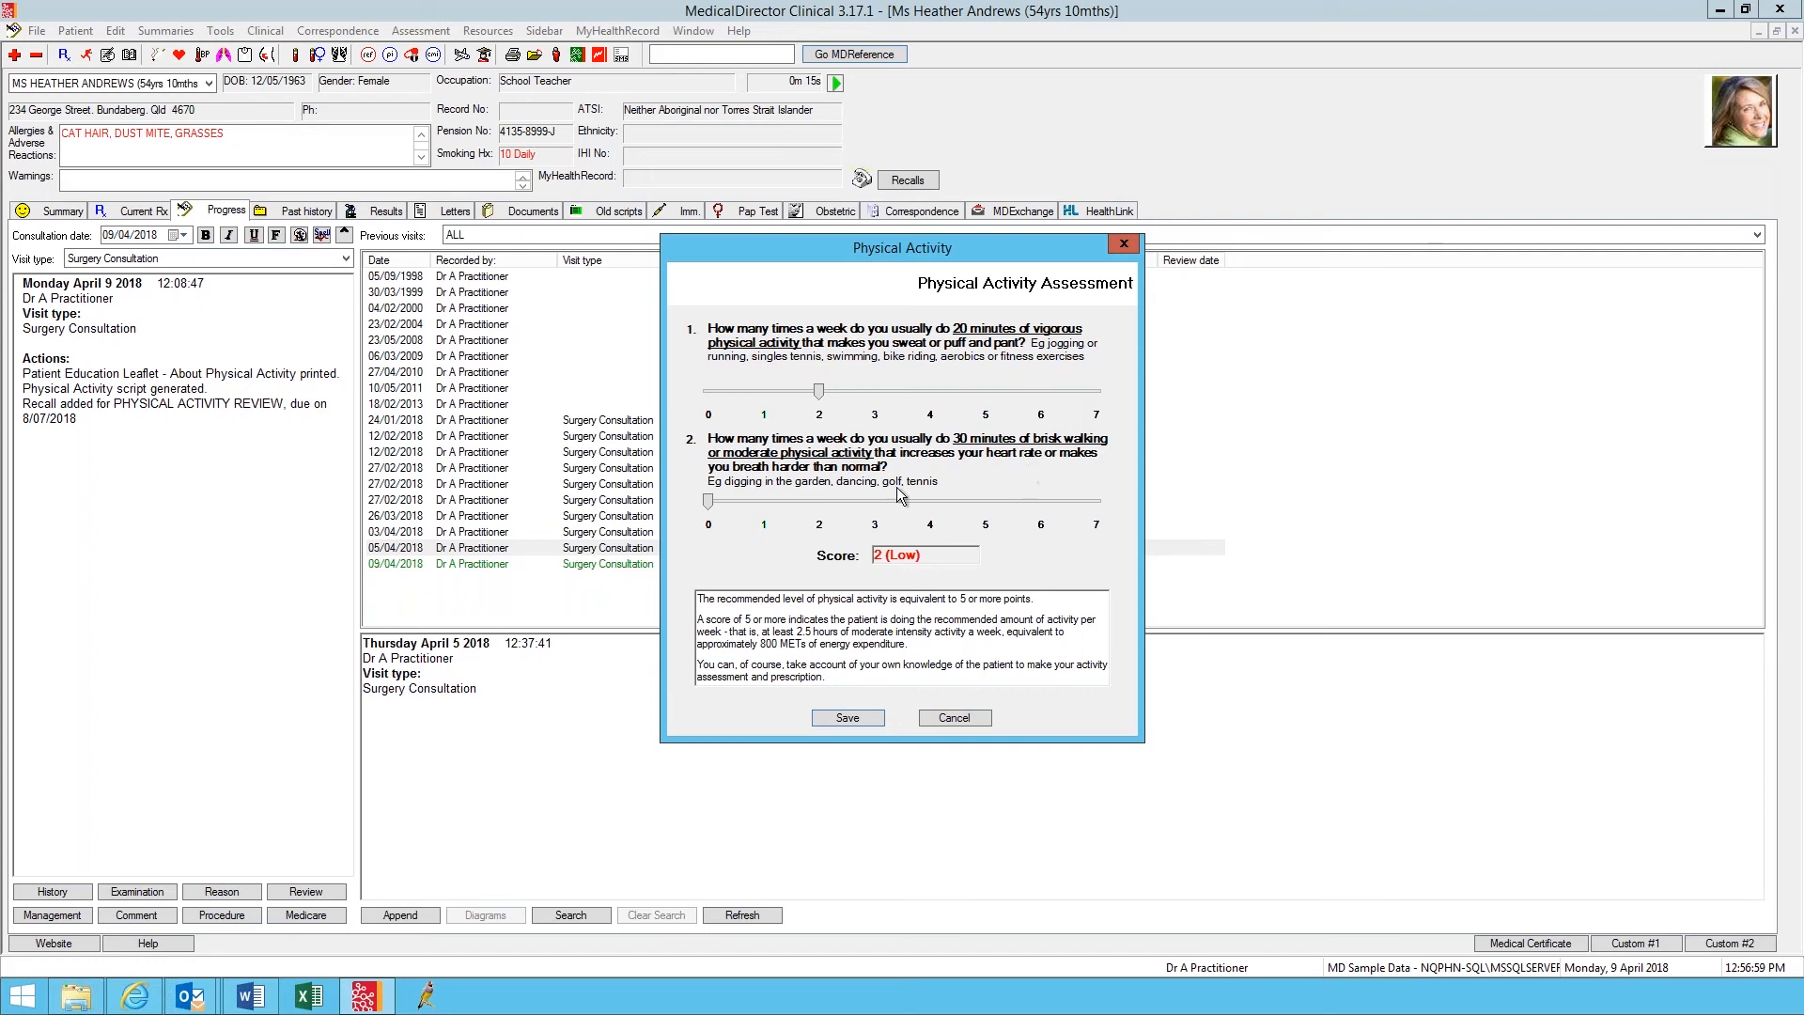
Step: Set brisk walking to 2 times a week, raising the score to 4 (Nearly there)
{"action": "left_click_drag", "start_coordinate": [709, 501], "coordinate": [763, 501]}
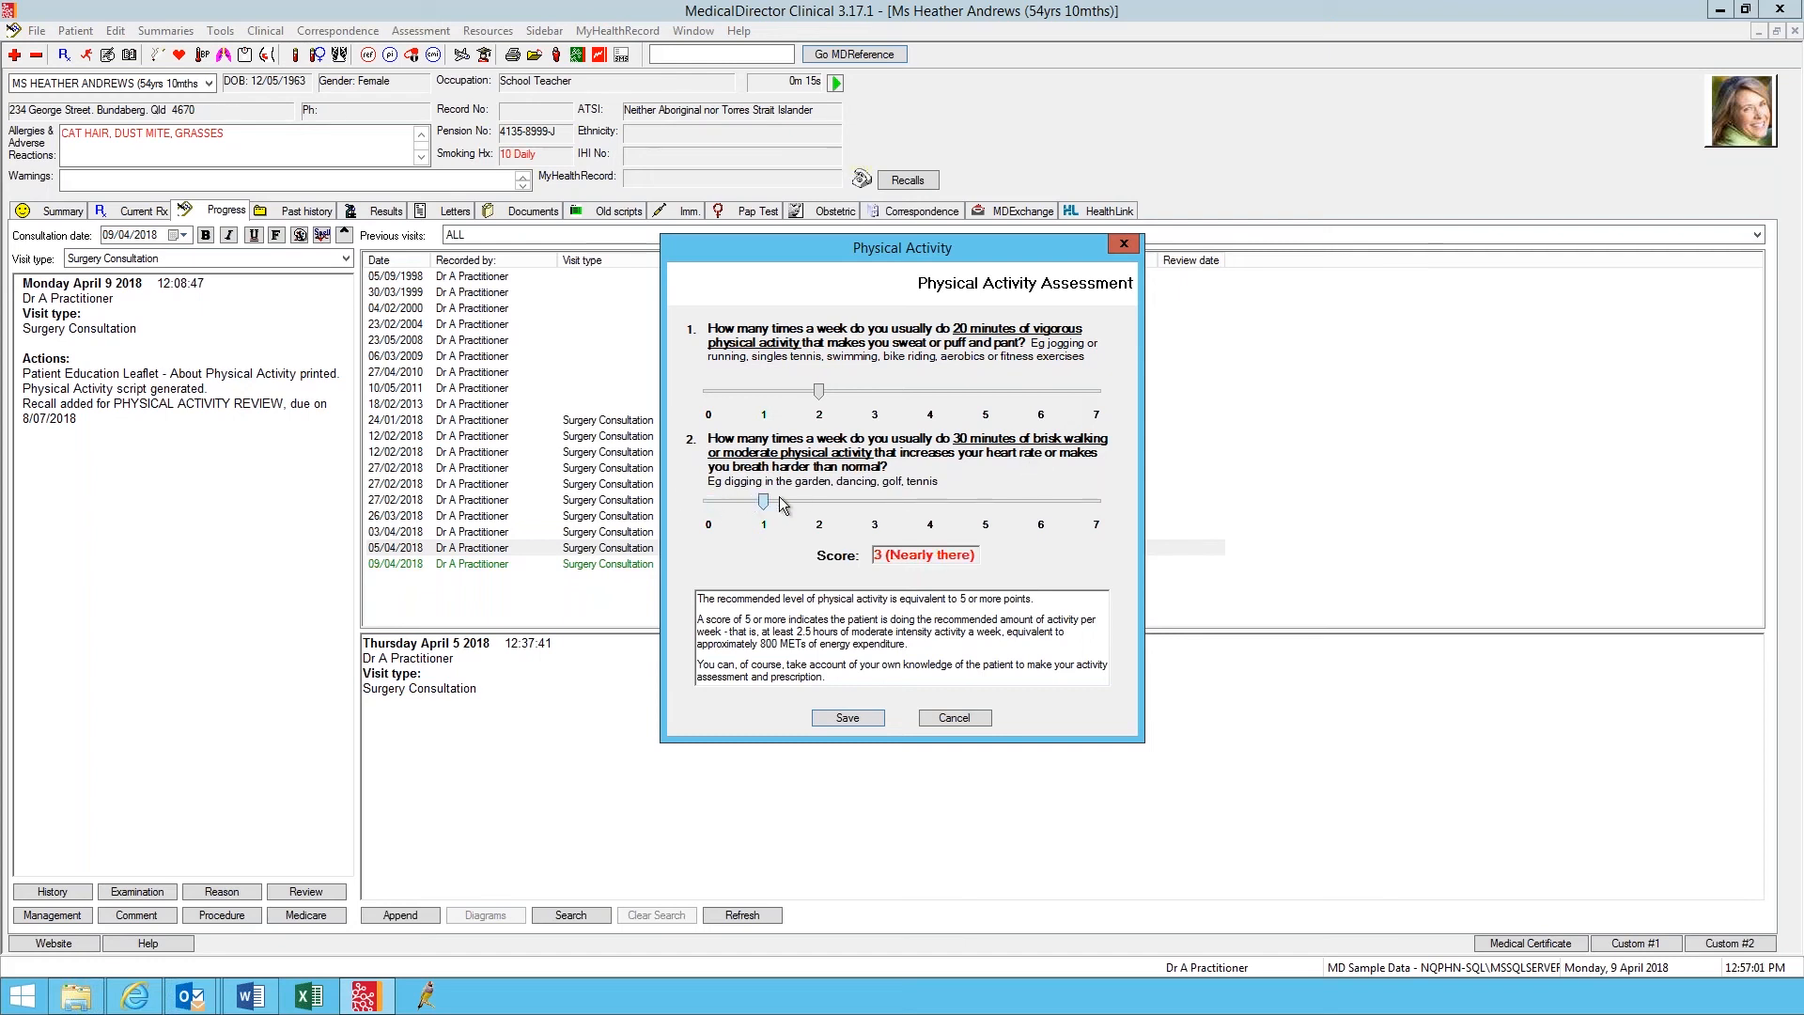
{"action": "left_click_drag", "start_coordinate": [763, 504], "coordinate": [817, 504]}
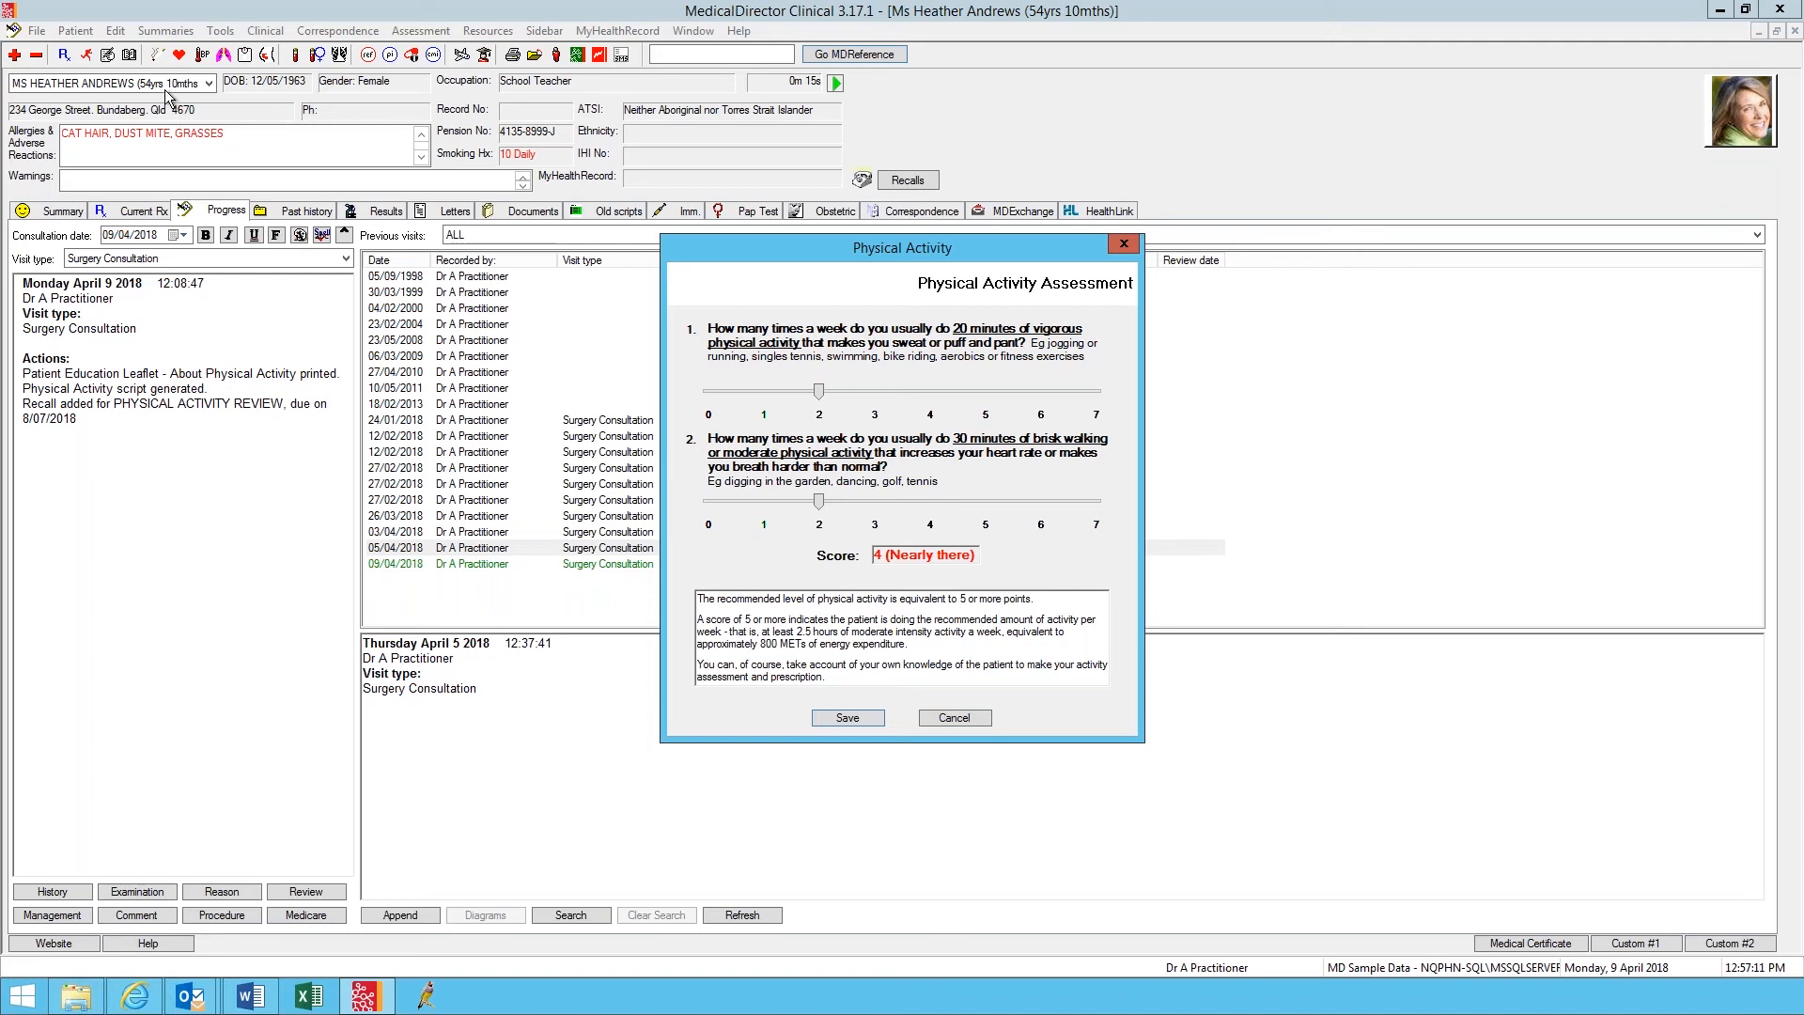
{"action": "mouse_move", "coordinate": [980, 588]}
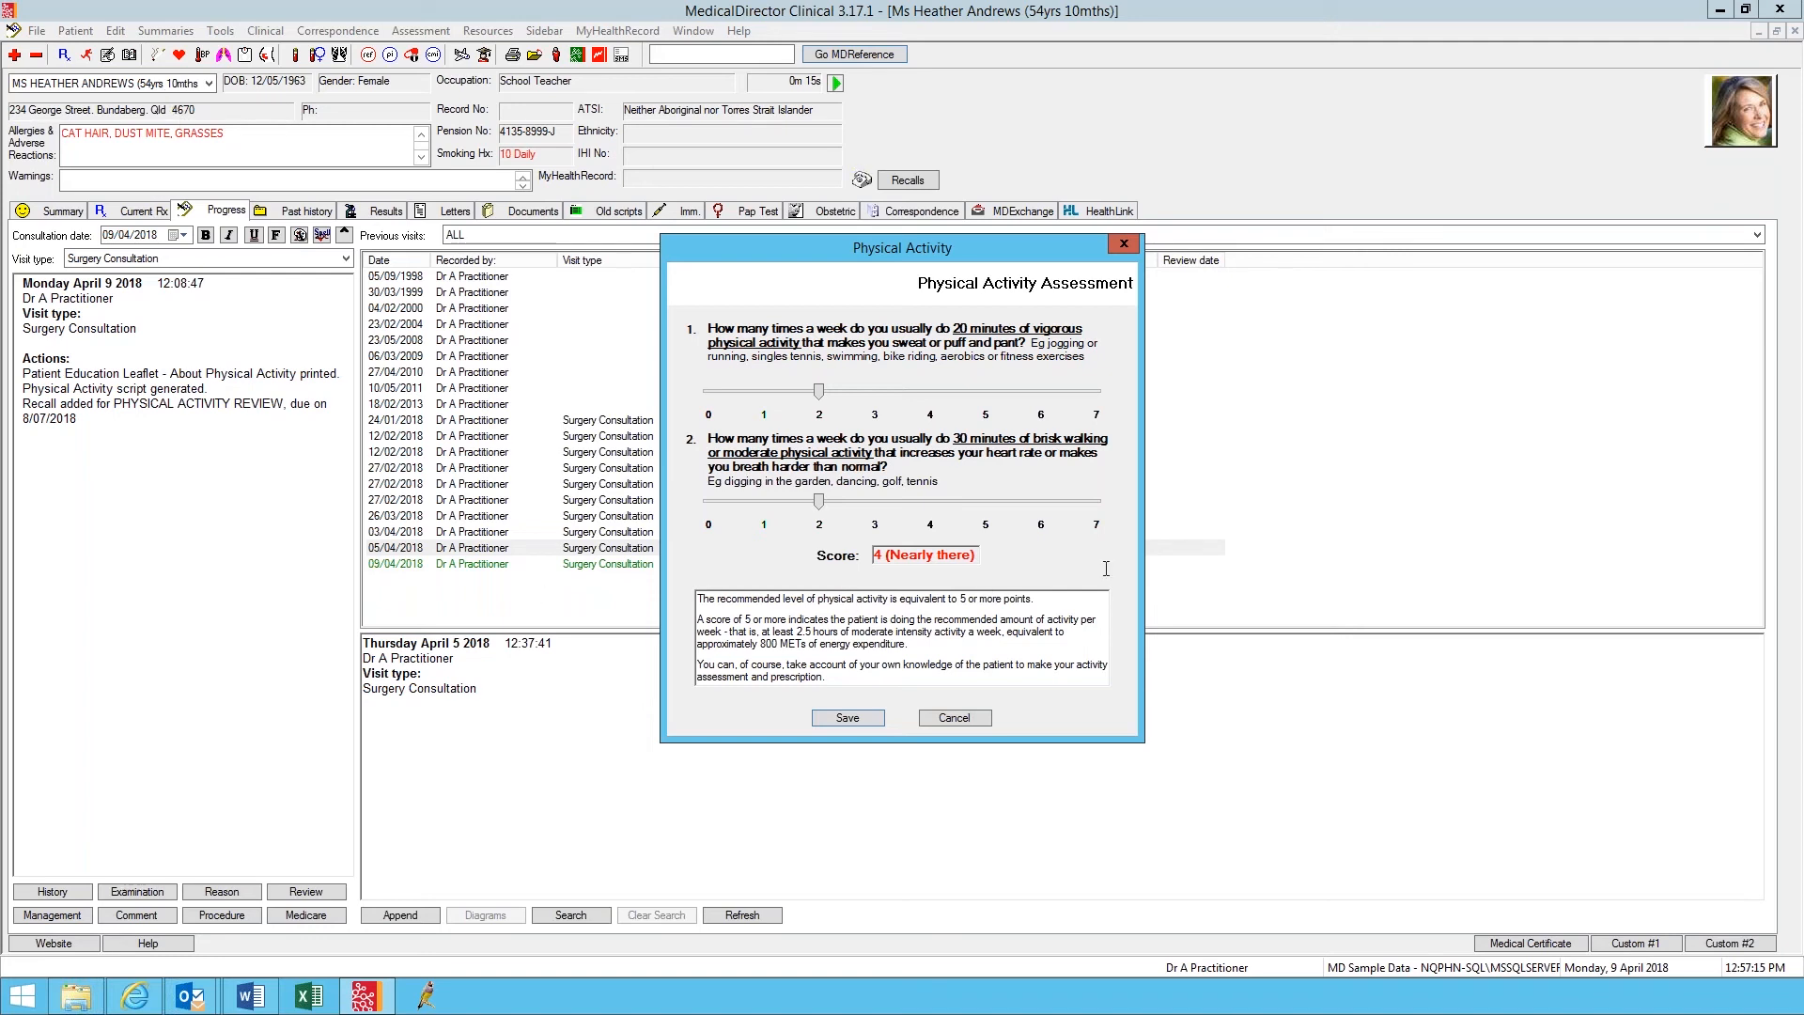
{"action": "mouse_move", "coordinate": [1440, 526]}
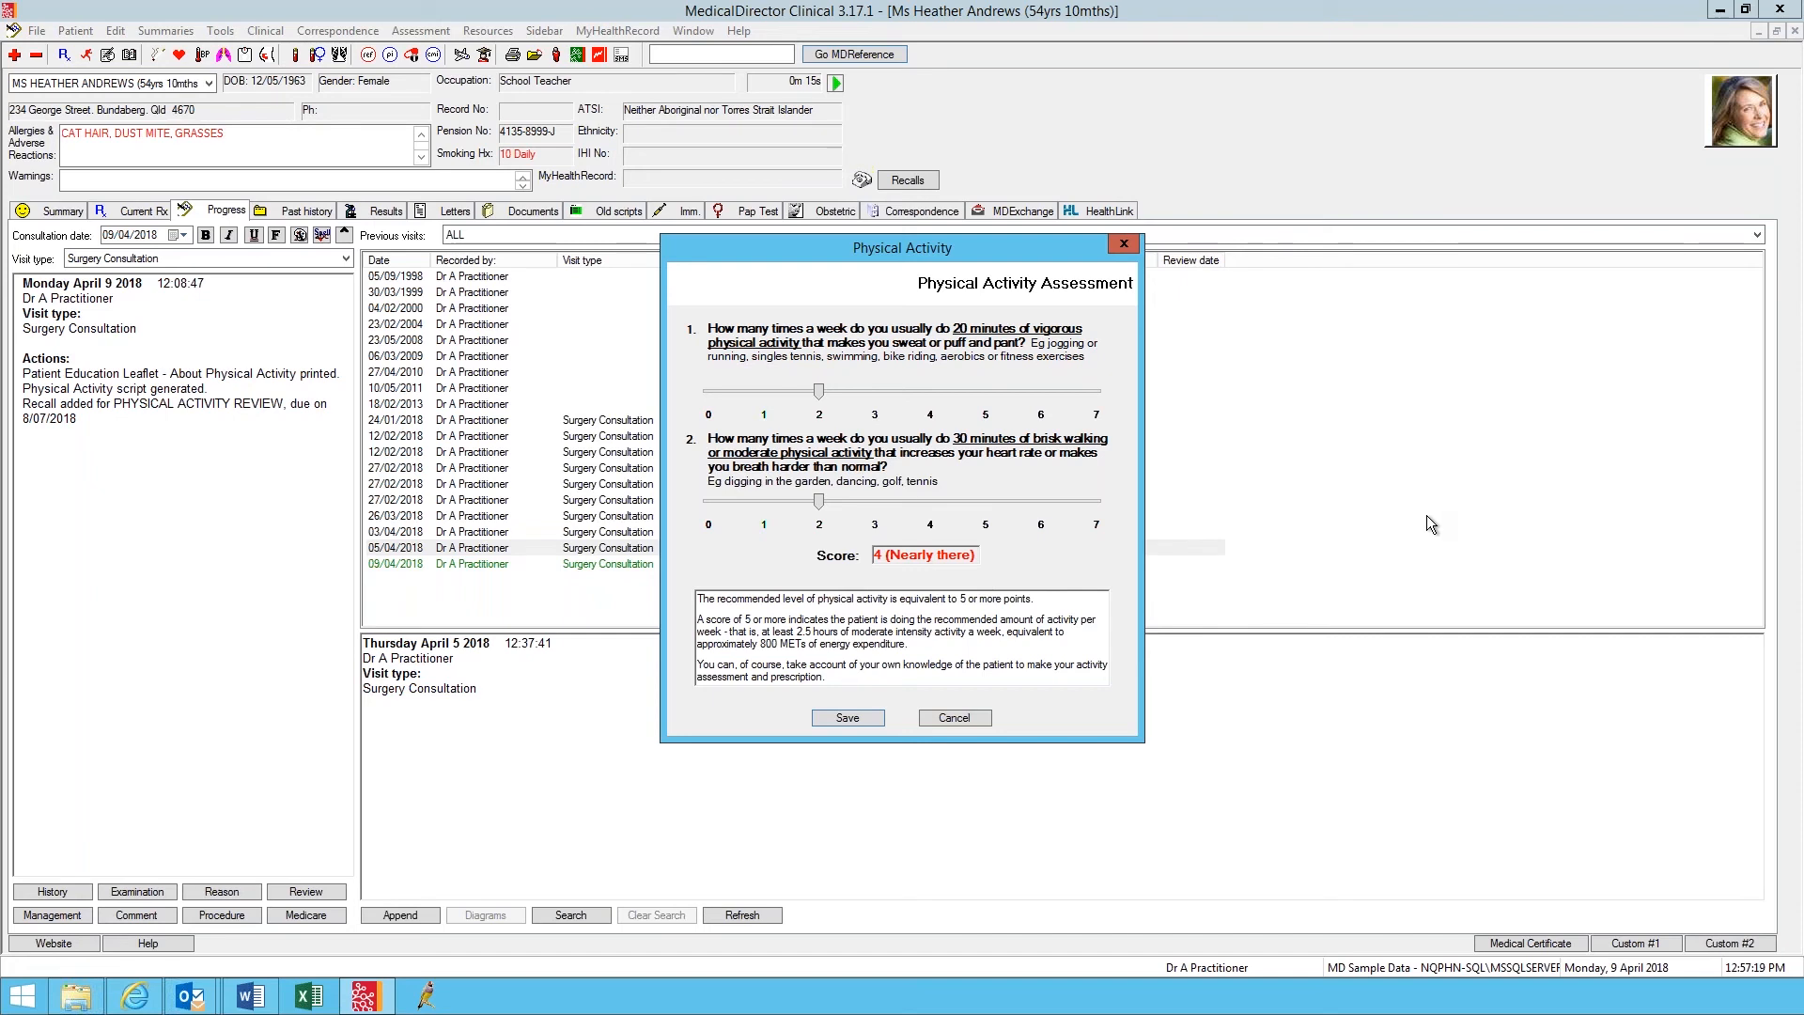
{"action": "mouse_move", "coordinate": [1330, 622]}
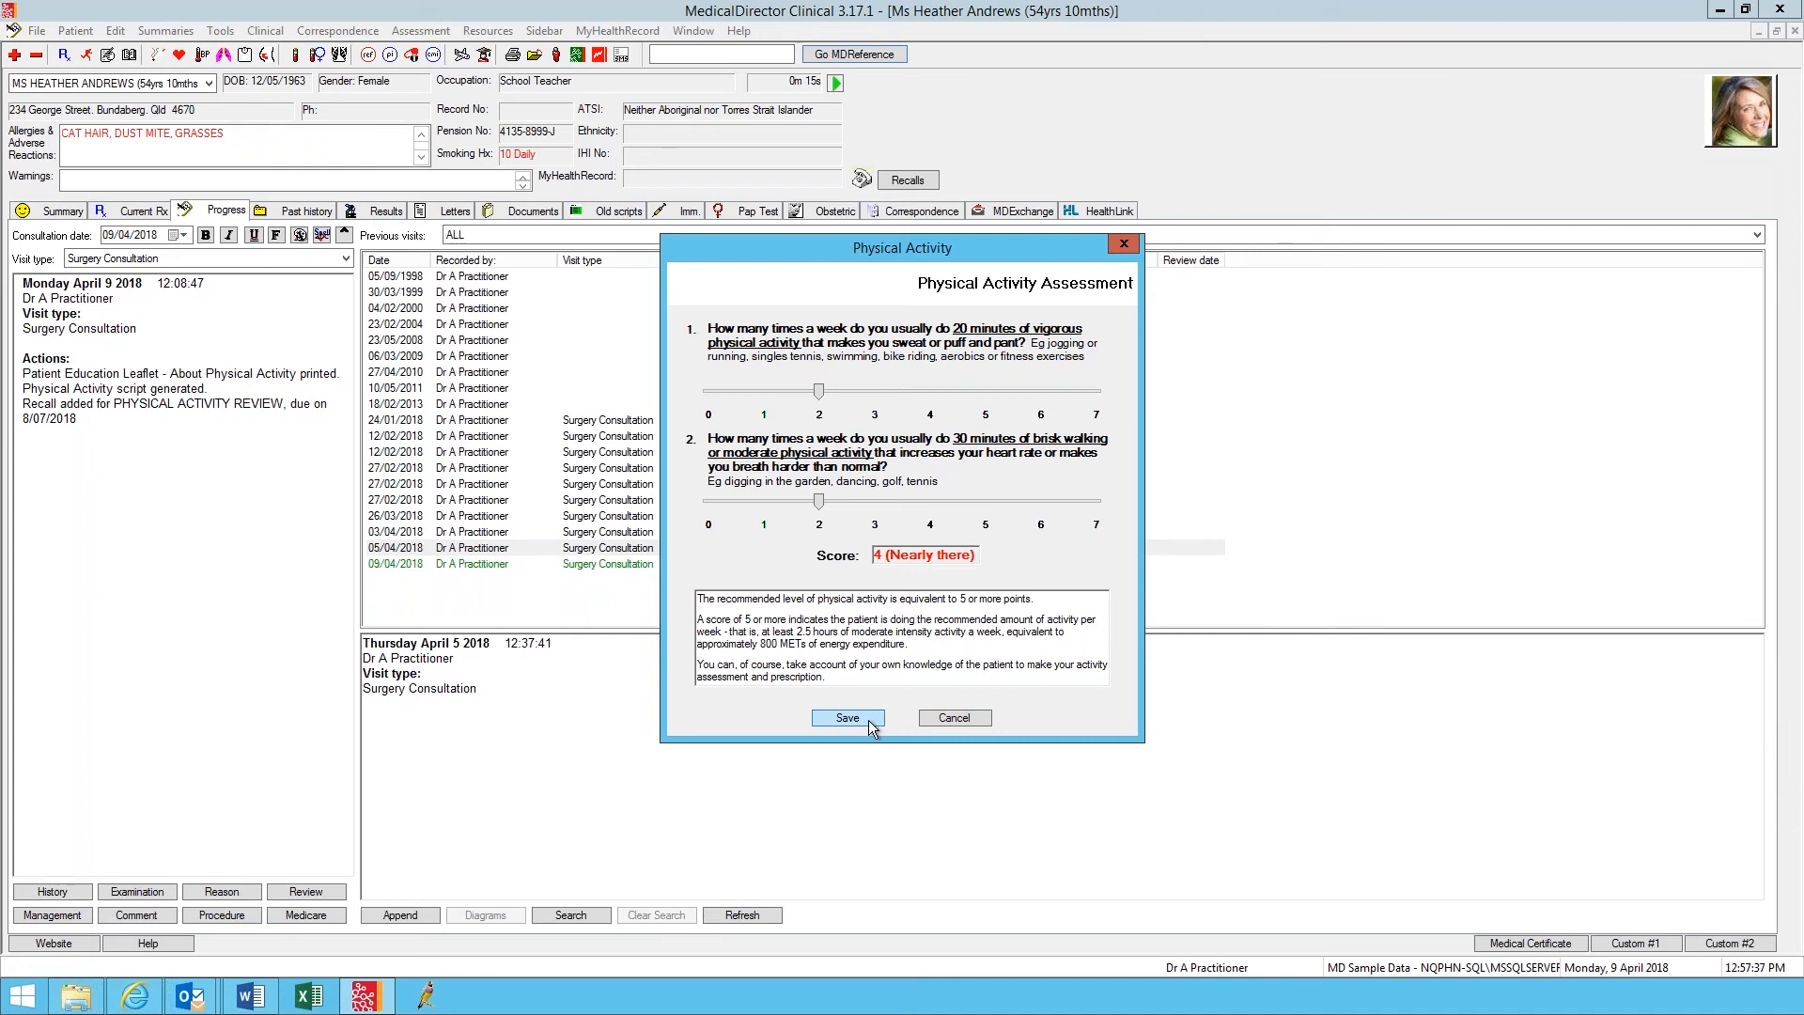
Step: Save the assessment, agree to prescribe activity, and untick the Uncontrolled Diabetes contraindication
{"action": "left_click", "coordinate": [847, 716]}
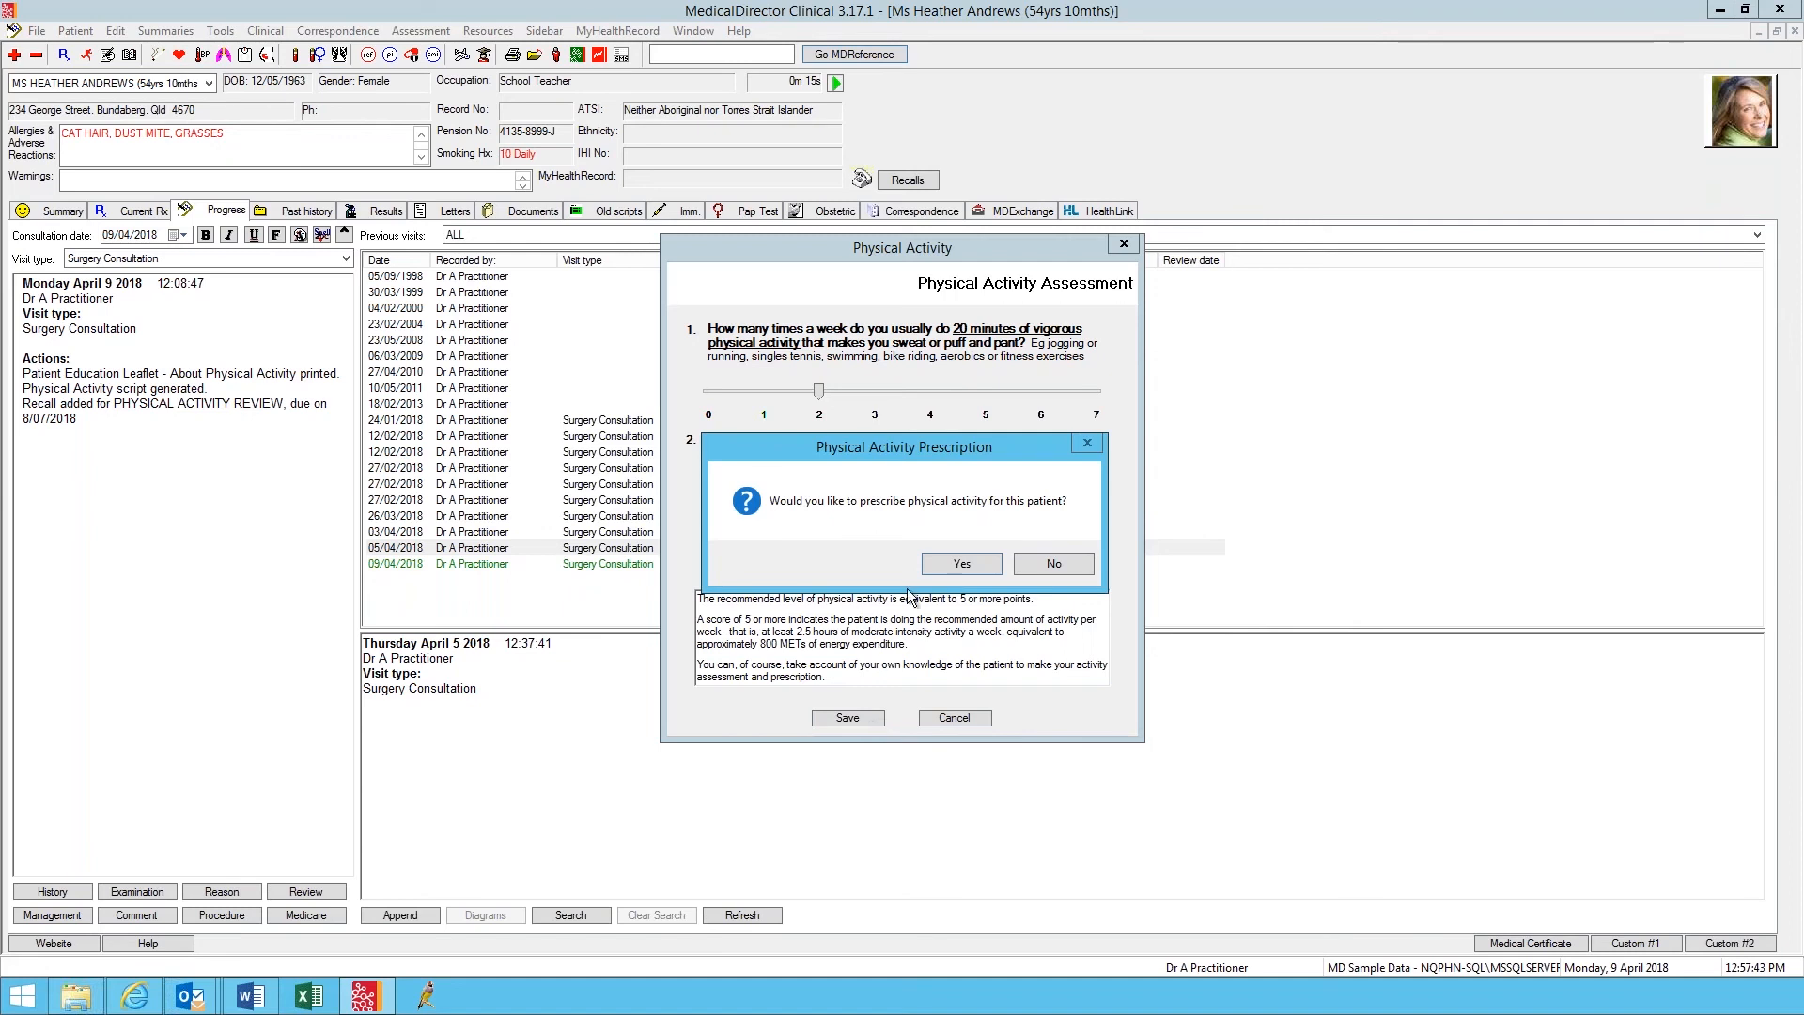
{"action": "left_click", "coordinate": [960, 564]}
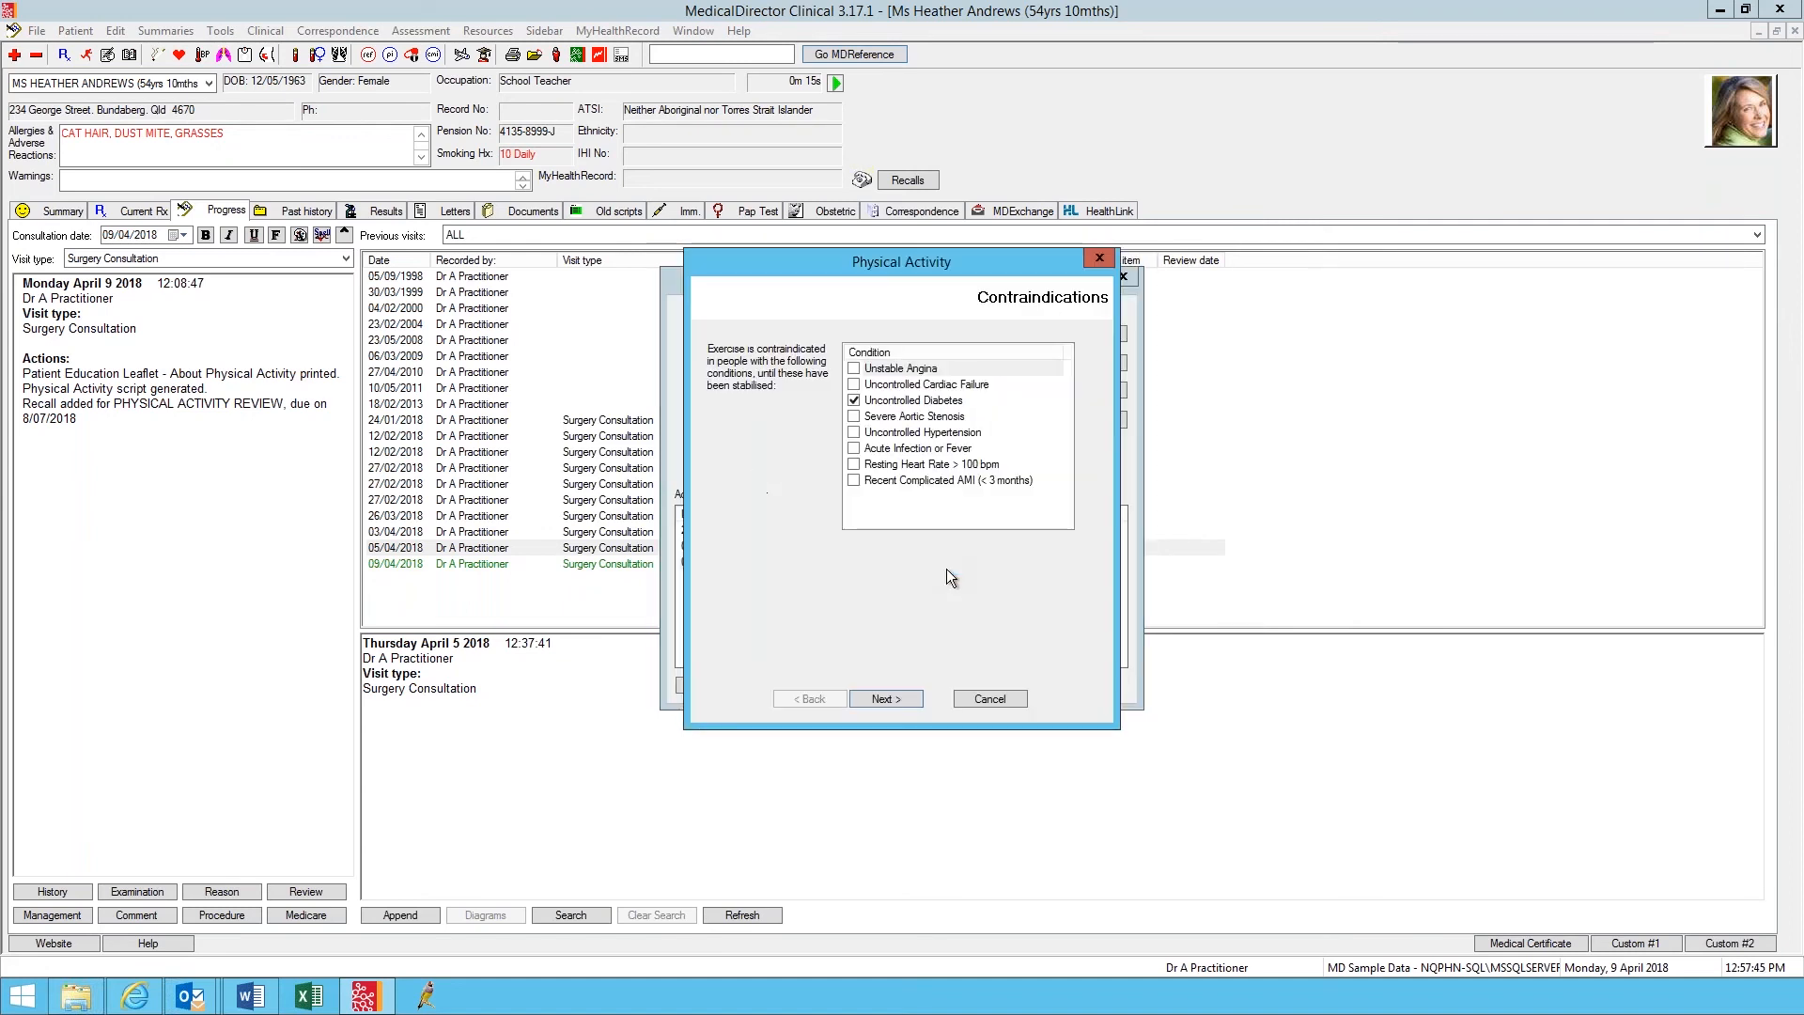
{"action": "mouse_move", "coordinate": [926, 801]}
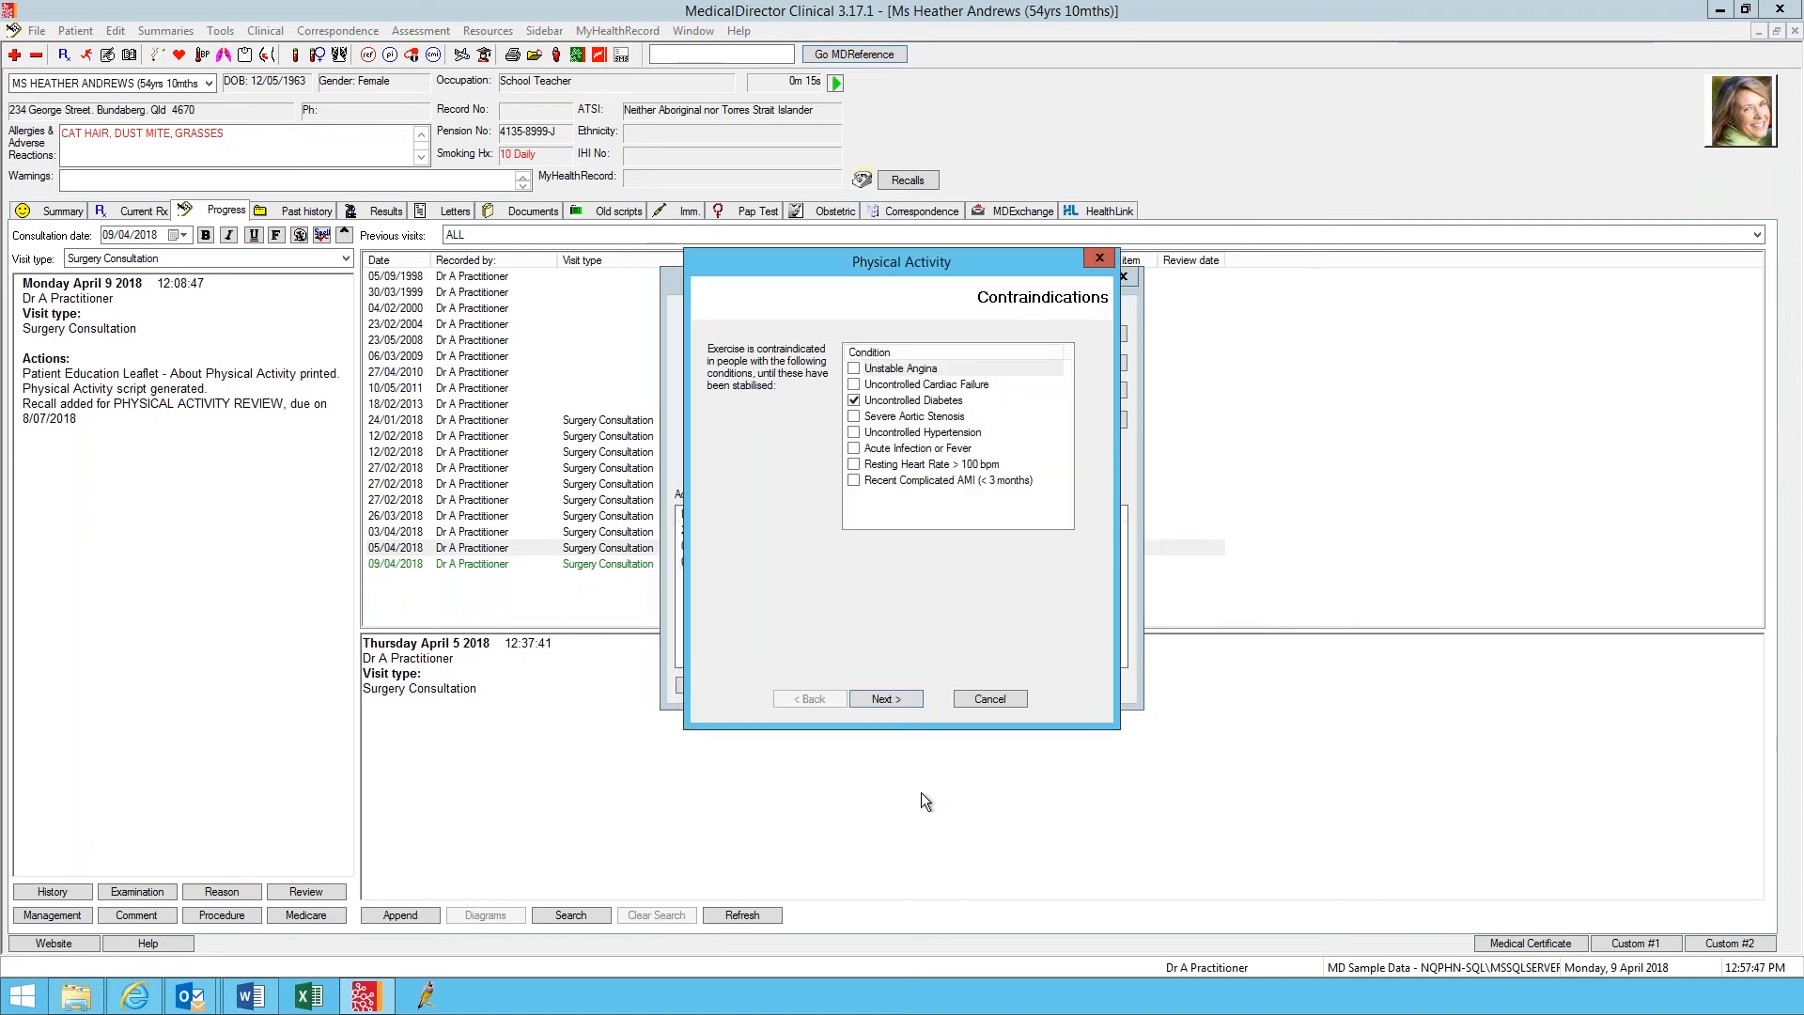
{"action": "mouse_move", "coordinate": [190, 725]}
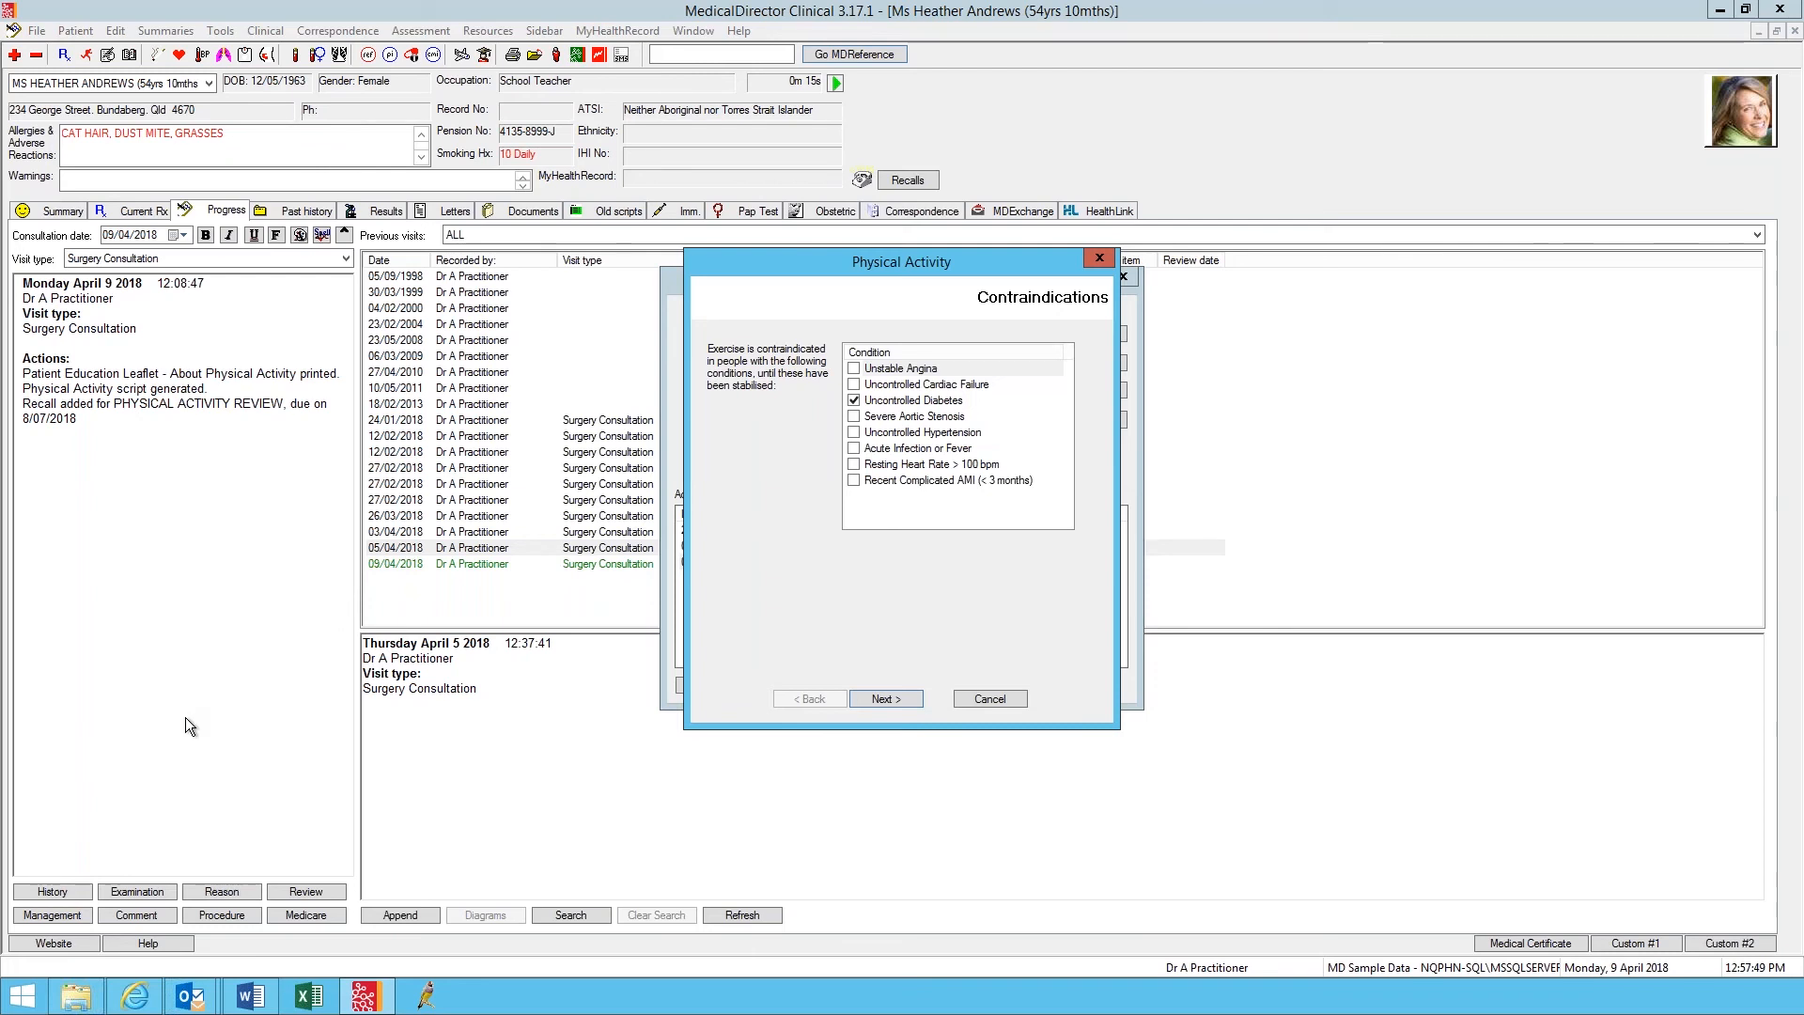
{"action": "mouse_move", "coordinate": [716, 250]}
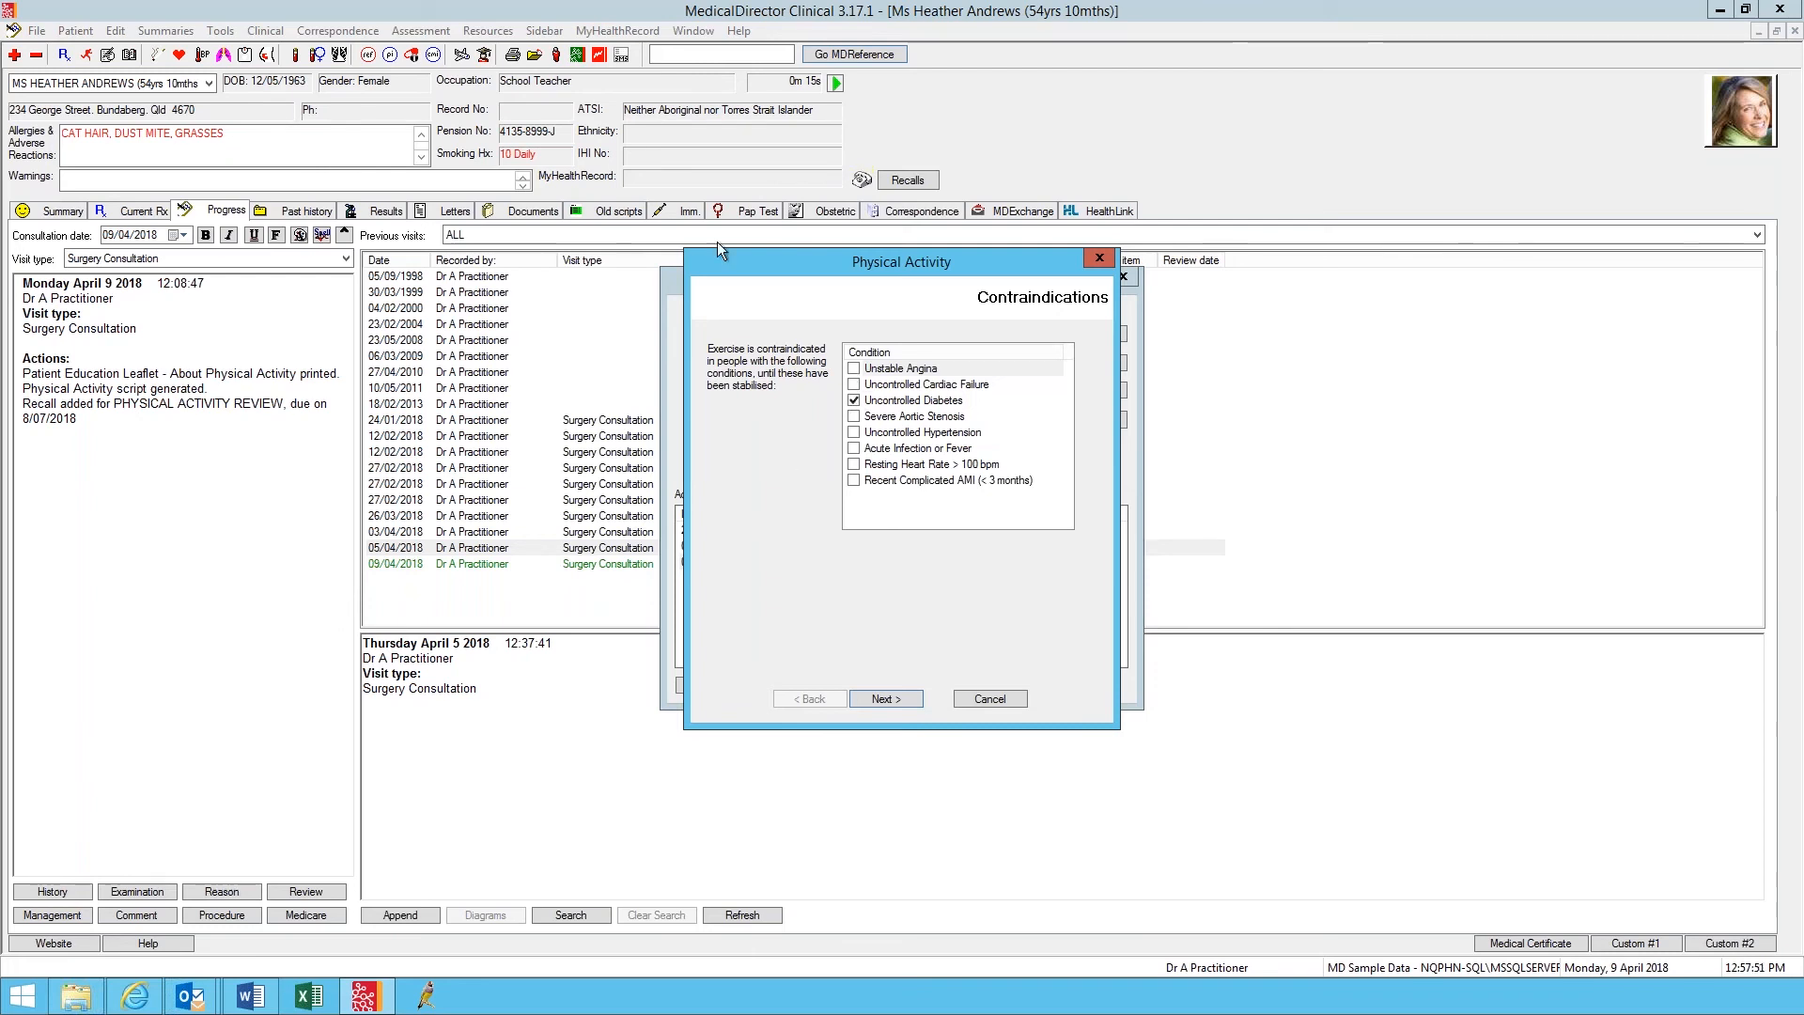
{"action": "mouse_move", "coordinate": [489, 251]}
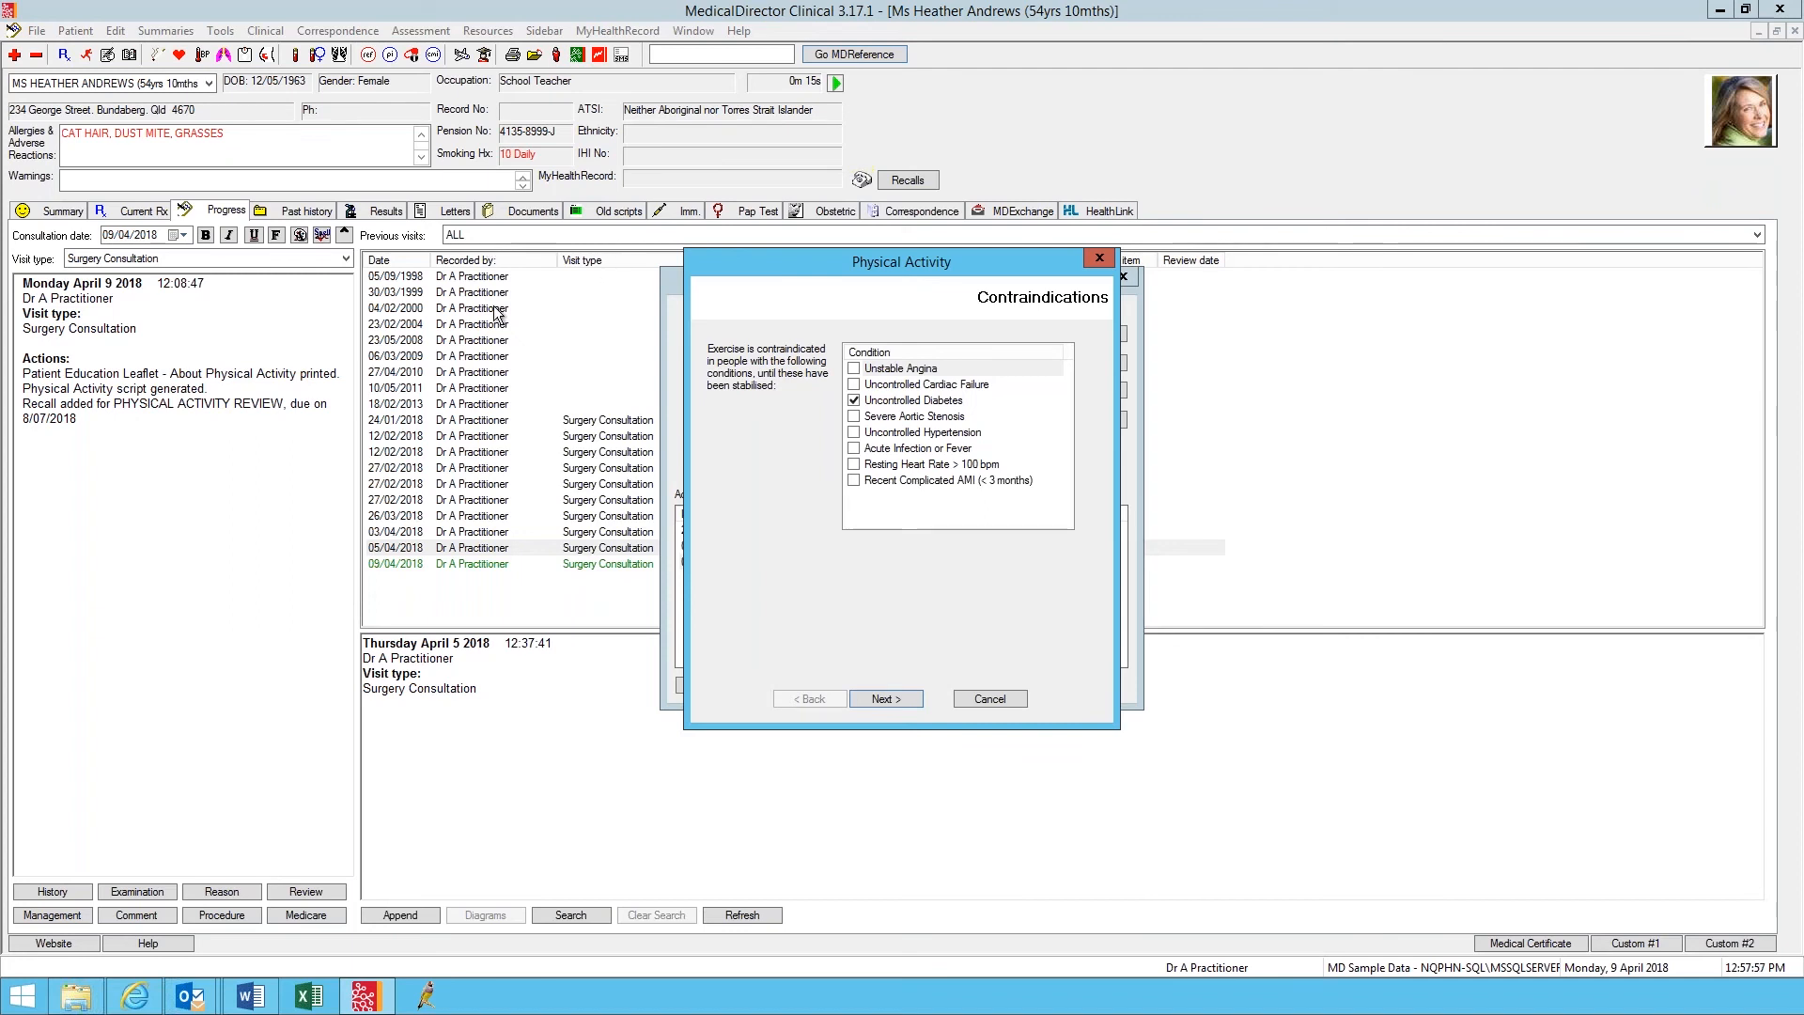
{"action": "mouse_move", "coordinate": [925, 580]}
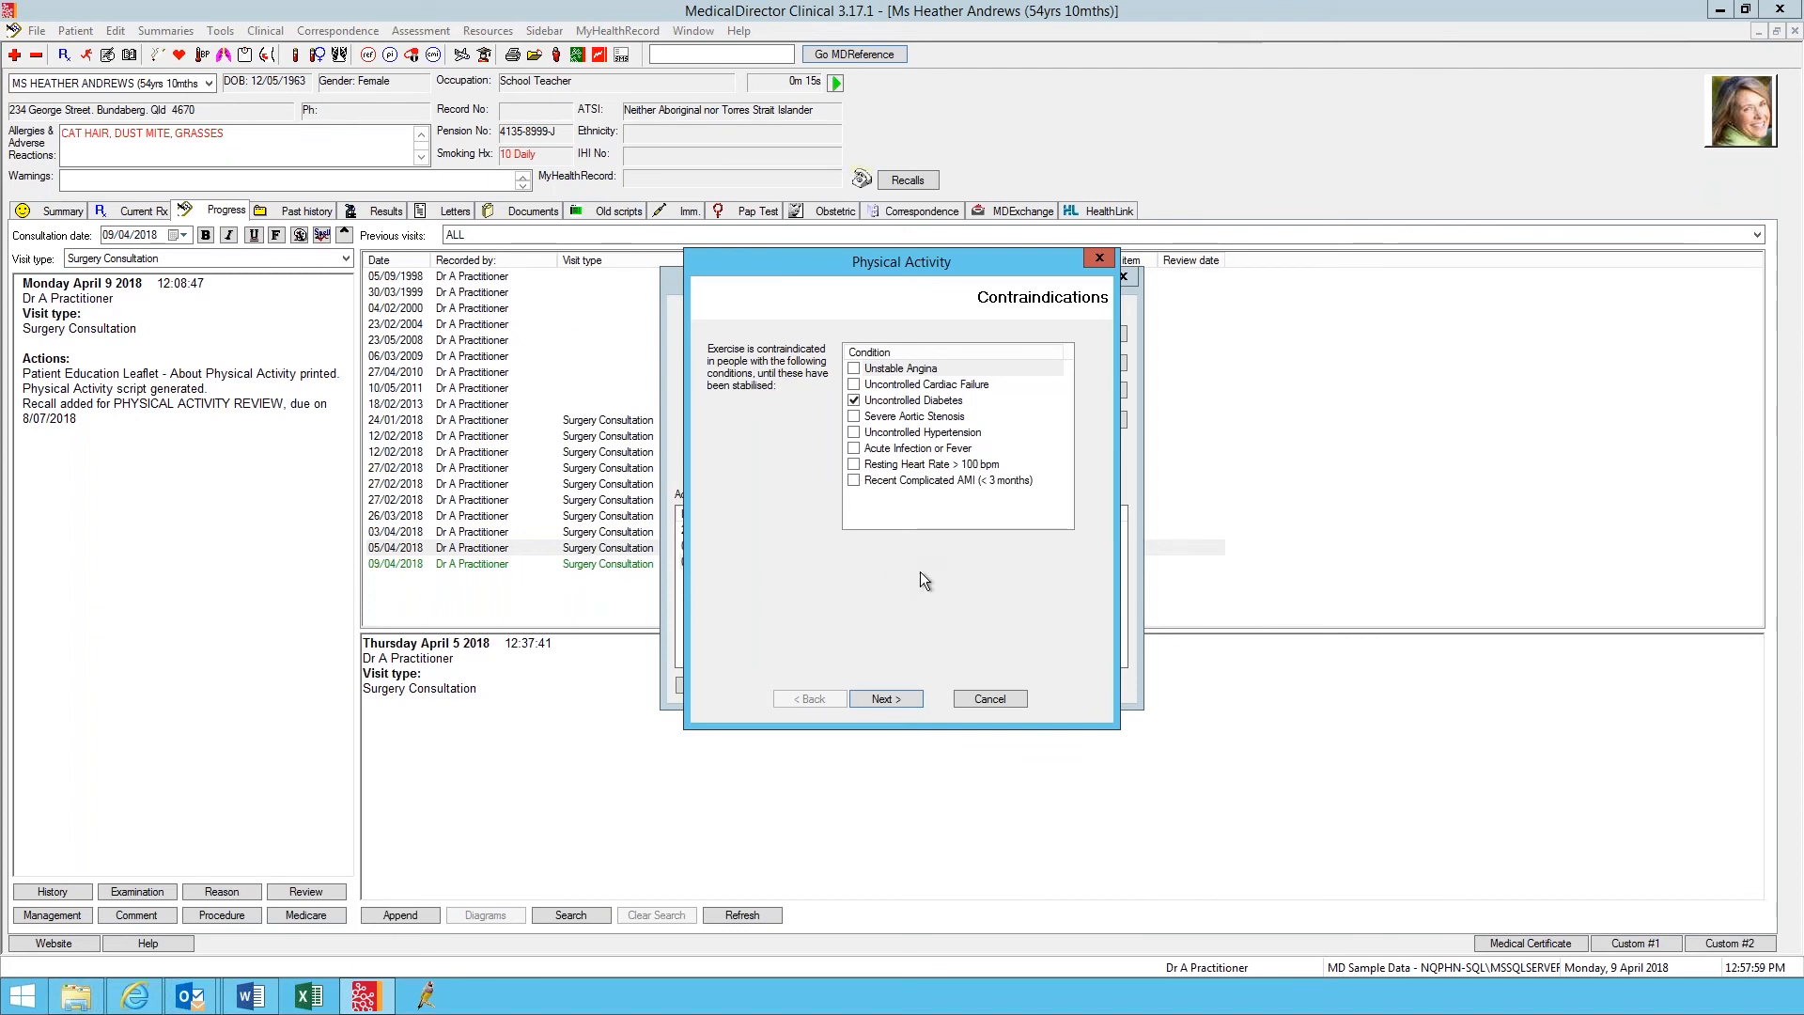
{"action": "mouse_move", "coordinate": [361, 287]}
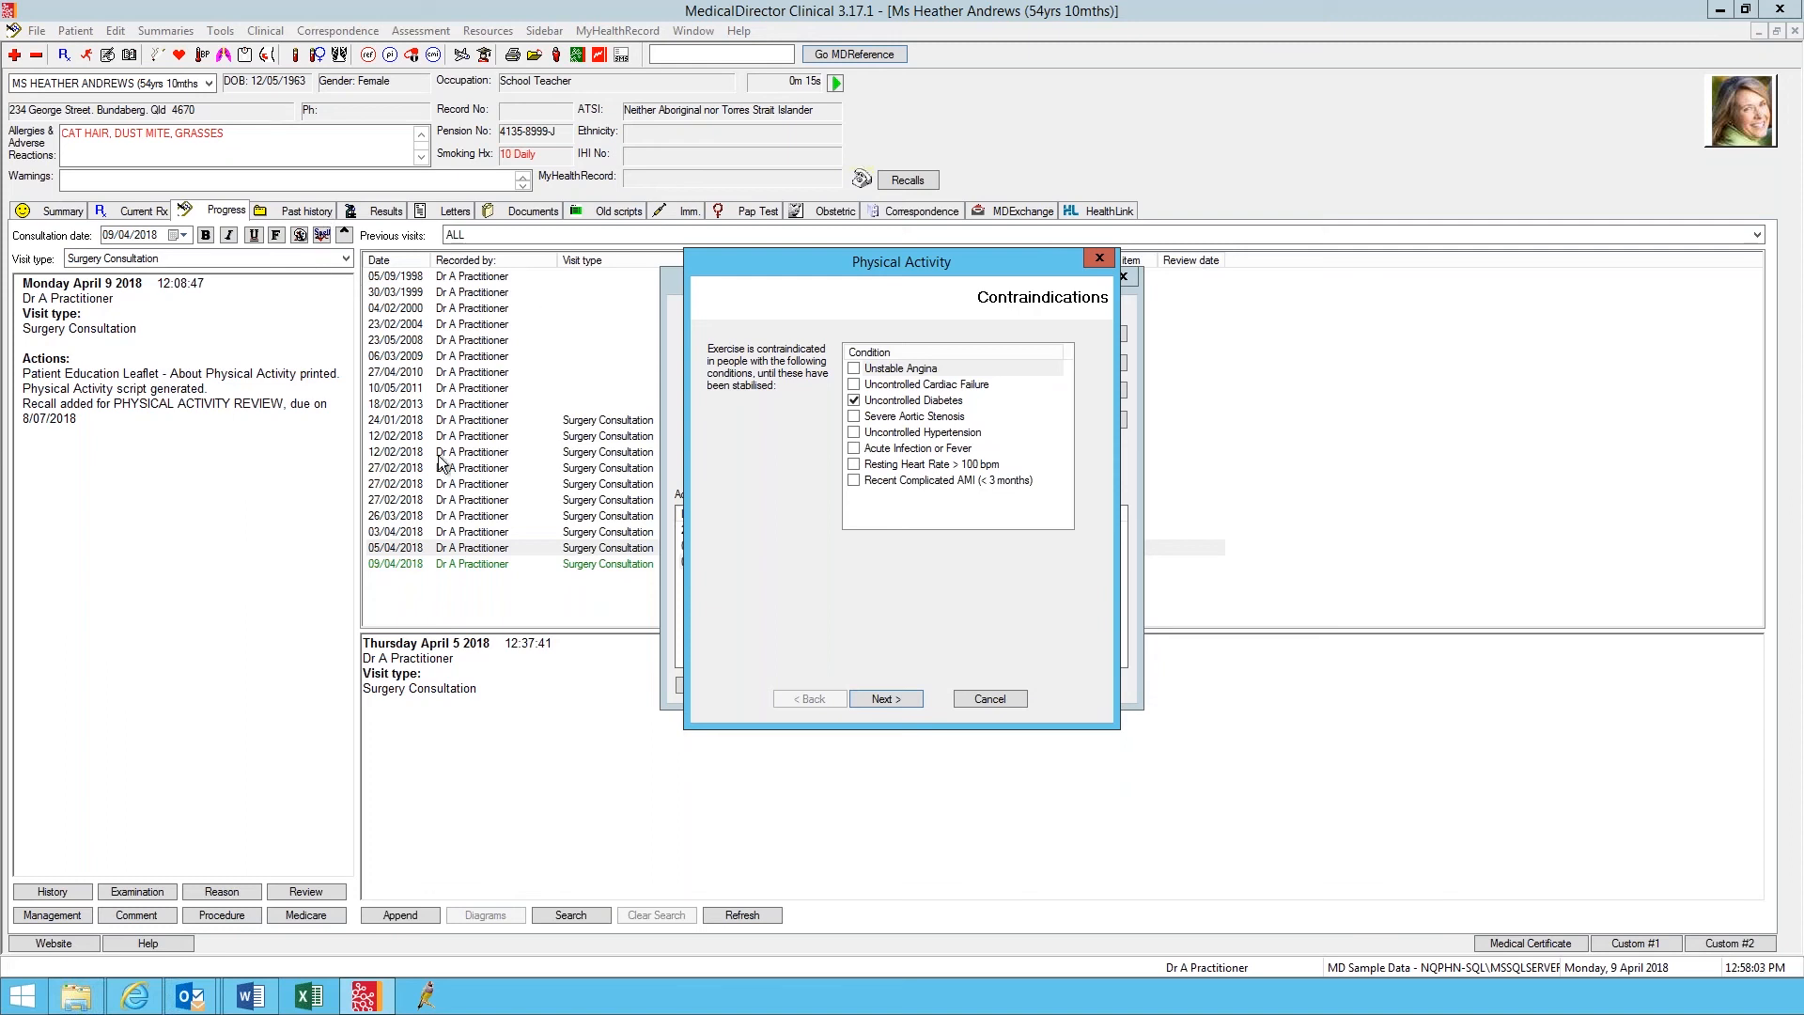
{"action": "mouse_move", "coordinate": [769, 334]}
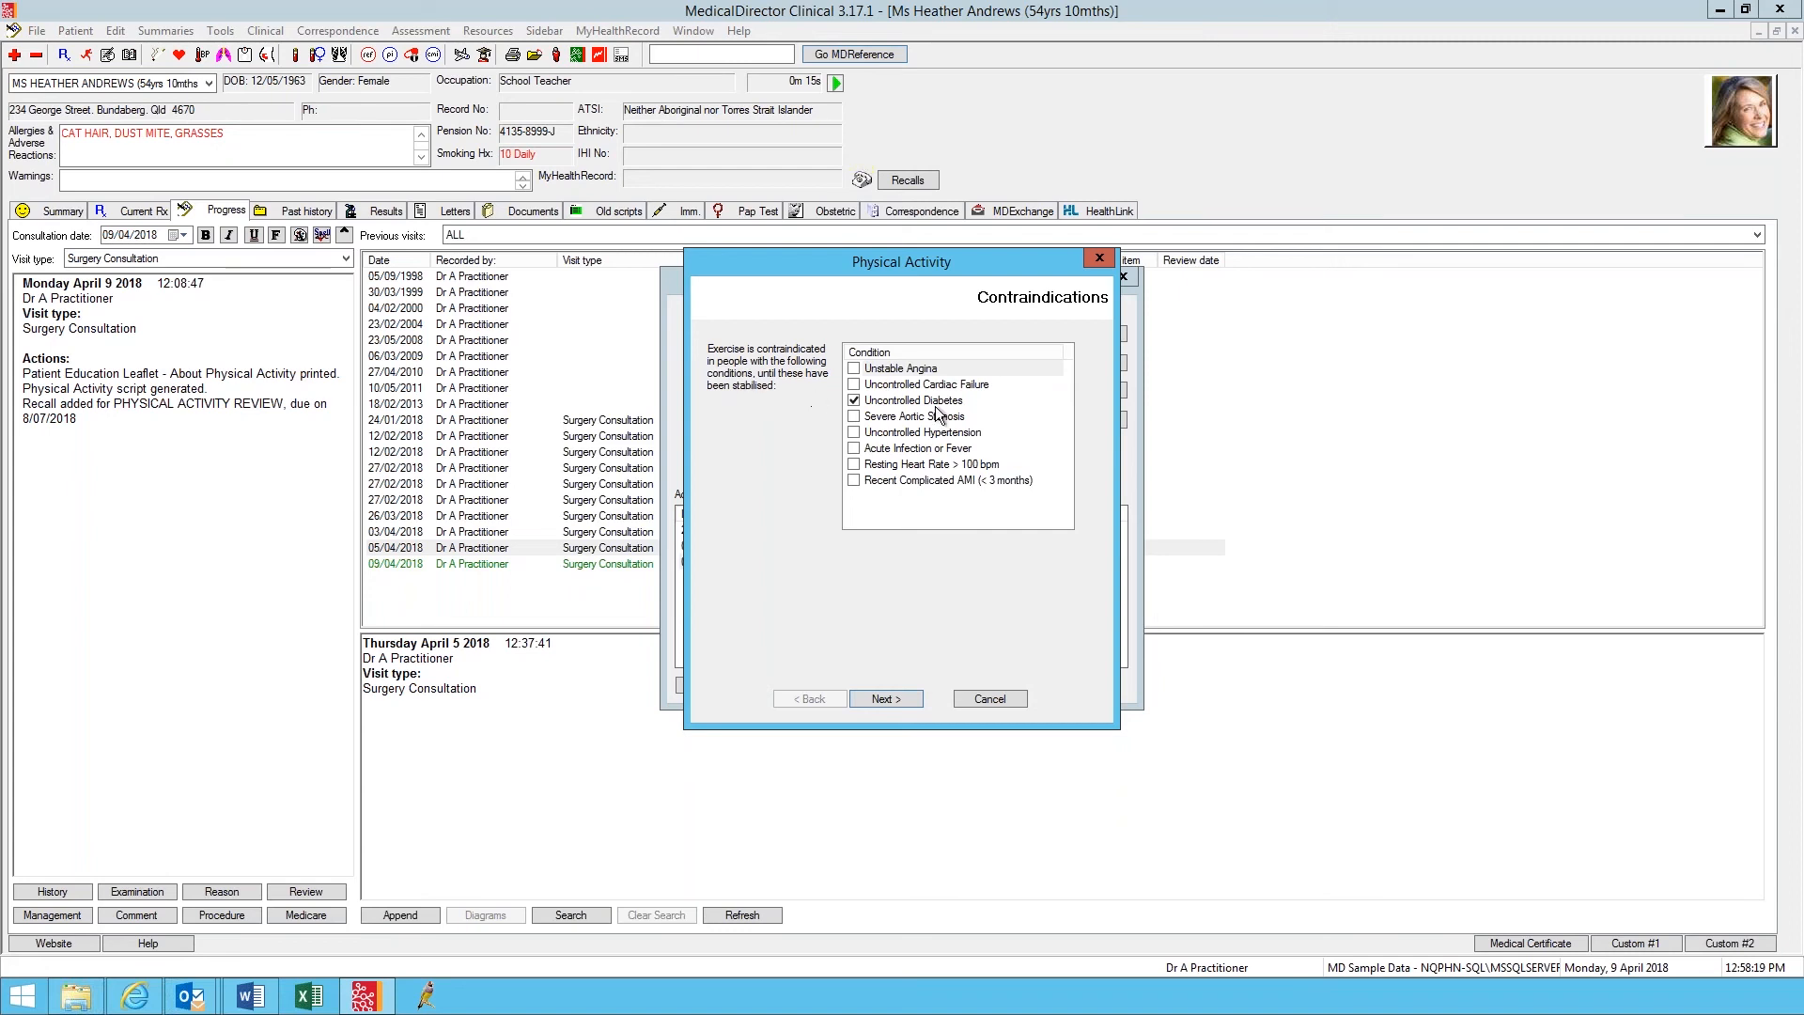
{"action": "left_click", "coordinate": [853, 398]}
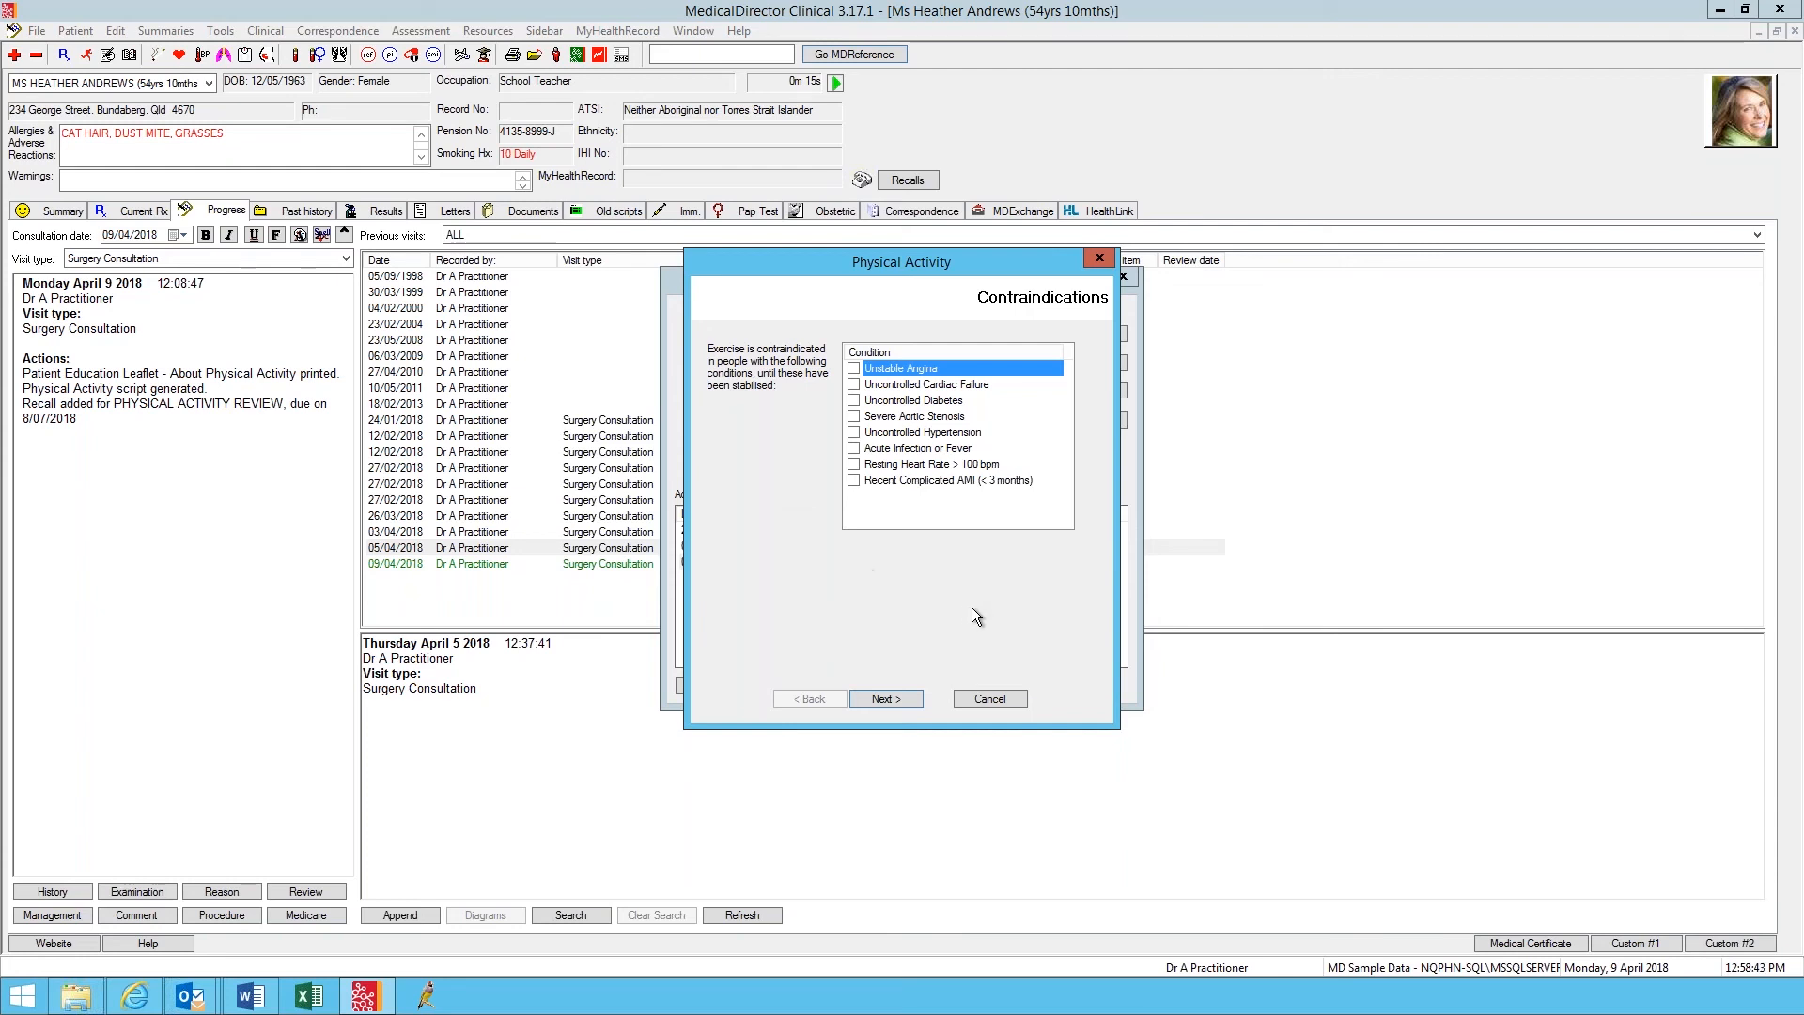
{"action": "left_click", "coordinate": [885, 699]}
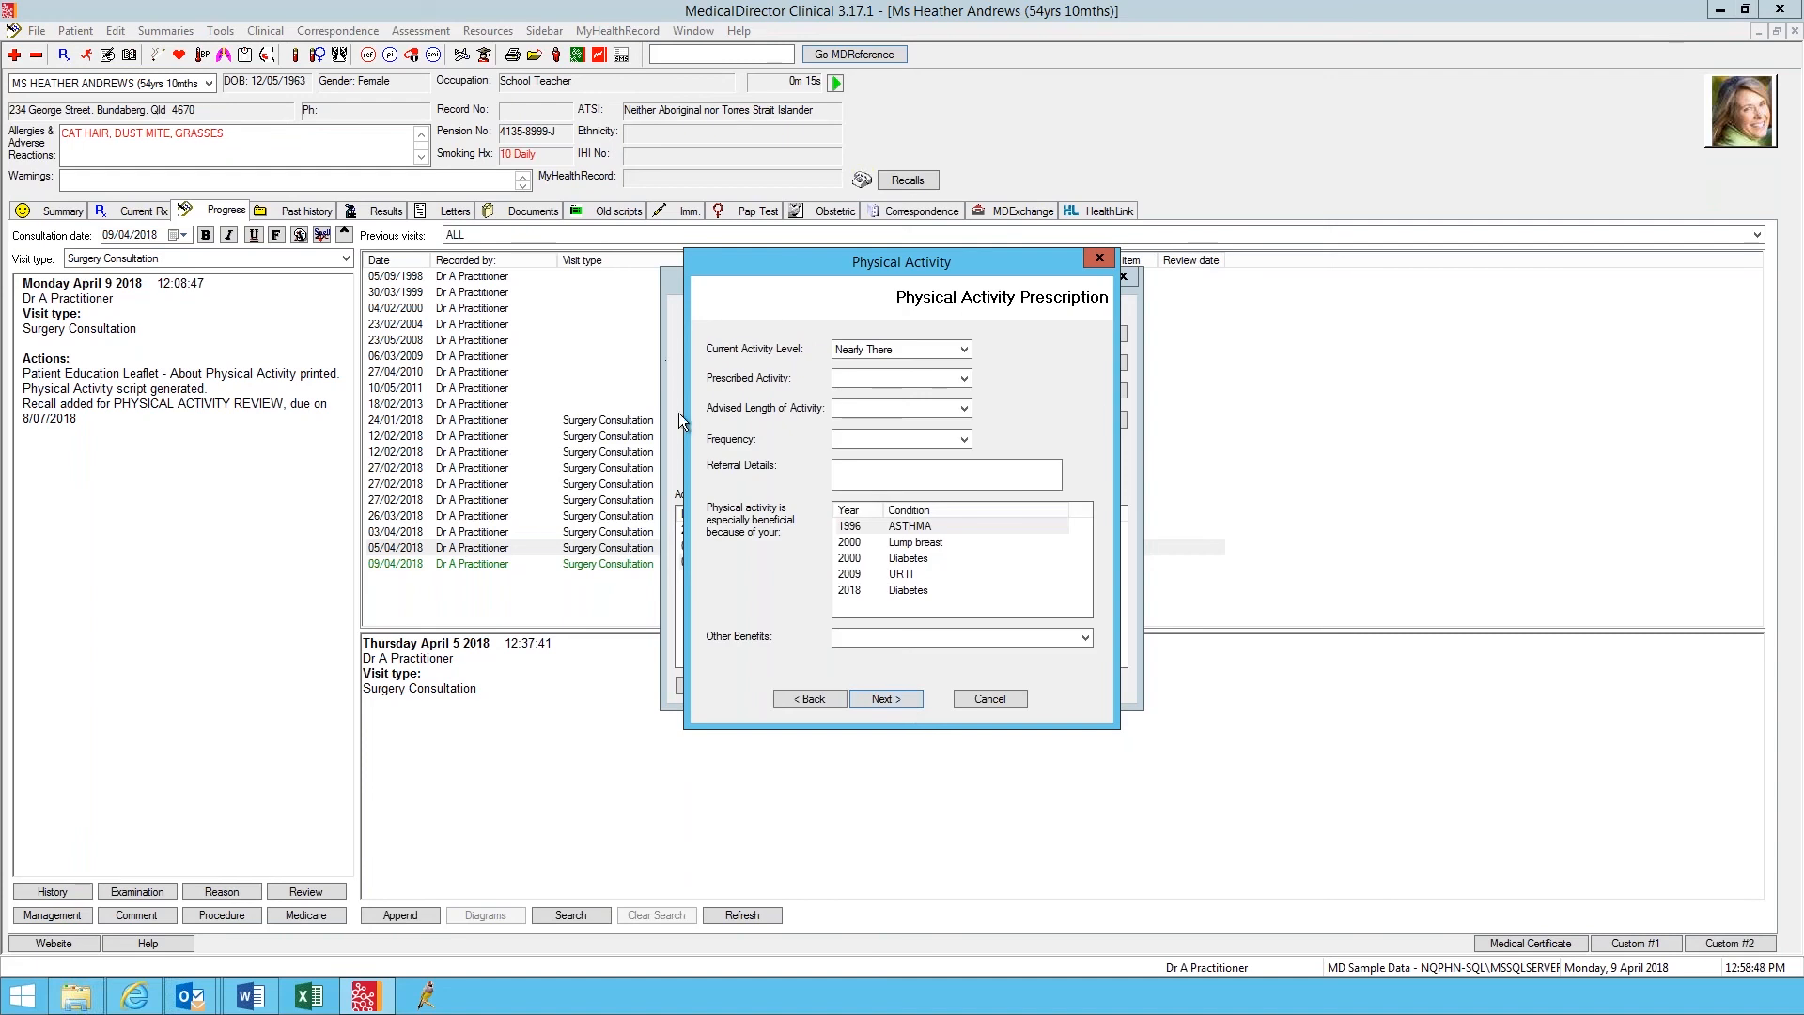
{"action": "mouse_move", "coordinate": [680, 419]}
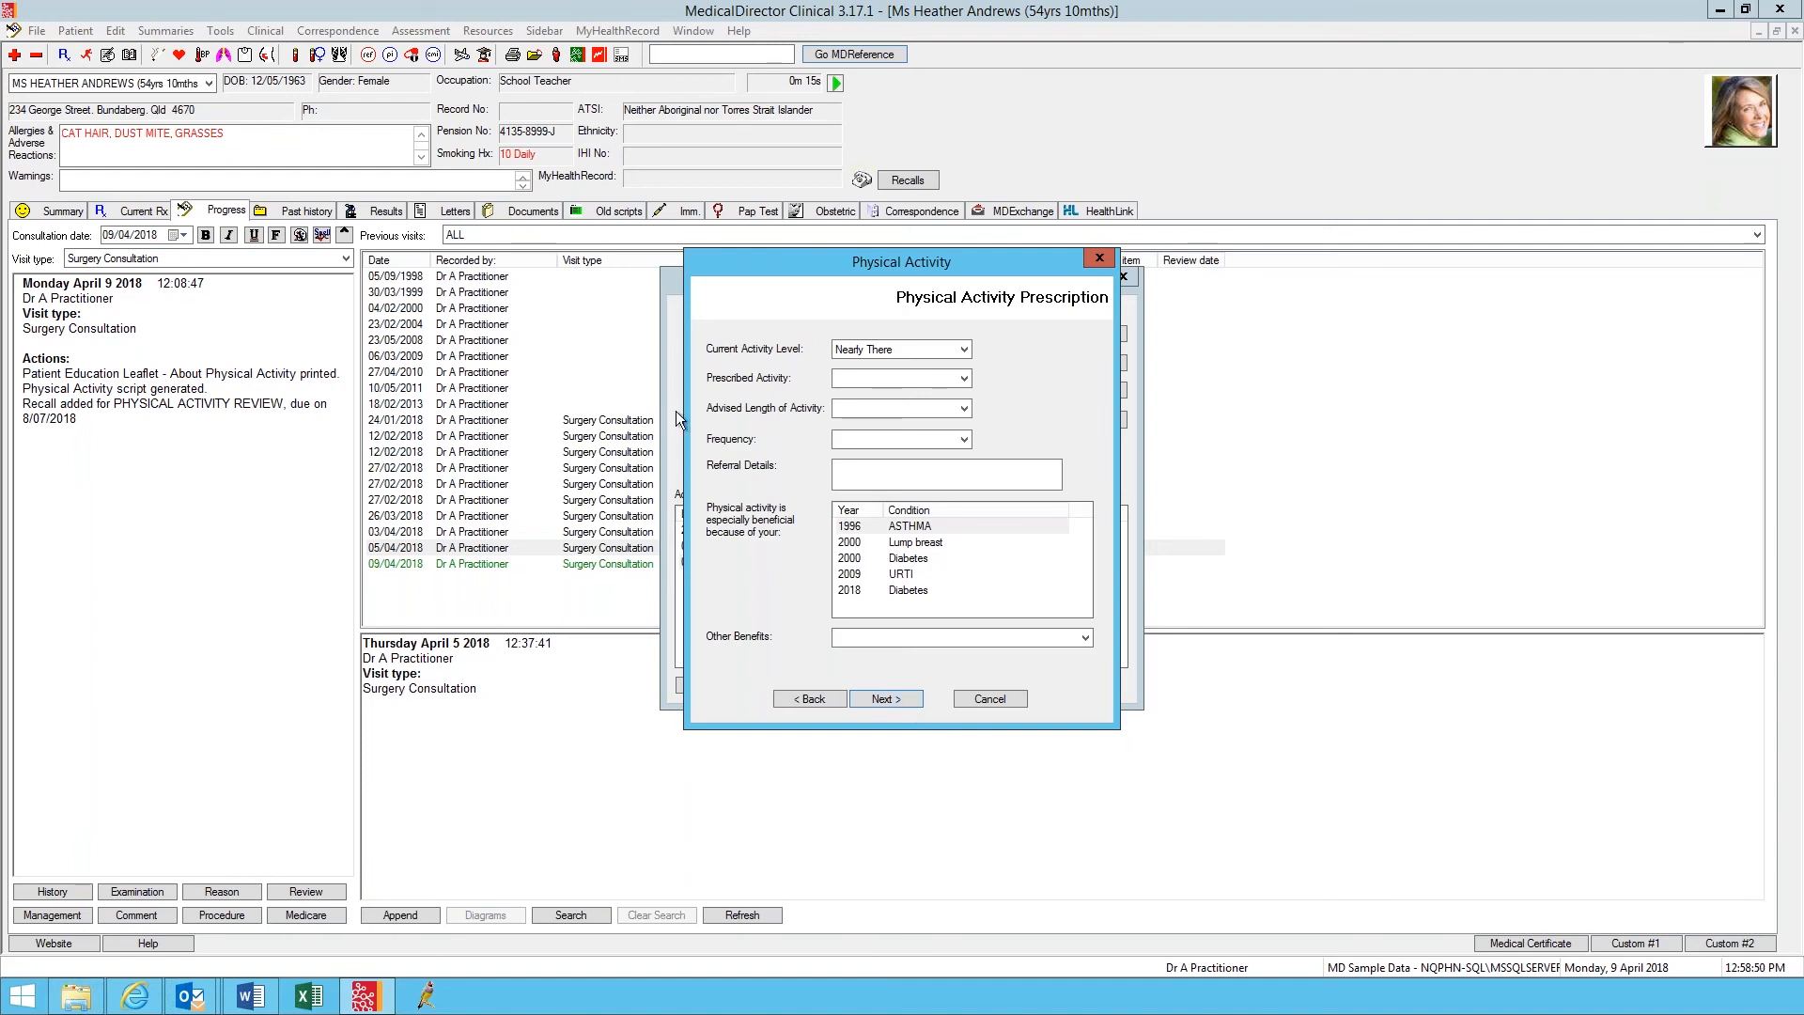
{"action": "mouse_move", "coordinate": [746, 385]}
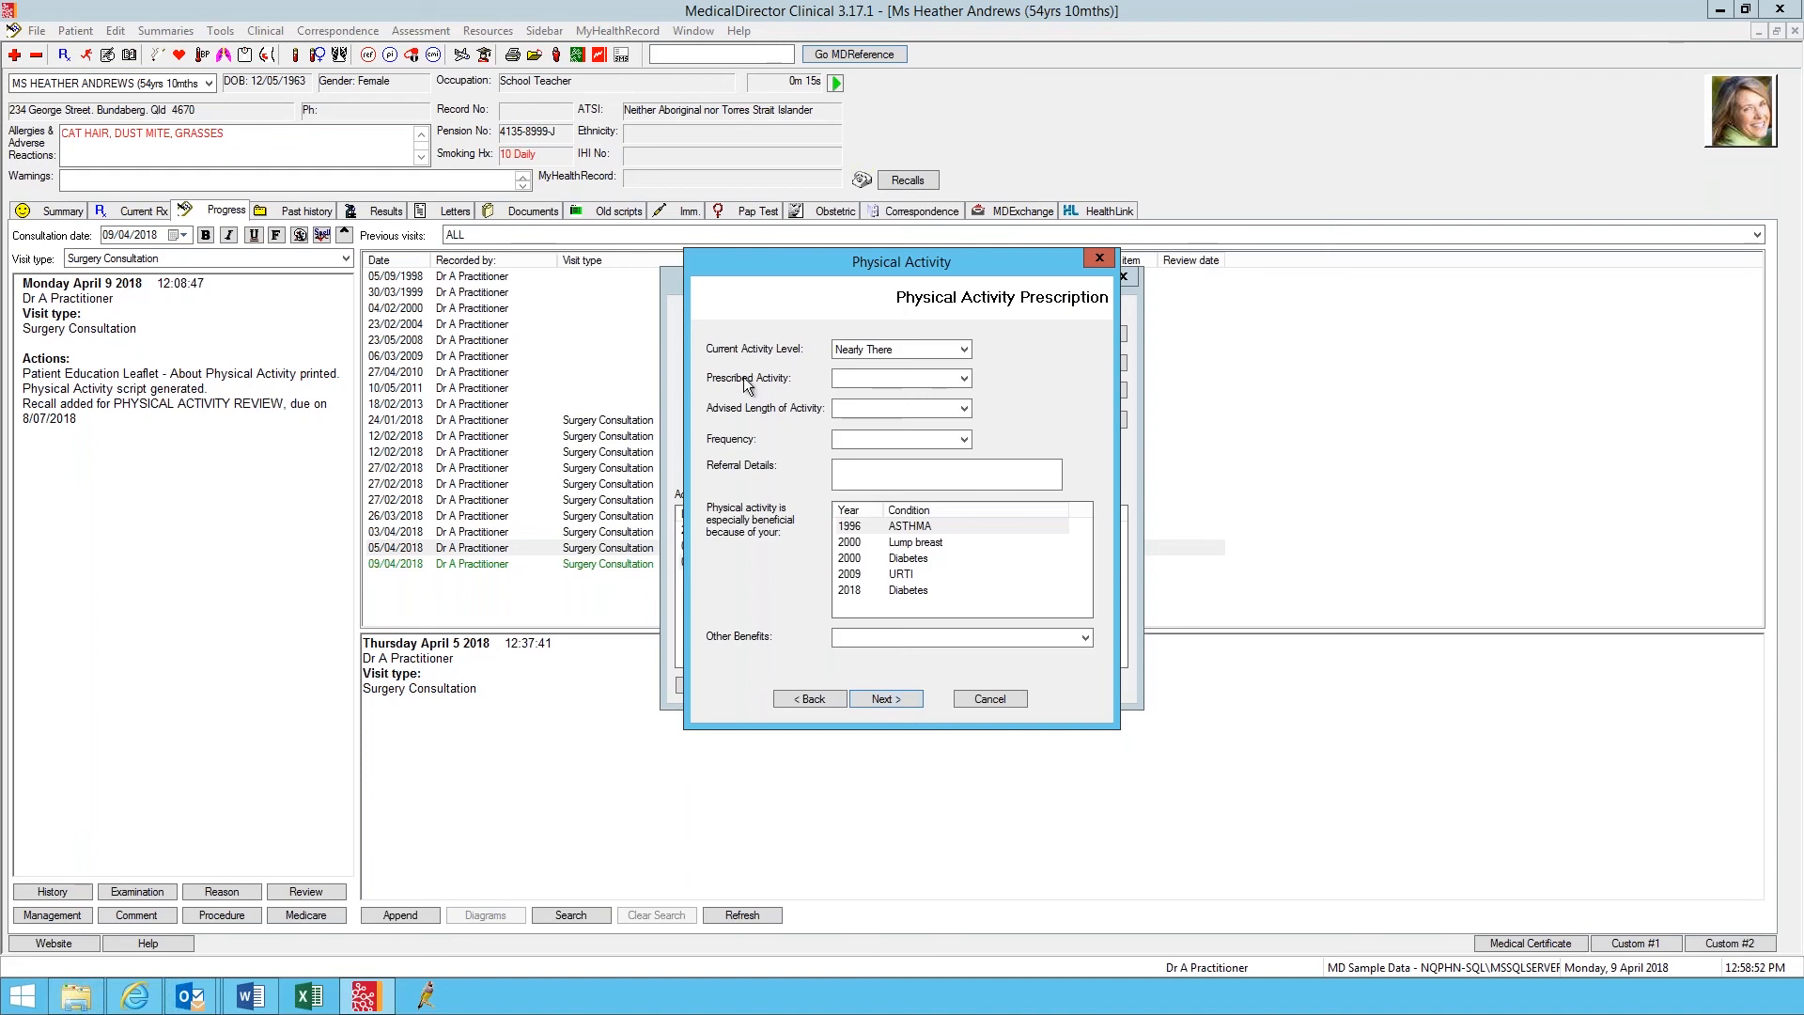
Step: Prescribe Gentle walking for 10 - 15 minutes at 1-2 times per week
{"action": "left_click", "coordinate": [961, 378]}
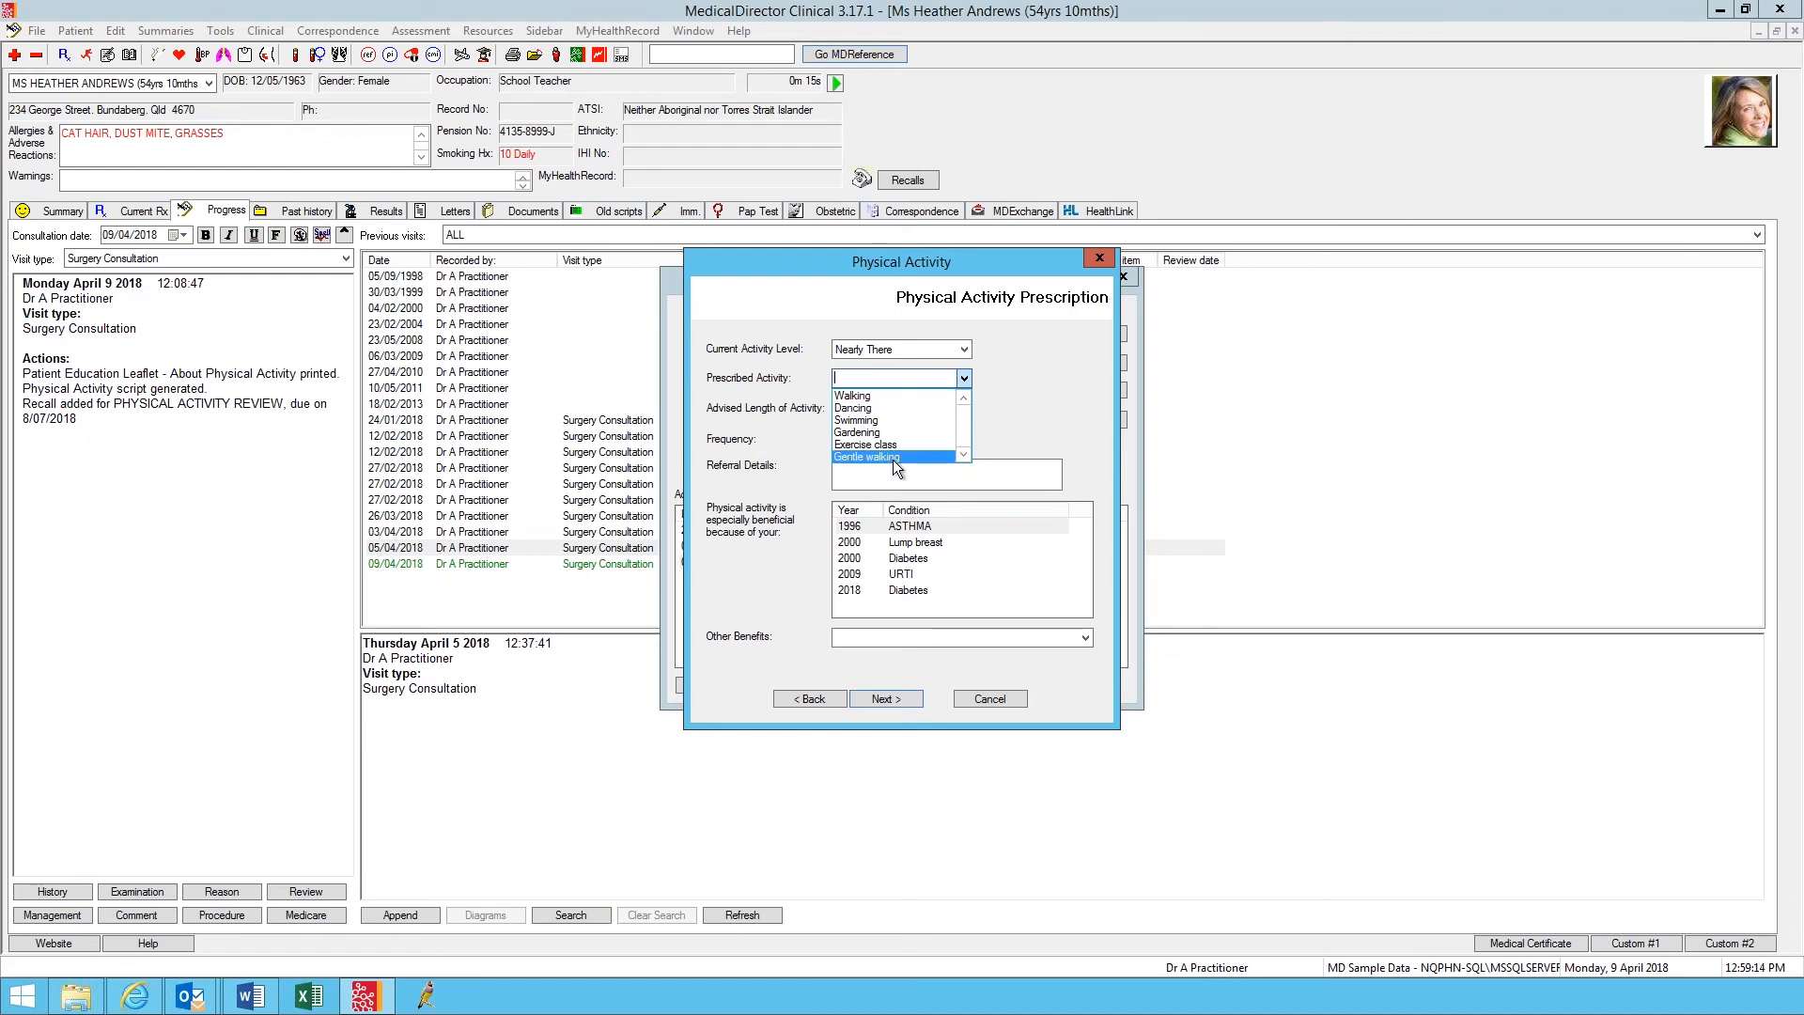
{"action": "left_click", "coordinate": [865, 456]}
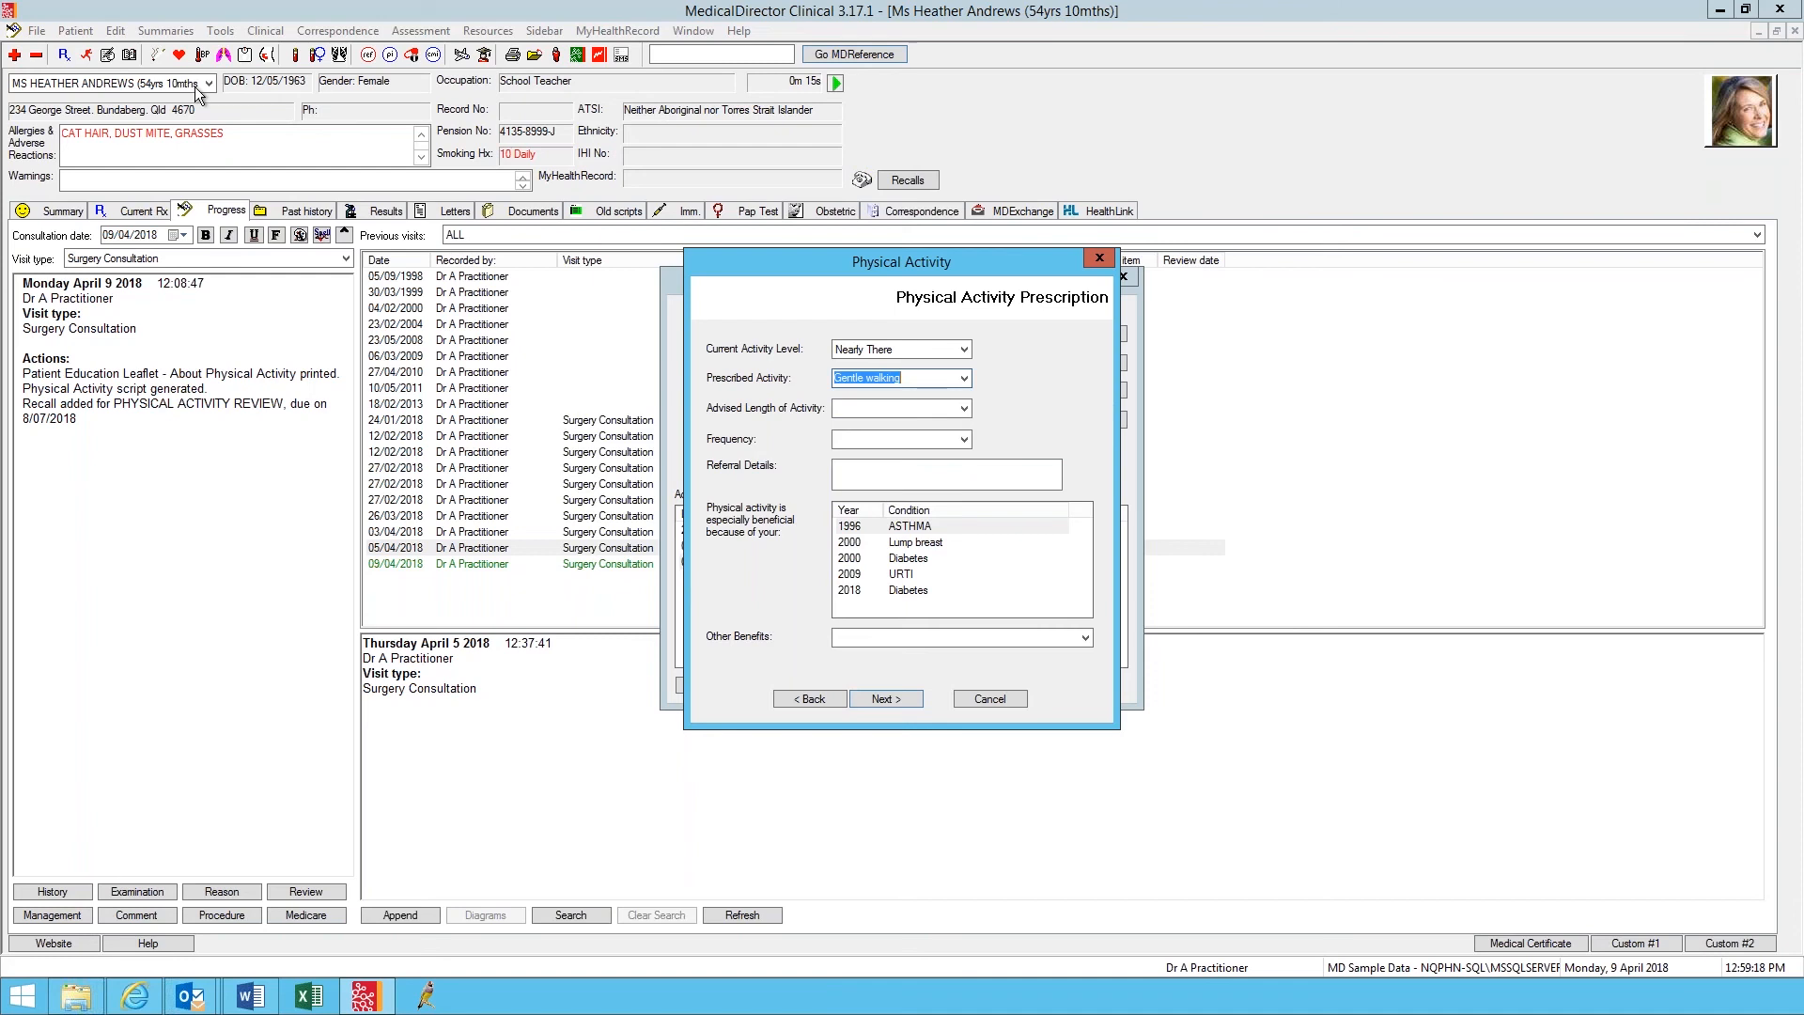
{"action": "left_click", "coordinate": [963, 407]}
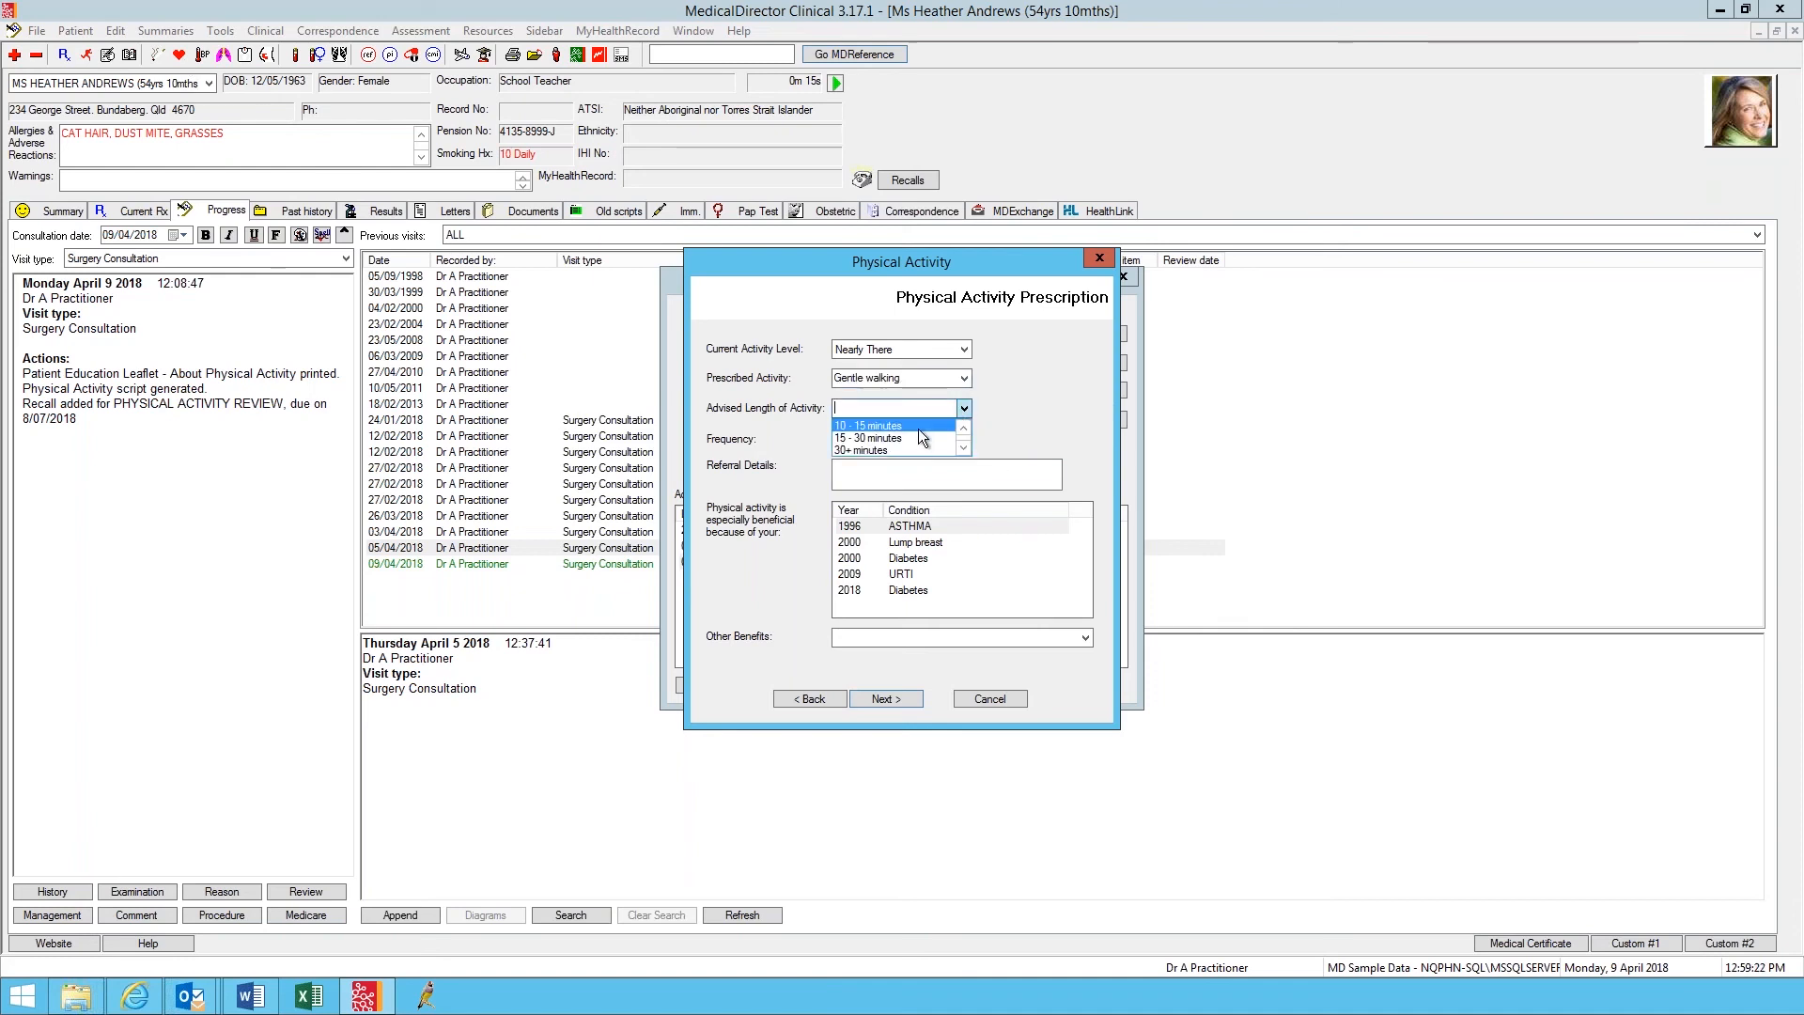
{"action": "left_click", "coordinate": [866, 425]}
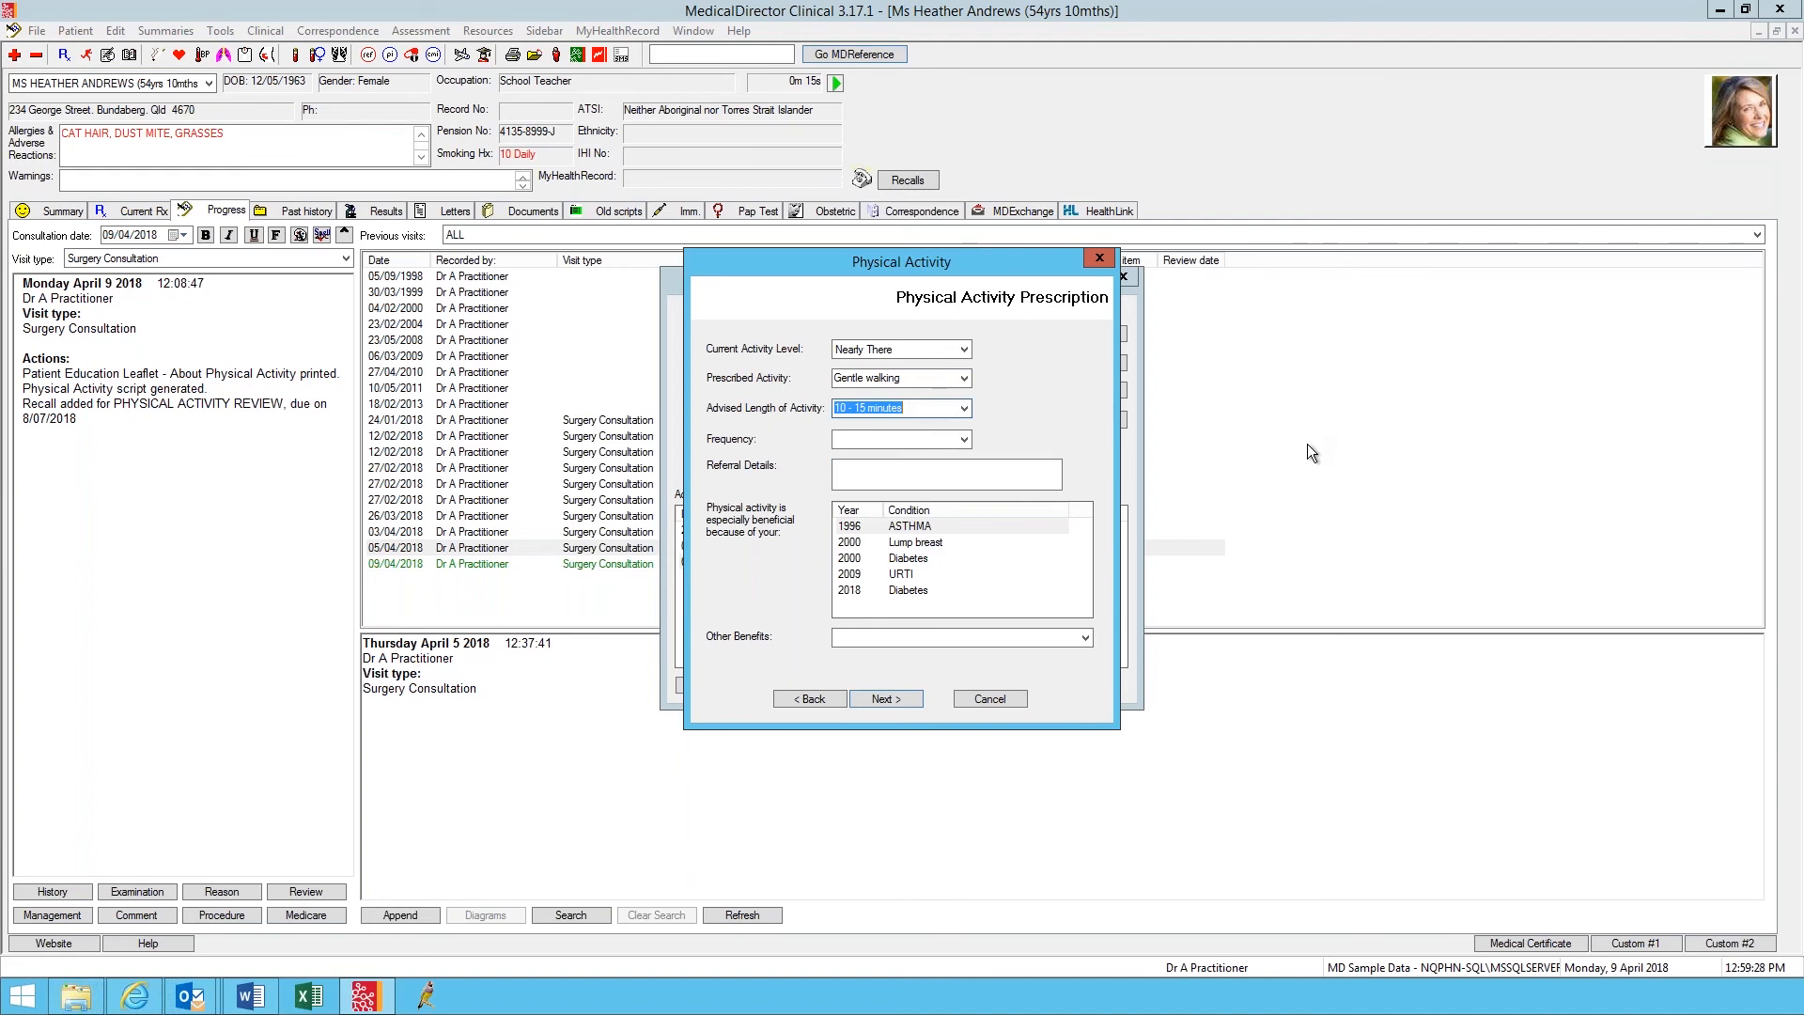
{"action": "mouse_move", "coordinate": [1310, 461]}
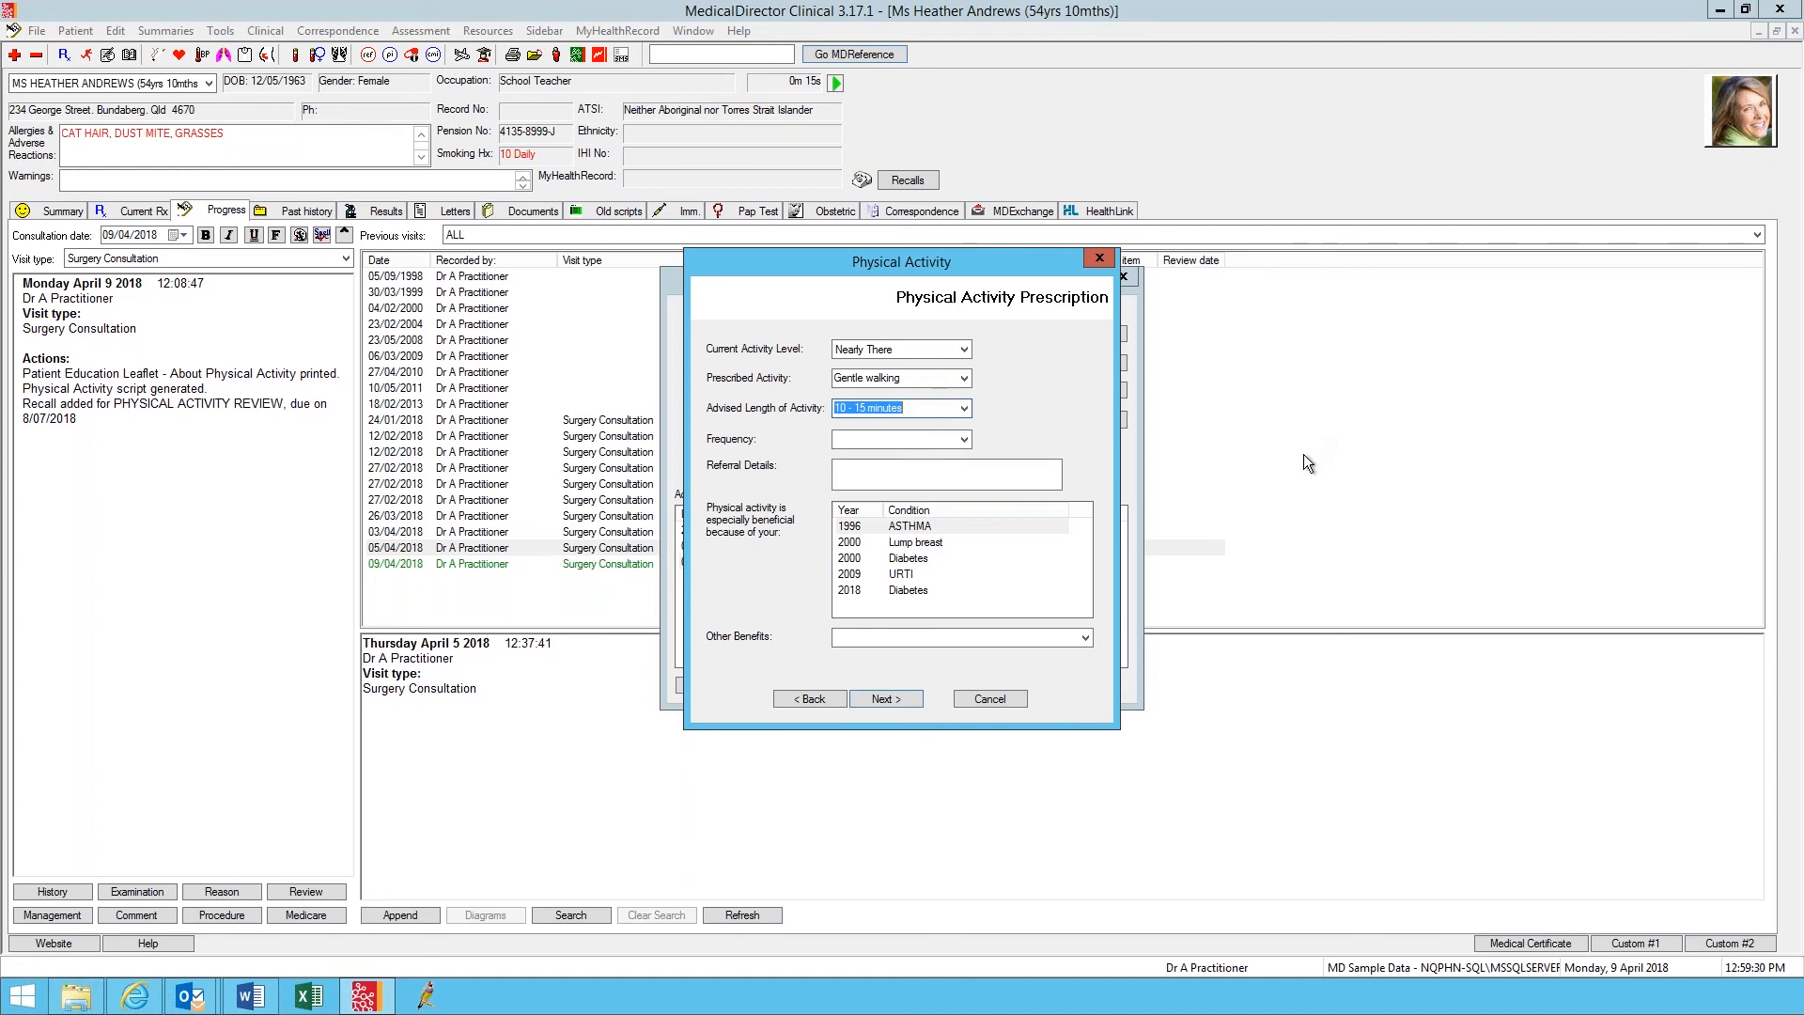
{"action": "left_click", "coordinate": [964, 440]}
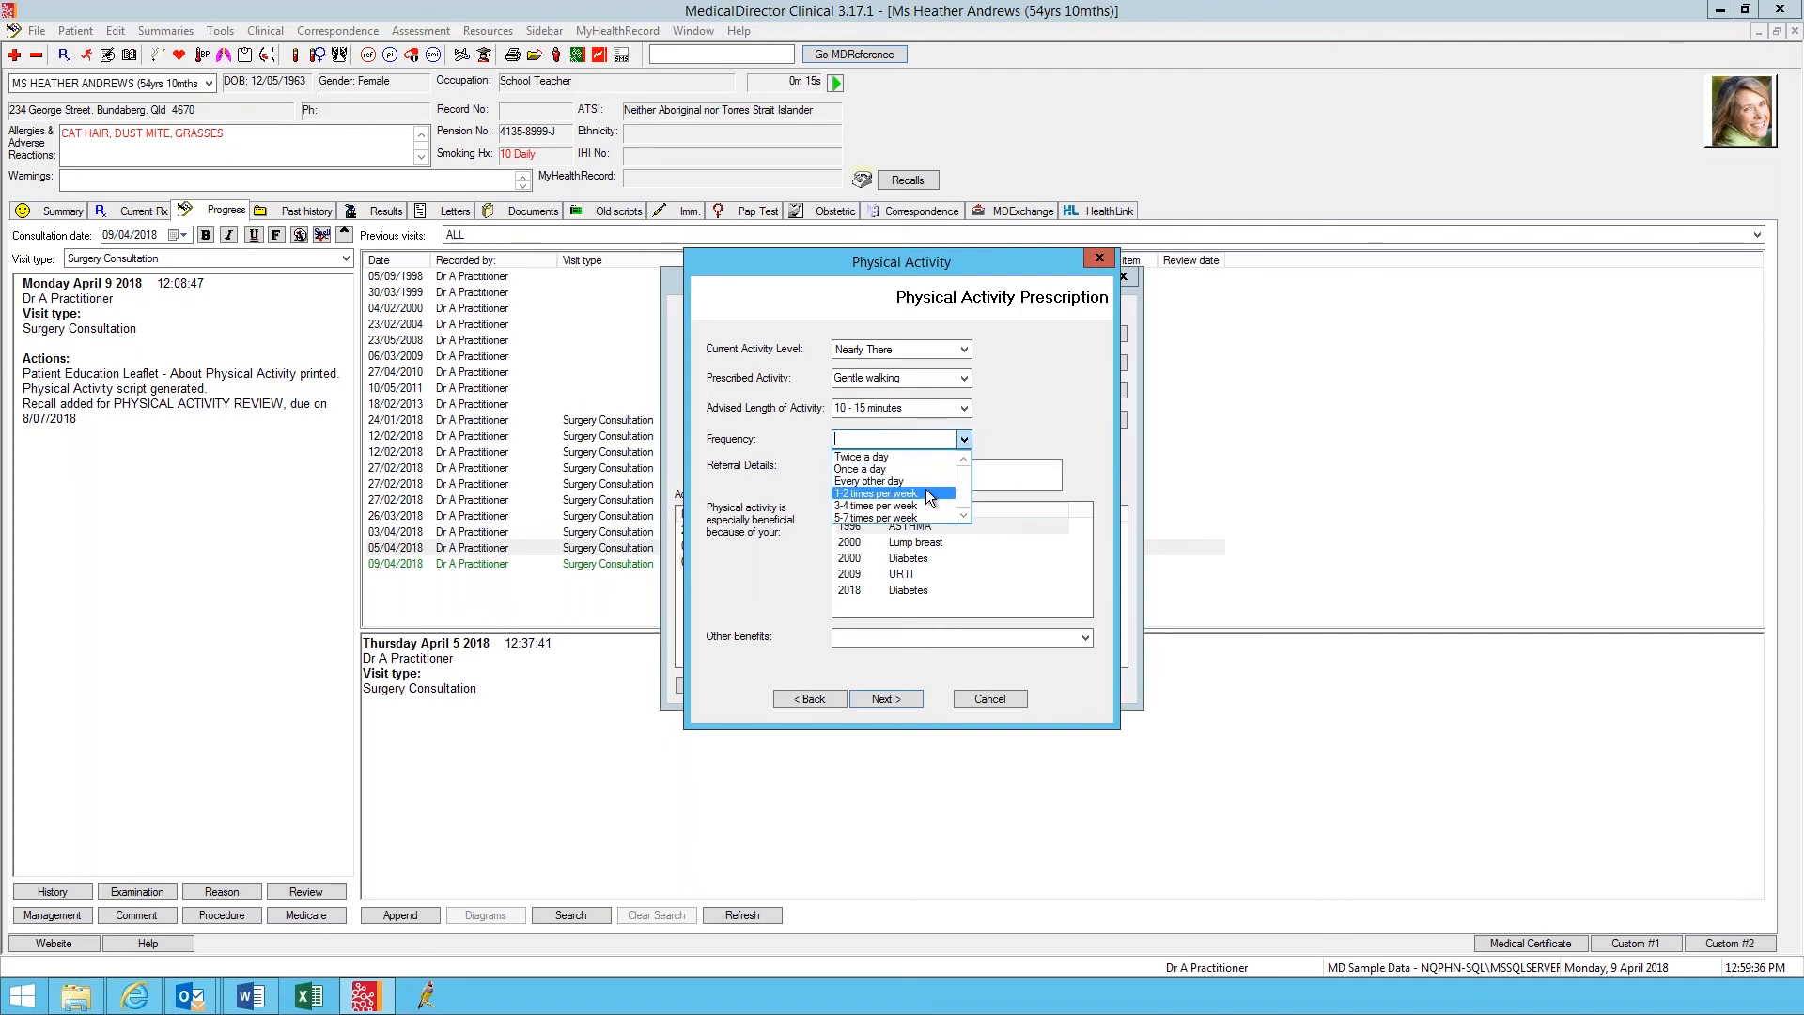
{"action": "left_click", "coordinate": [877, 494]}
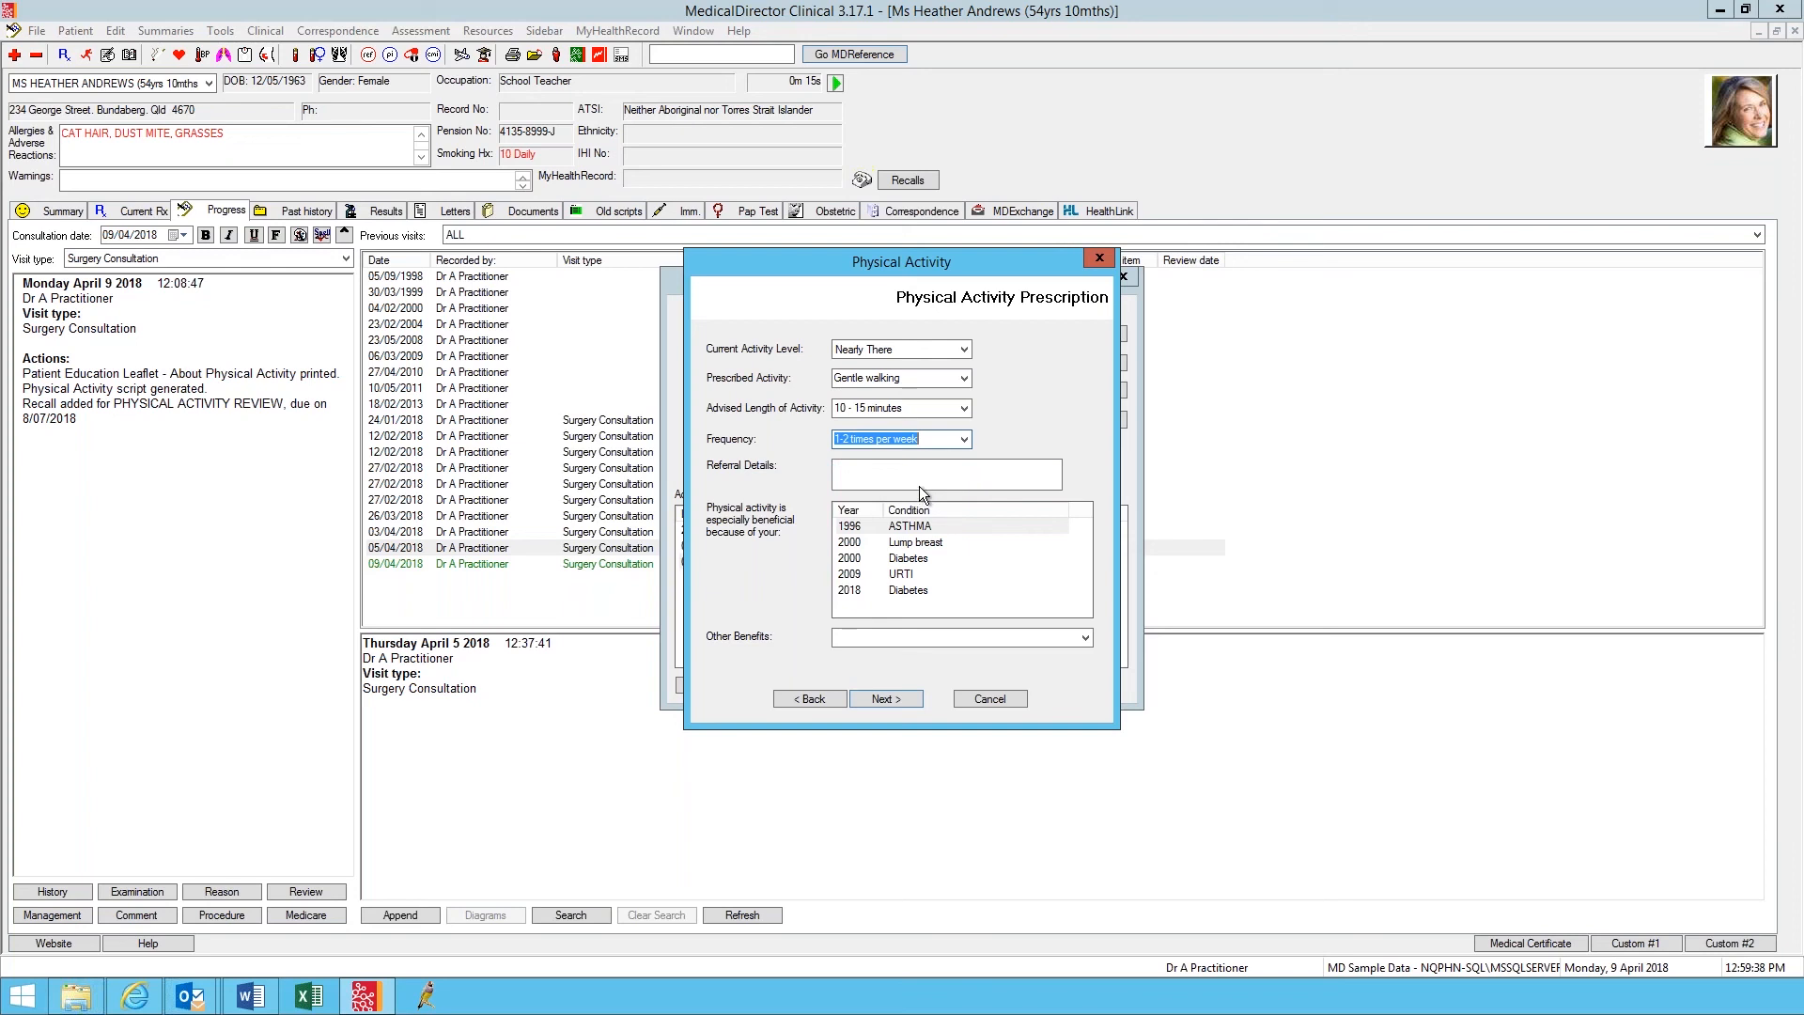
Step: Briefly change the activity to Exercise class, then set it back to Gentle walking
{"action": "left_click", "coordinate": [945, 473]}
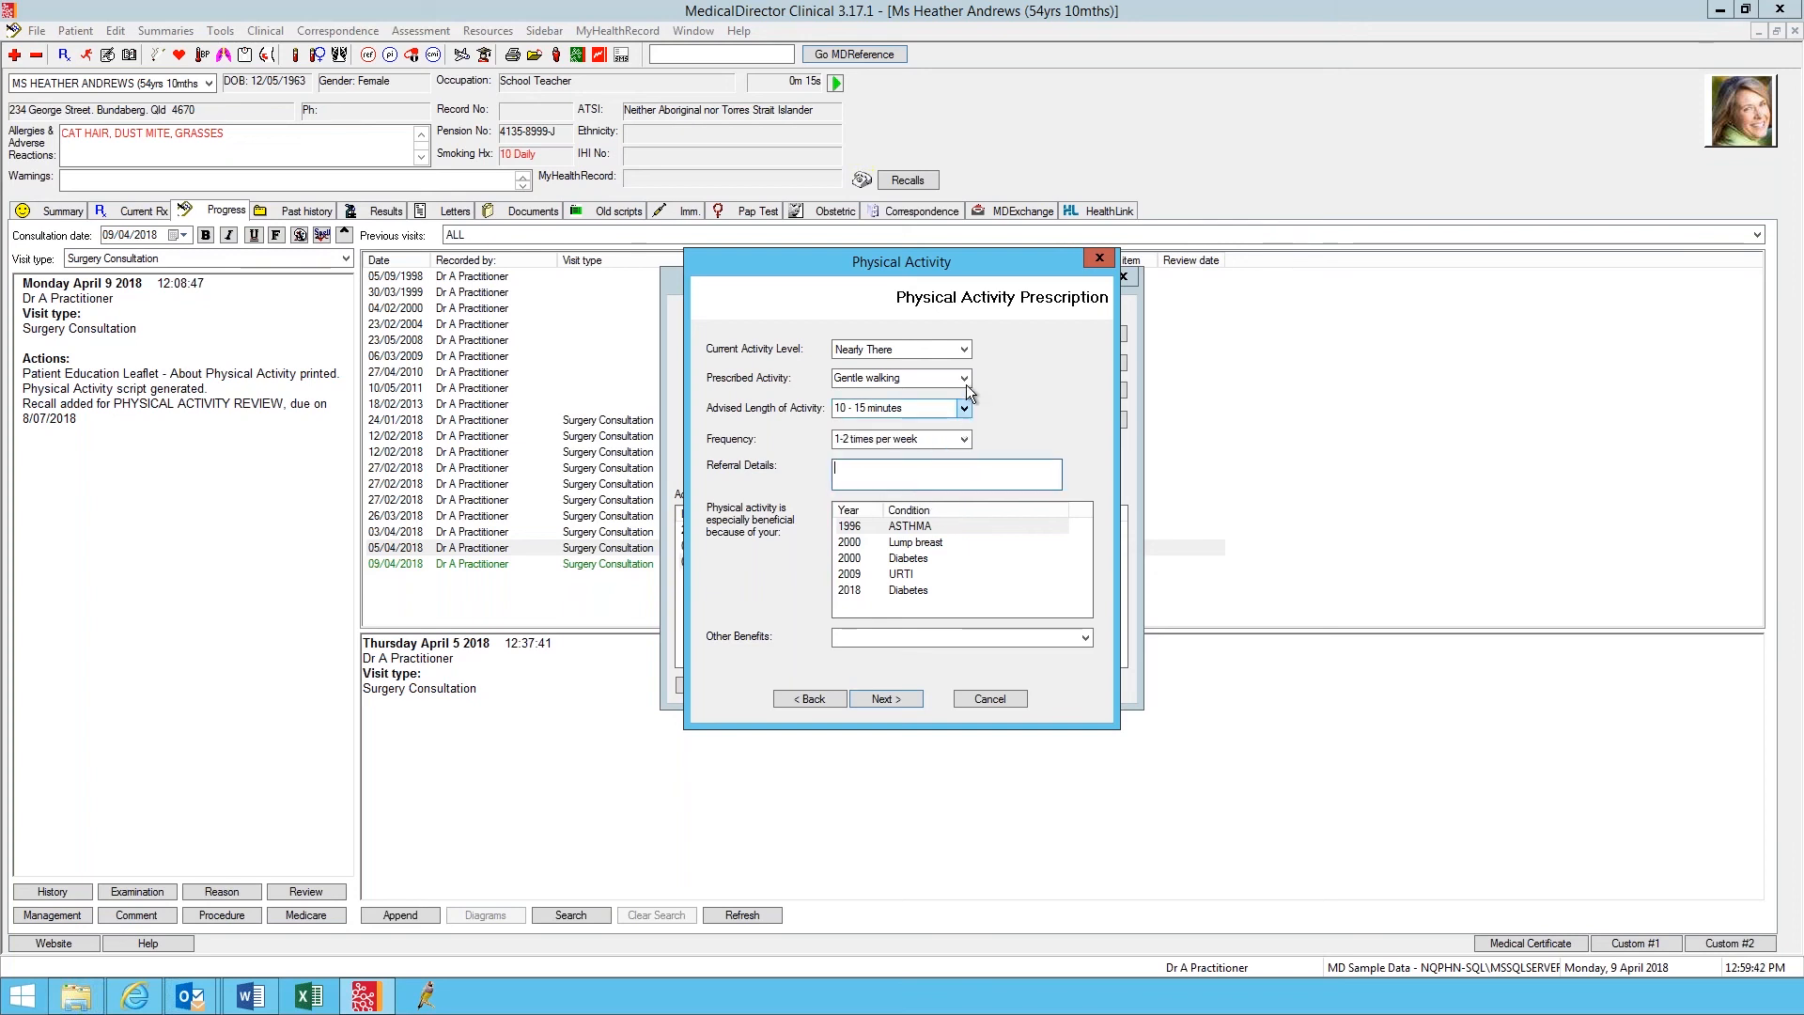
{"action": "left_click", "coordinate": [964, 378]}
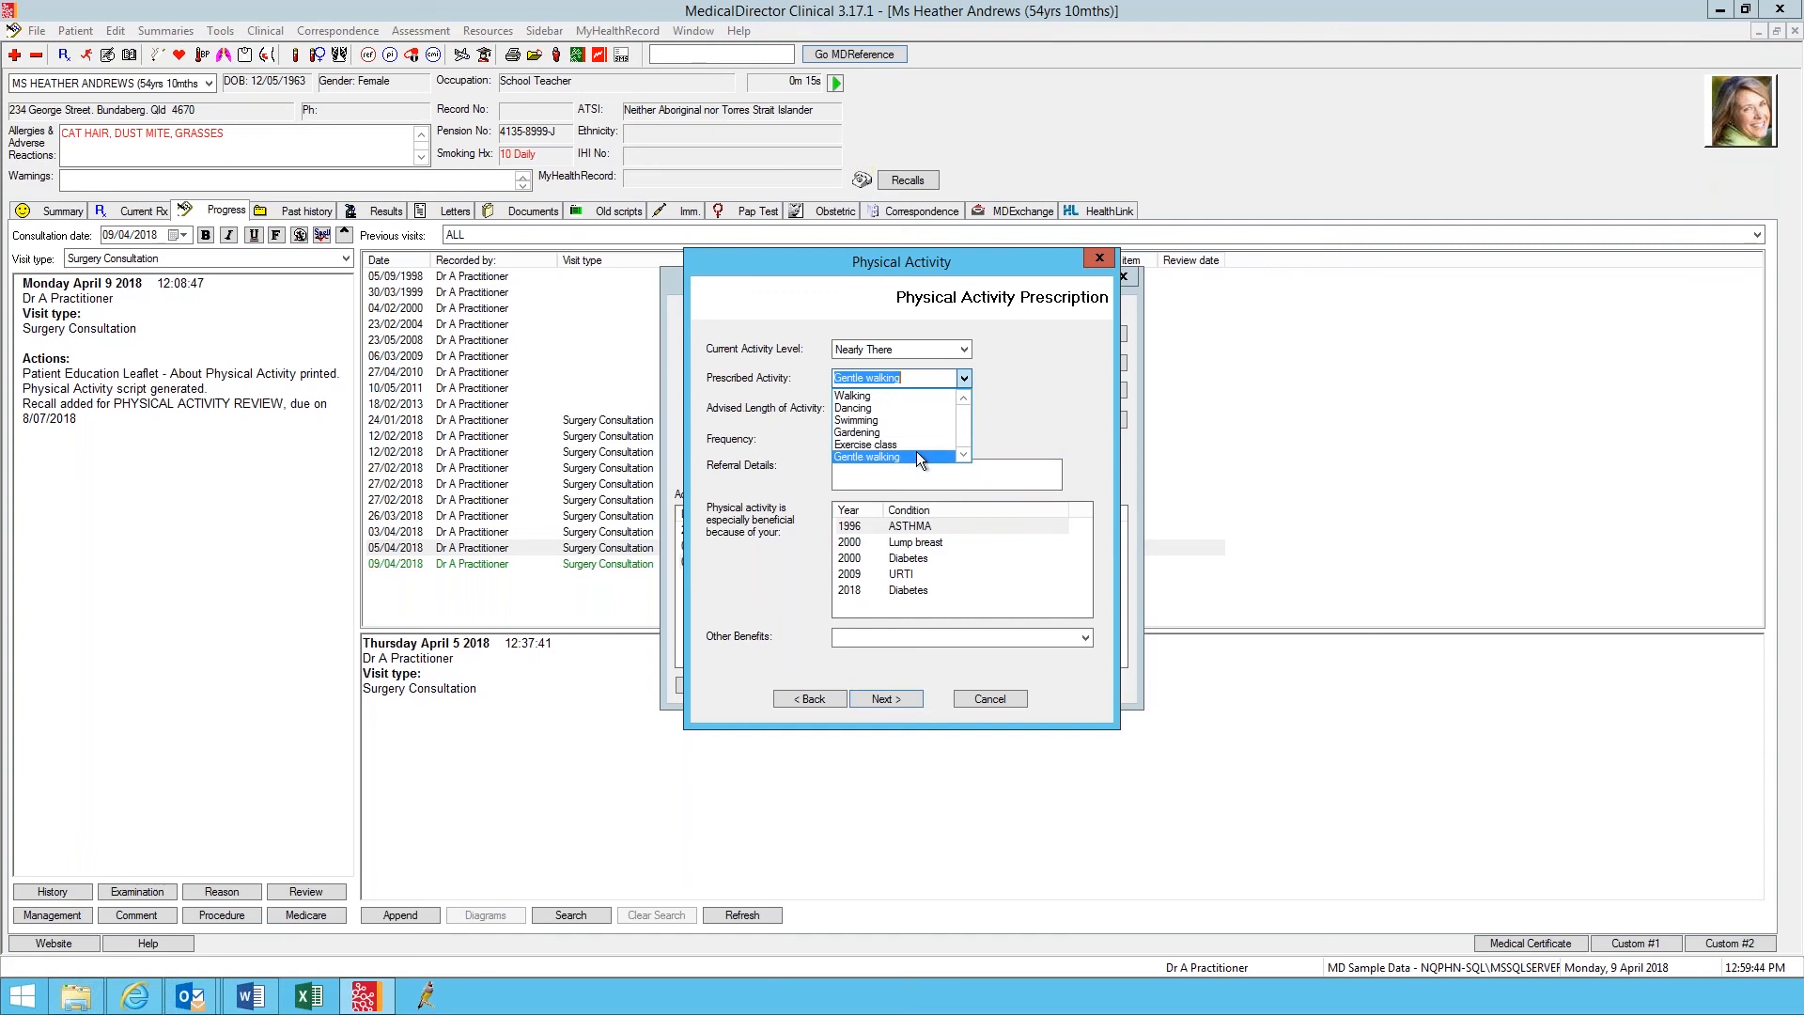
{"action": "left_click", "coordinate": [878, 443]}
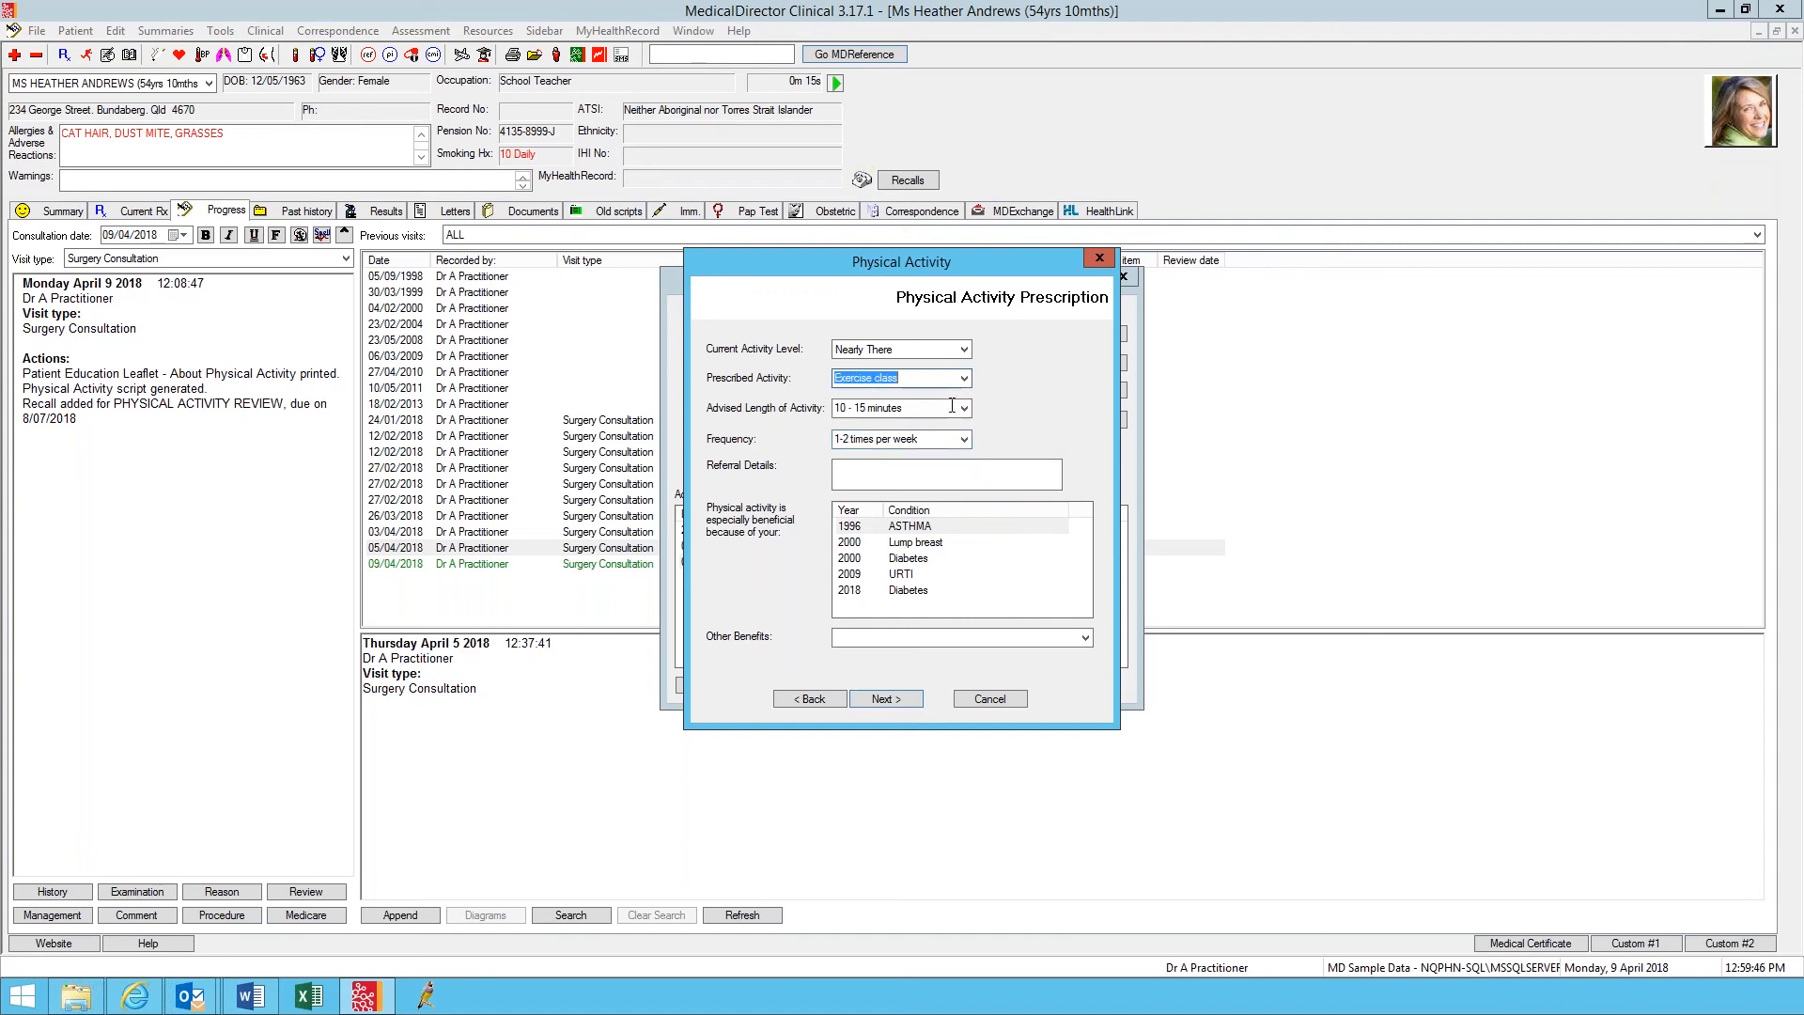
{"action": "left_click", "coordinate": [962, 438]}
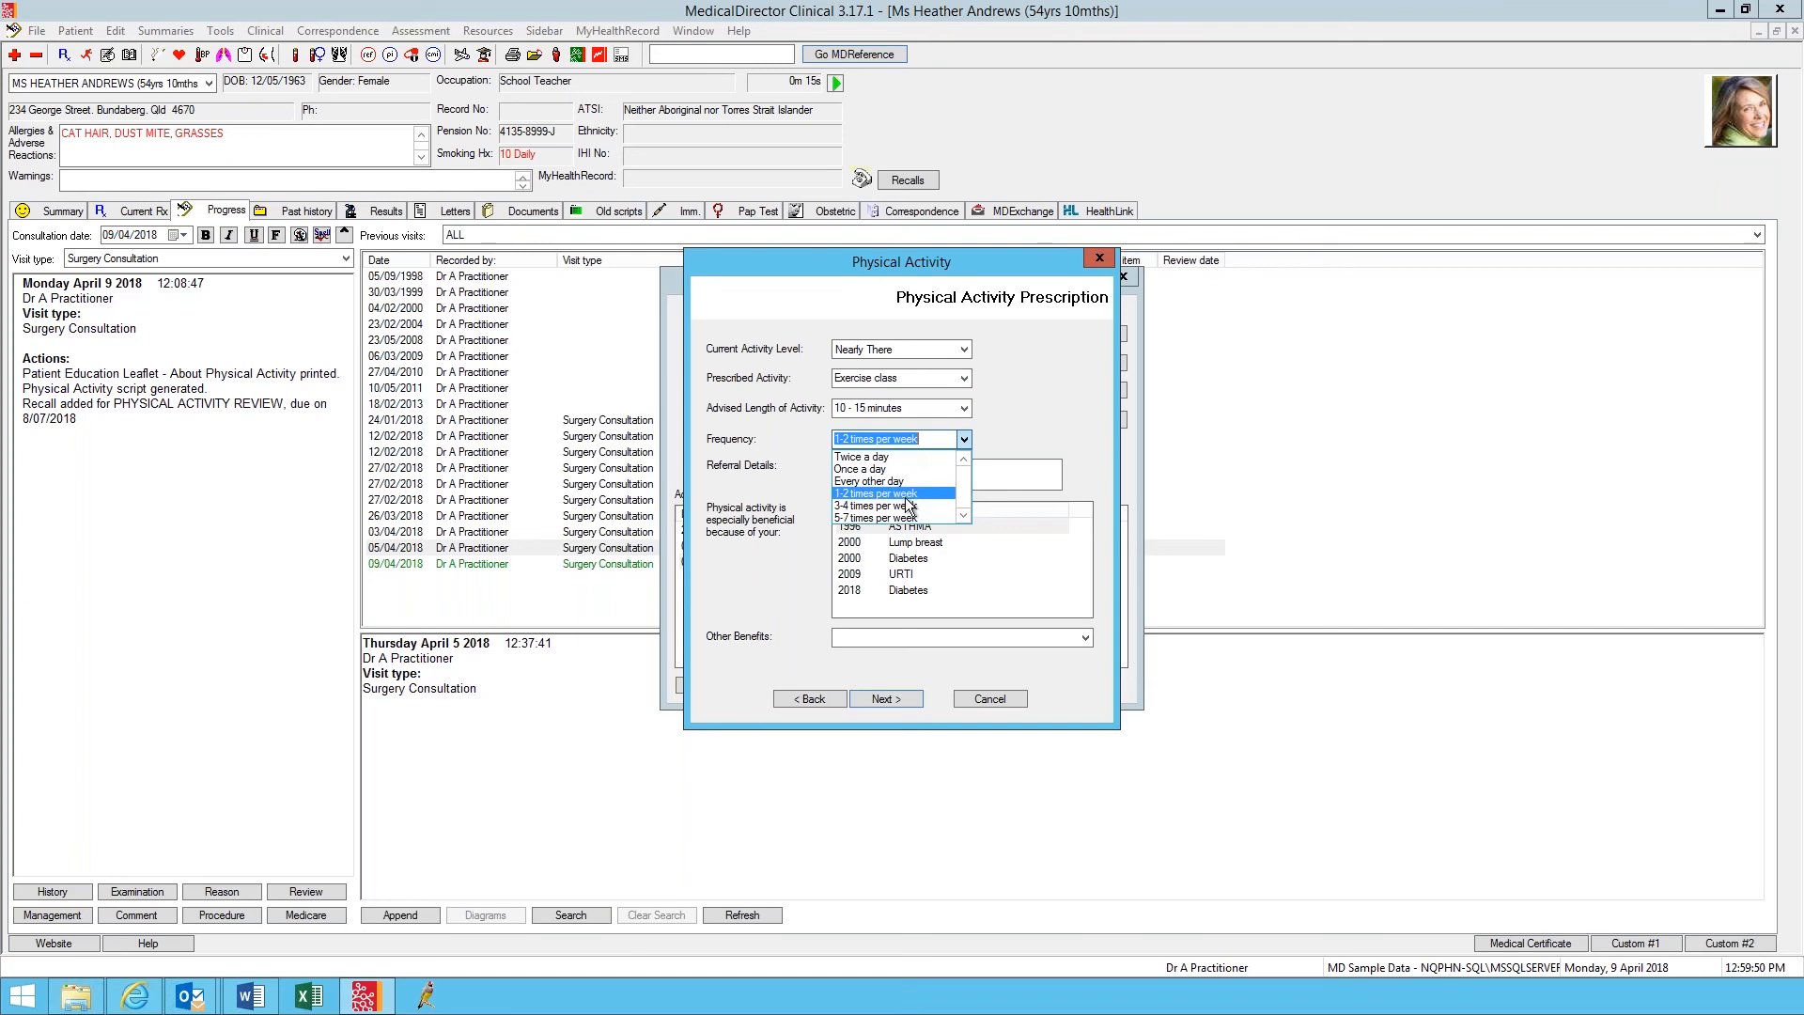
{"action": "mouse_move", "coordinate": [898, 505]}
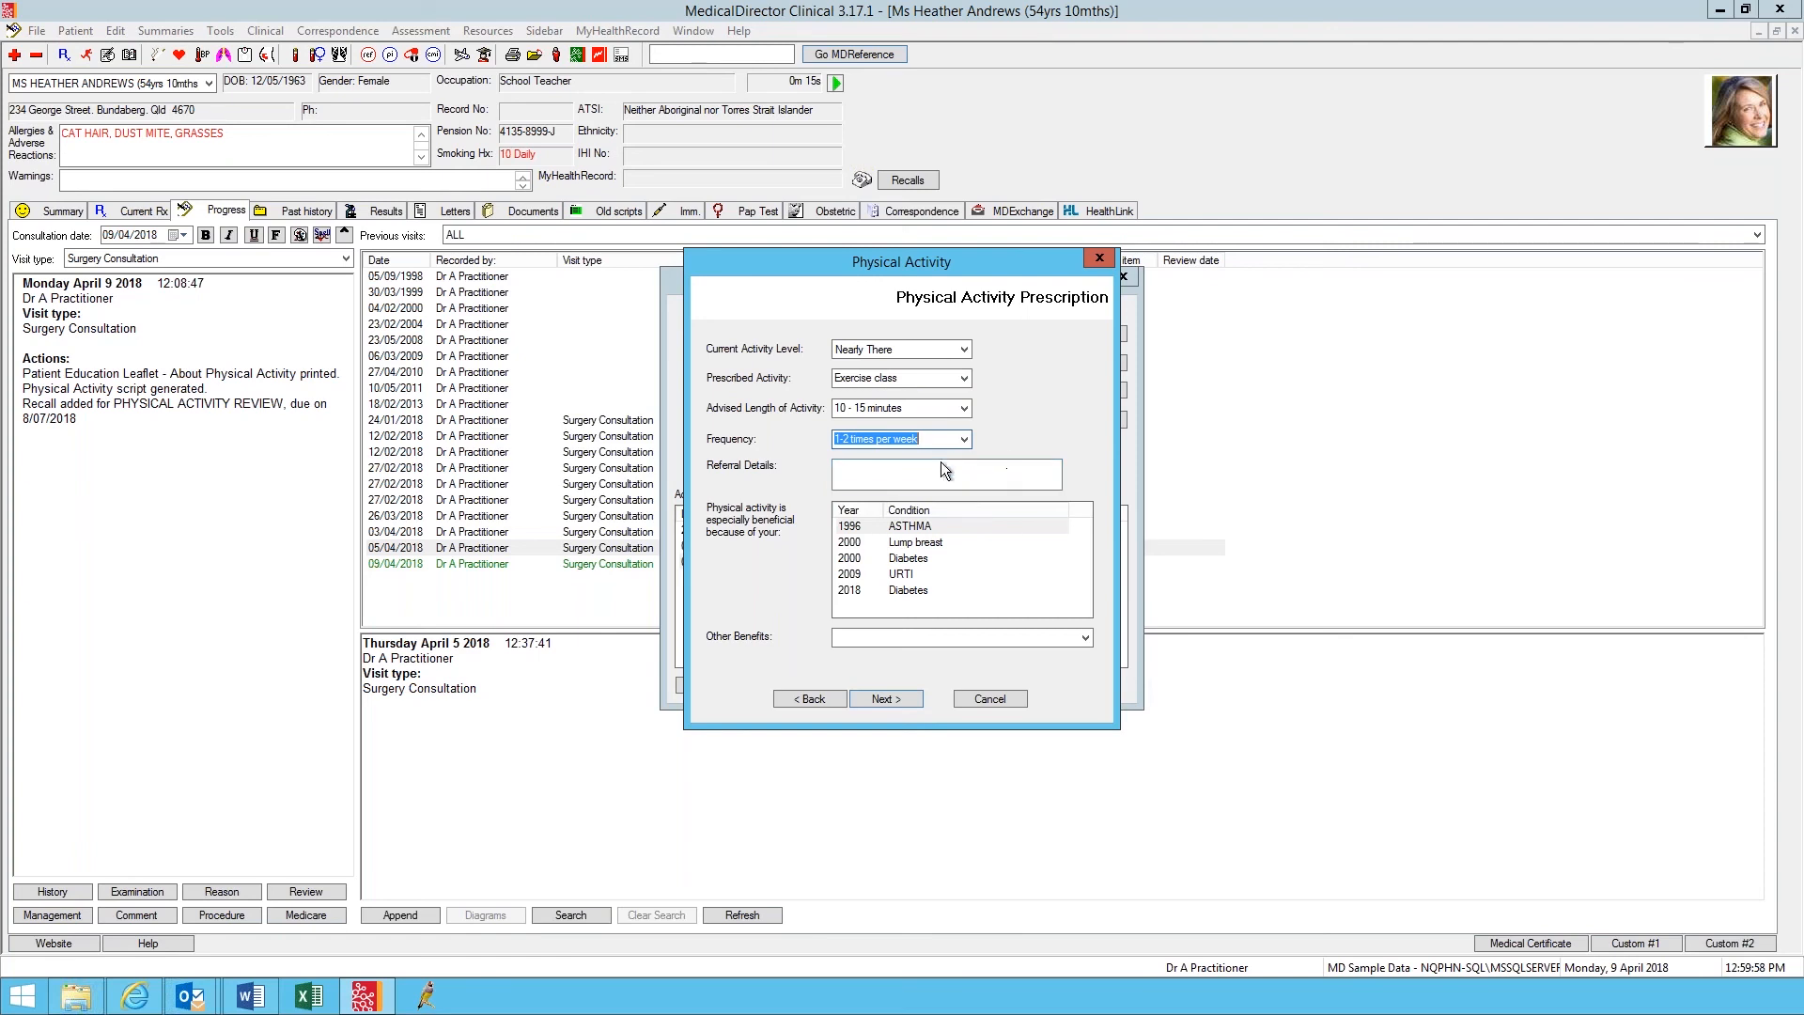
{"action": "left_click", "coordinate": [963, 437]}
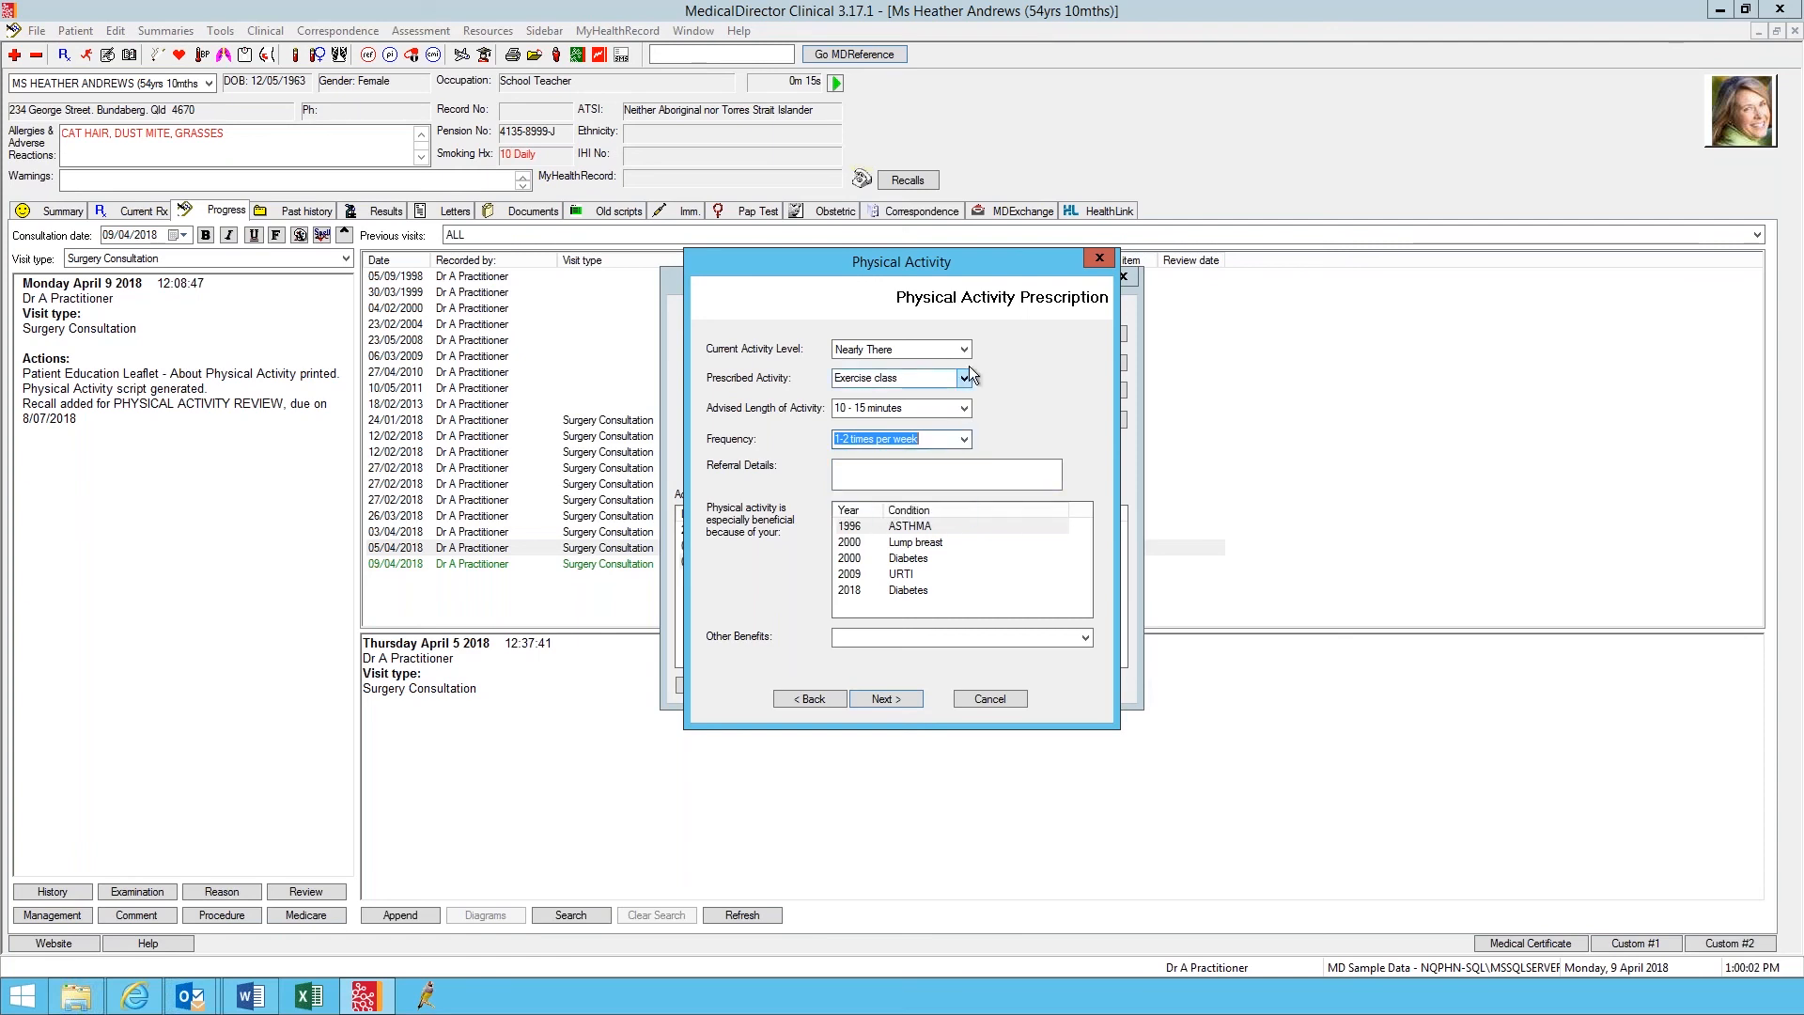
{"action": "left_click", "coordinate": [964, 377]}
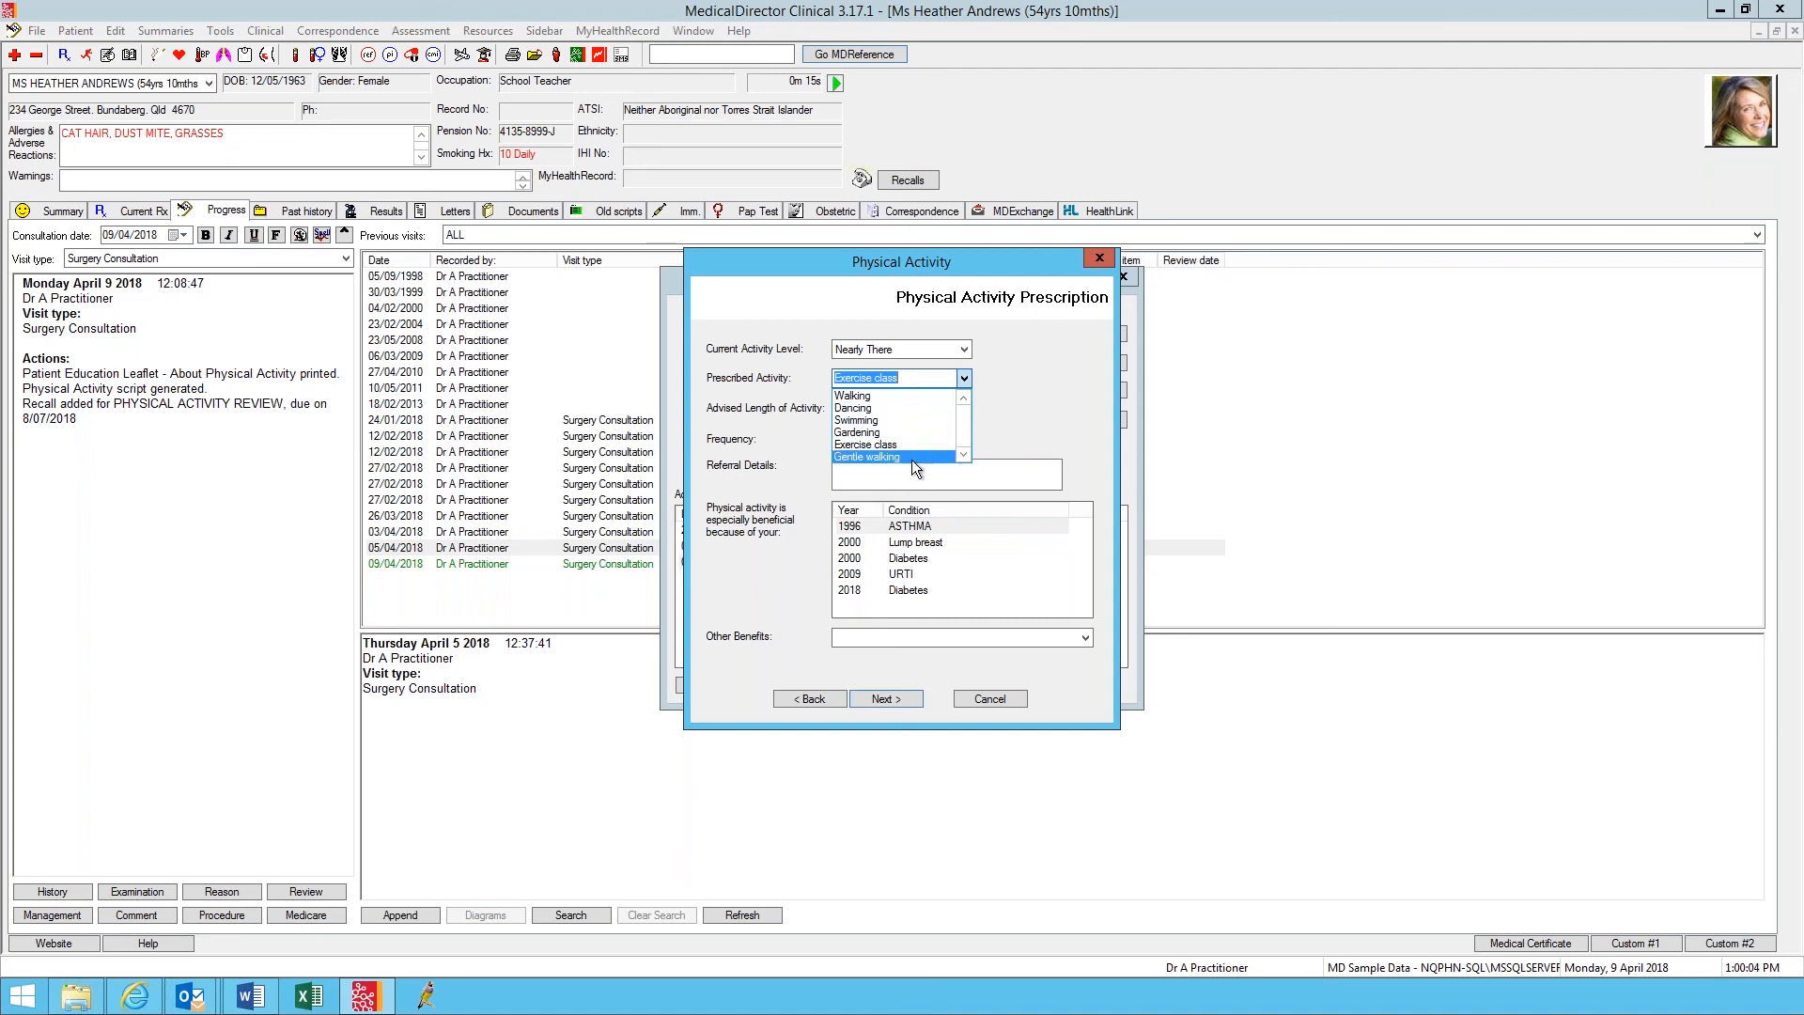
{"action": "left_click", "coordinate": [864, 454]}
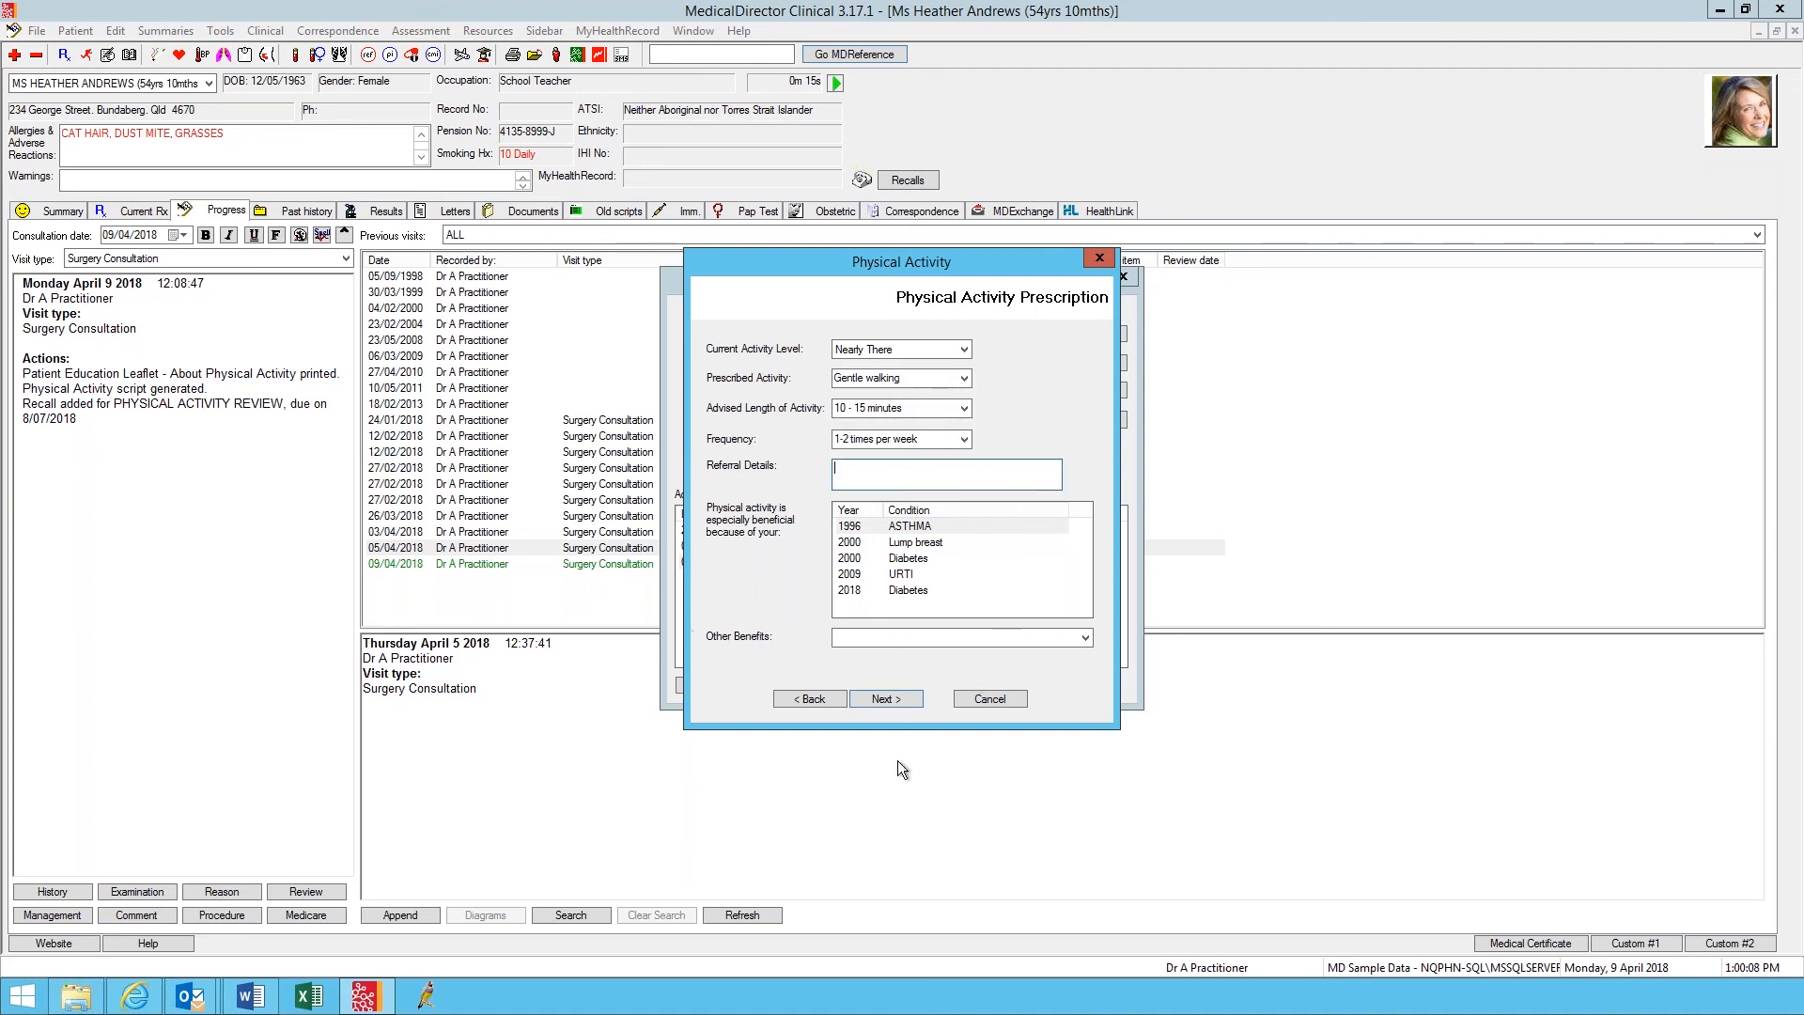
{"action": "mouse_move", "coordinate": [742, 525]}
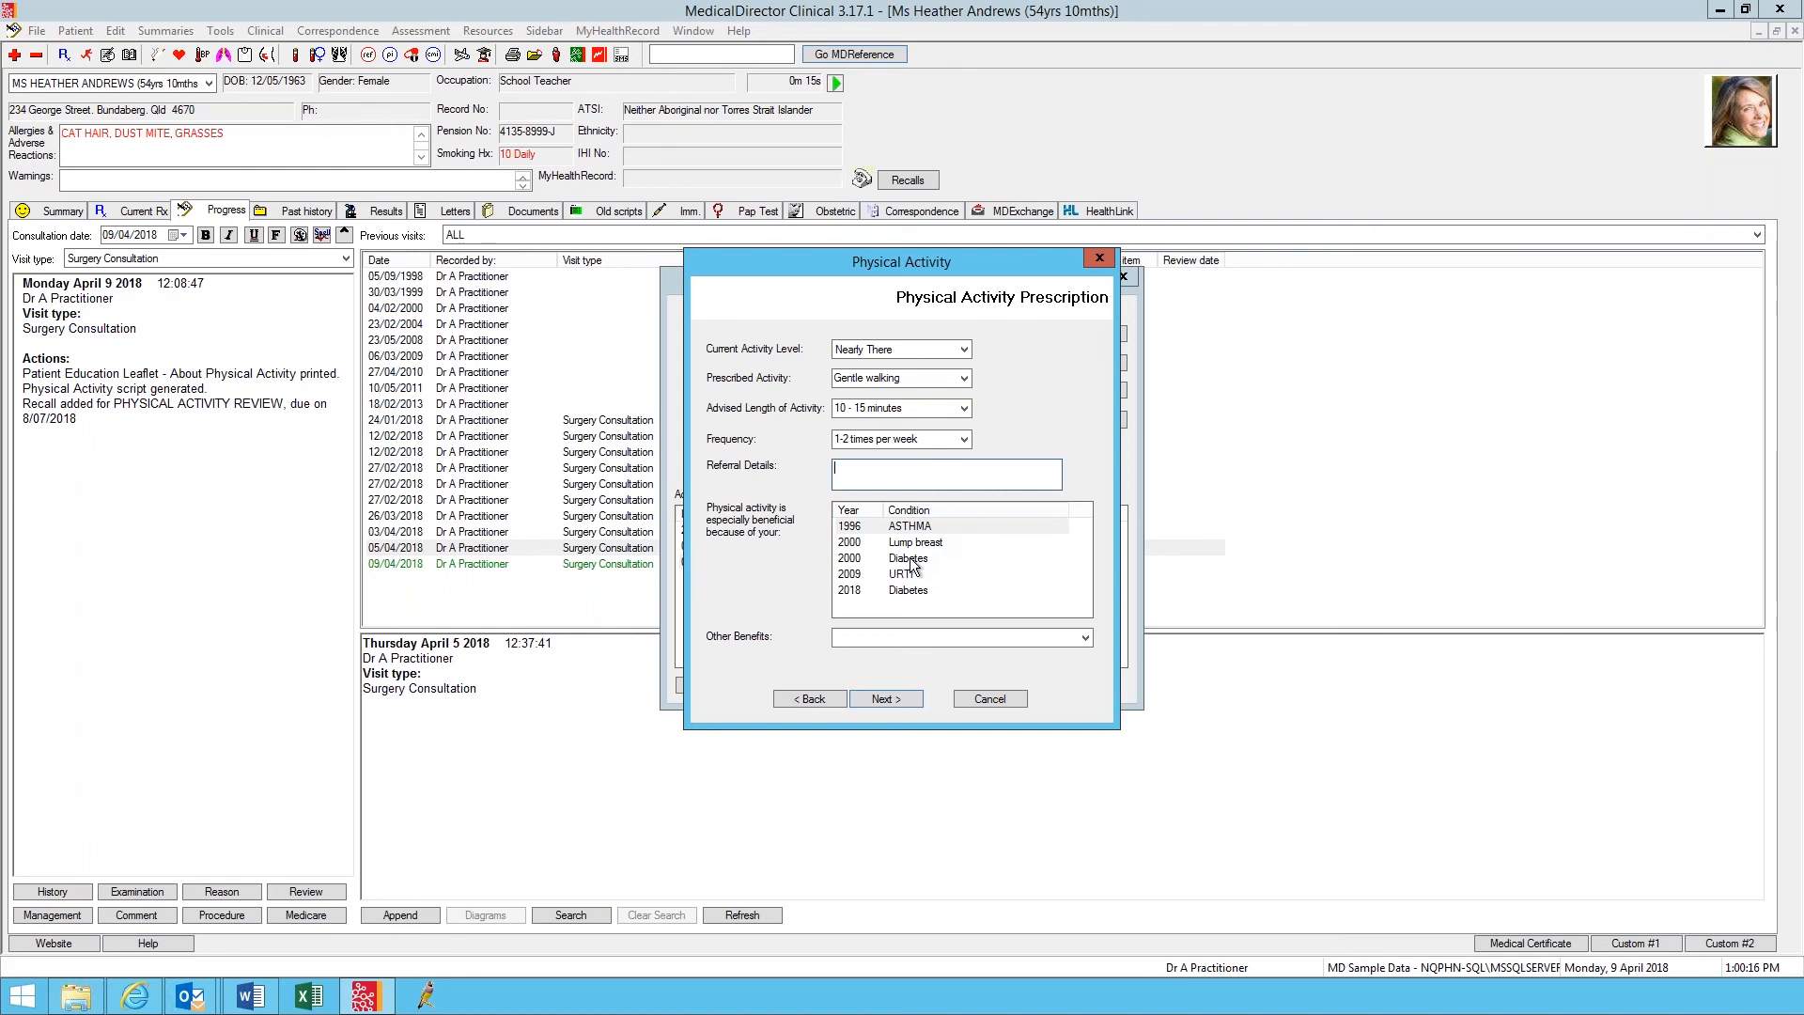
Step: Try URTI, Lump breast and ASTHMA, then settle on 2000 Diabetes as the benefiting condition
{"action": "left_click", "coordinate": [908, 558]}
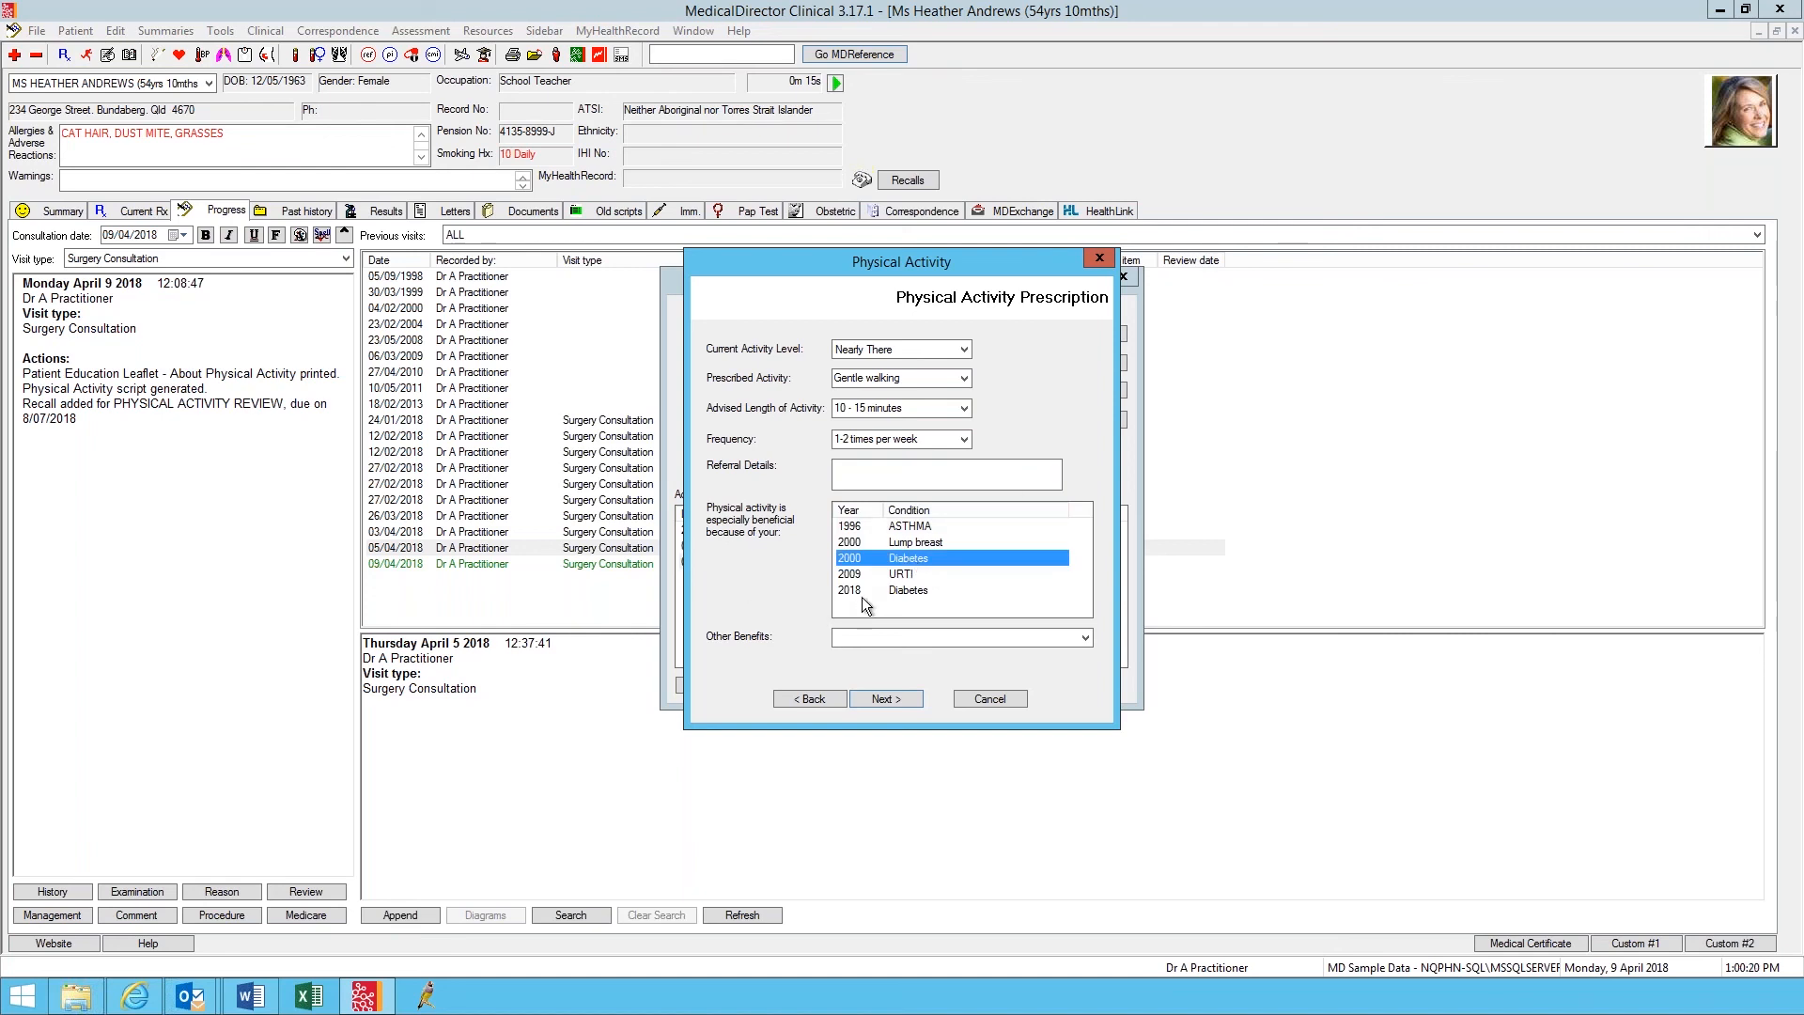
{"action": "mouse_move", "coordinate": [928, 611]}
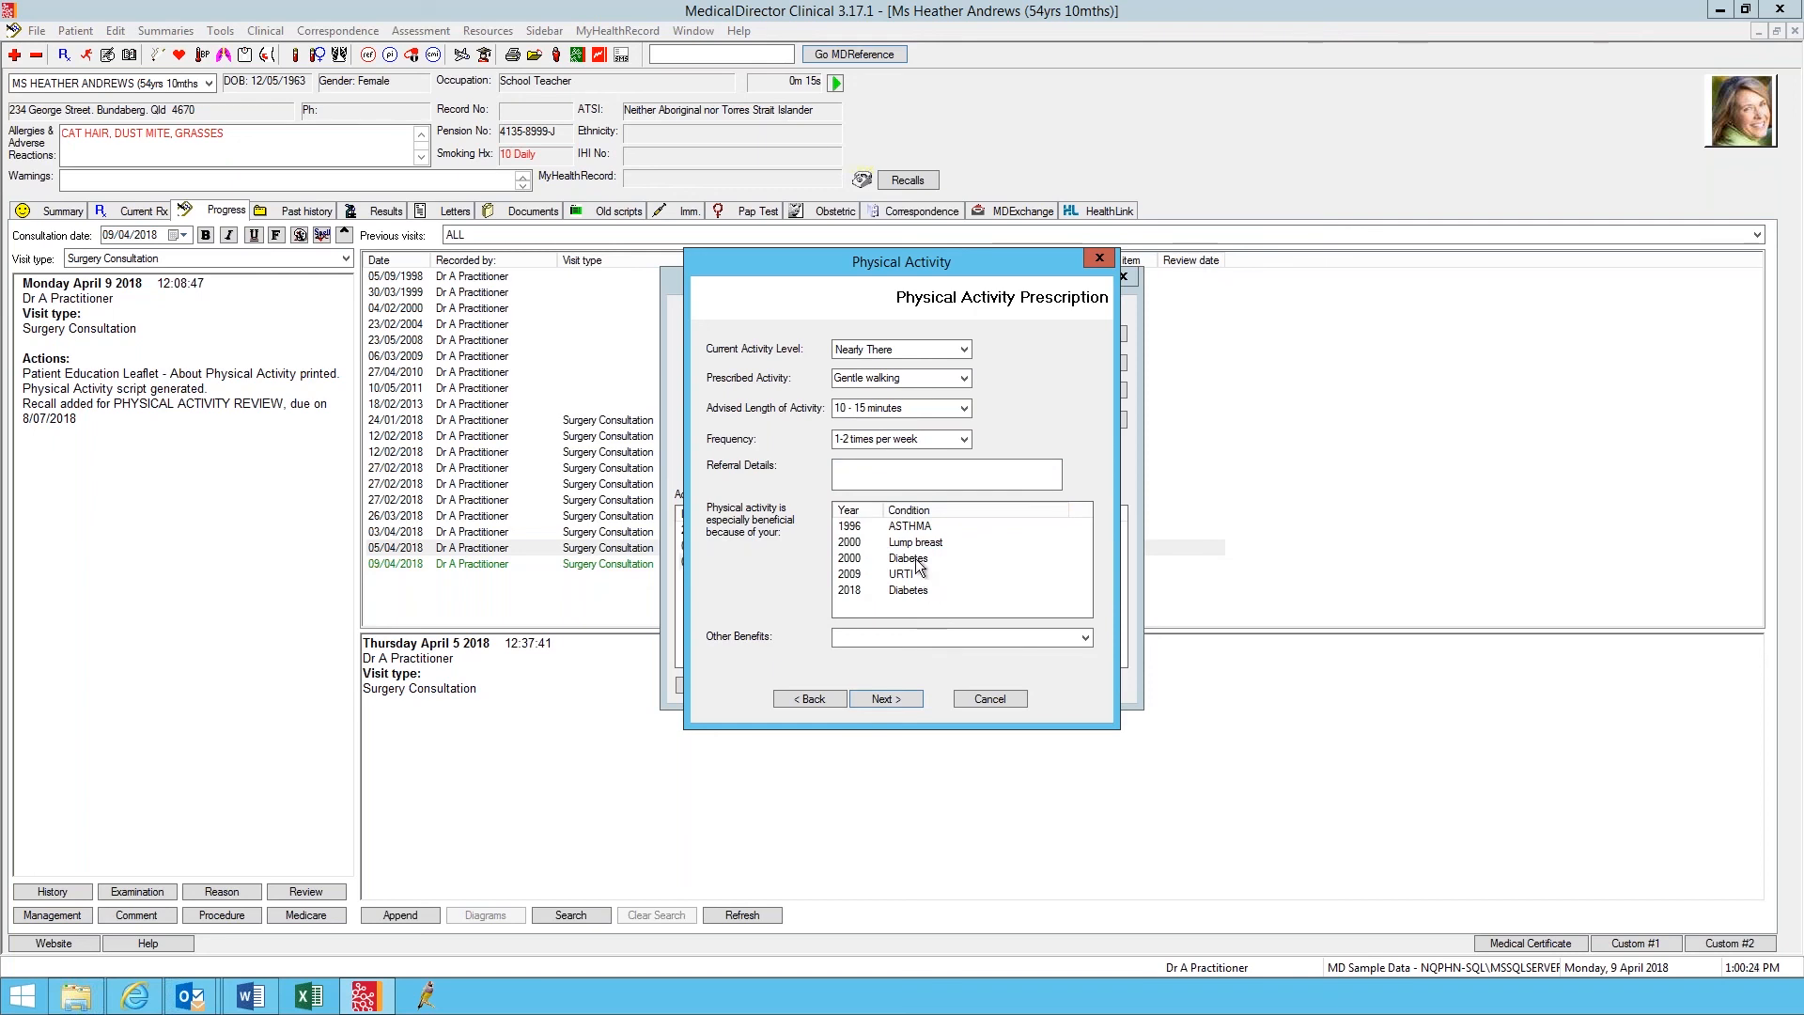
{"action": "left_click", "coordinate": [903, 573]}
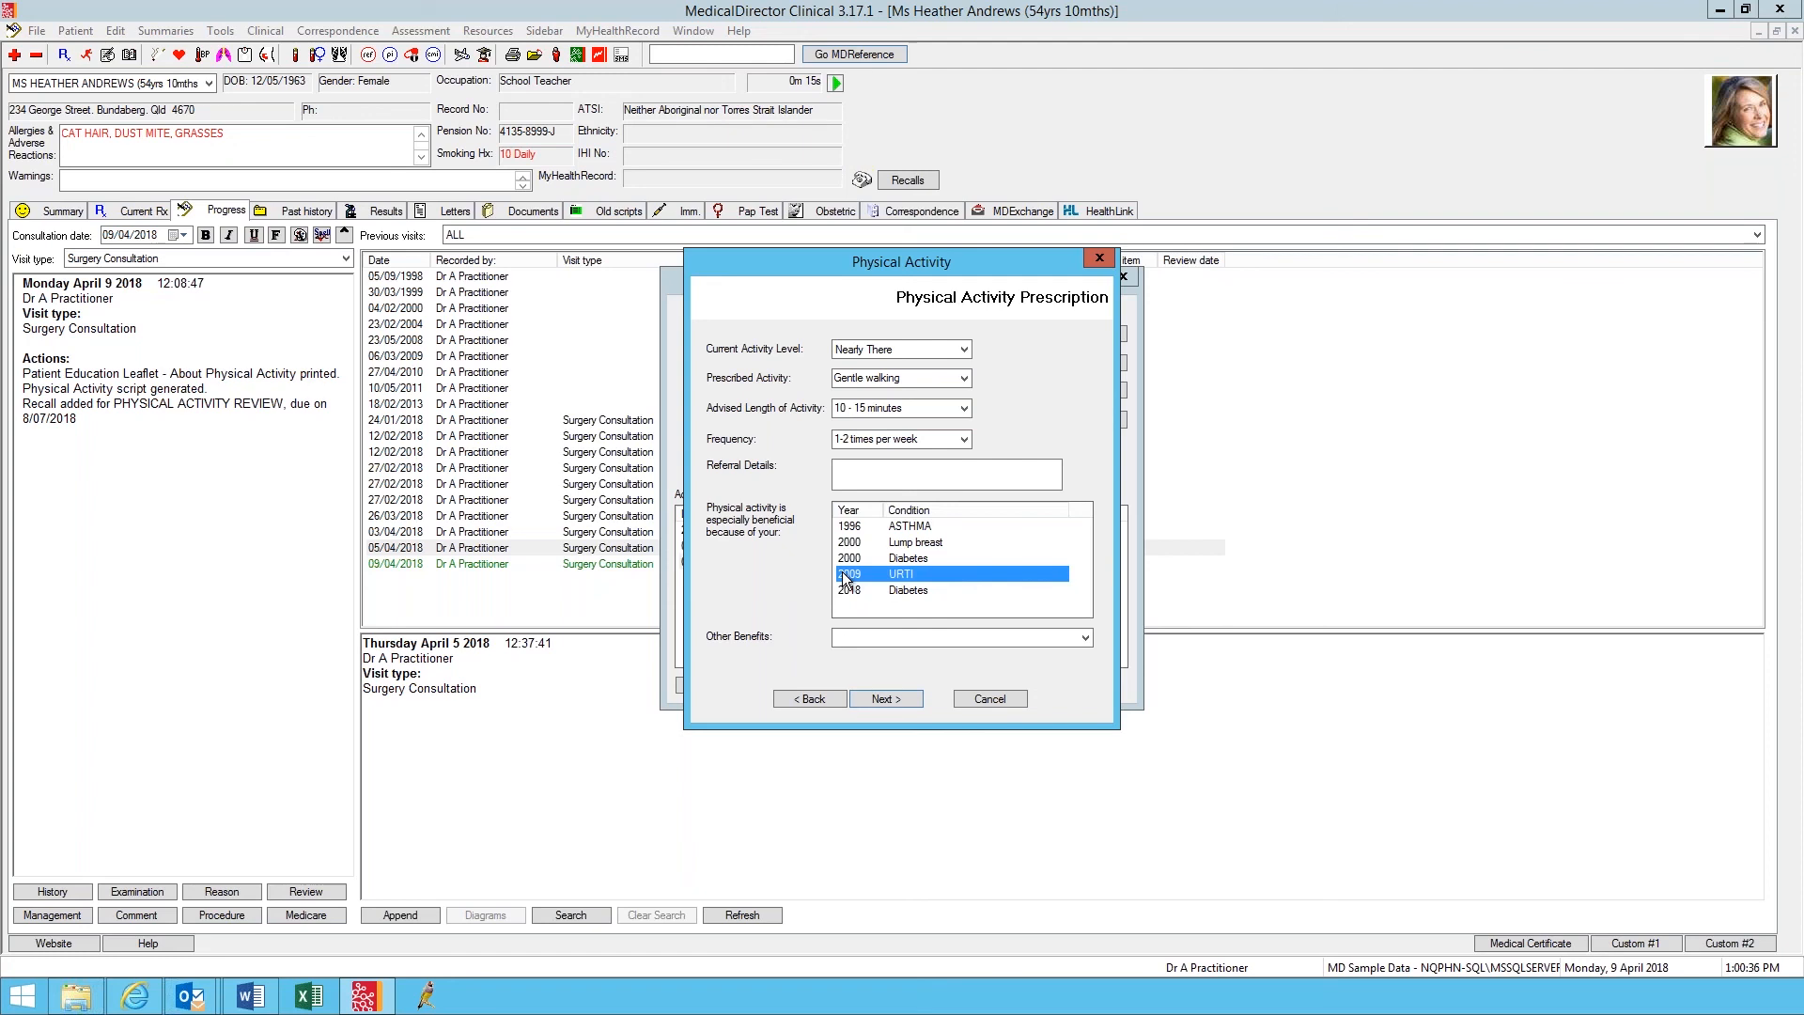
{"action": "mouse_move", "coordinate": [983, 579]}
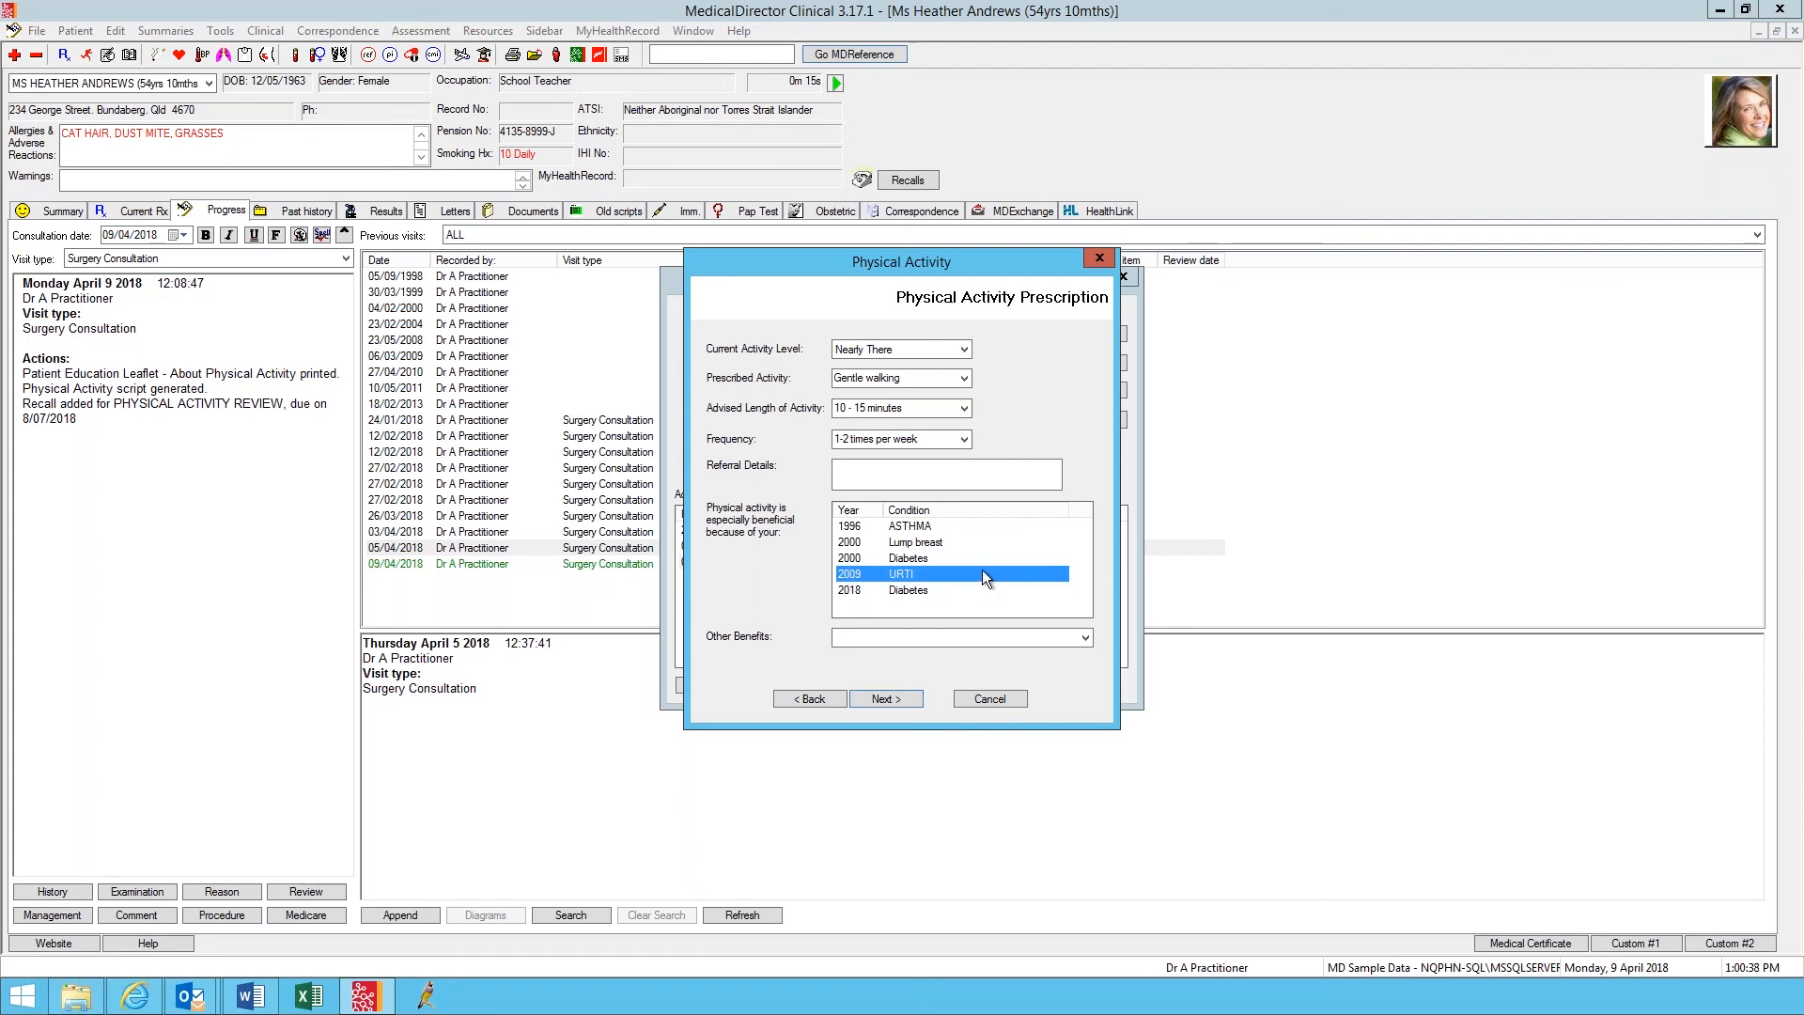
{"action": "mouse_move", "coordinate": [934, 547]}
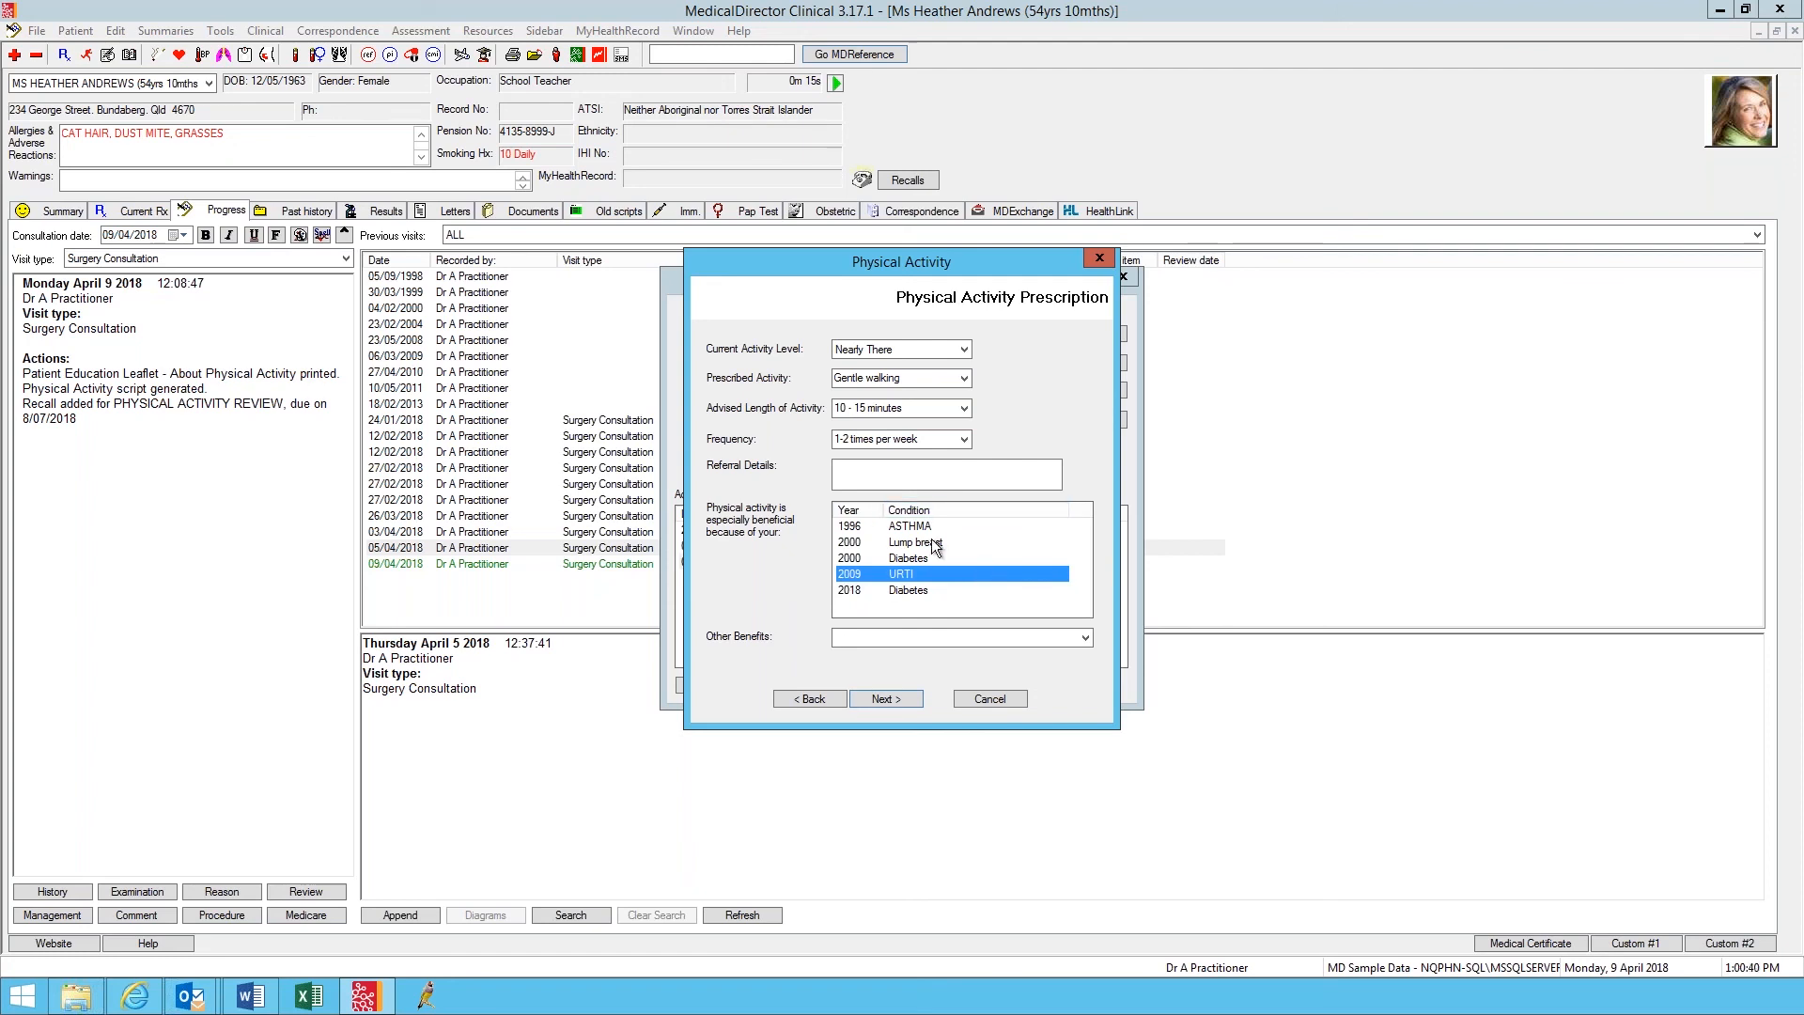
{"action": "left_click", "coordinate": [921, 541]}
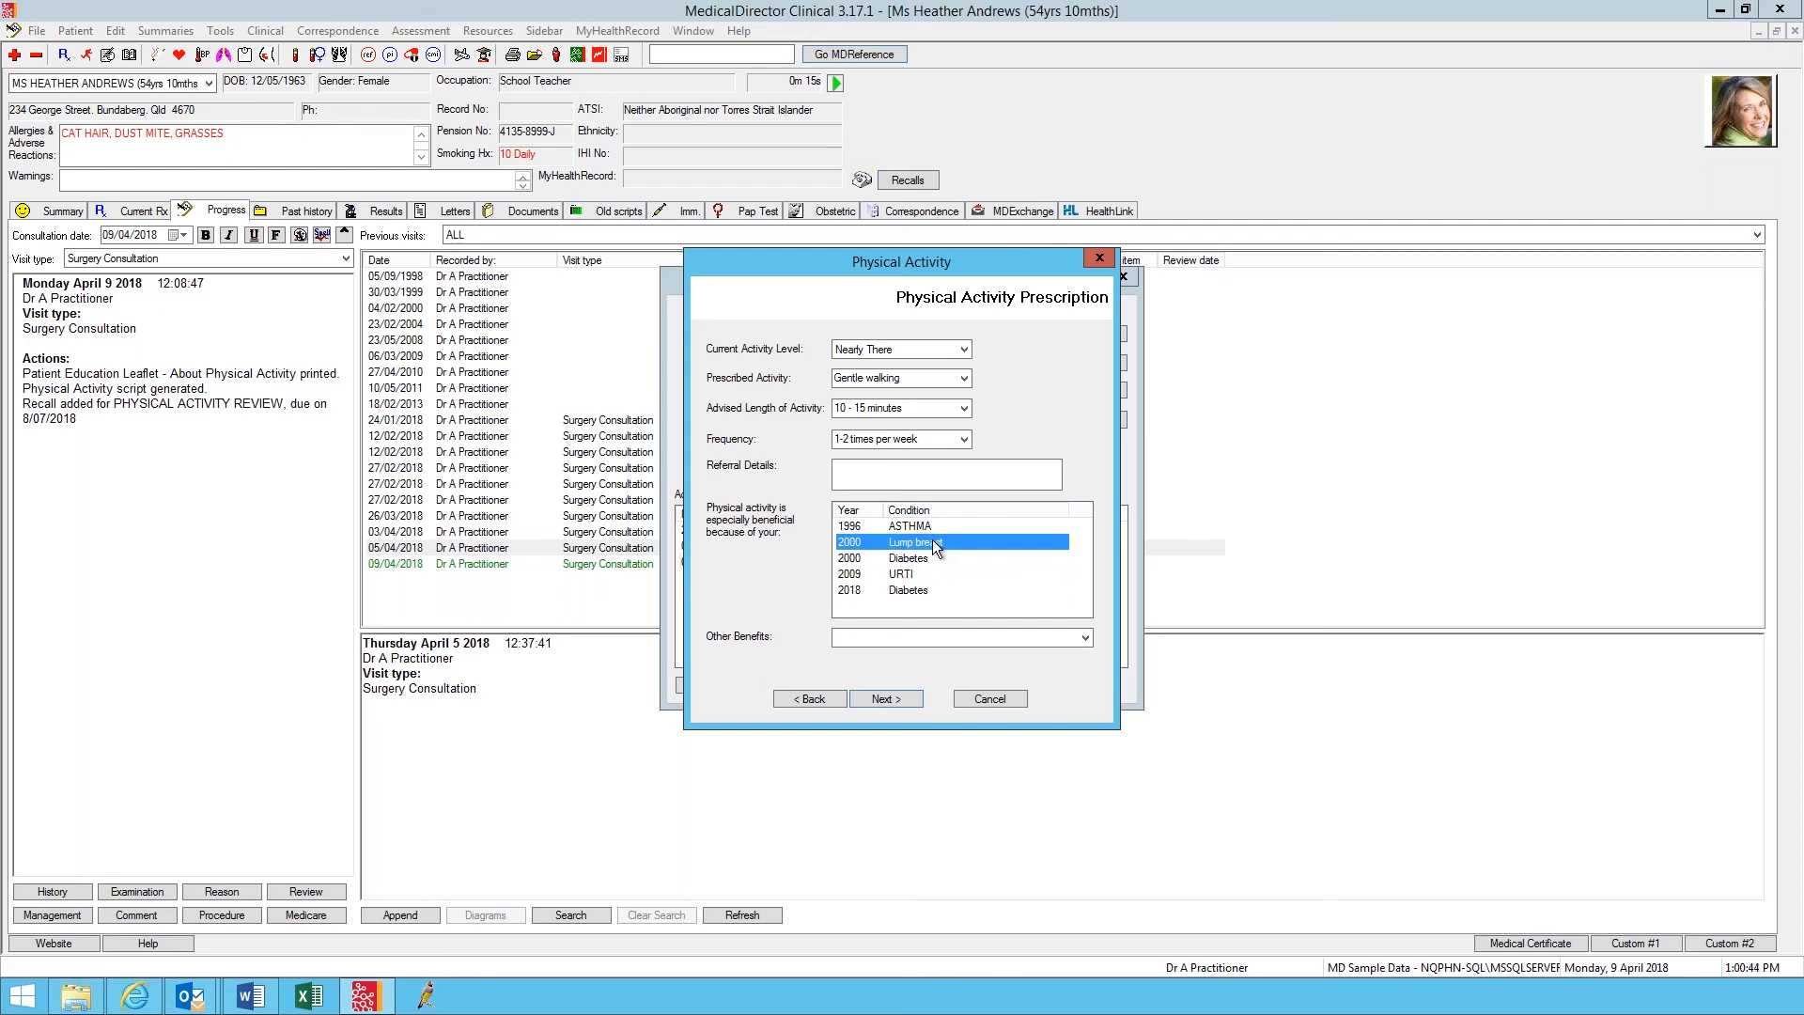
{"action": "mouse_move", "coordinate": [921, 572]}
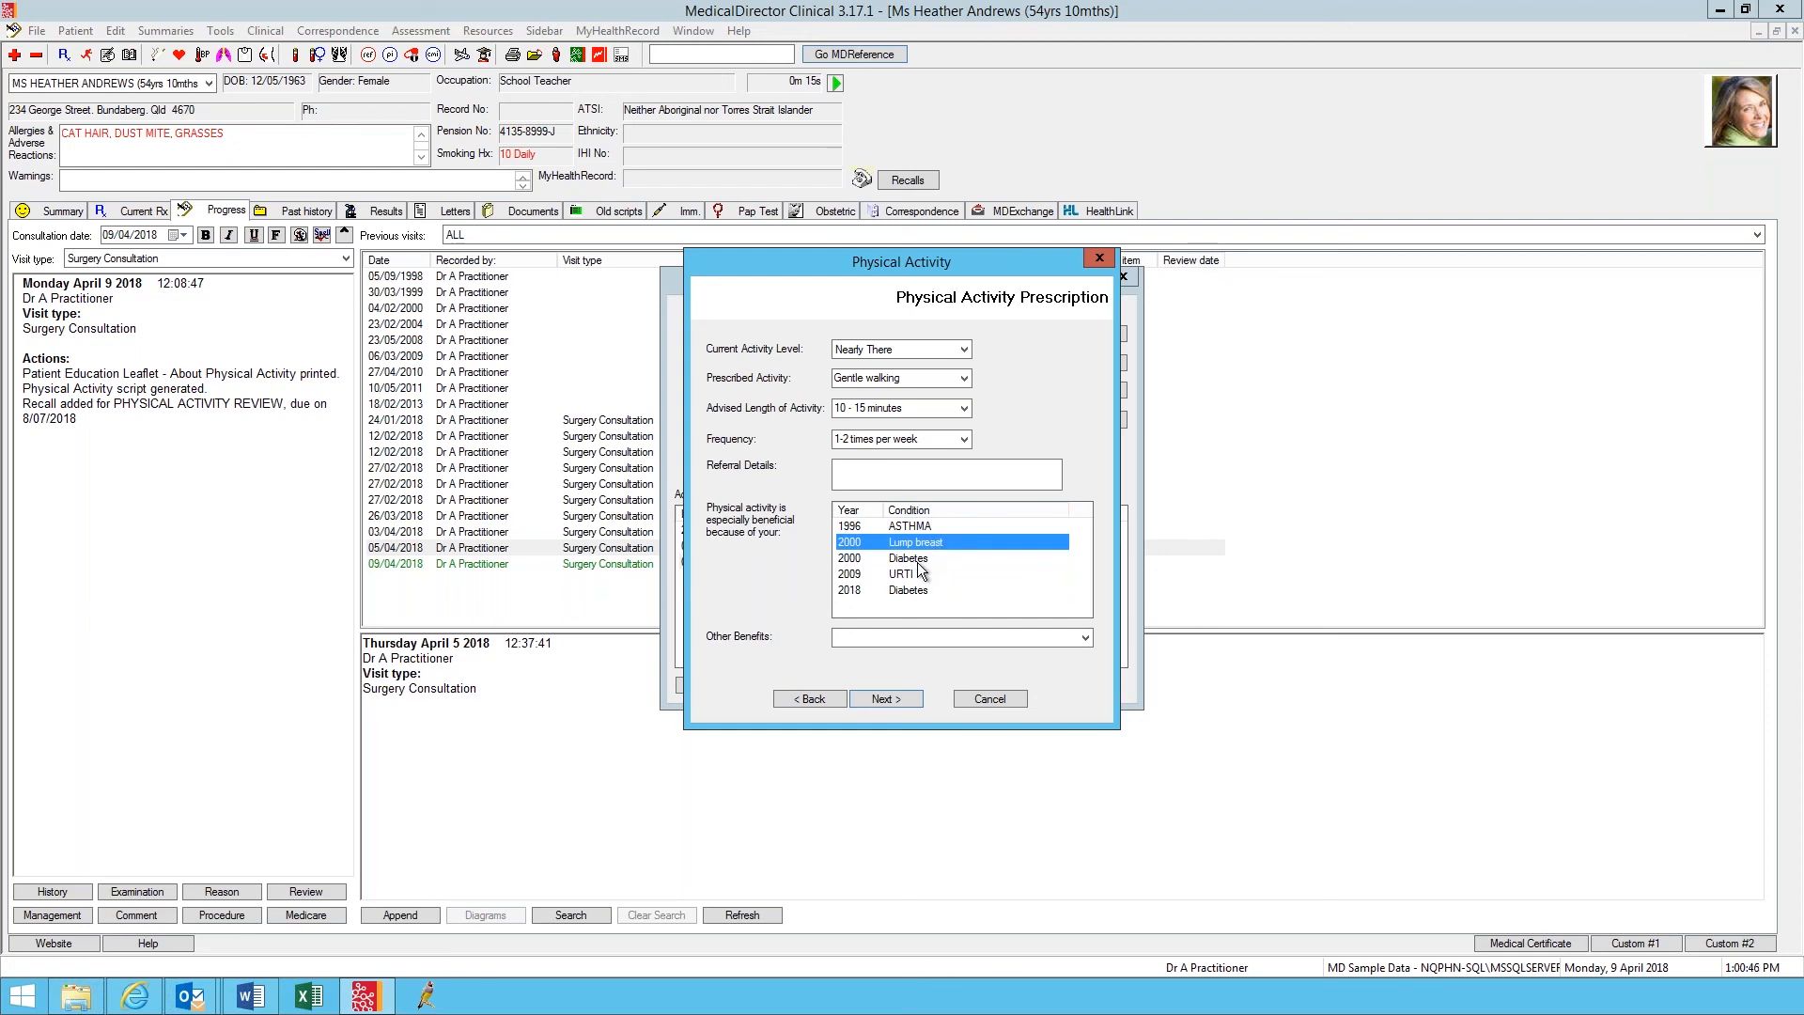
{"action": "left_click", "coordinate": [910, 527]}
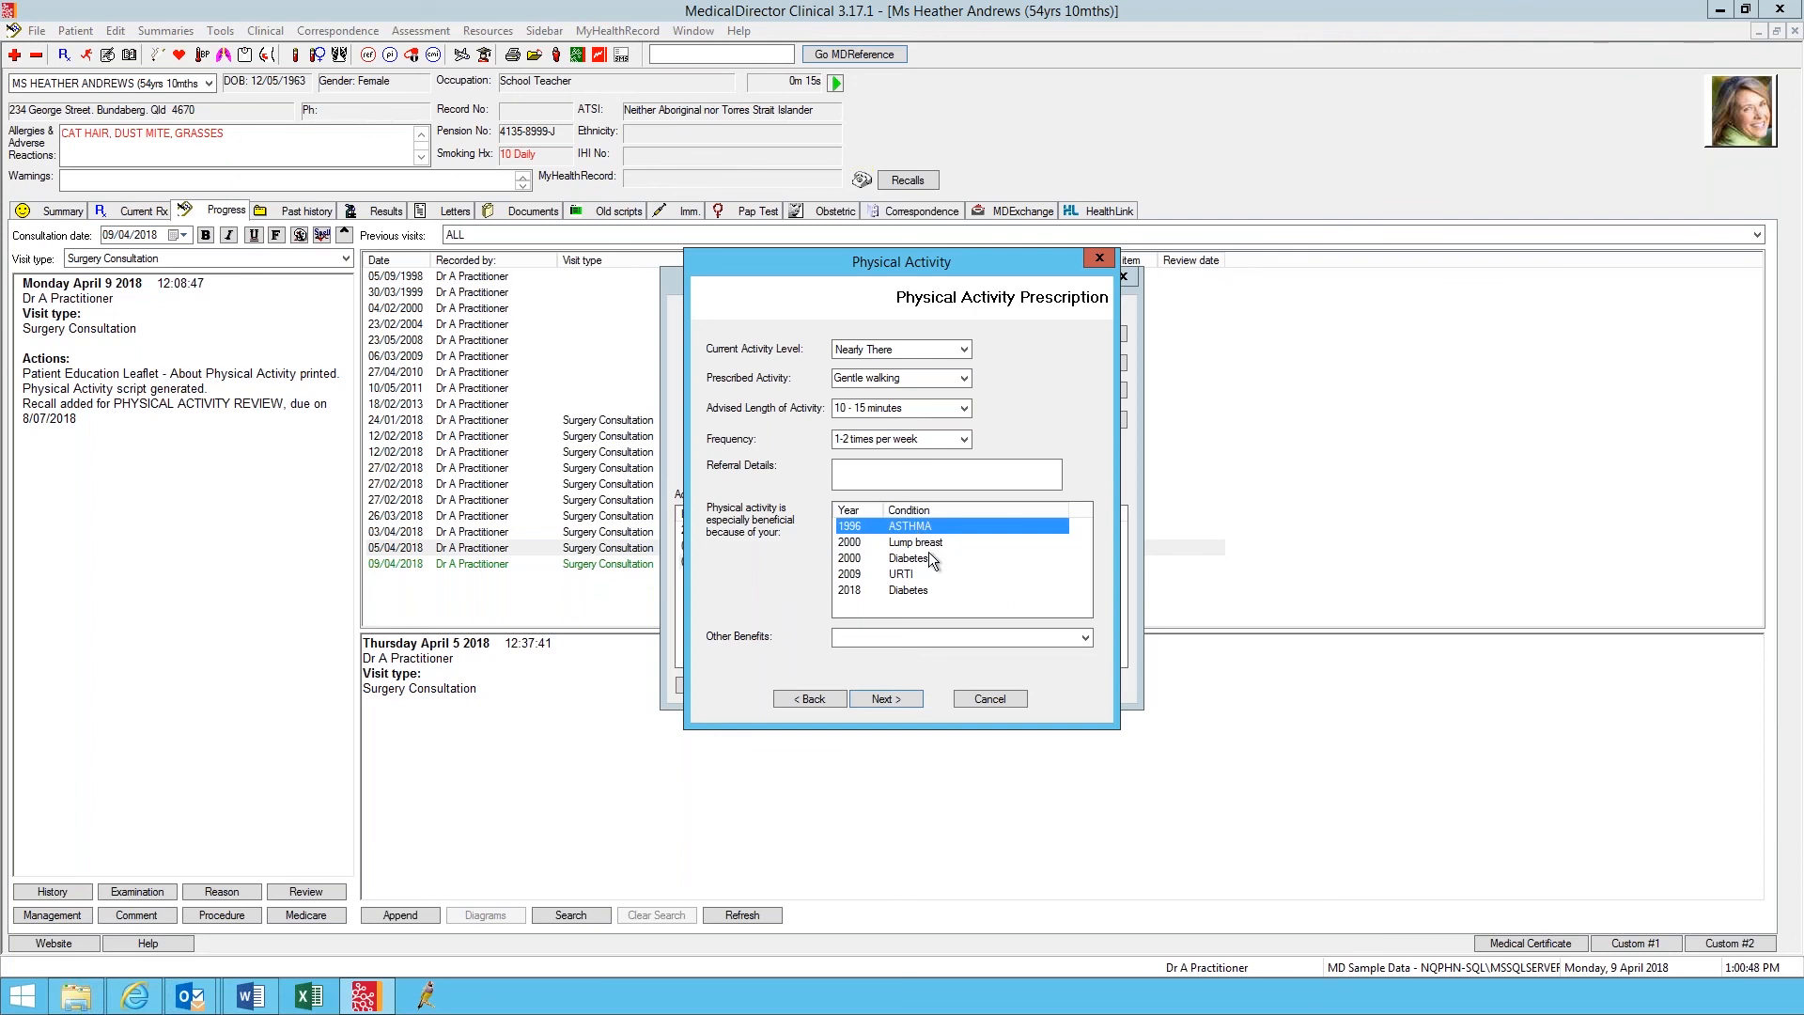
{"action": "left_click", "coordinate": [921, 558]}
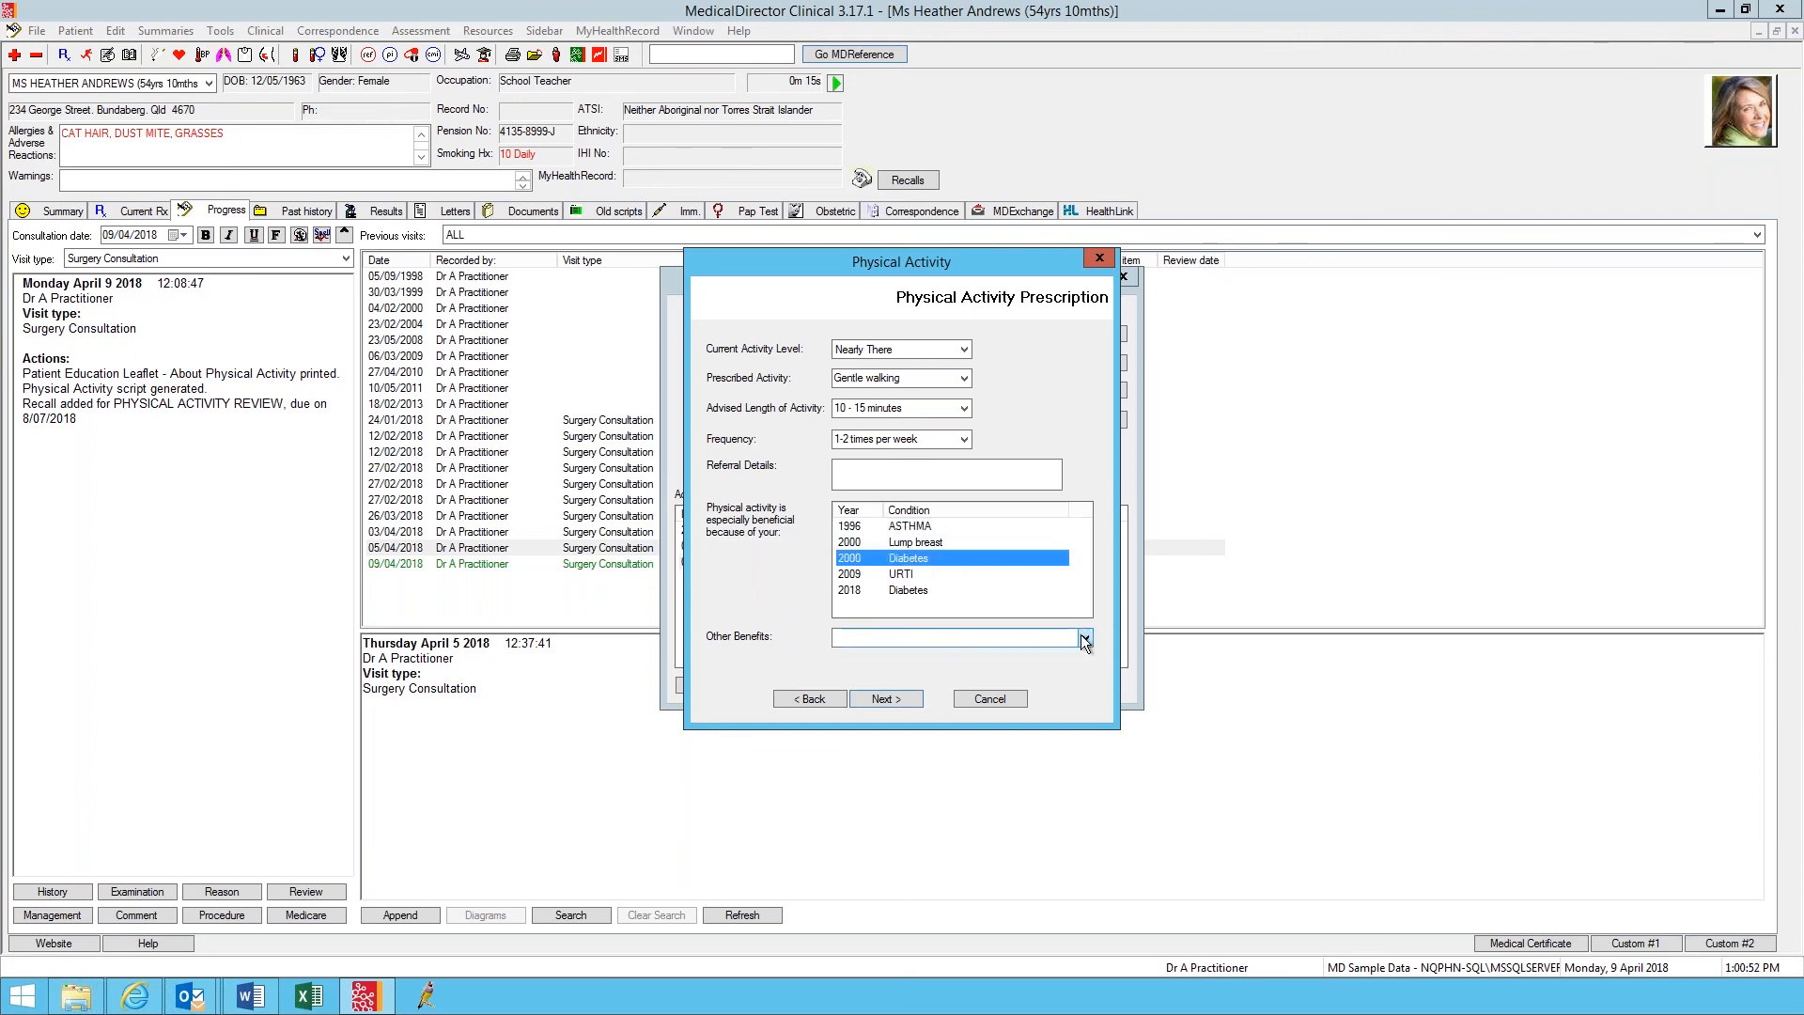
Step: Set Other Benefits to 'Assist you in maintaining your ideal weight' and continue to the final page
{"action": "left_click", "coordinate": [1081, 637]}
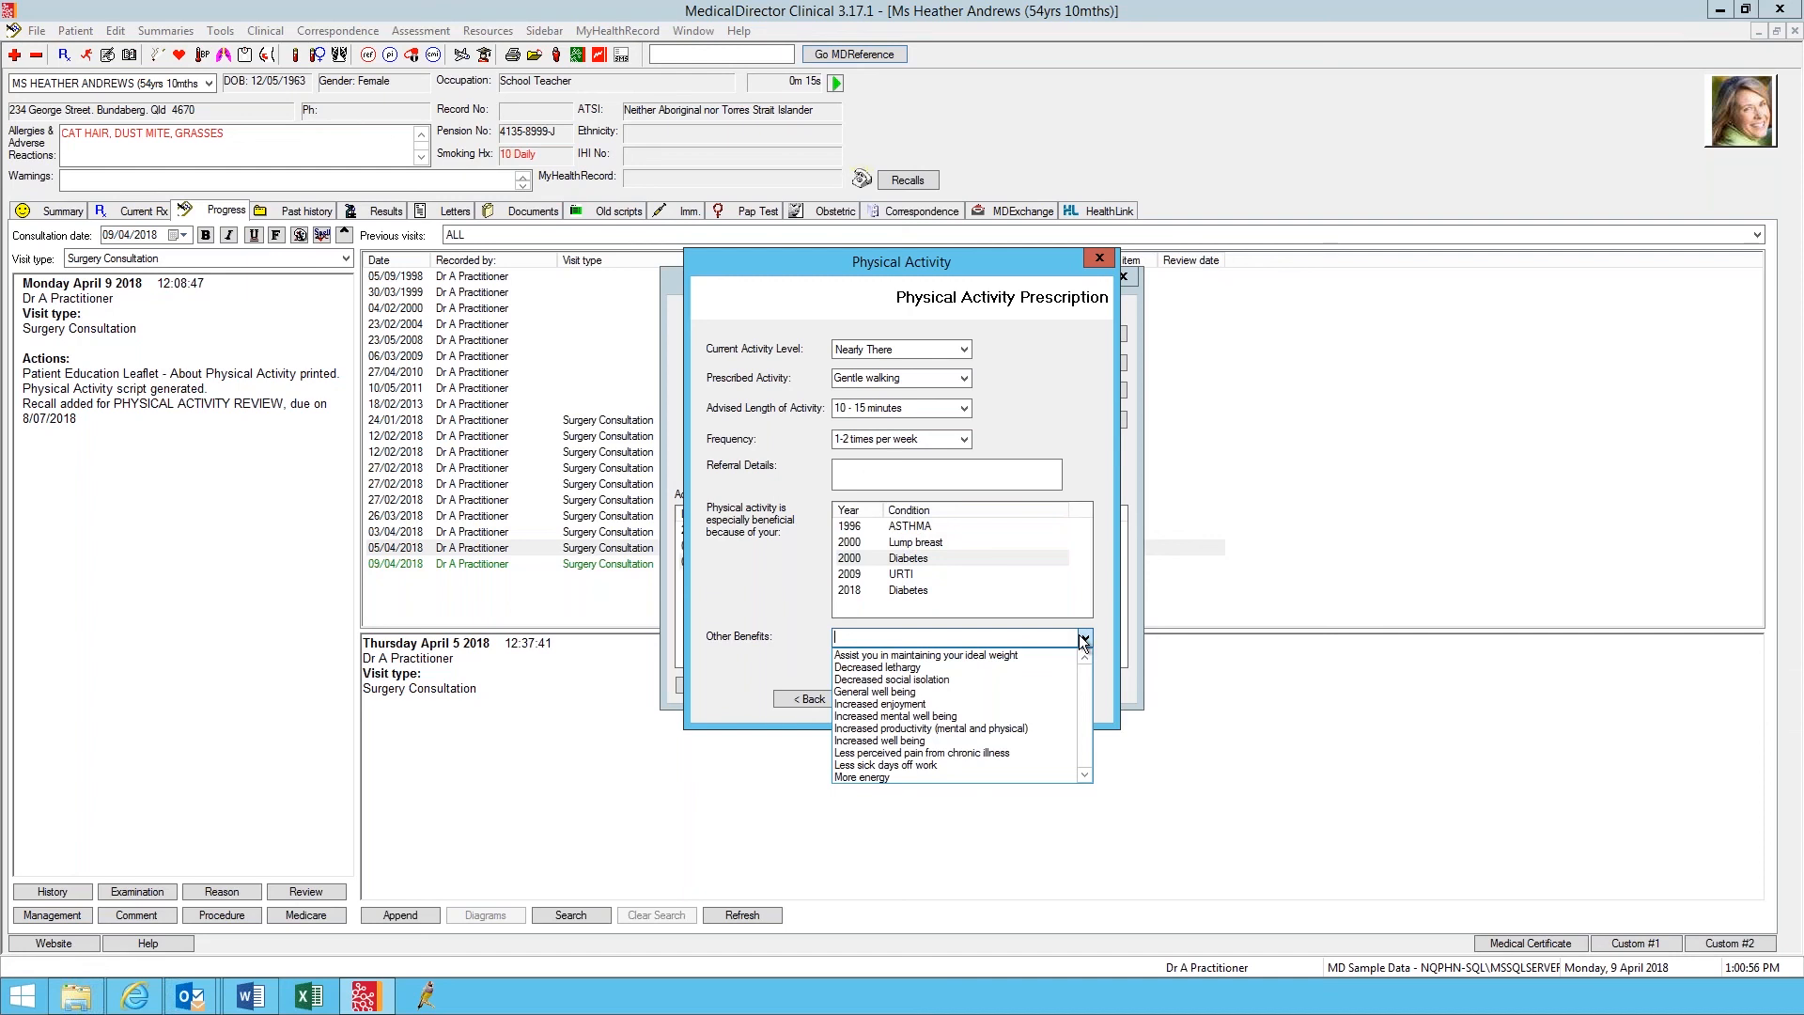
{"action": "mouse_move", "coordinate": [1041, 665]}
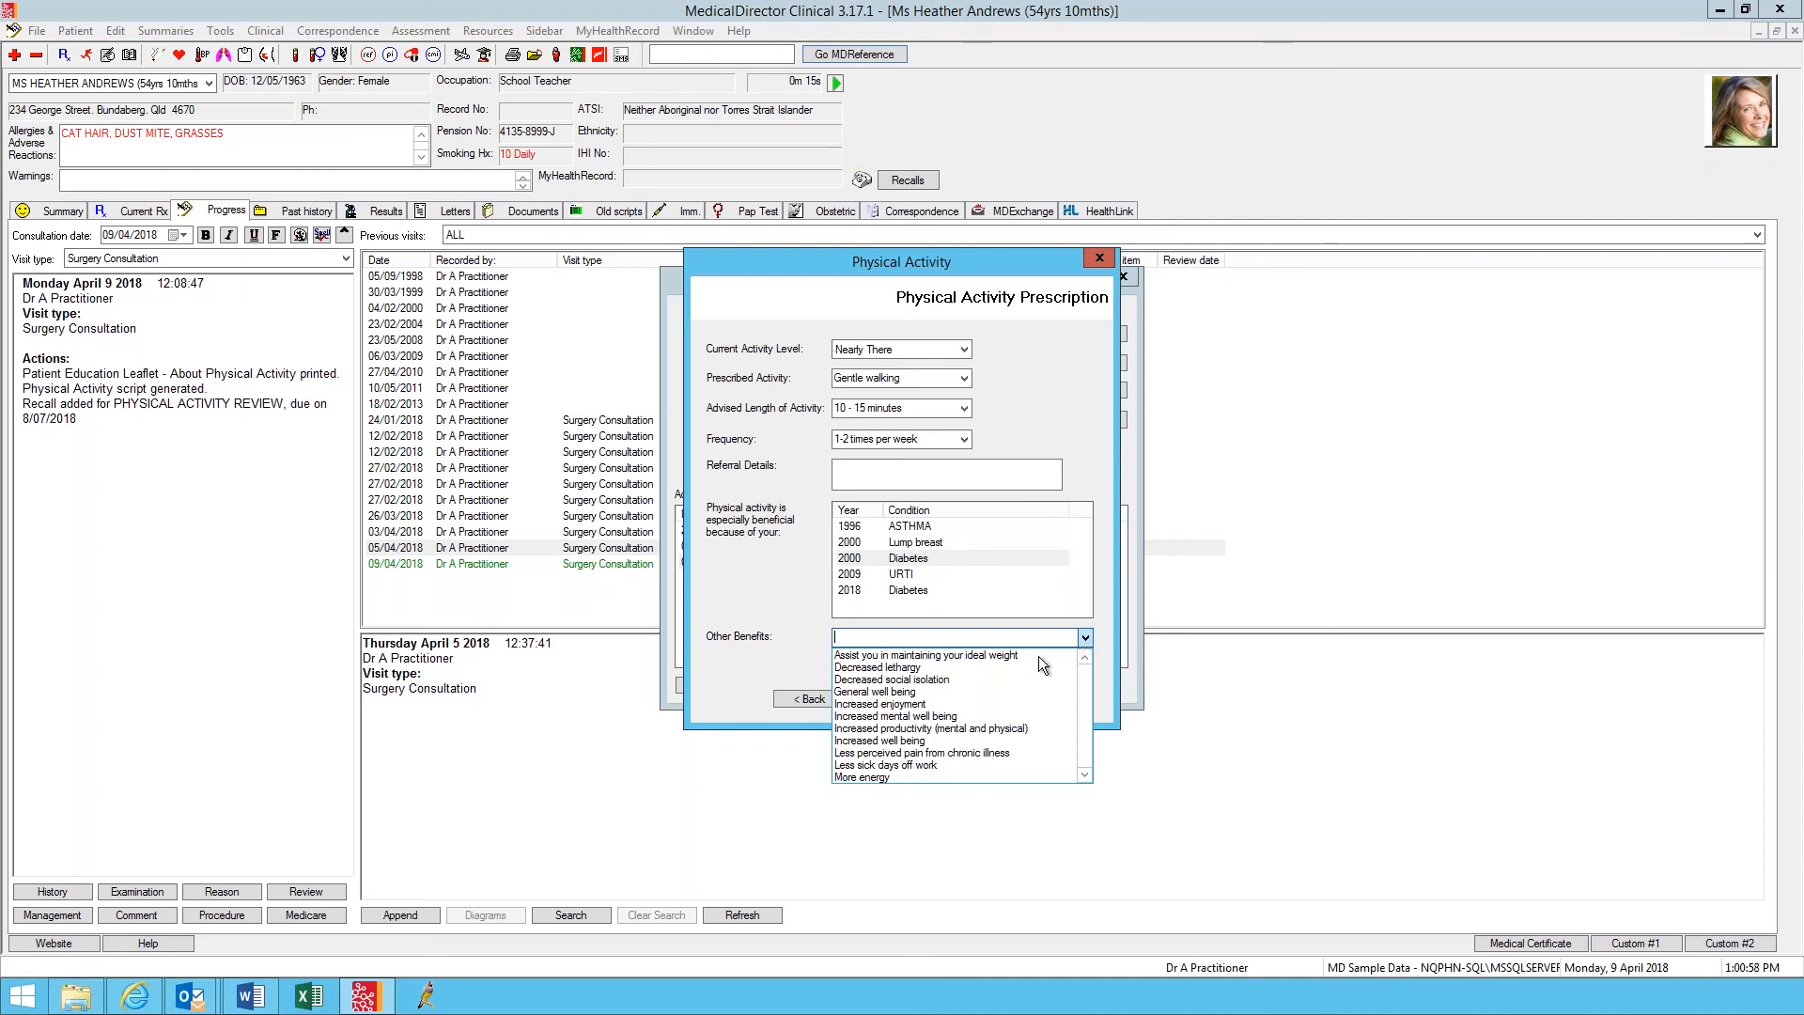
{"action": "left_click", "coordinate": [926, 654]}
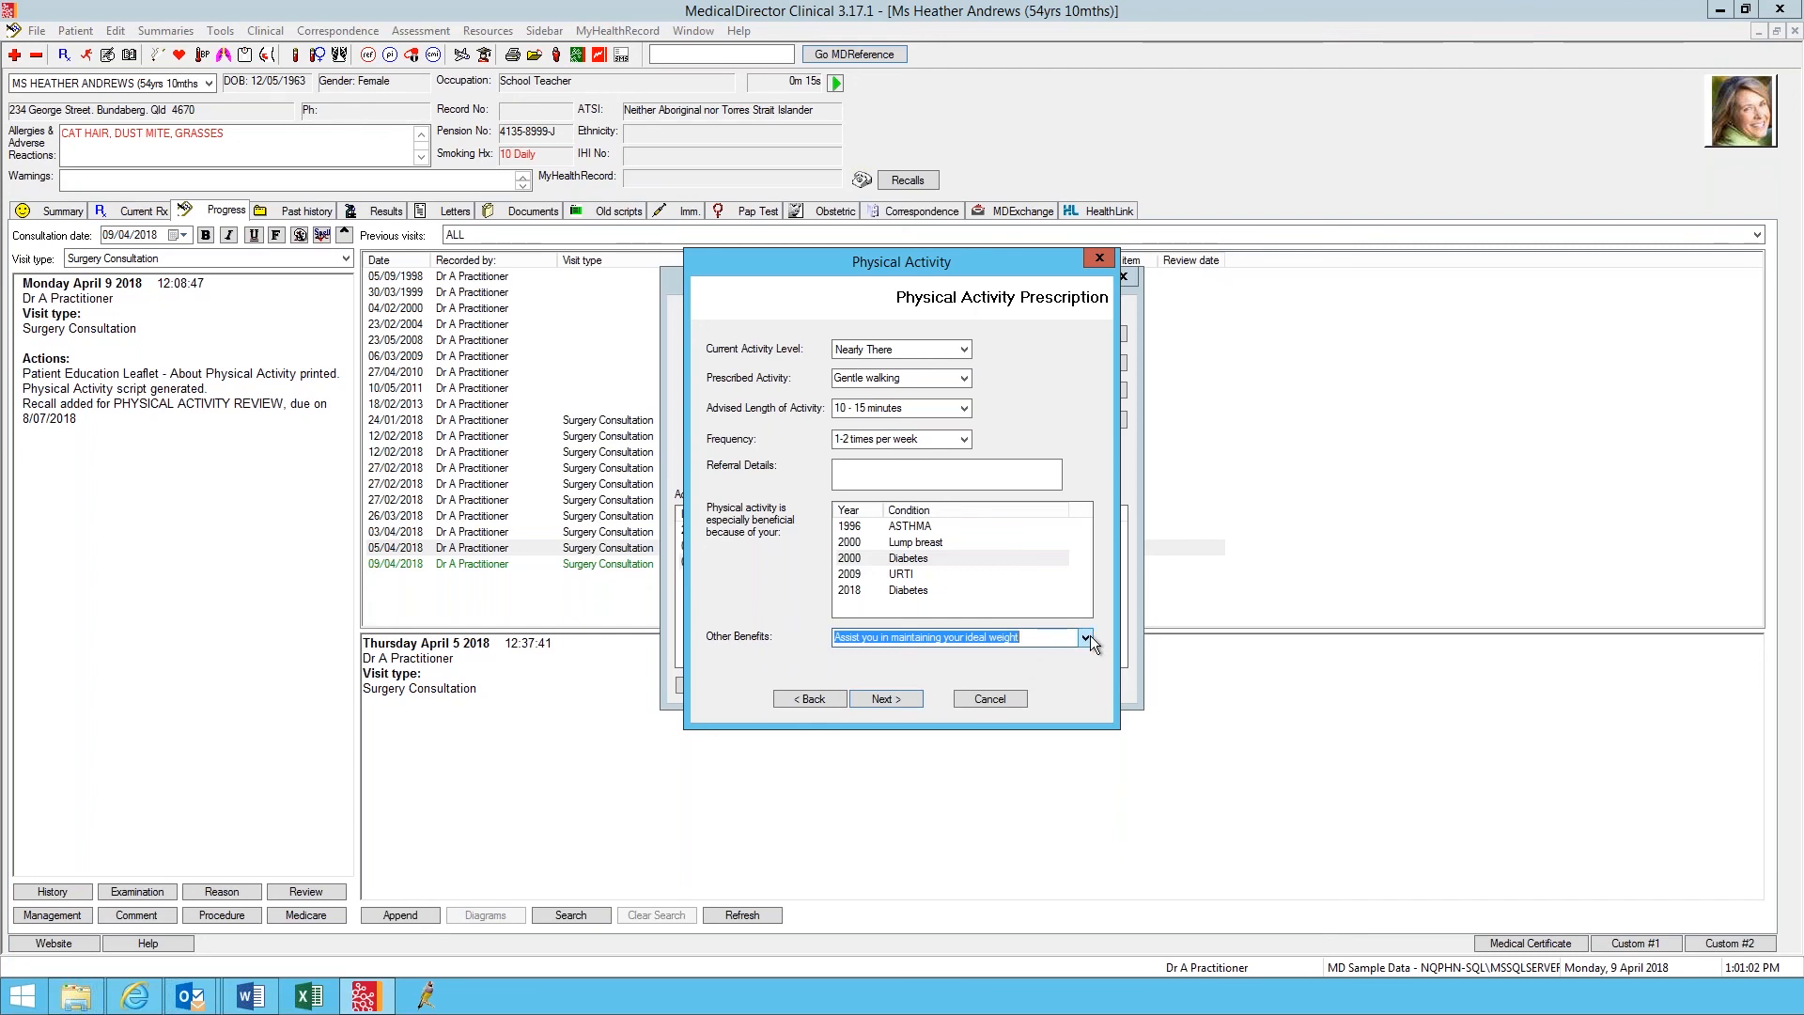
{"action": "left_click", "coordinate": [1082, 637]}
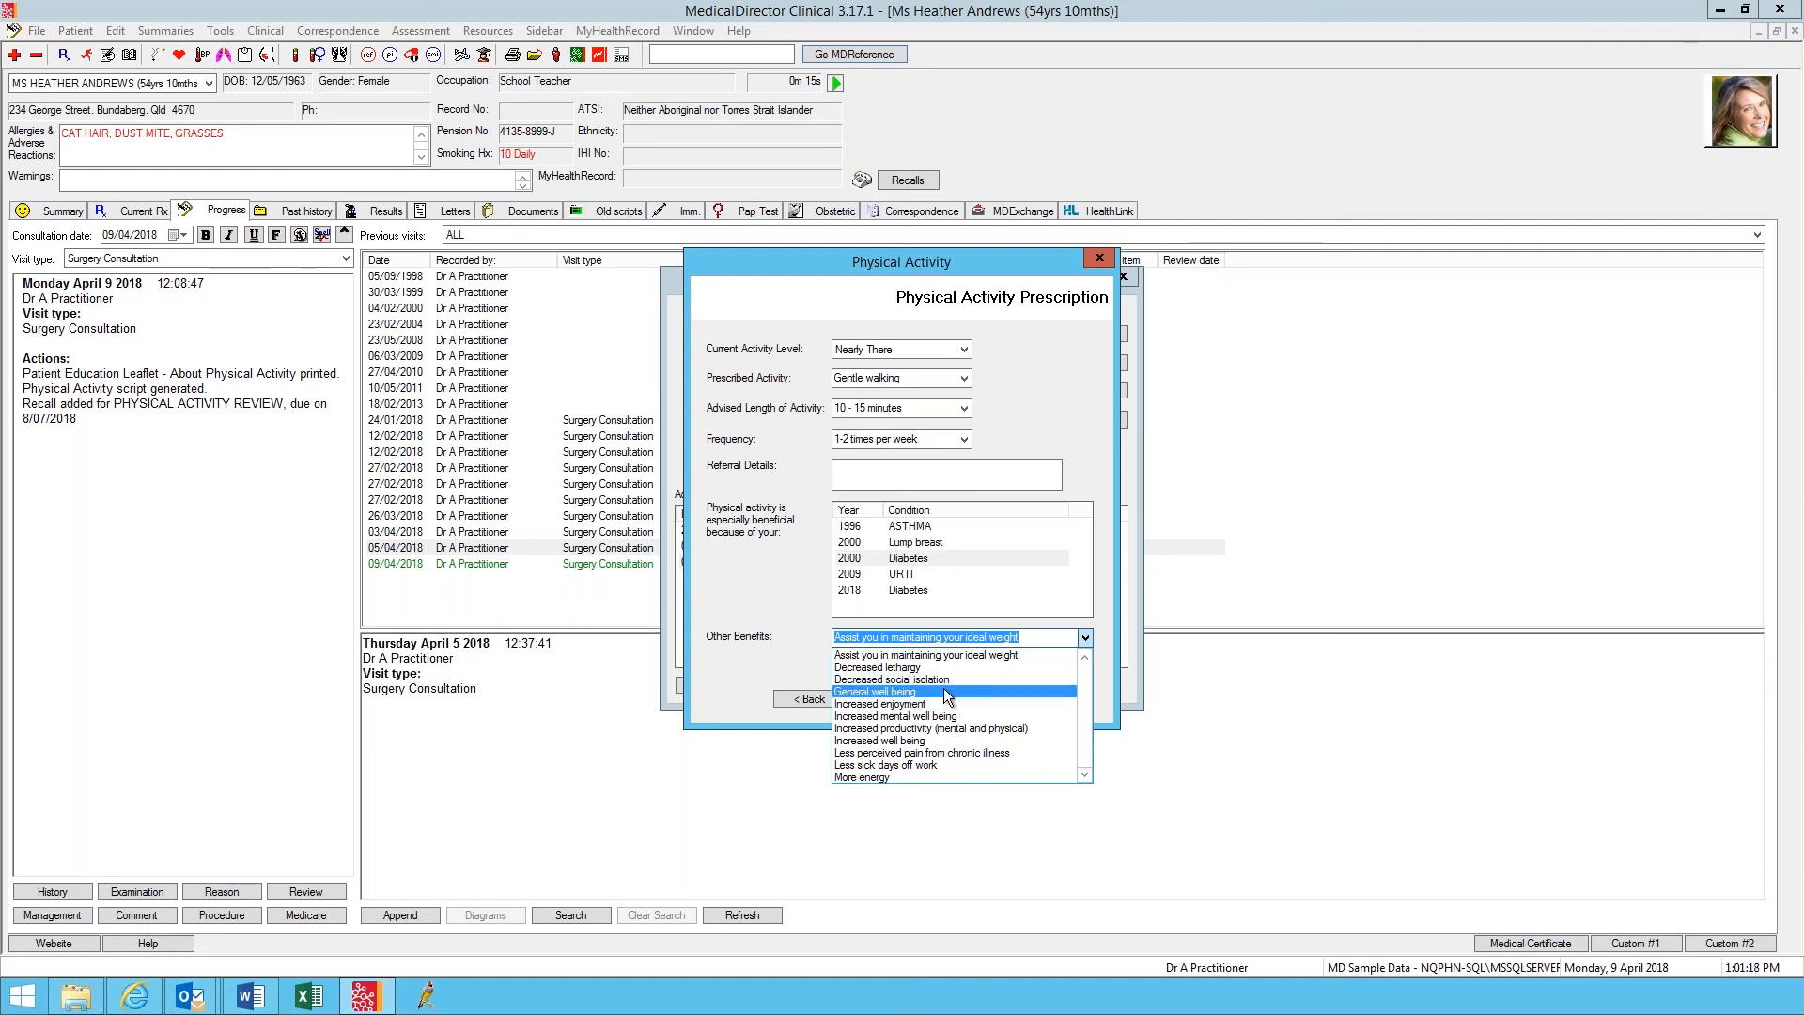
{"action": "mouse_move", "coordinate": [1013, 667]}
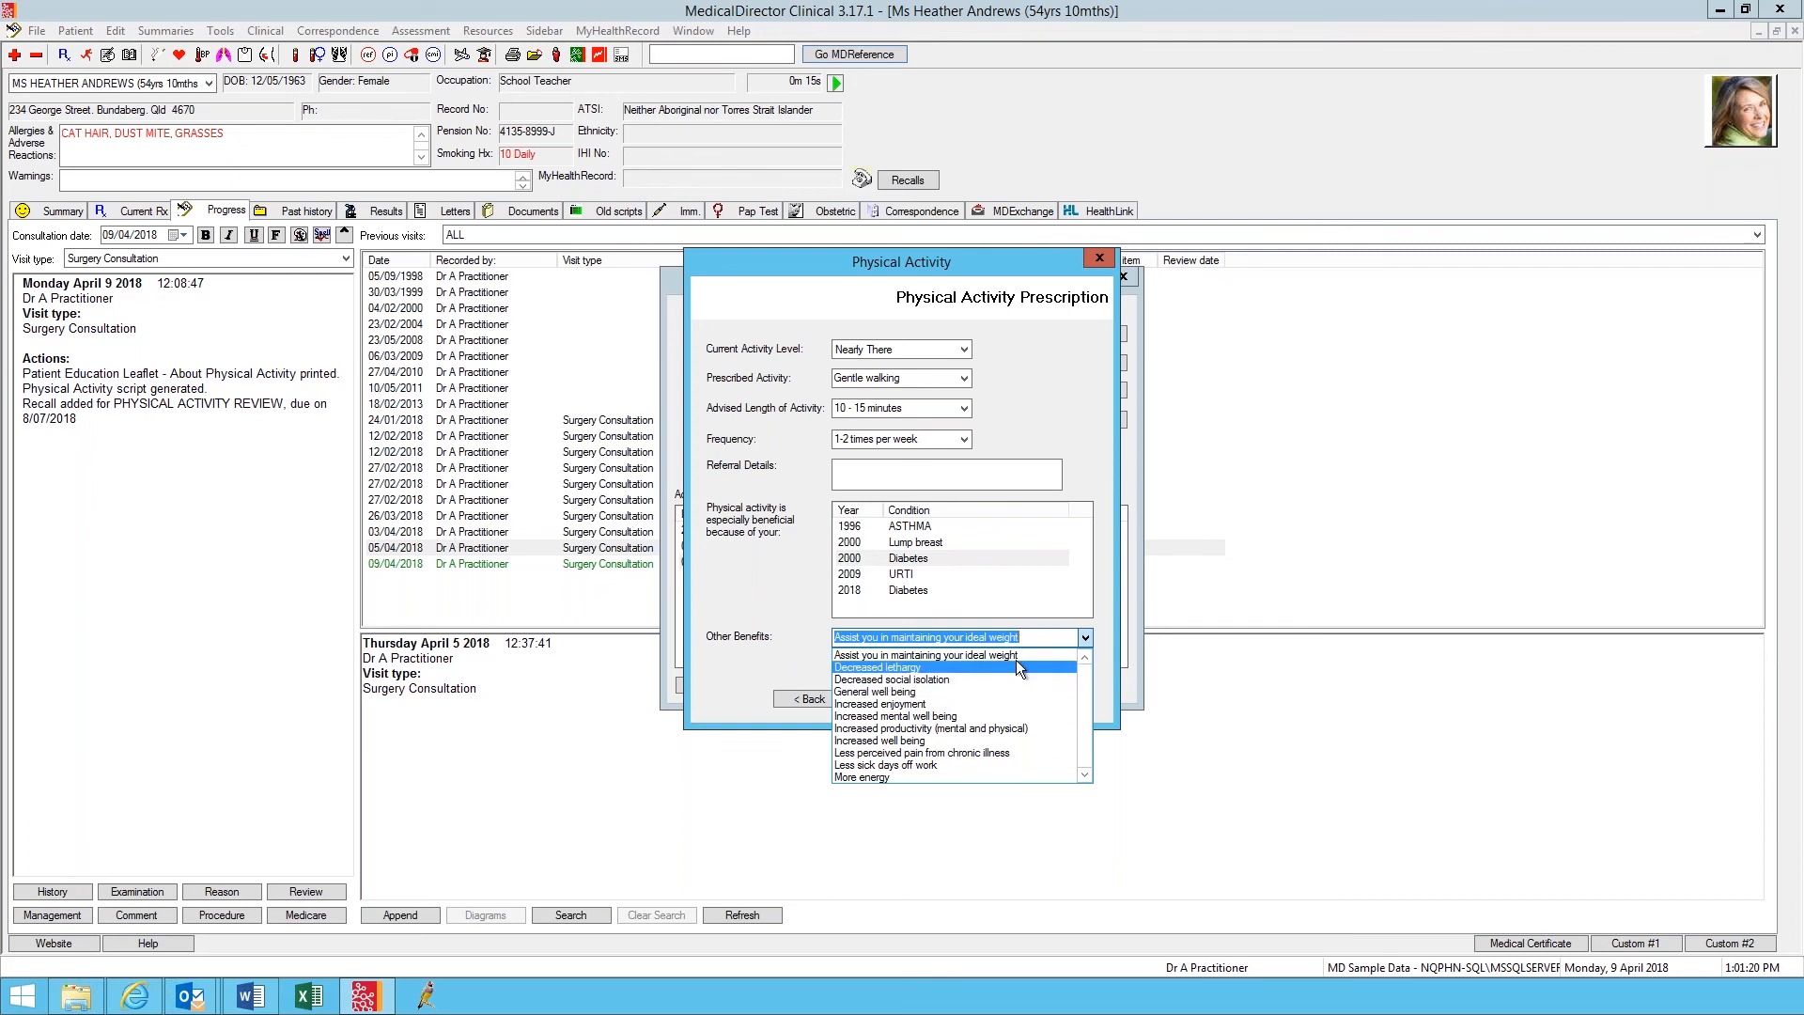
{"action": "left_click", "coordinate": [924, 653]}
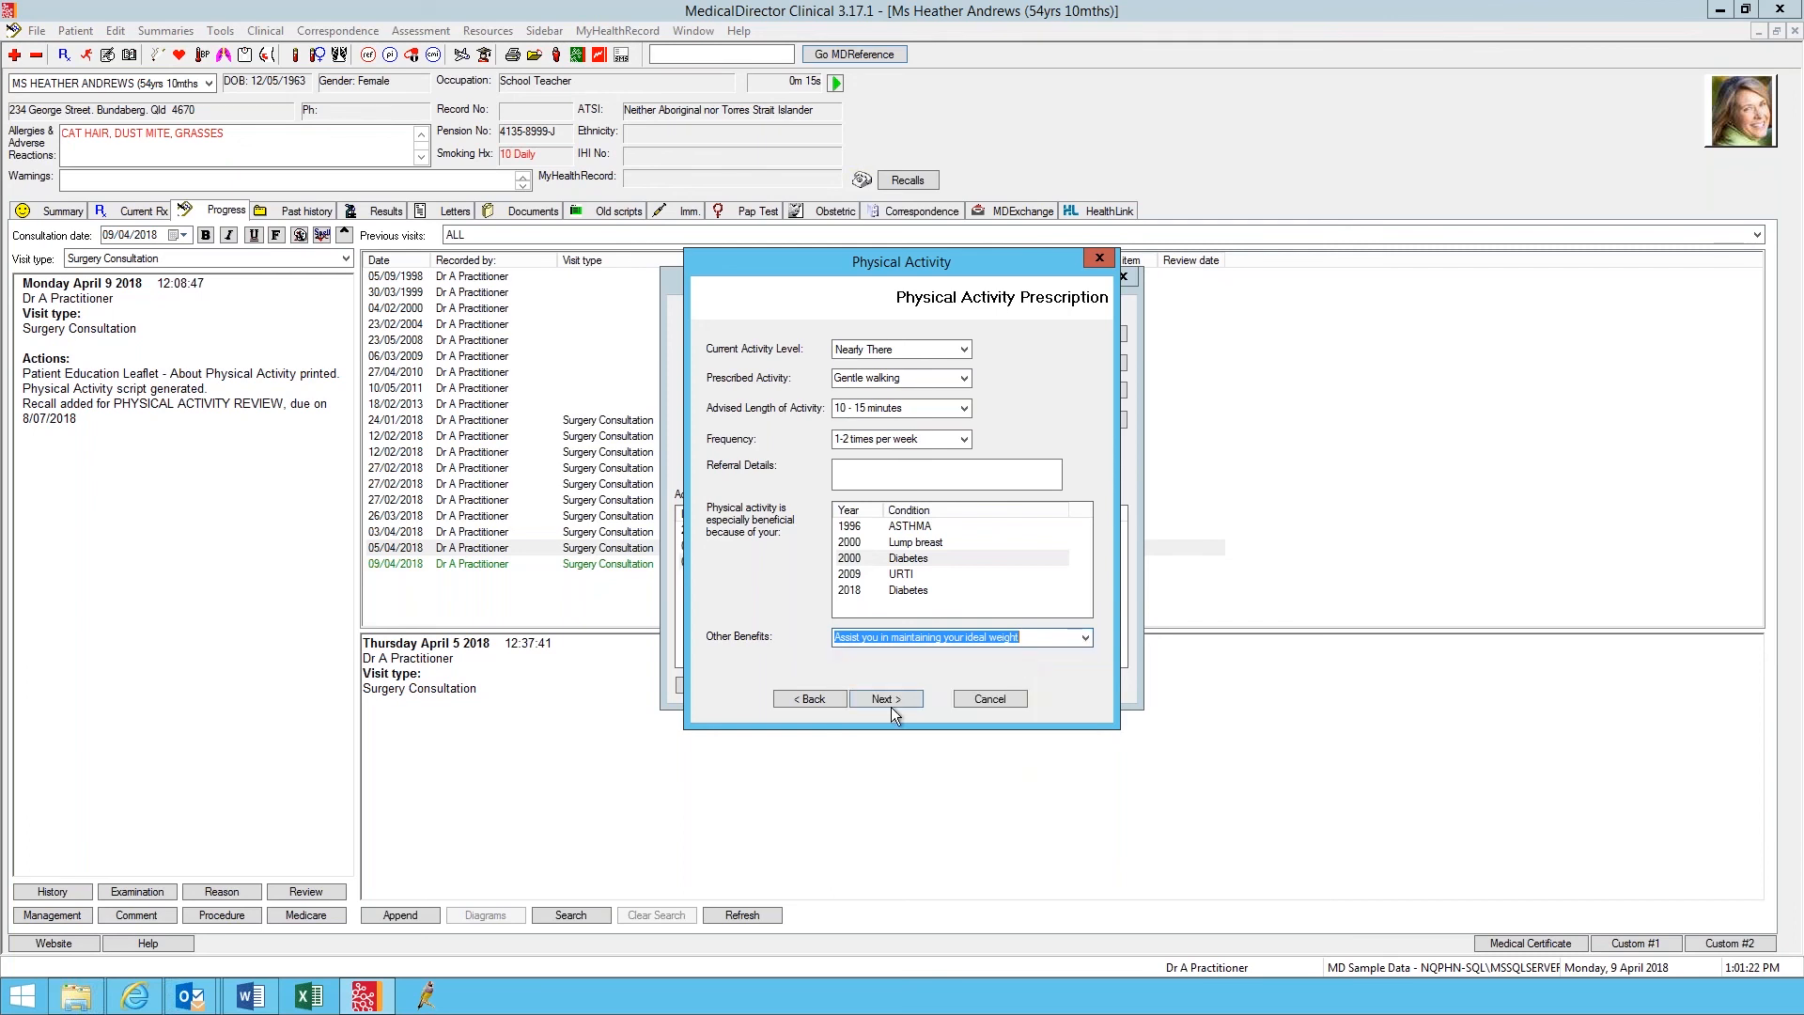
{"action": "left_click", "coordinate": [885, 699]}
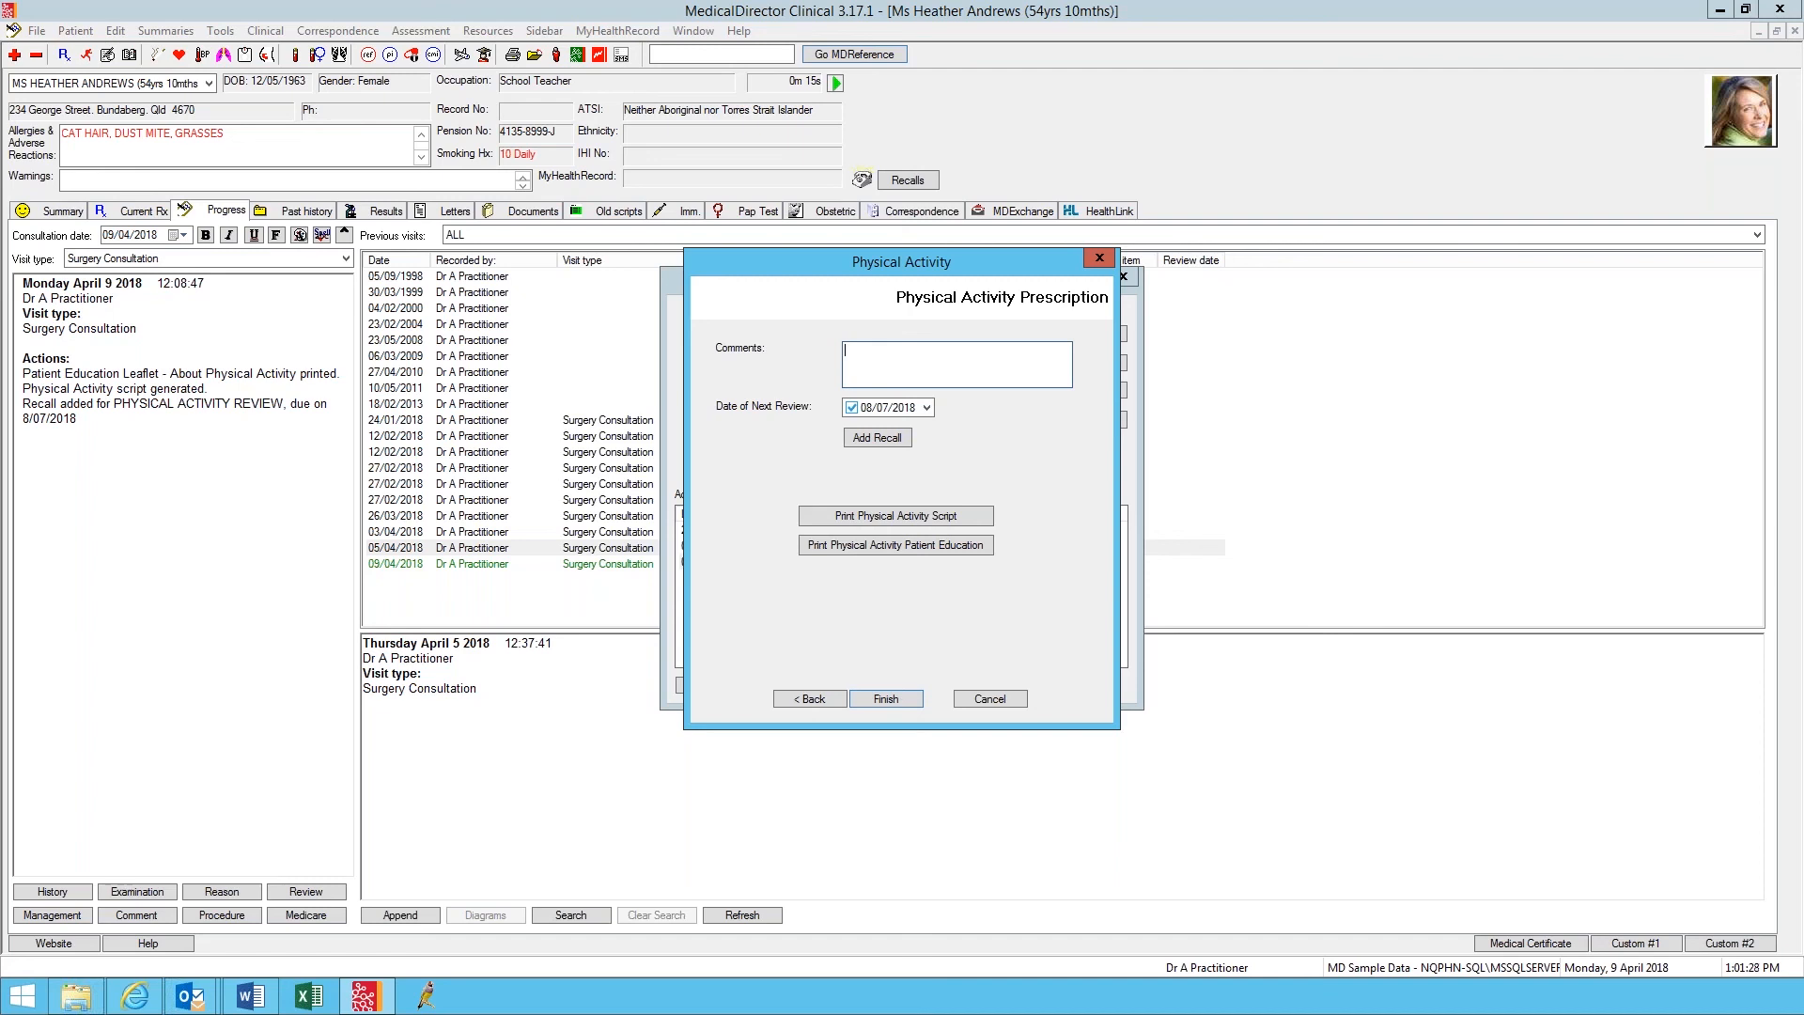
{"action": "mouse_move", "coordinate": [862, 172]}
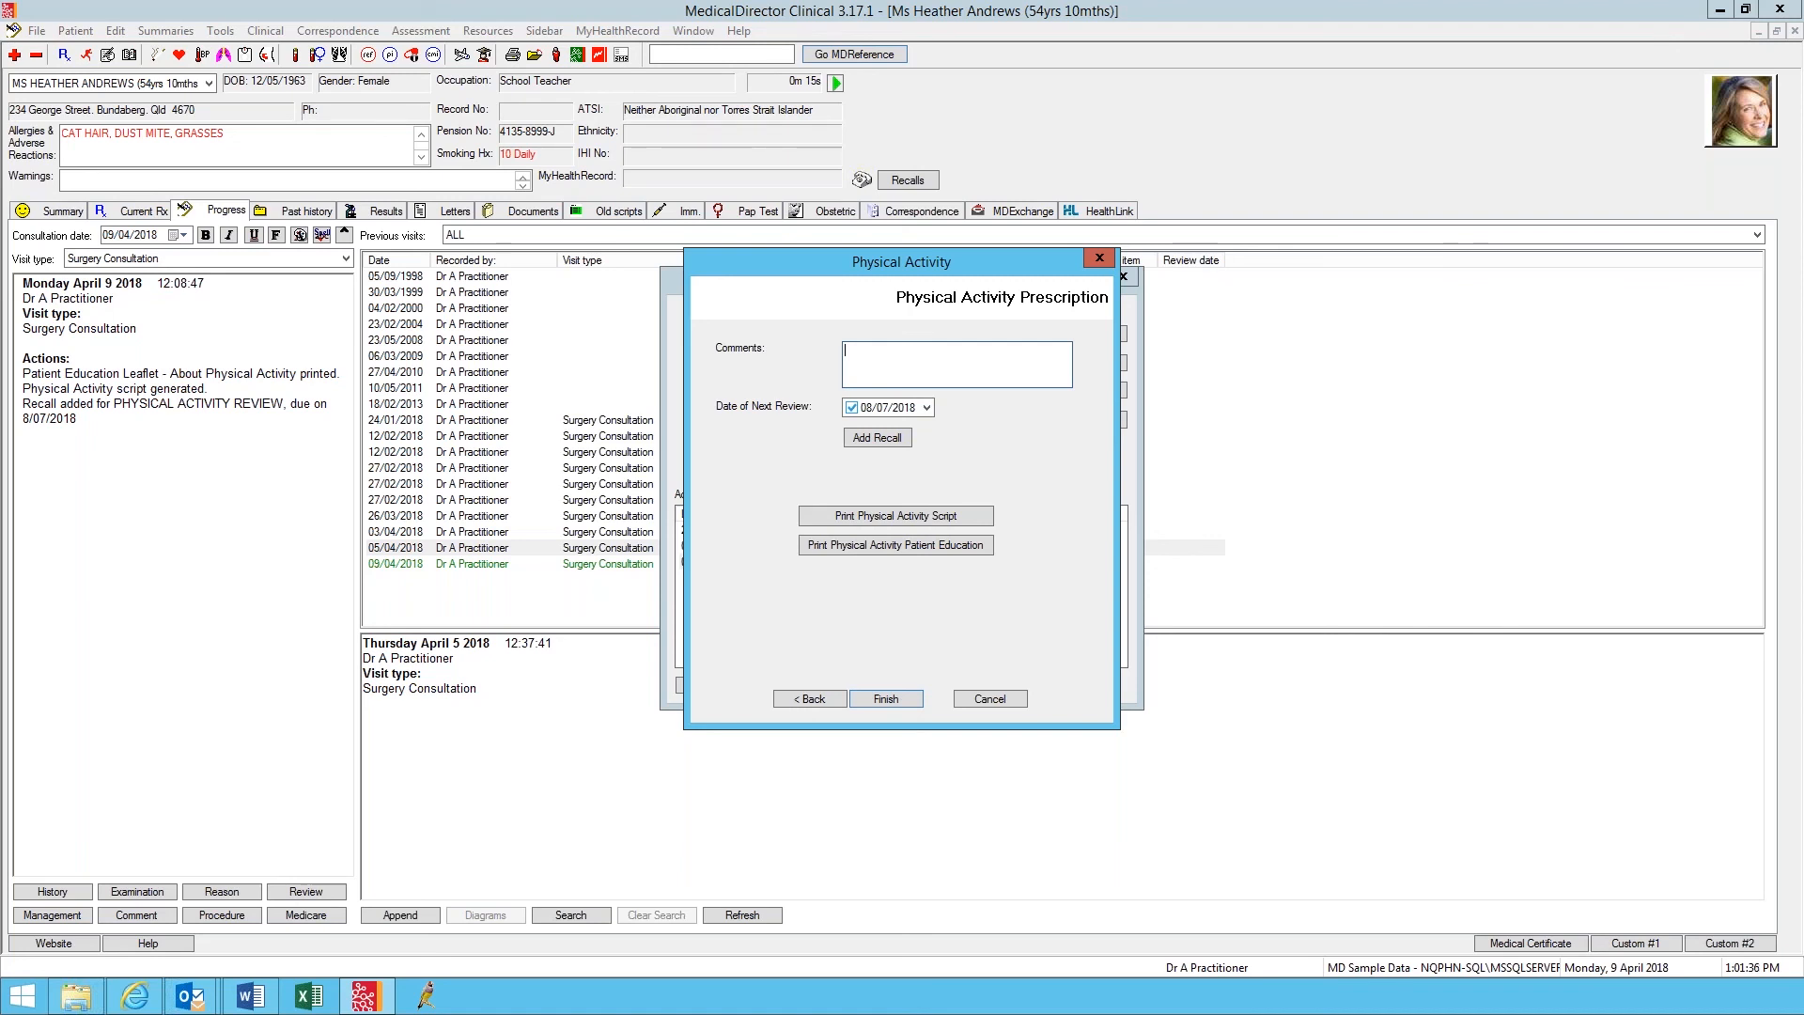
Step: Enter the comment 'Discussed measuring BGL before activity', keeping review date 08/07/2018
{"action": "type", "text": "D"}
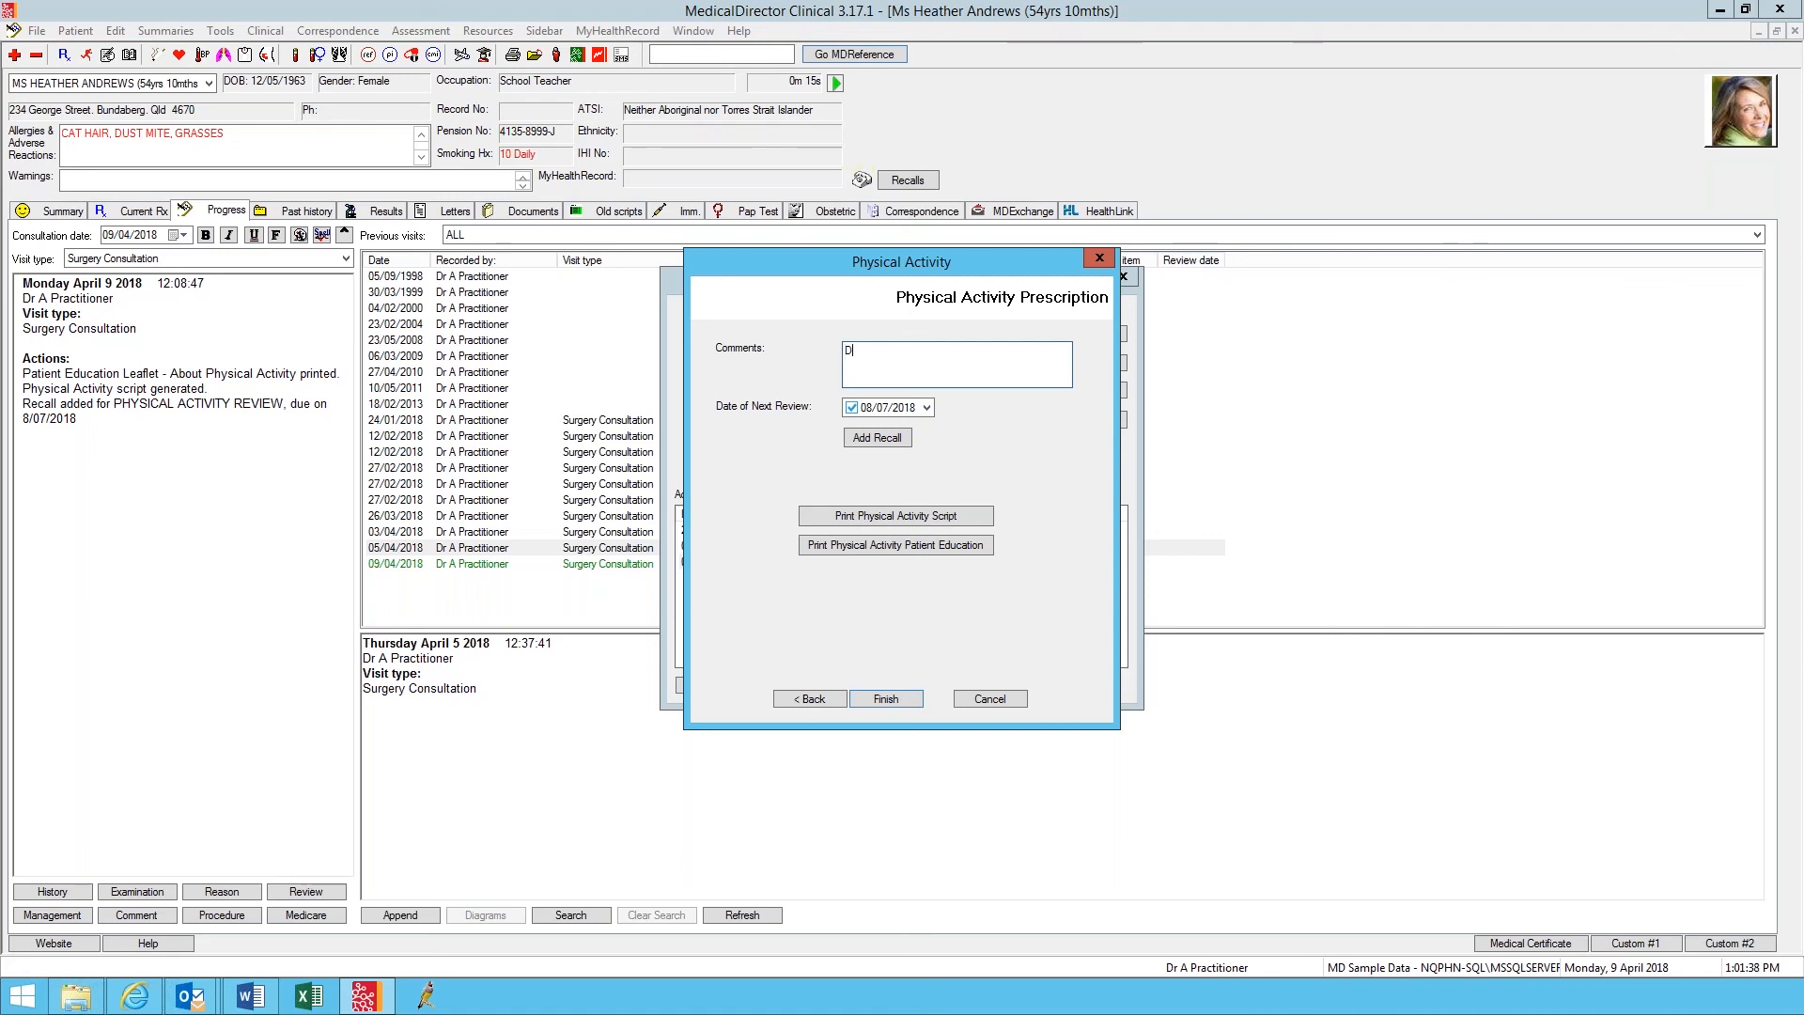
{"action": "type", "text": "iscussed"}
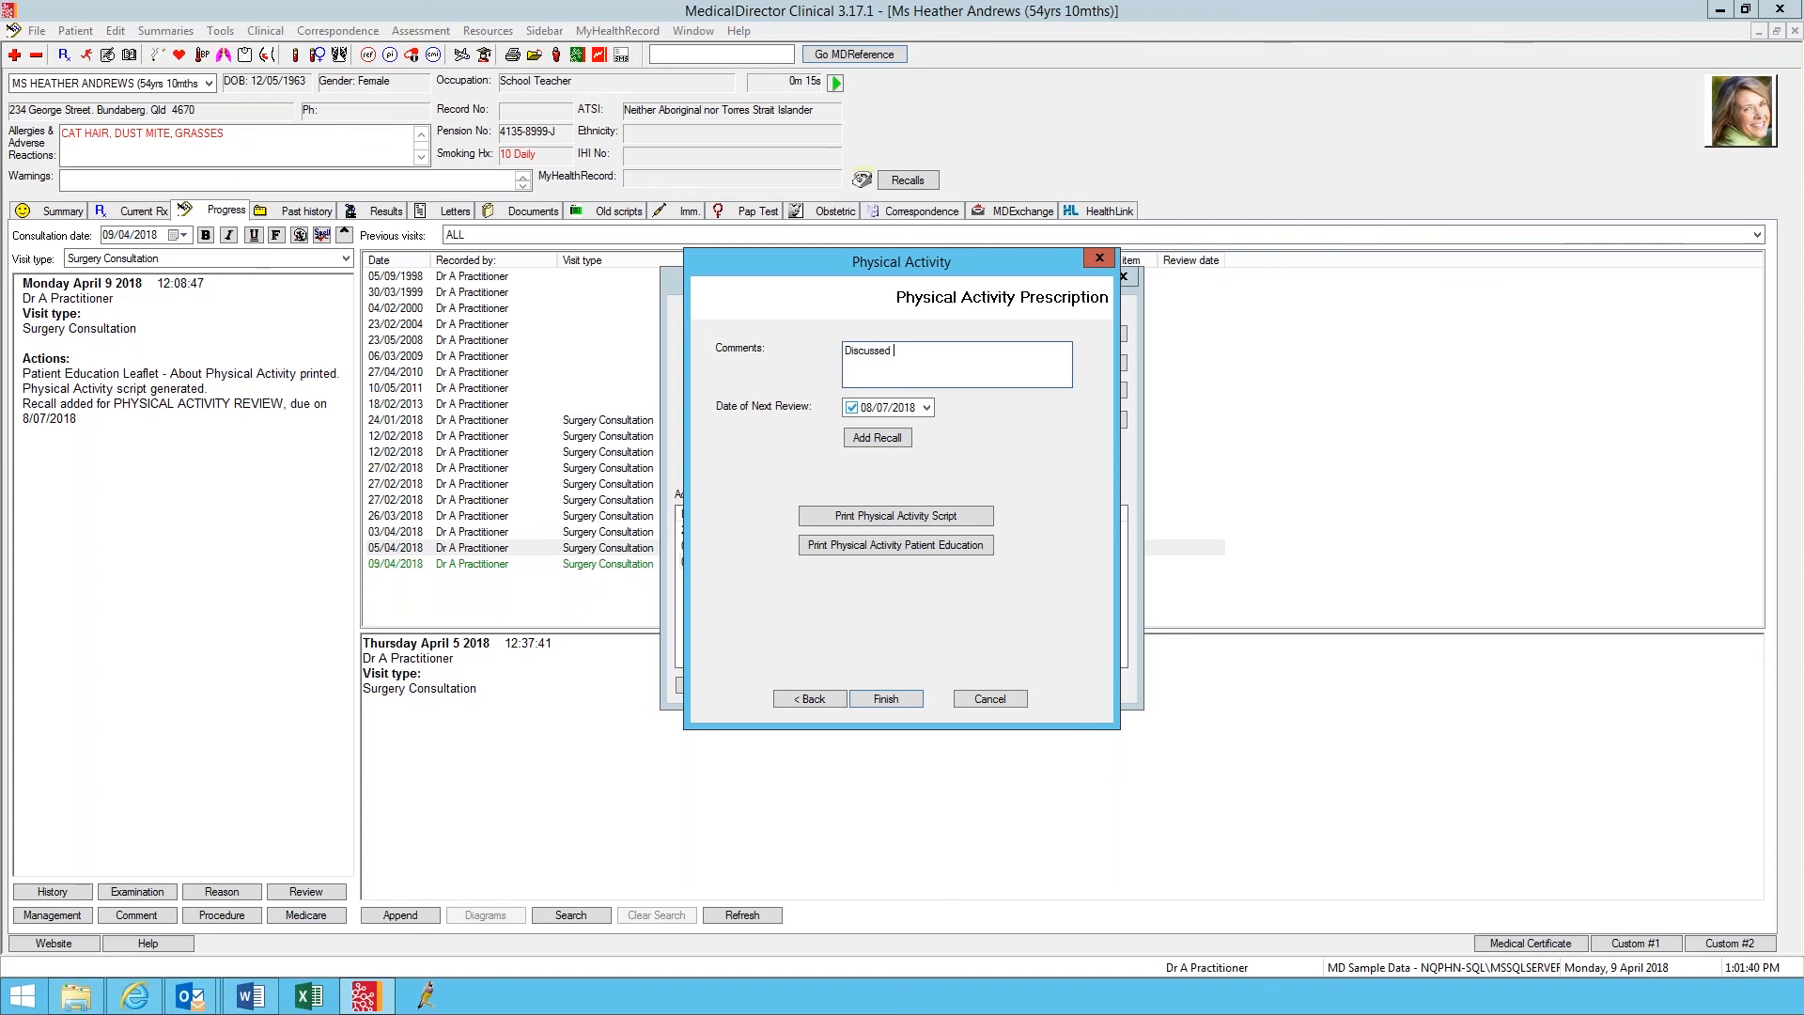
{"action": "type", "text": "measur"}
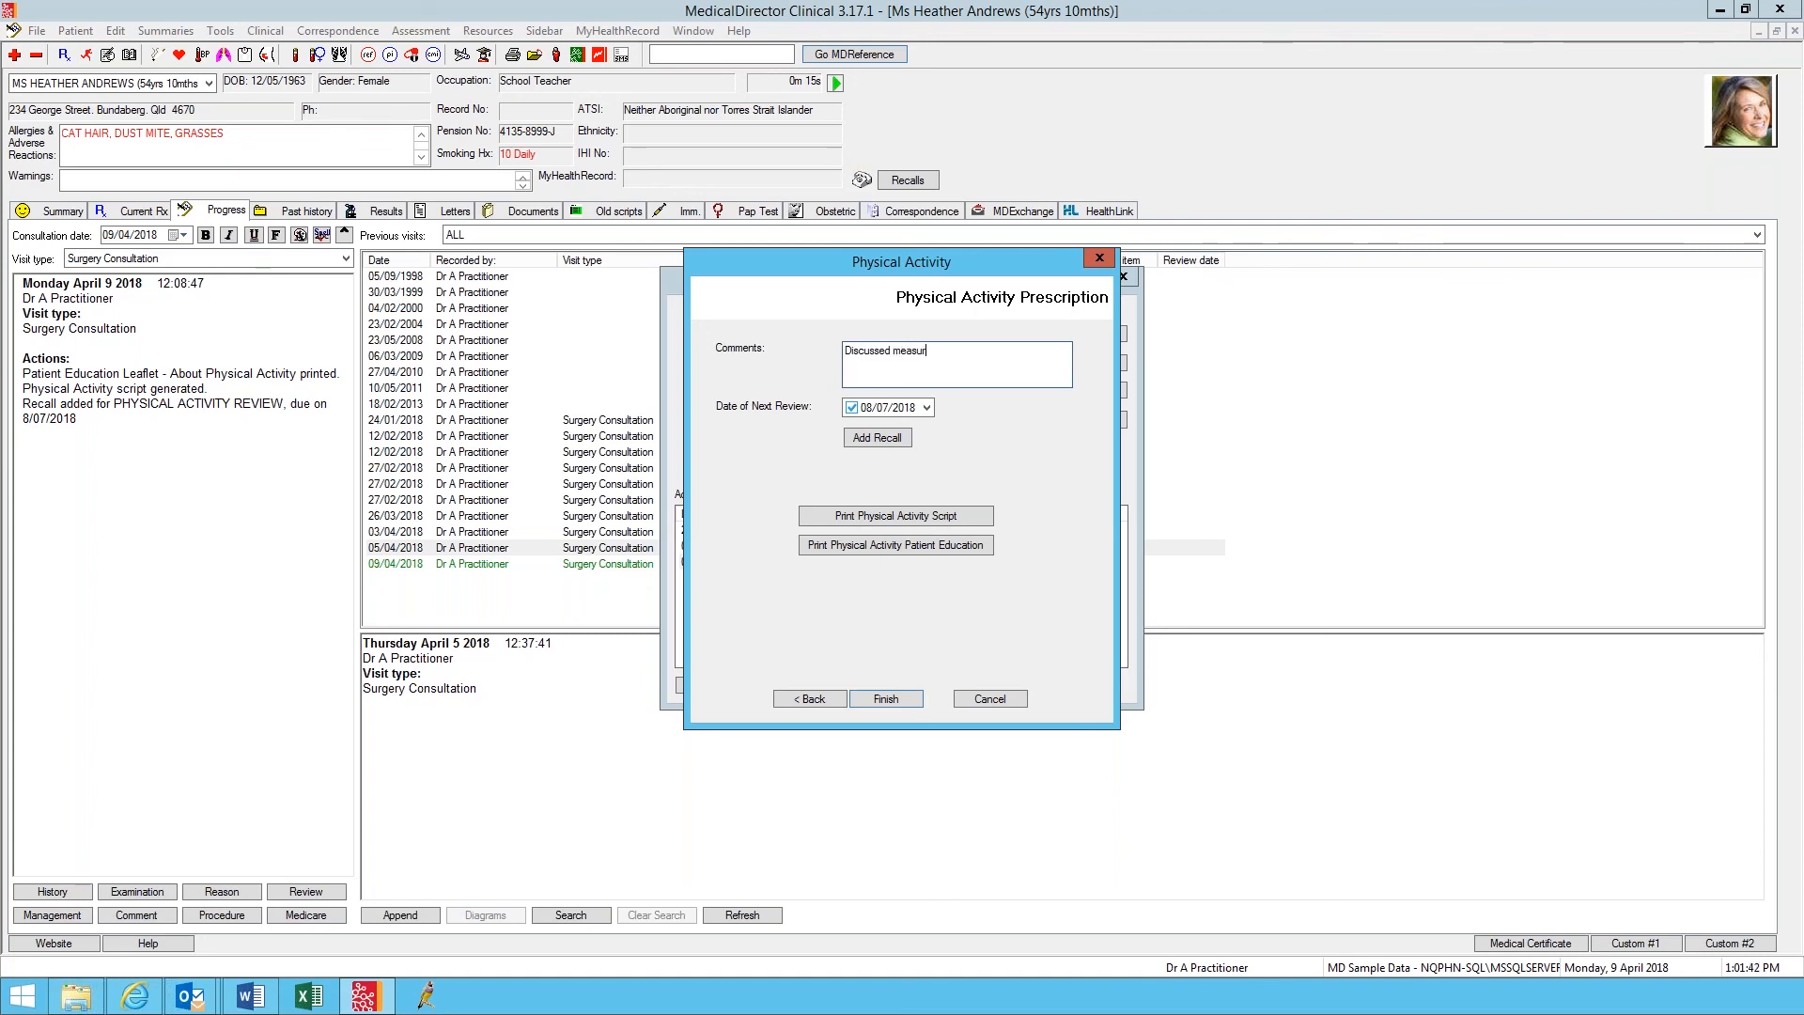
{"action": "type", "text": "ing BGL before acti"}
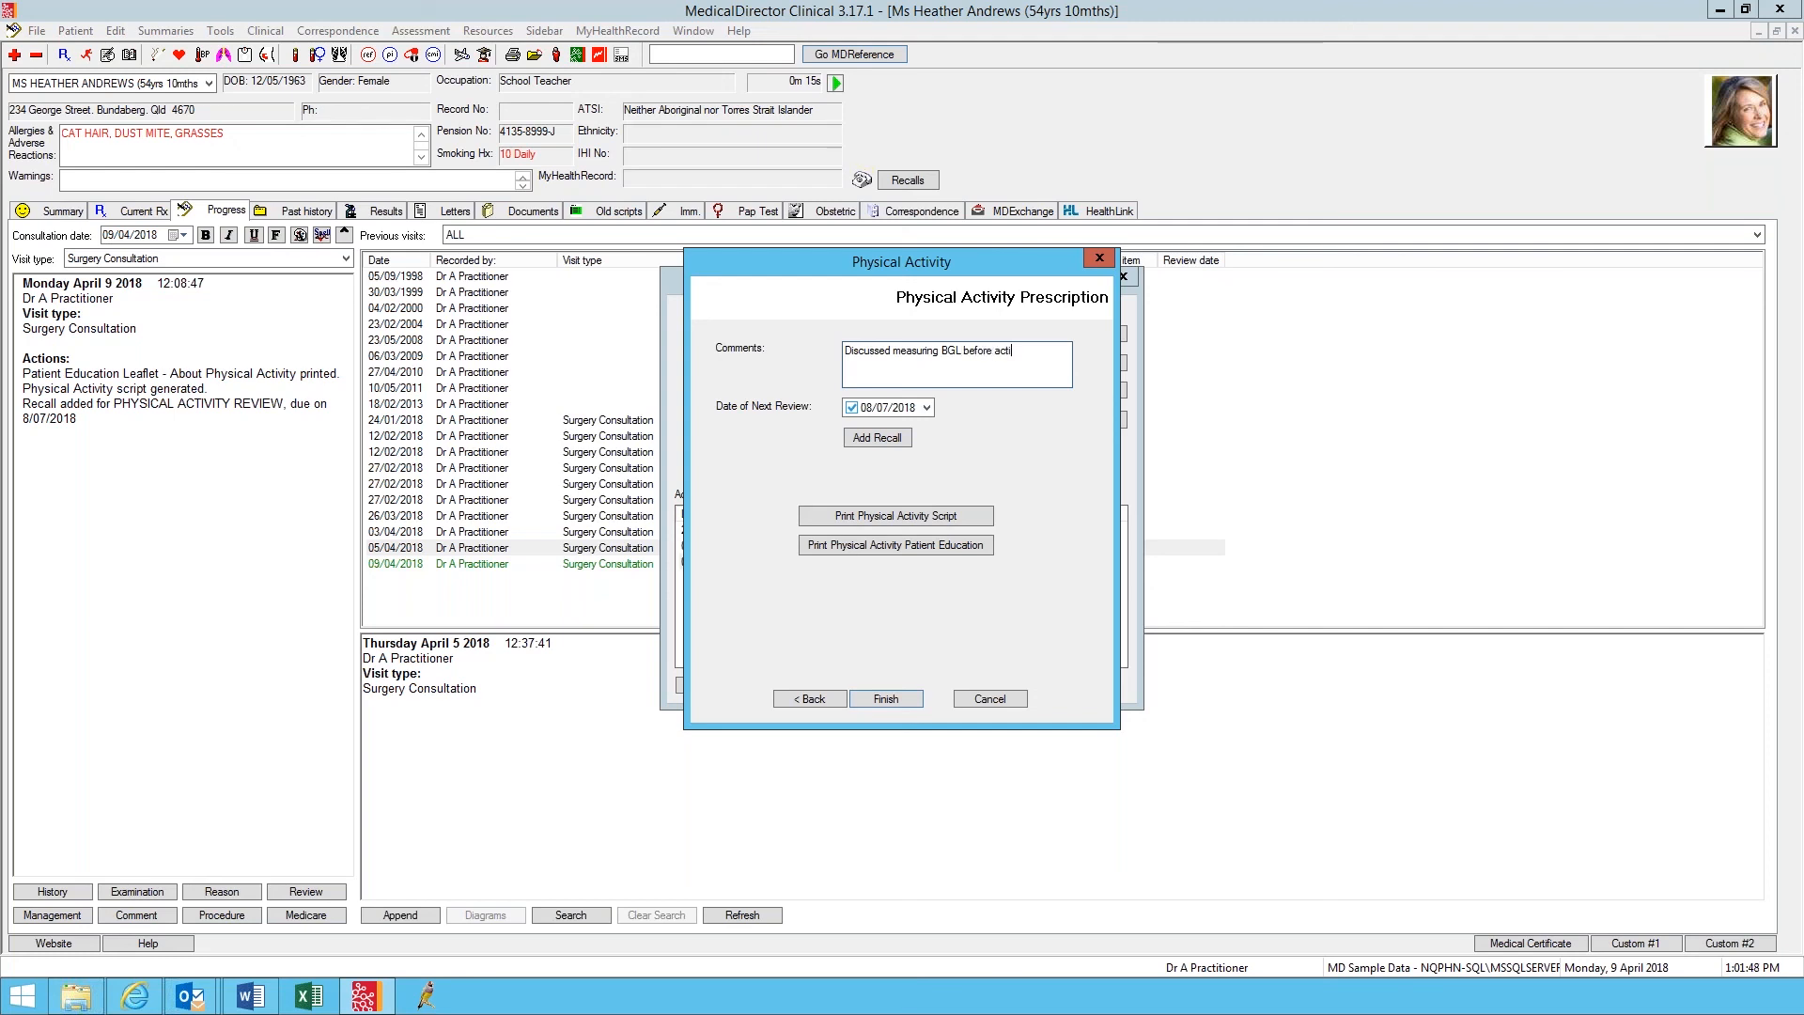
{"action": "type", "text": "vity"}
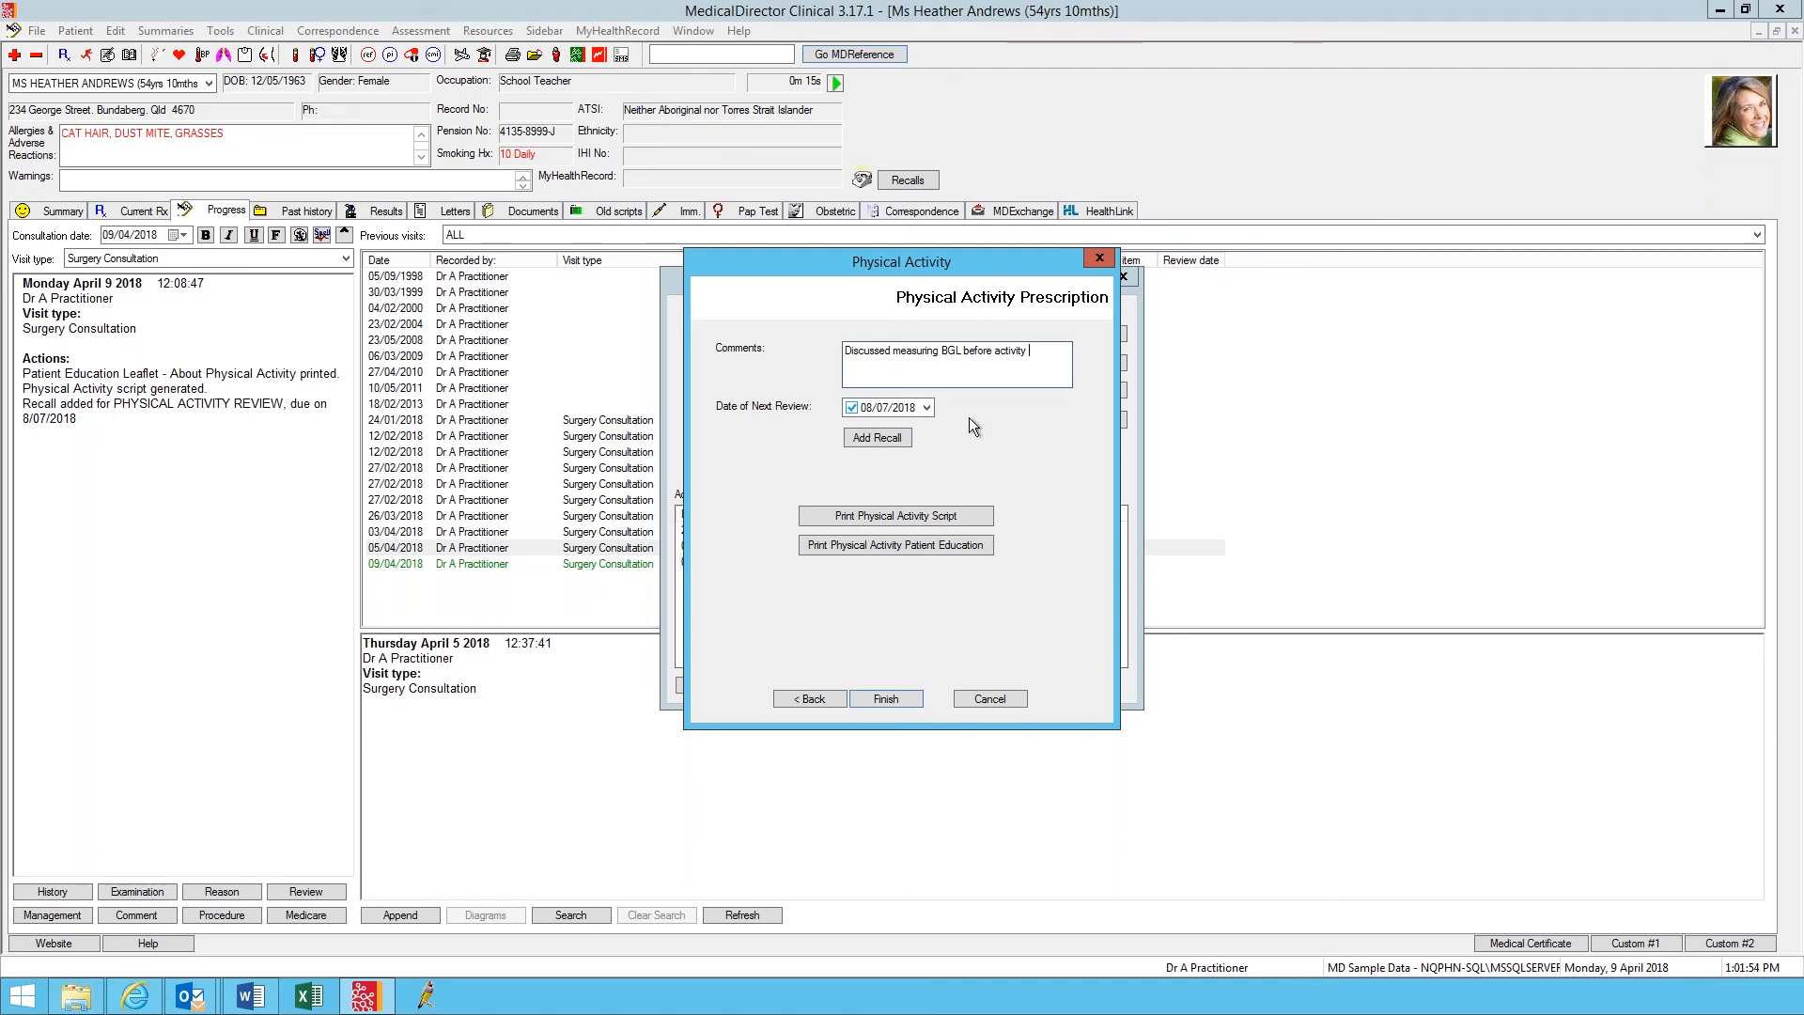
{"action": "mouse_move", "coordinate": [944, 447]}
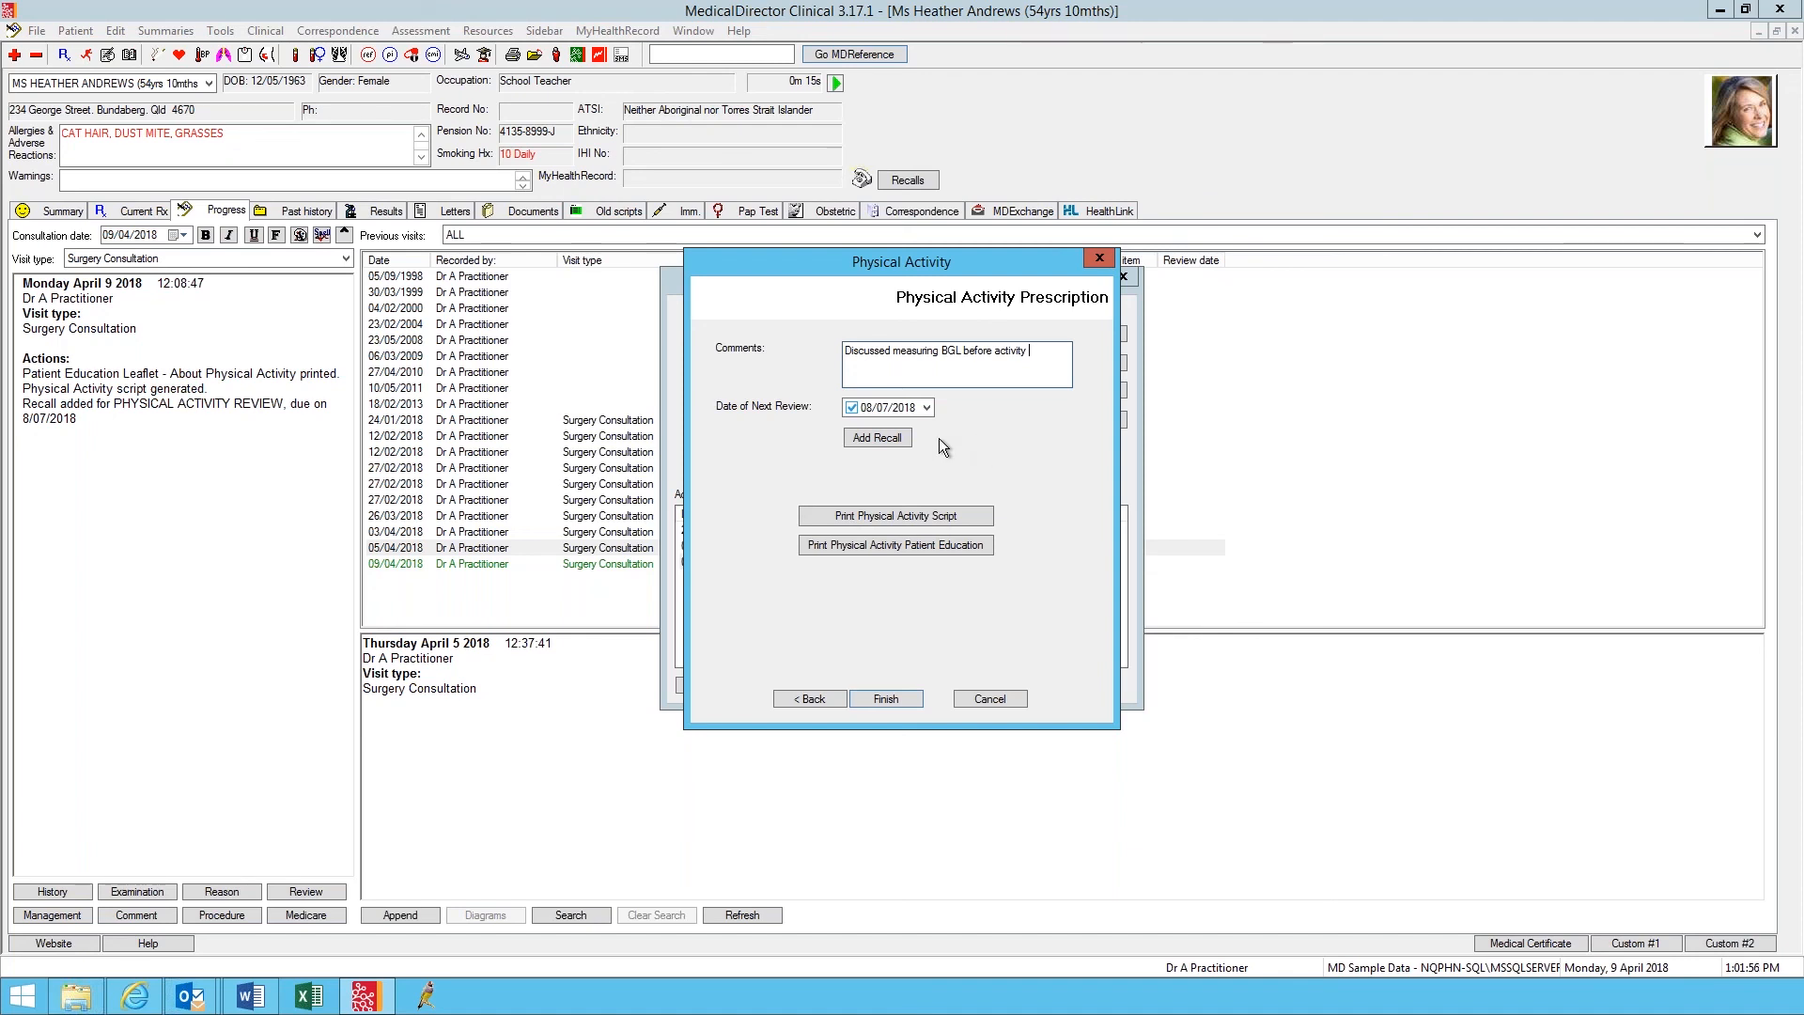
{"action": "mouse_move", "coordinate": [921, 402]}
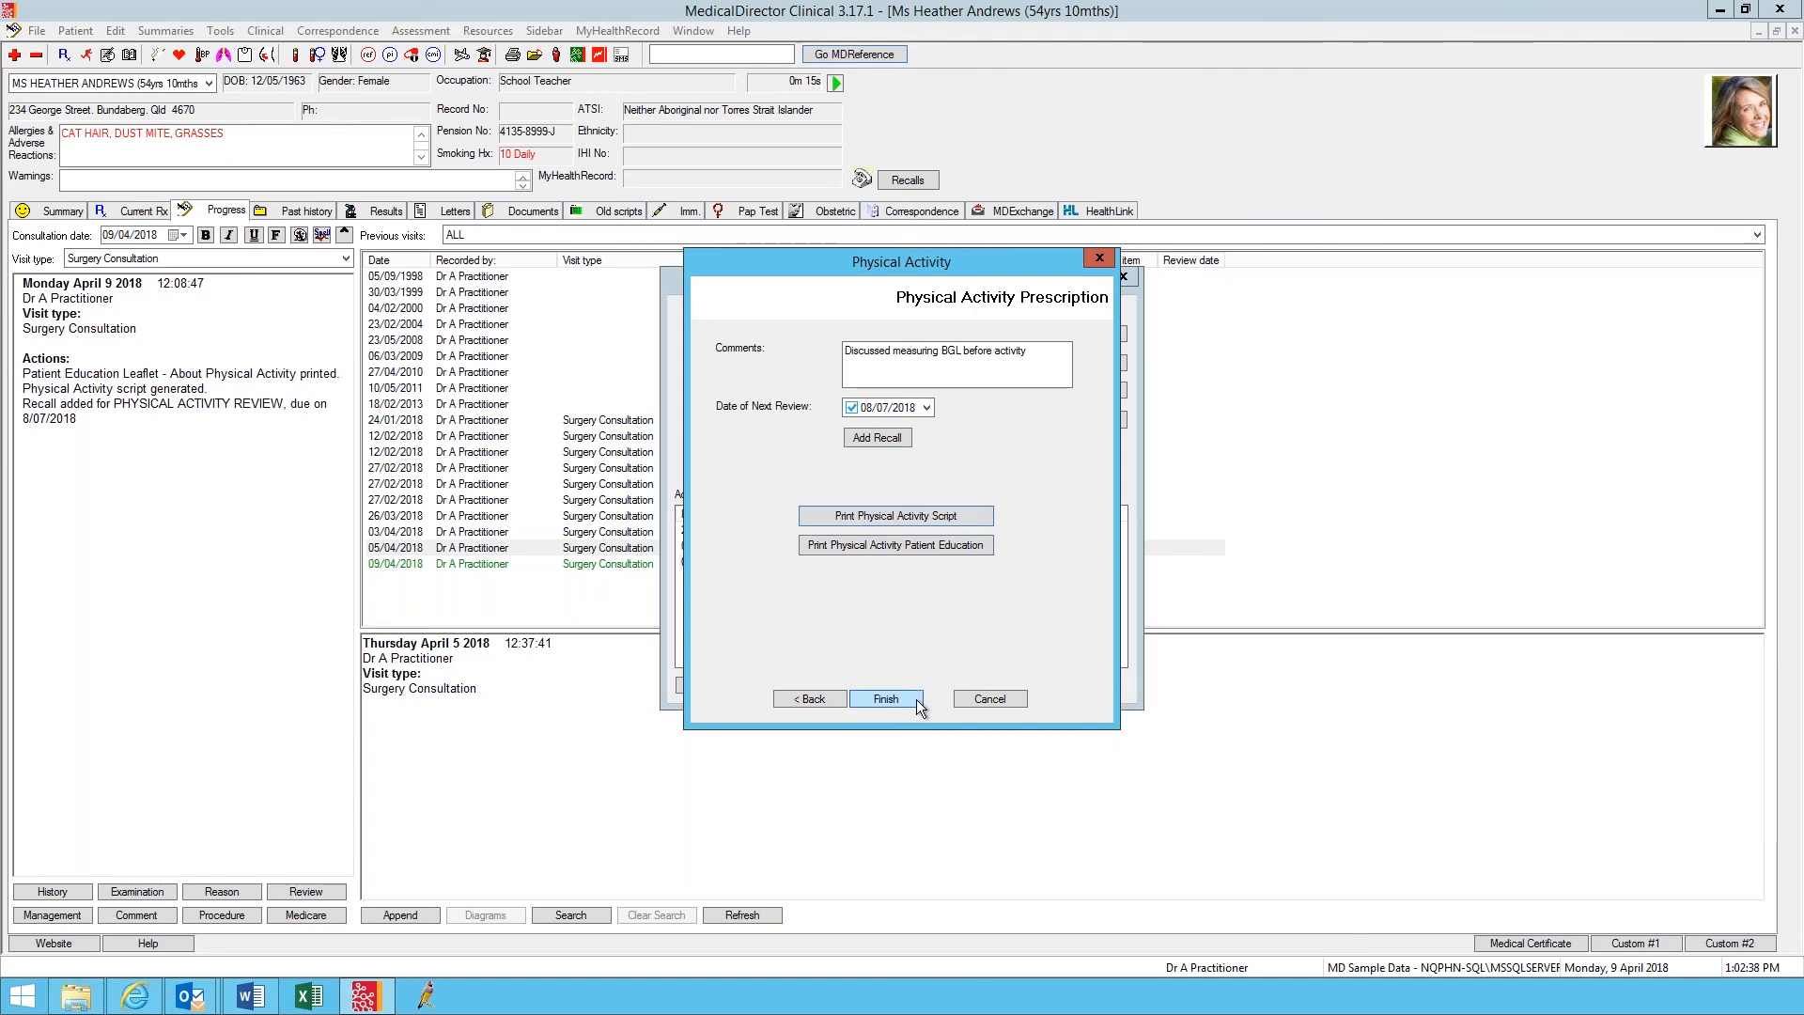
Step: Finish and save the gentle walking prescription as the fourth listed prescription
{"action": "left_click", "coordinate": [885, 699]}
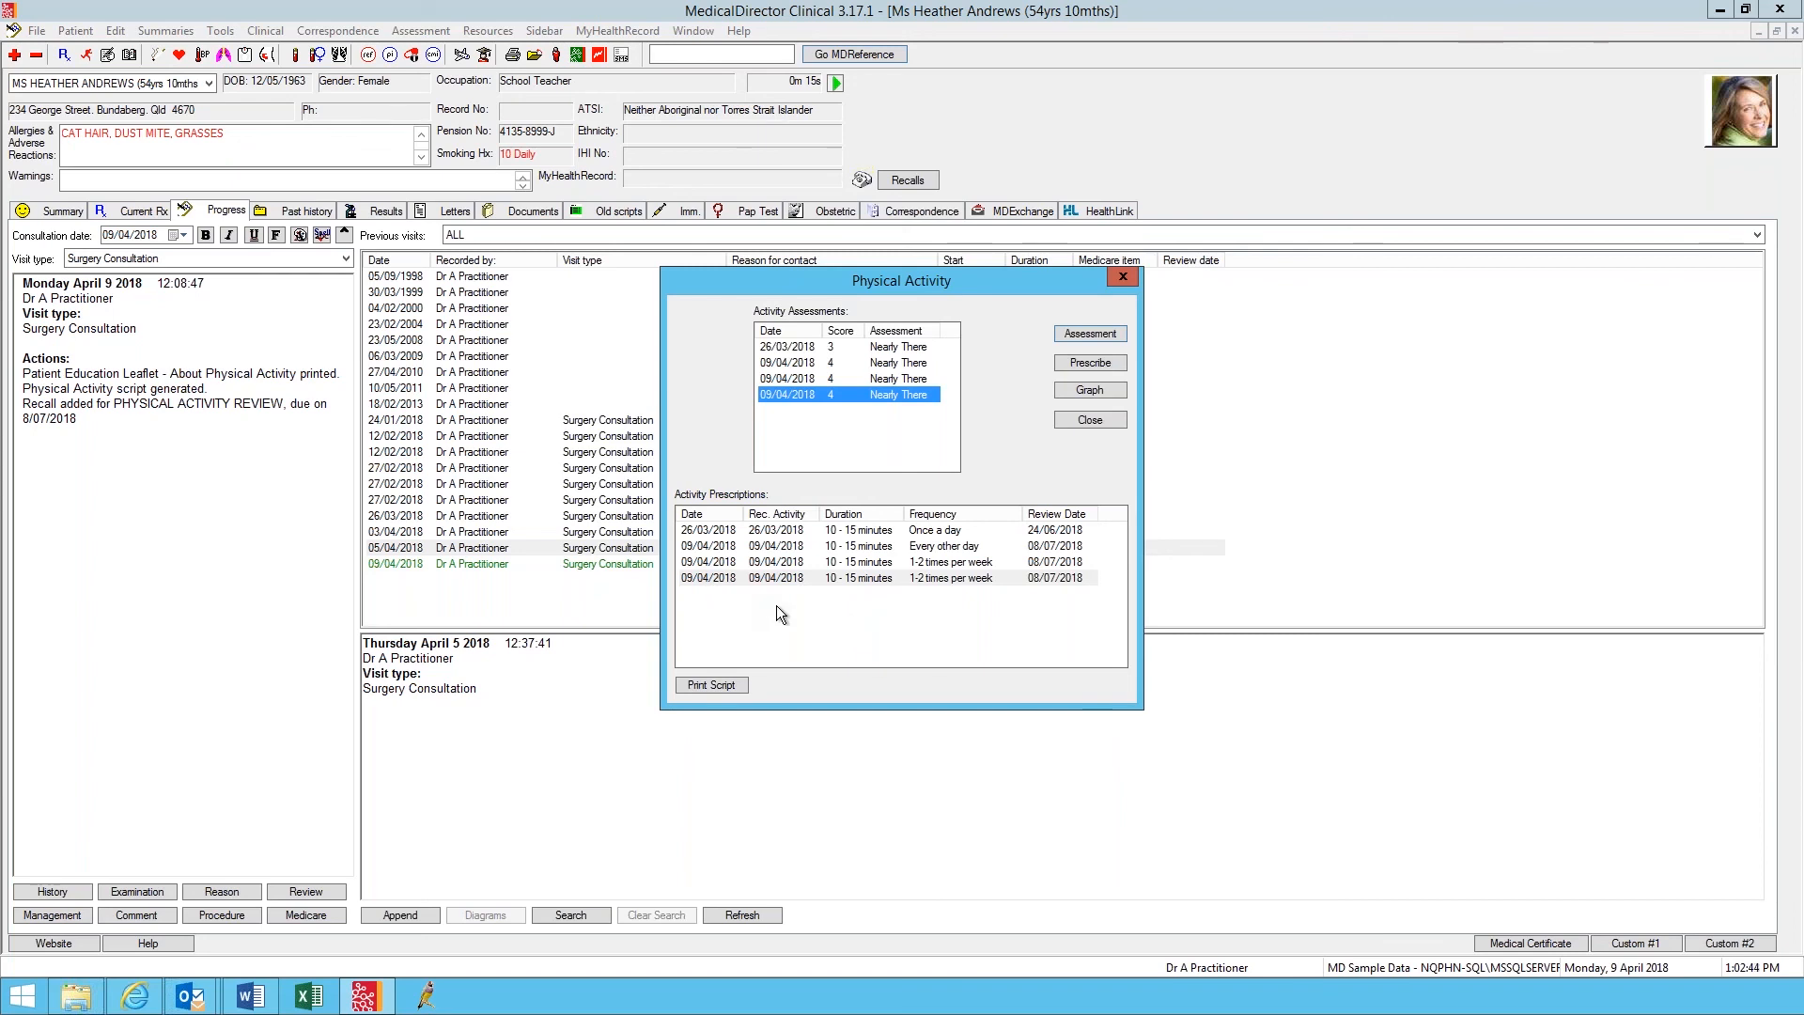
{"action": "mouse_move", "coordinate": [898, 599]}
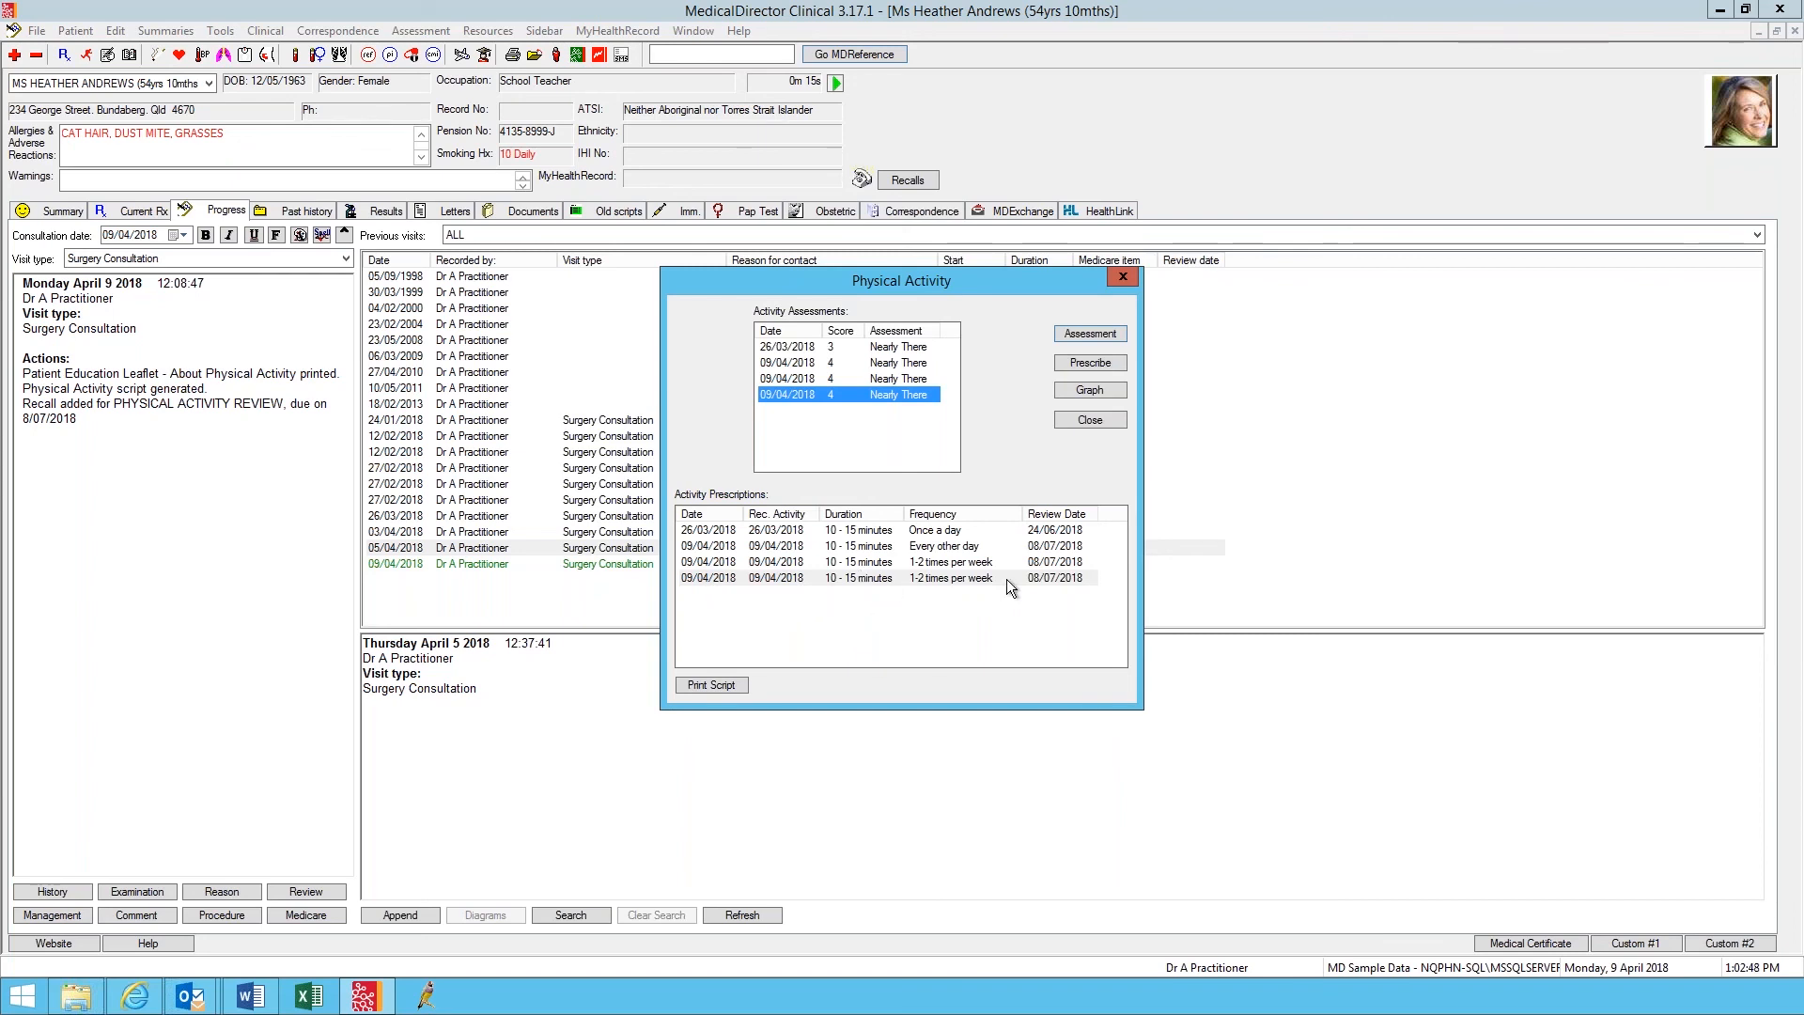
{"action": "mouse_move", "coordinate": [1083, 581]}
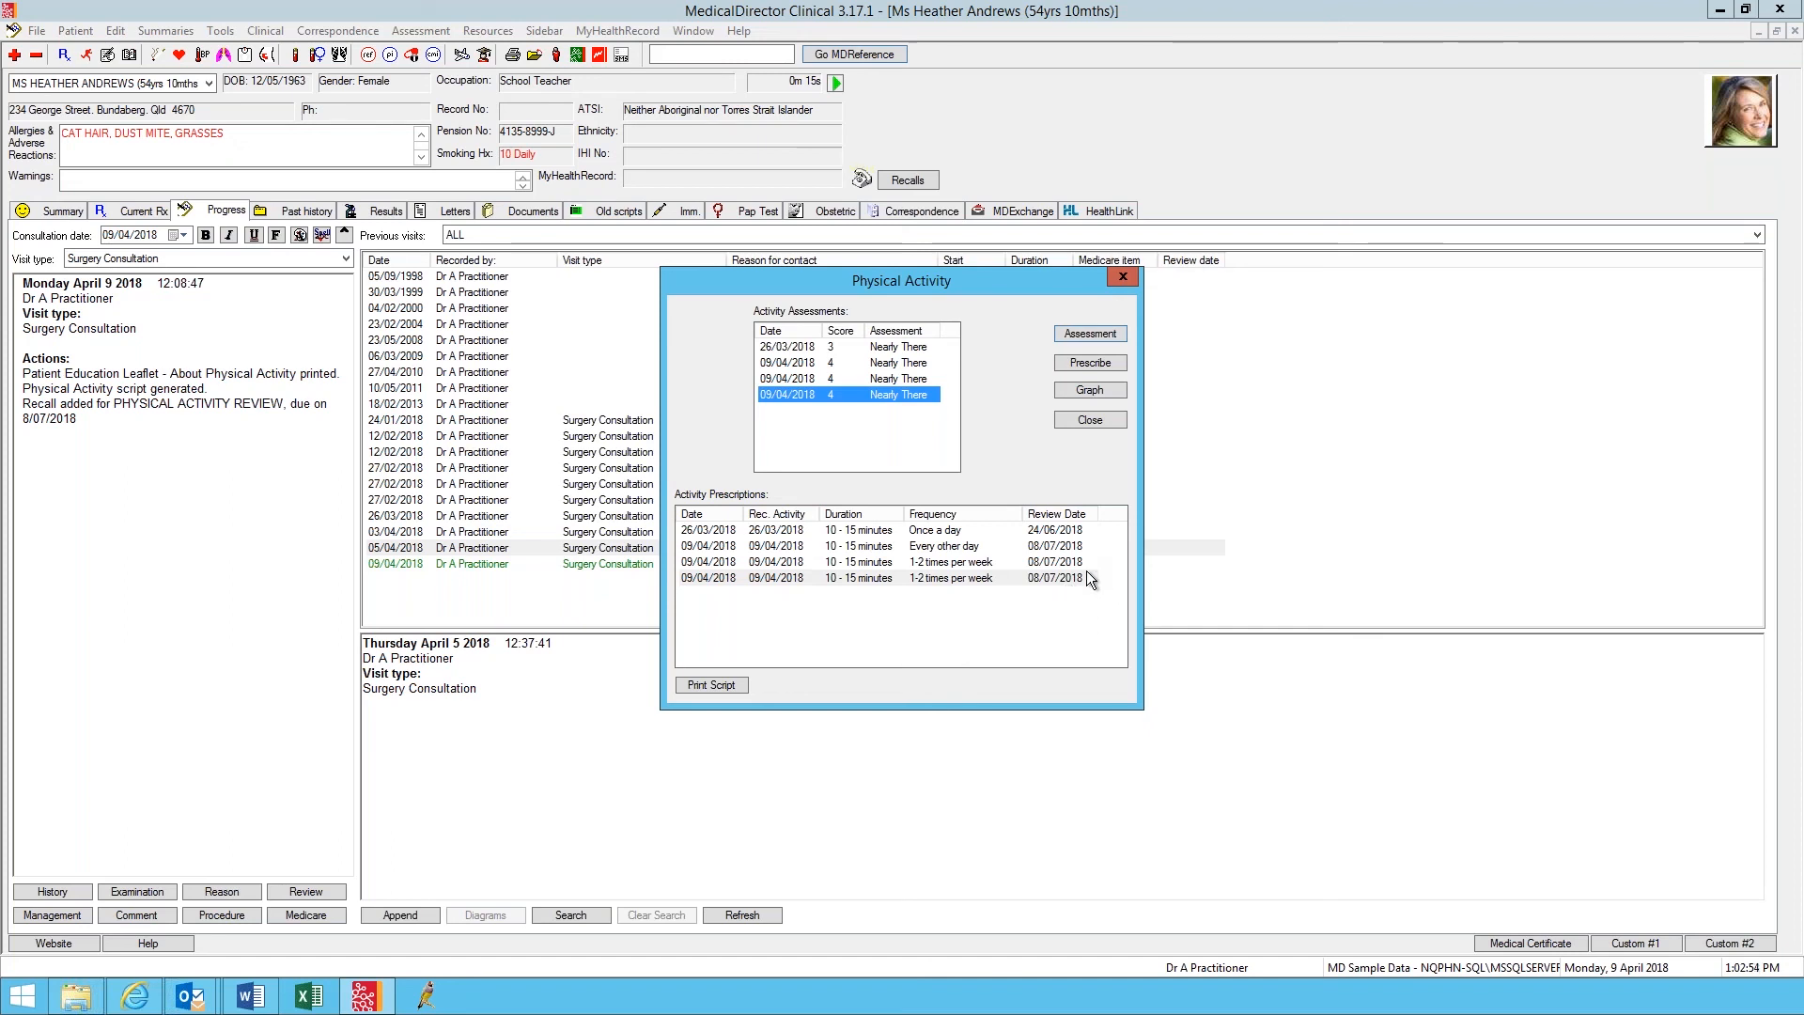
{"action": "mouse_move", "coordinate": [1112, 435]}
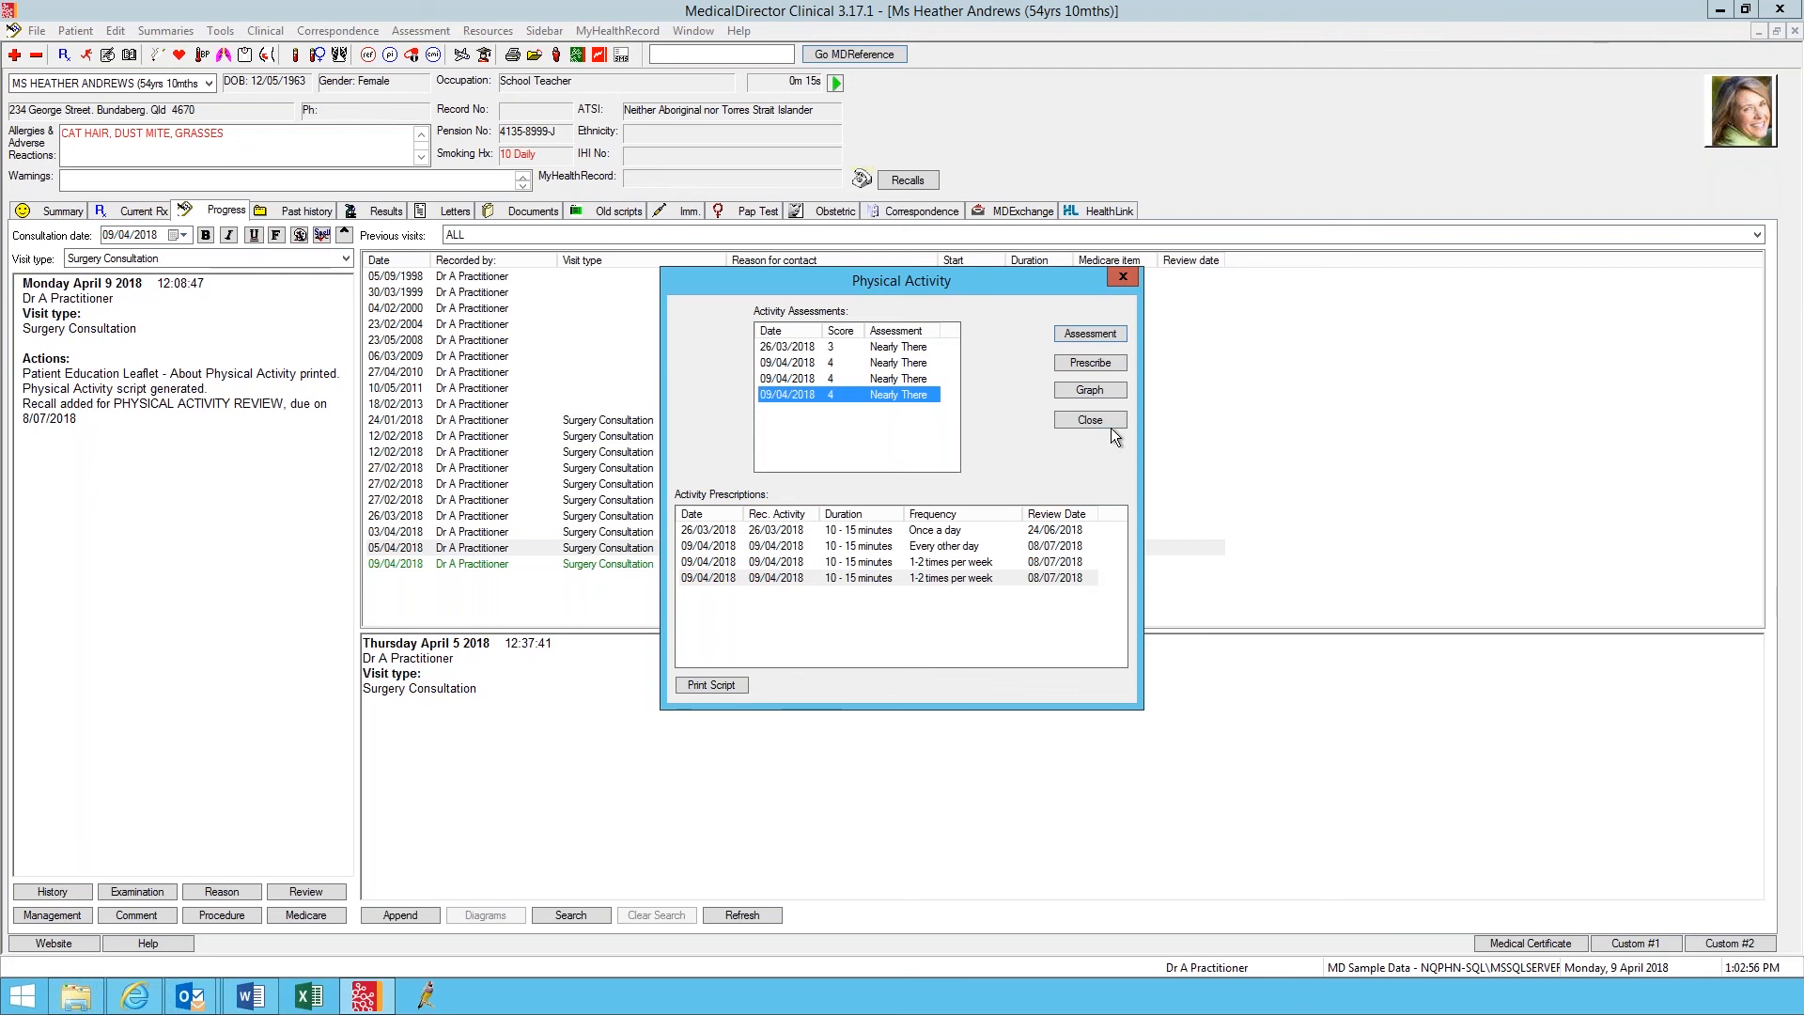